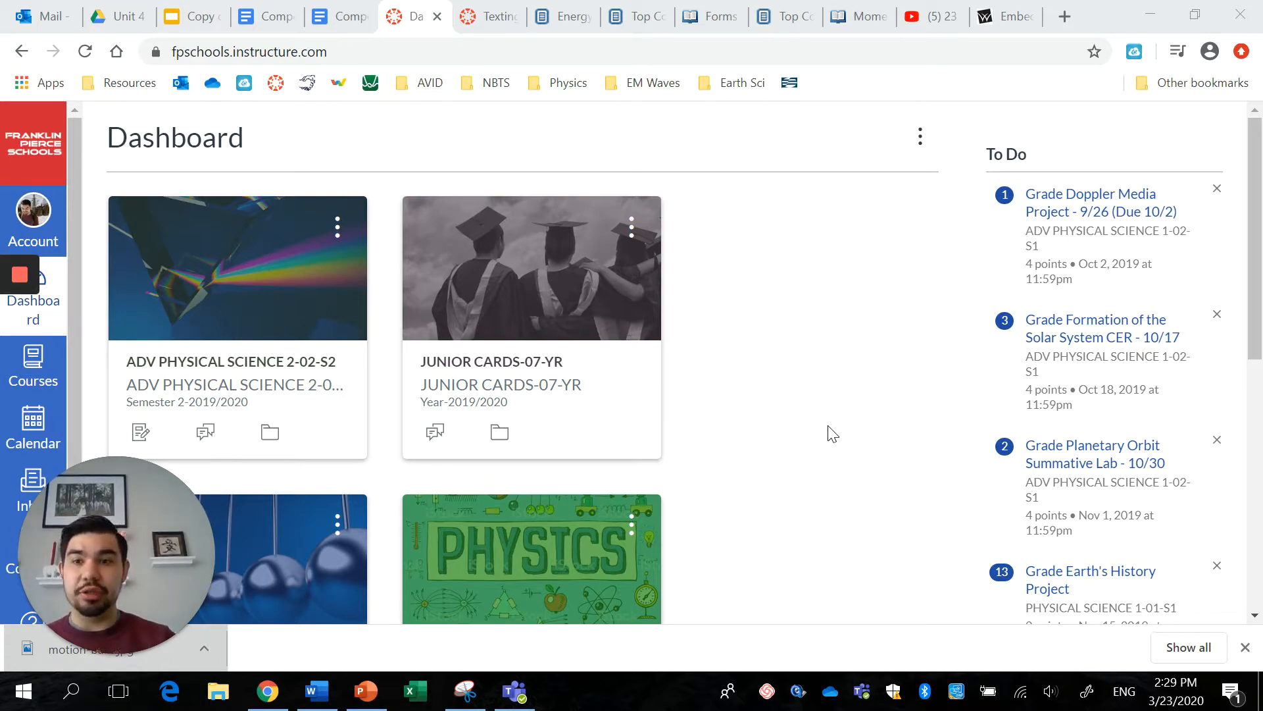
pyautogui.moveTo(908, 275)
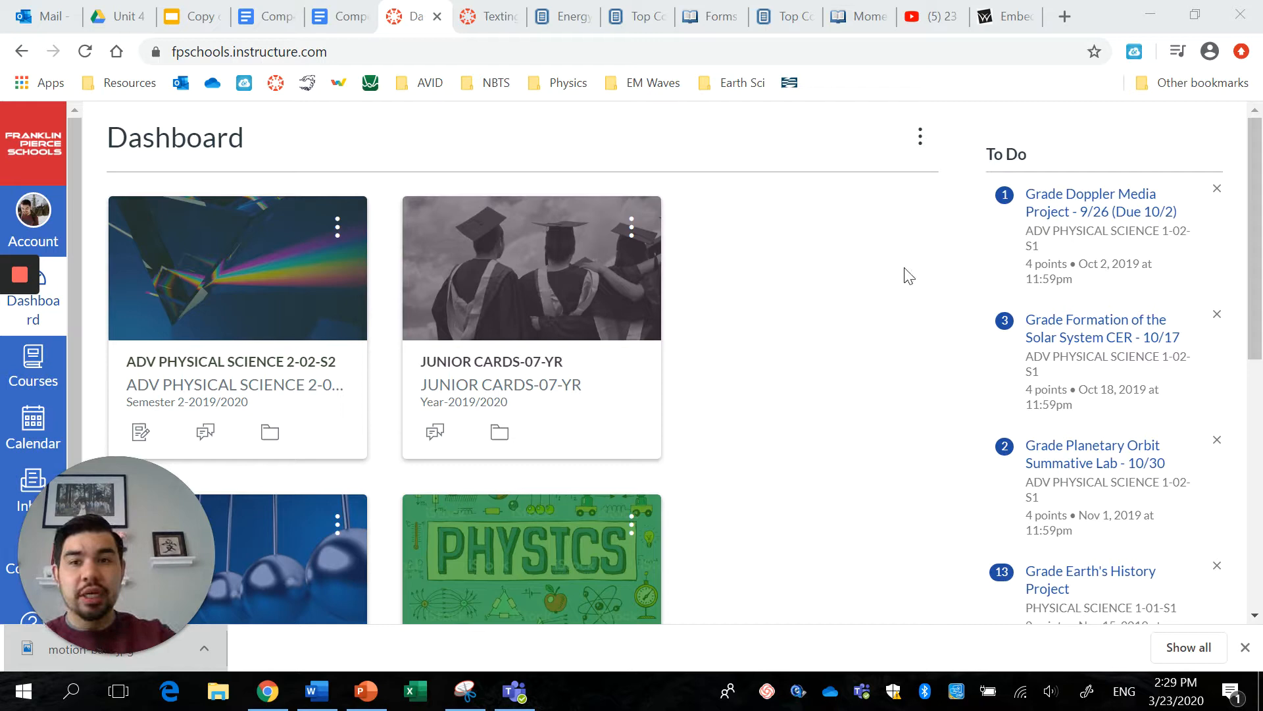
pyautogui.moveTo(246, 260)
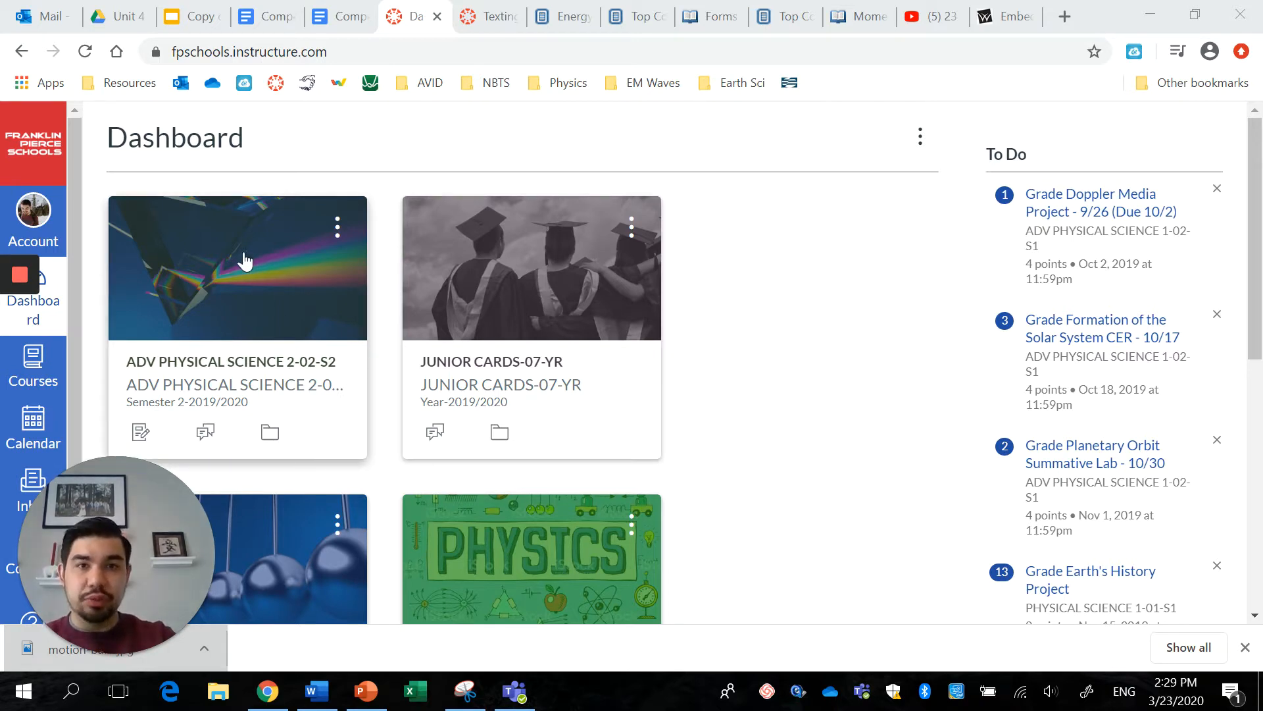
pyautogui.moveTo(178, 268)
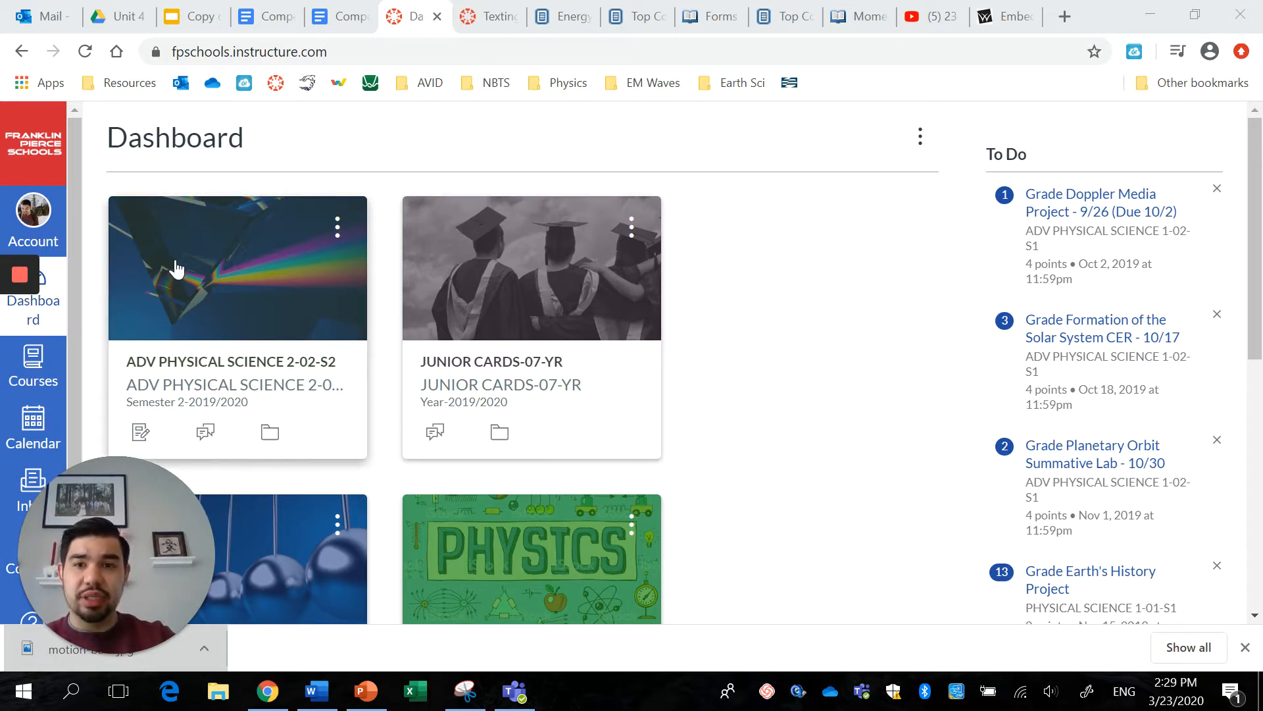
# Open the ADV PHYSICAL SCIENCE 2-02-S2 course from the dashboard.
pyautogui.click(186, 267)
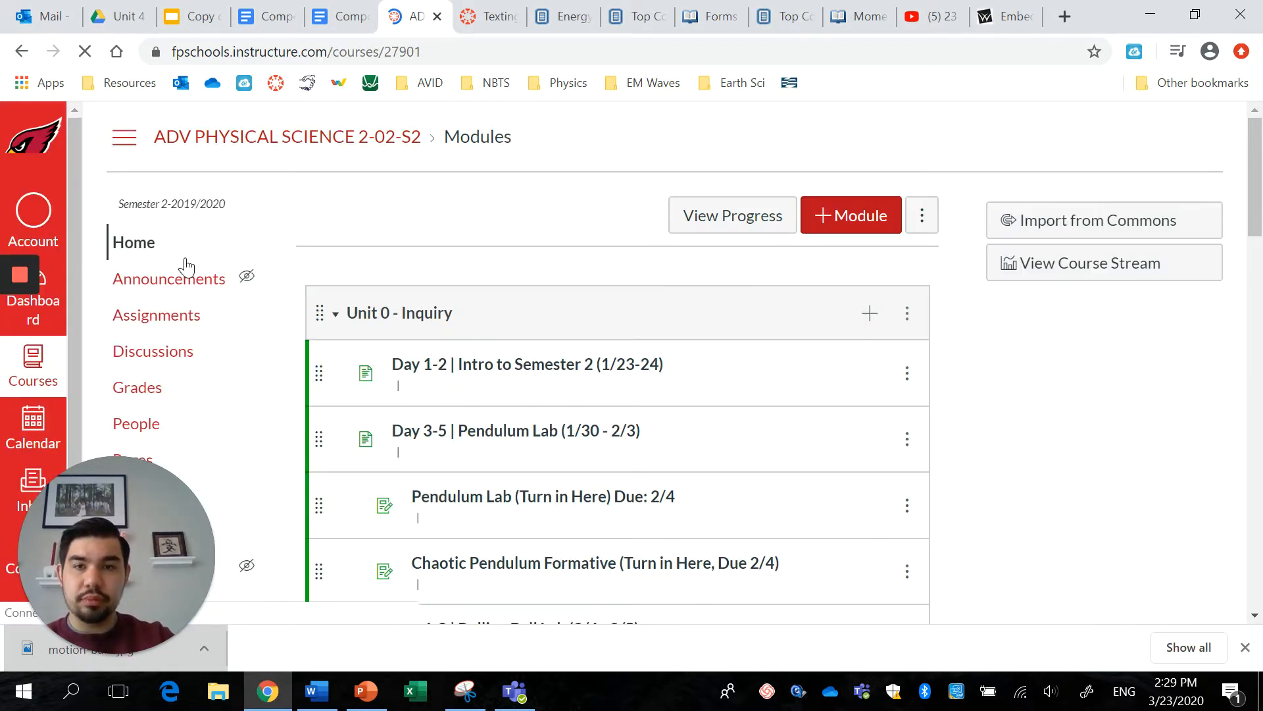
# Collapse Unit 0 - Inquiry, briefly check Unit 1 - Texting & Driving, then collapse it too.
pyautogui.click(84, 52)
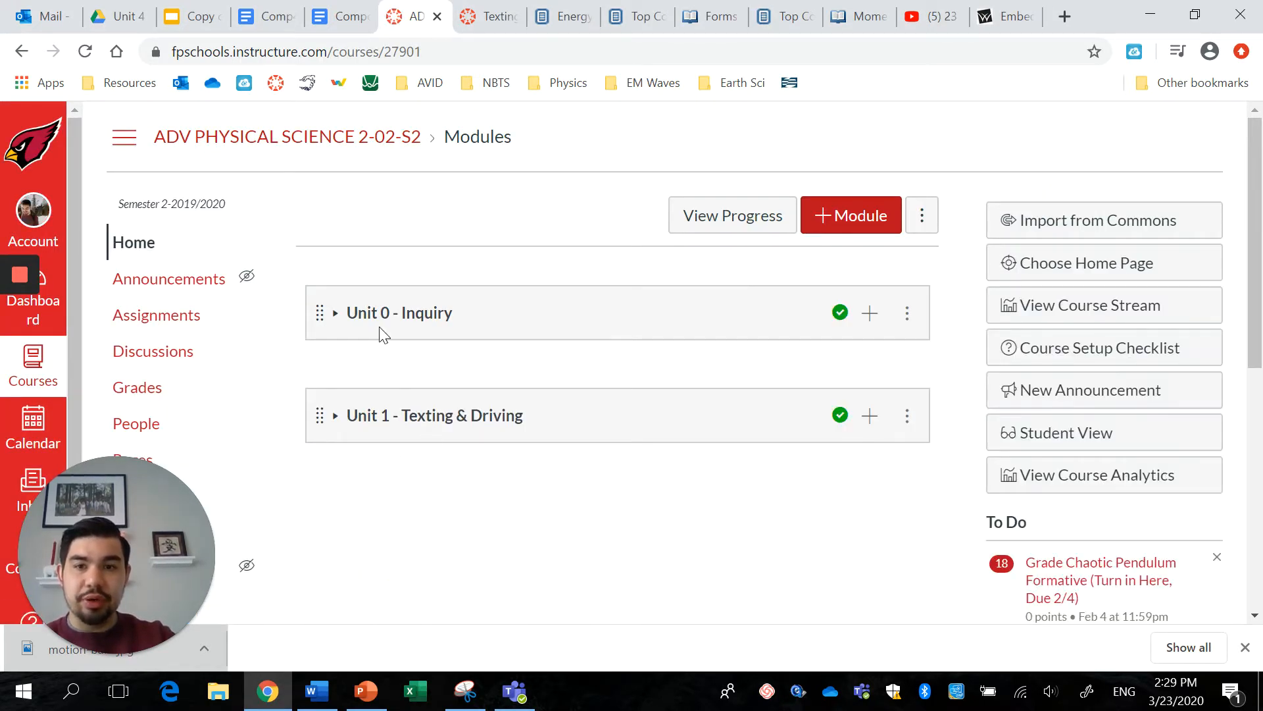
pyautogui.click(333, 414)
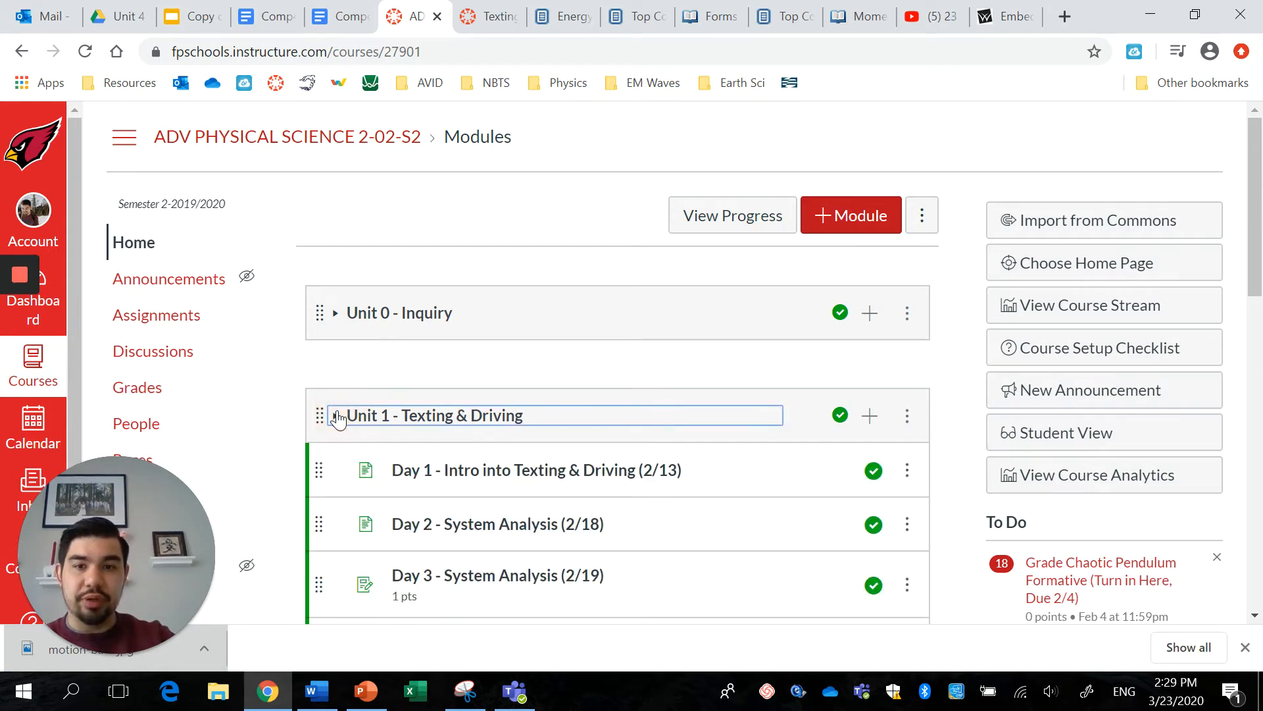
pyautogui.scroll(-3)
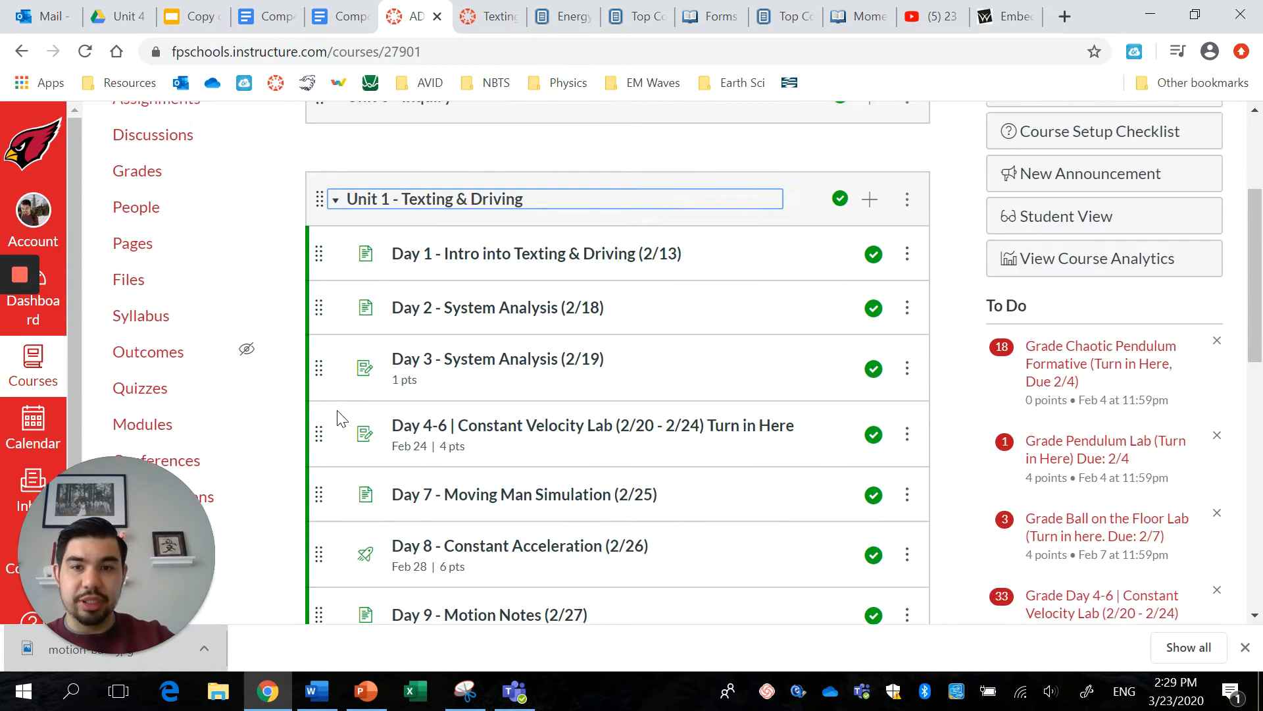
pyautogui.scroll(3)
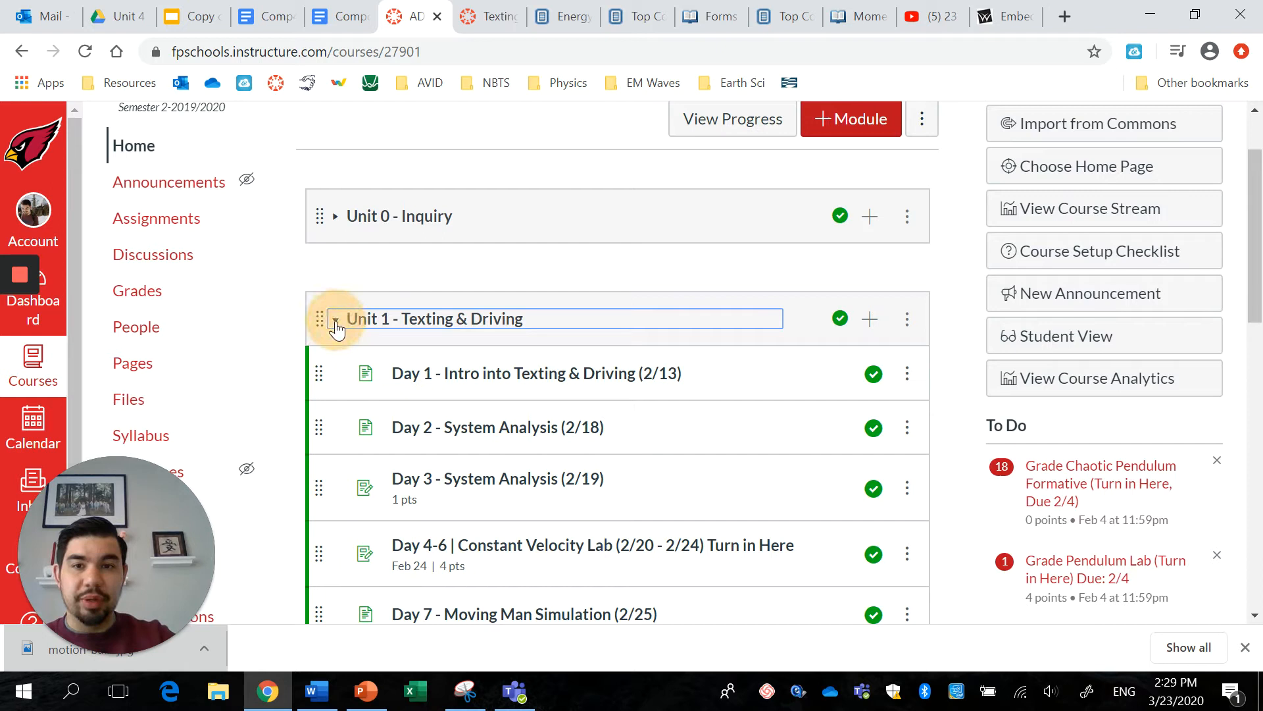
pyautogui.click(333, 318)
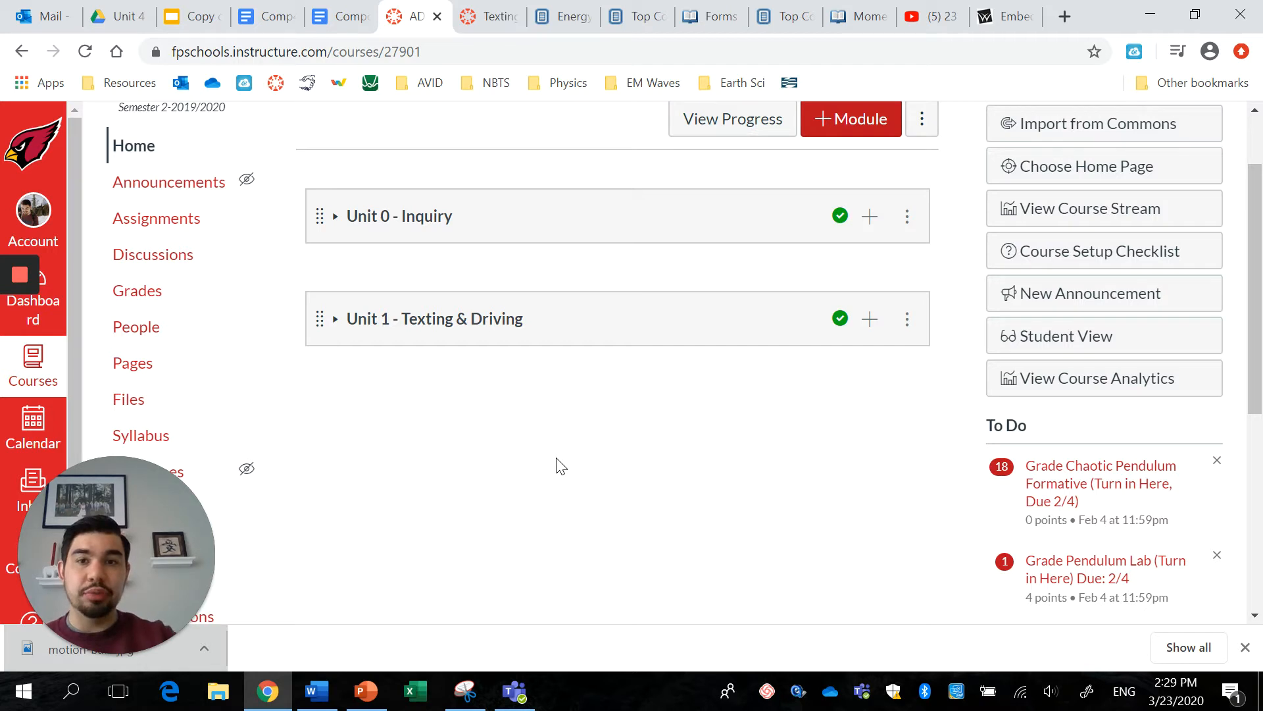
pyautogui.moveTo(852, 125)
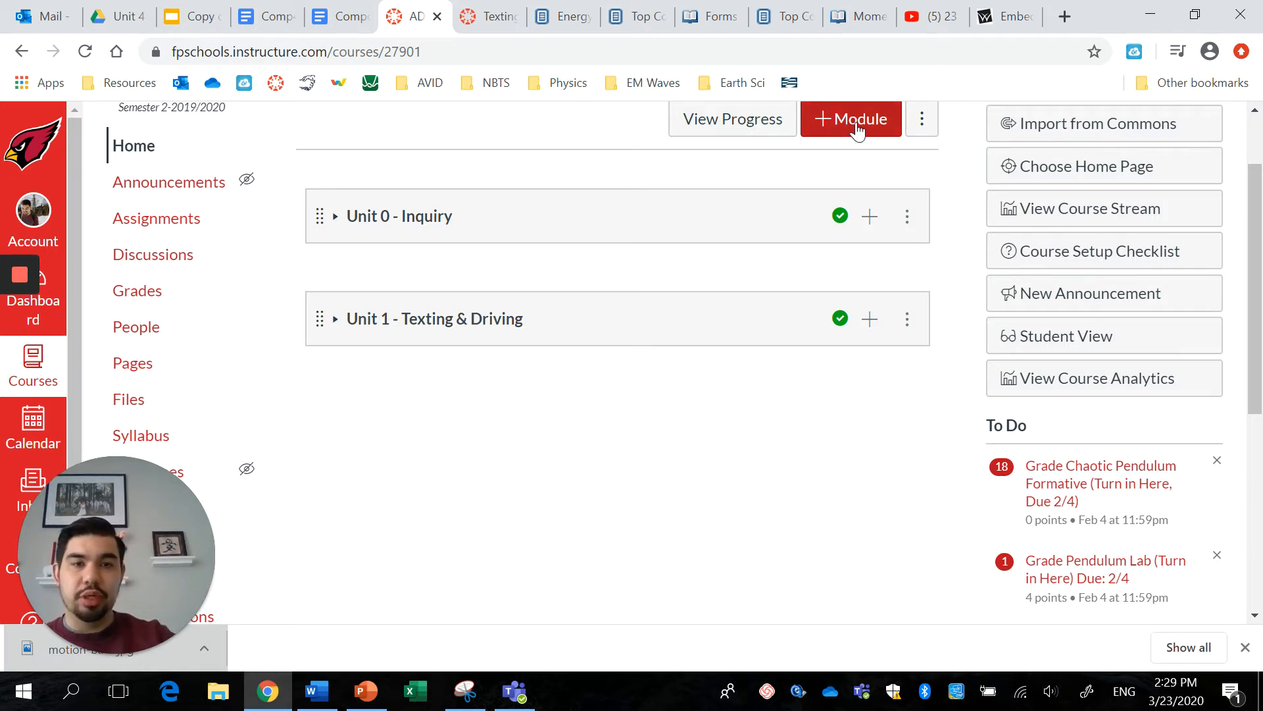
pyautogui.scroll(3)
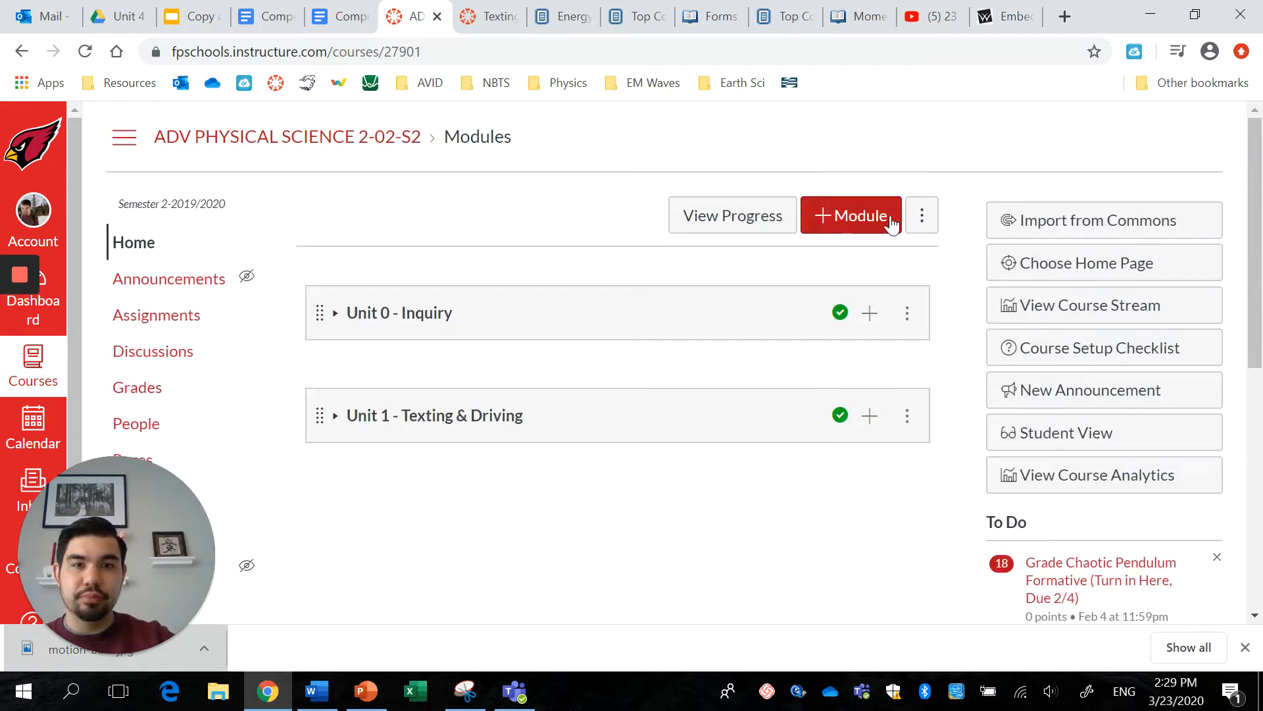
# Start a new module named 'Unit 3 - Momentum & Impulse (School Closure Unit)', Lock until left unchecked.
pyautogui.click(851, 214)
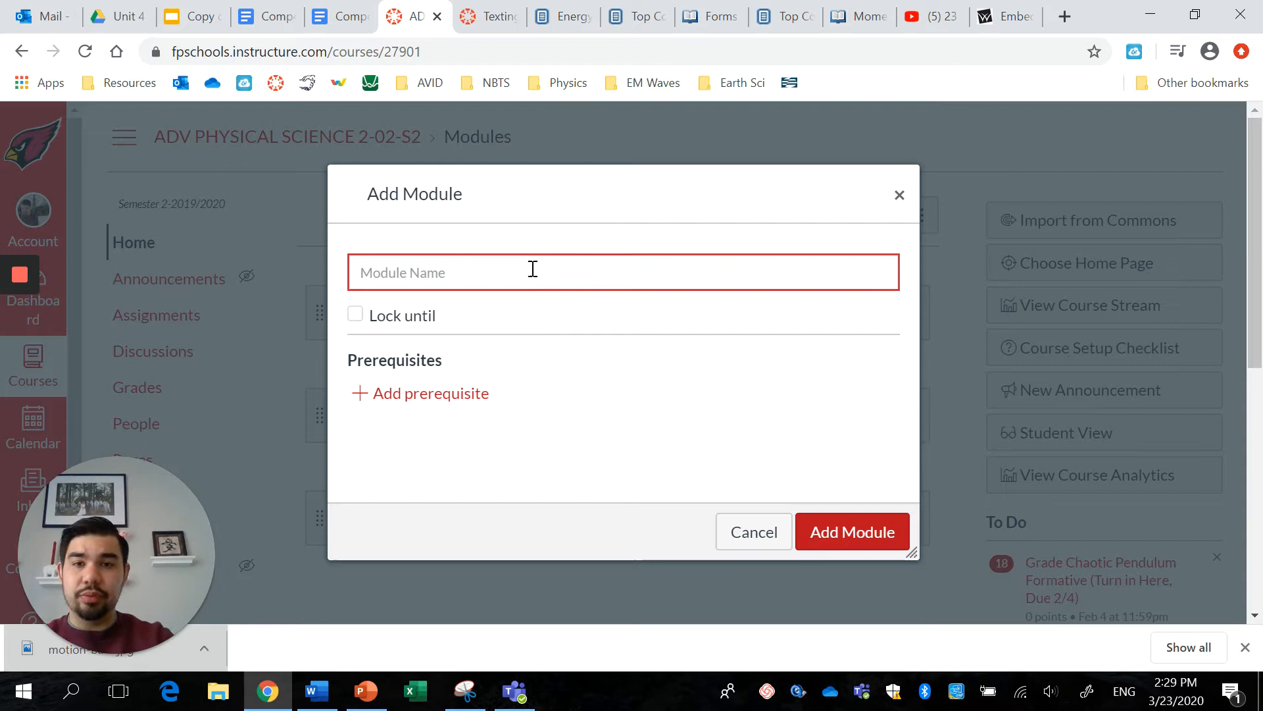
pyautogui.write('Unit')
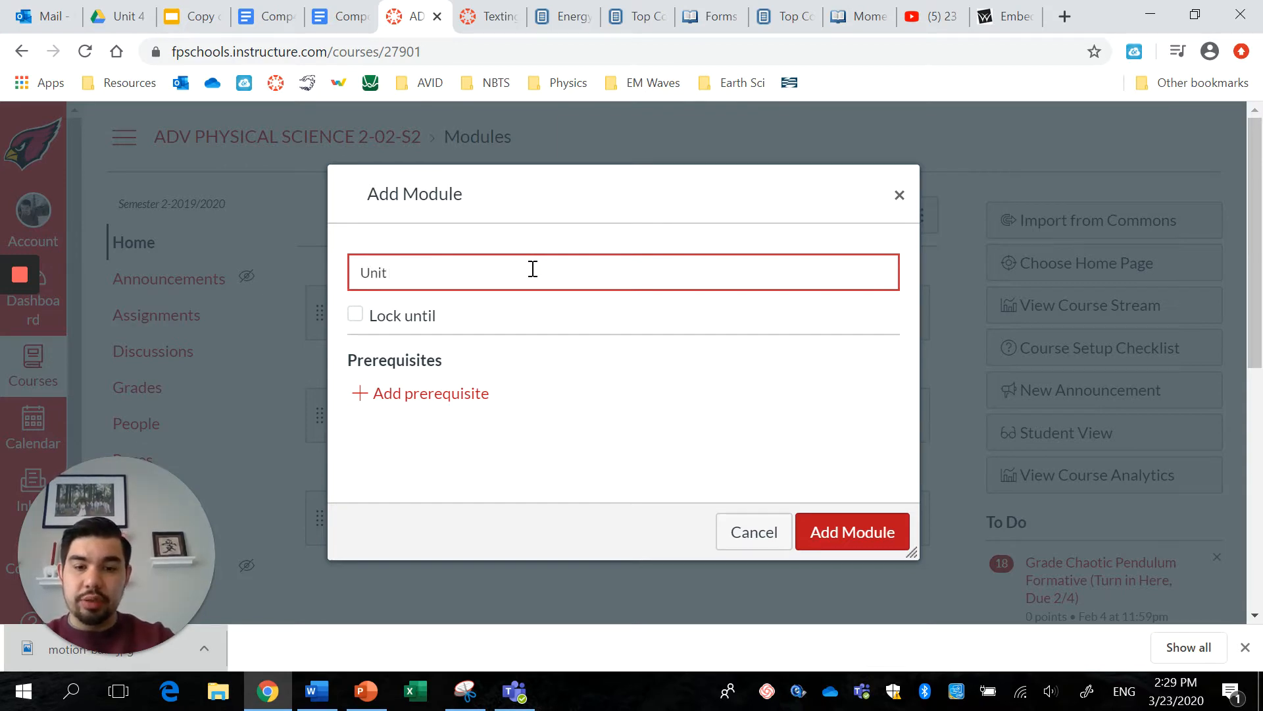
pyautogui.write('3 -')
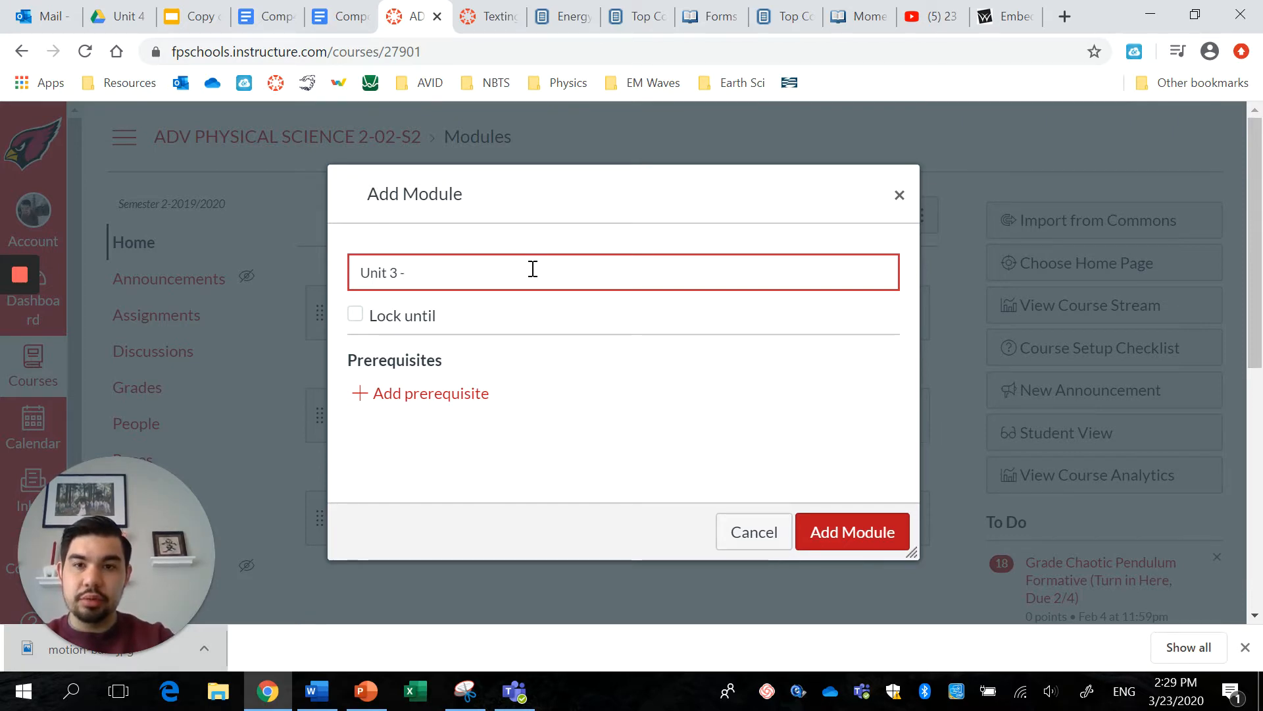
pyautogui.write('Momentu')
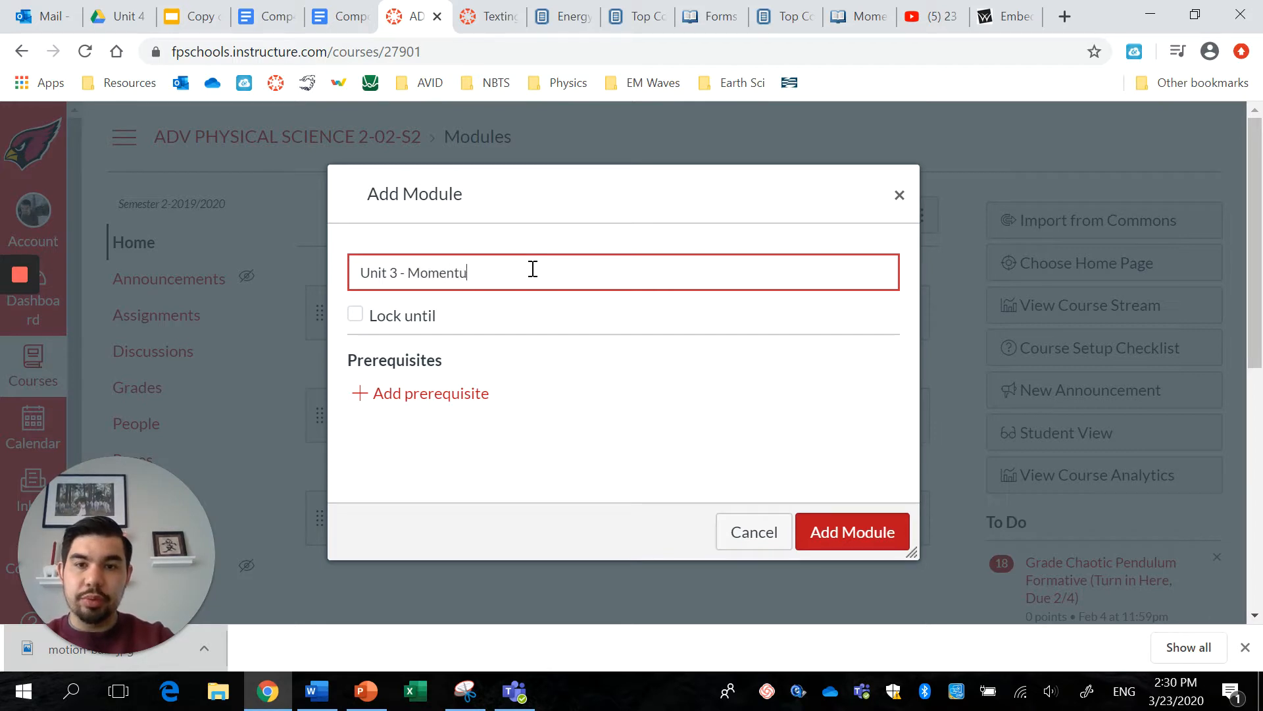
pyautogui.write('m & Impulse (')
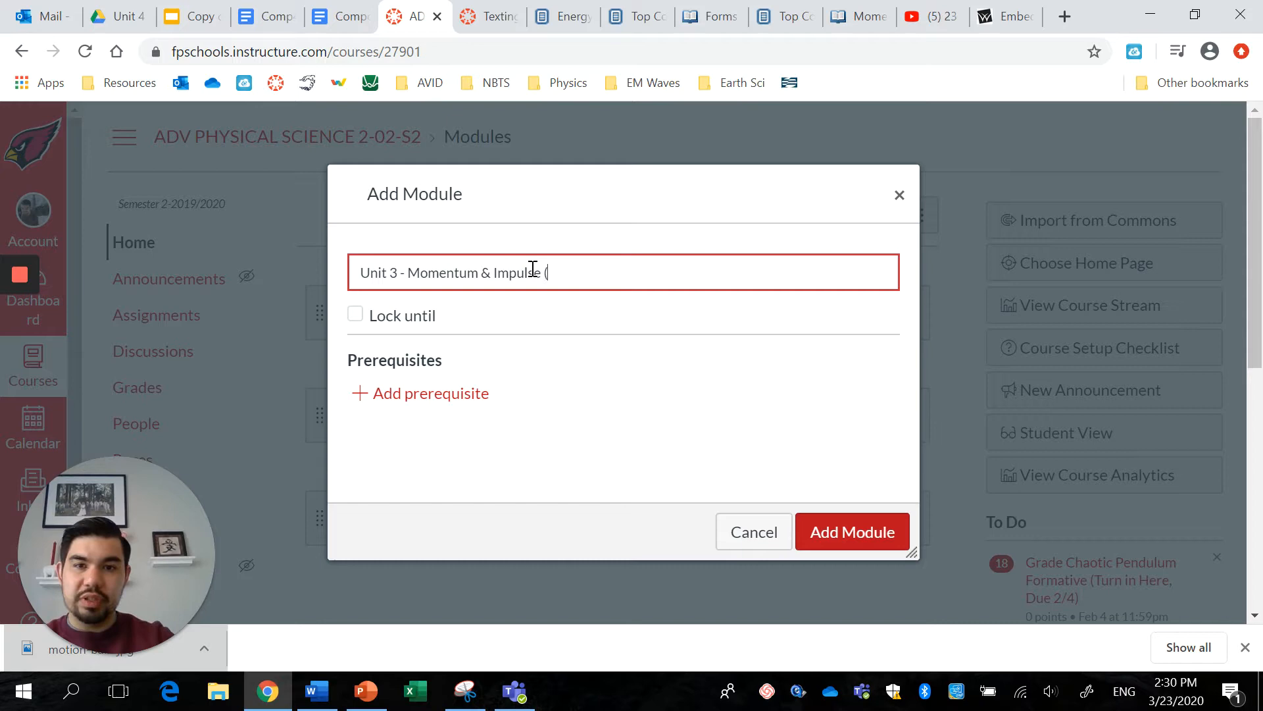
pyautogui.write('School Cl')
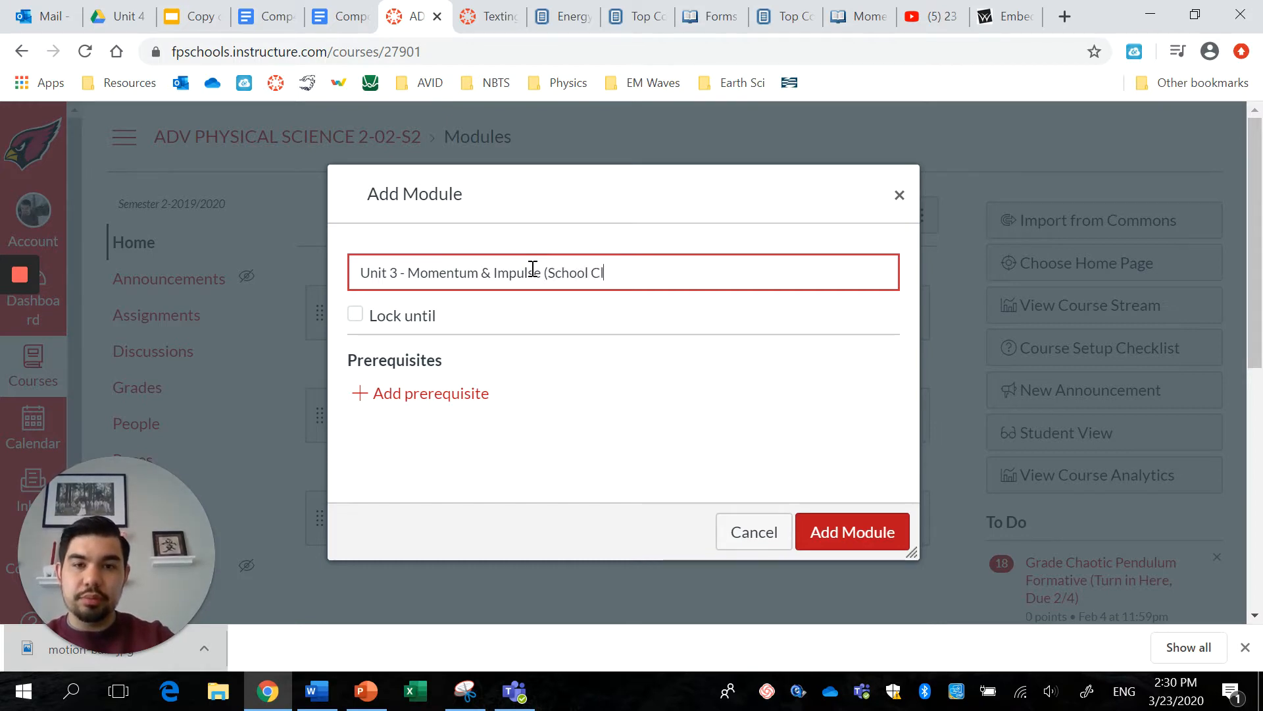
pyautogui.write('osure Unit)')
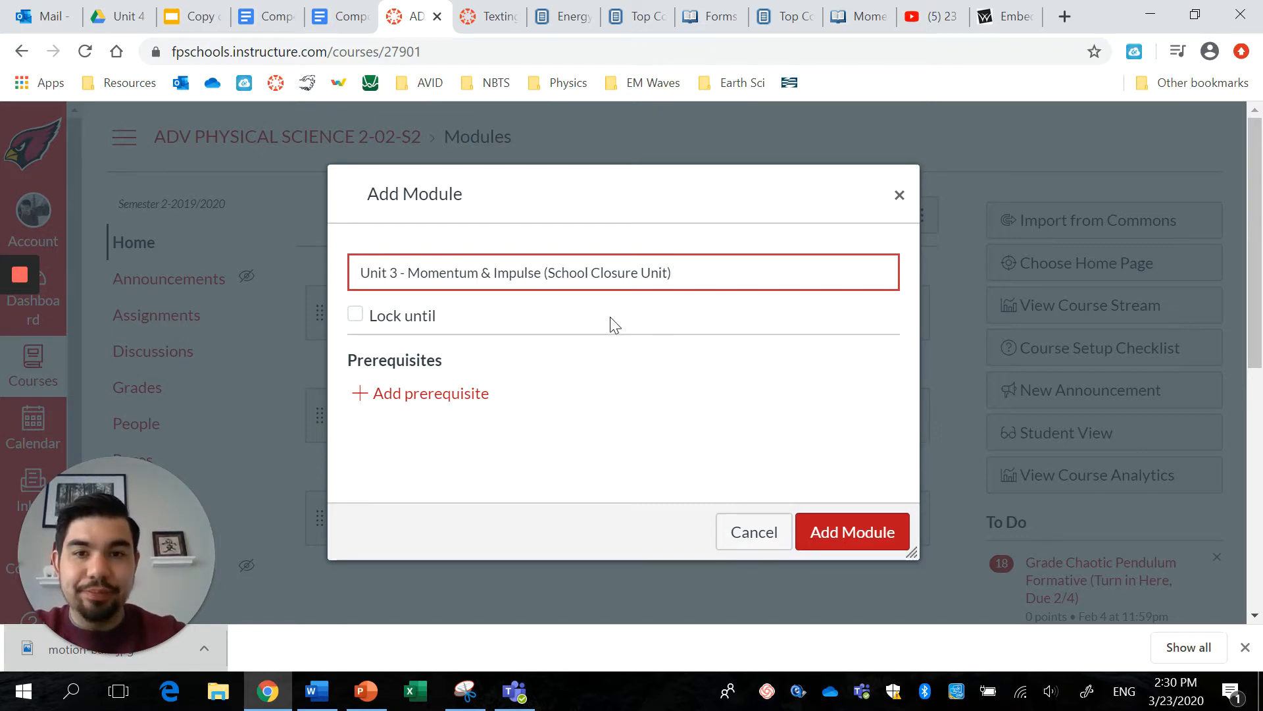
pyautogui.moveTo(628, 340)
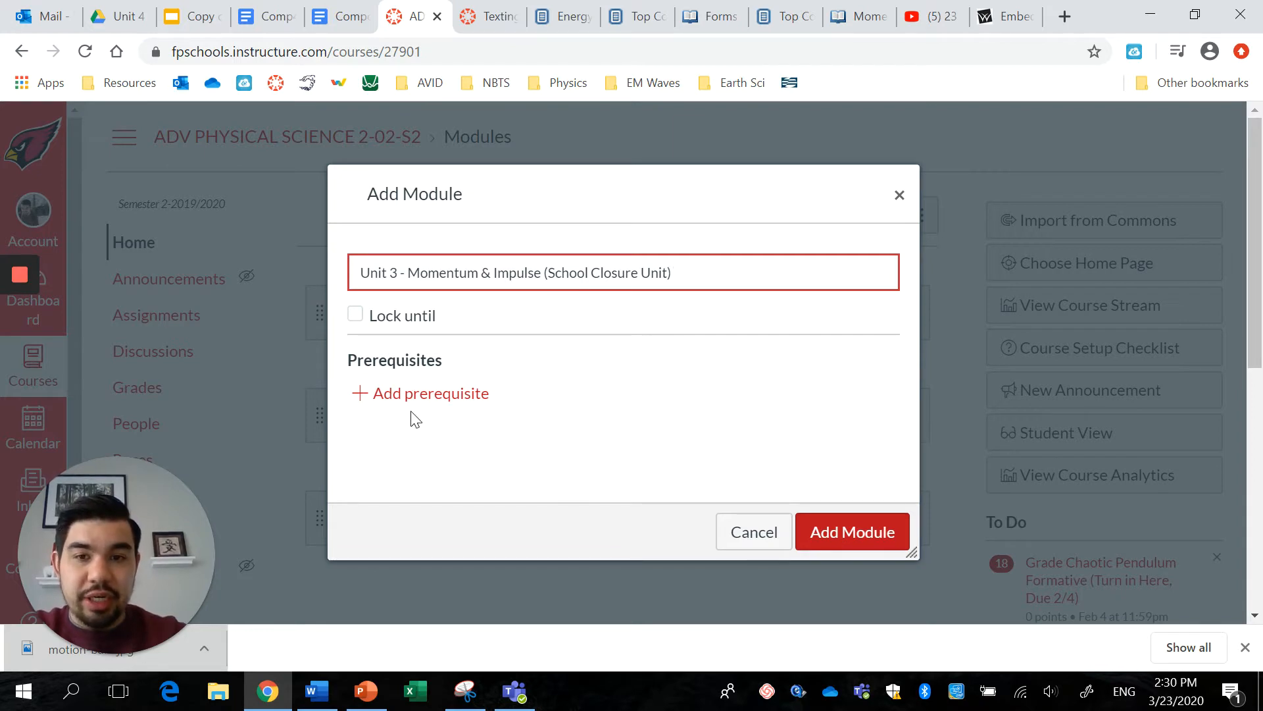
pyautogui.moveTo(500, 431)
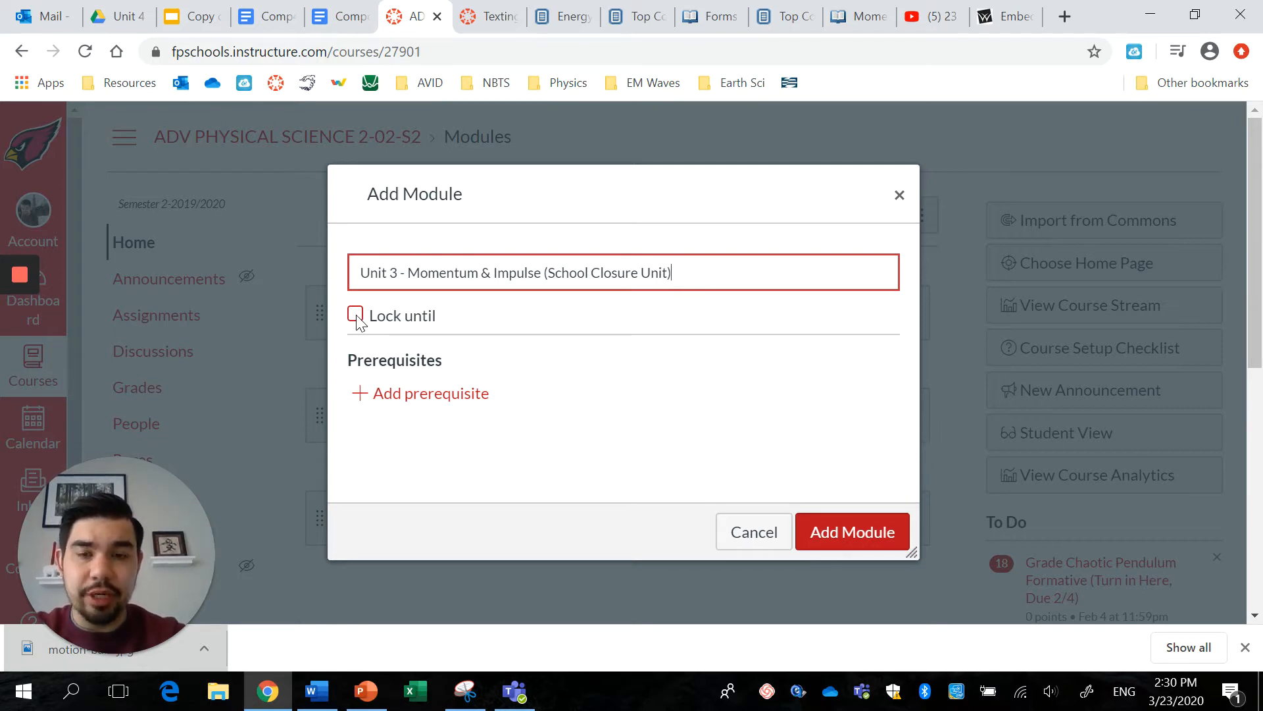
pyautogui.moveTo(650, 463)
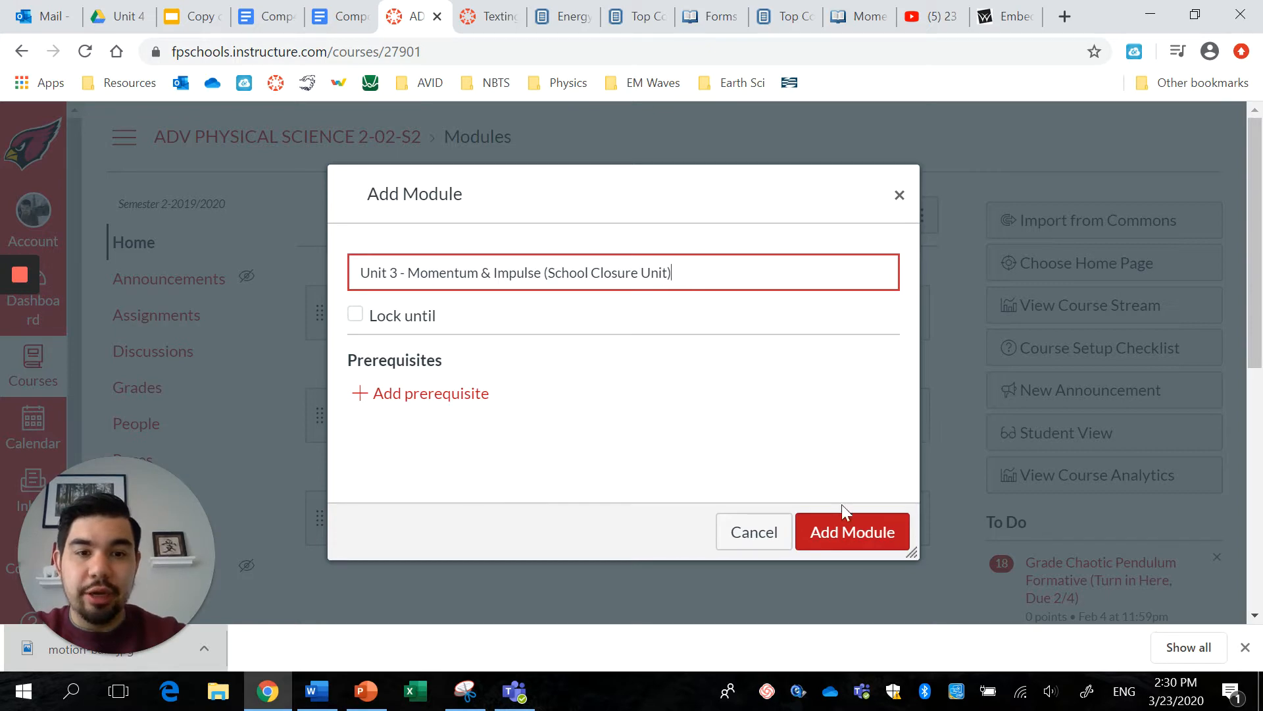
# Add the Unit 3 module below Unit 1 and edit it to rename Unit 3 to Unit 2.
pyautogui.click(851, 531)
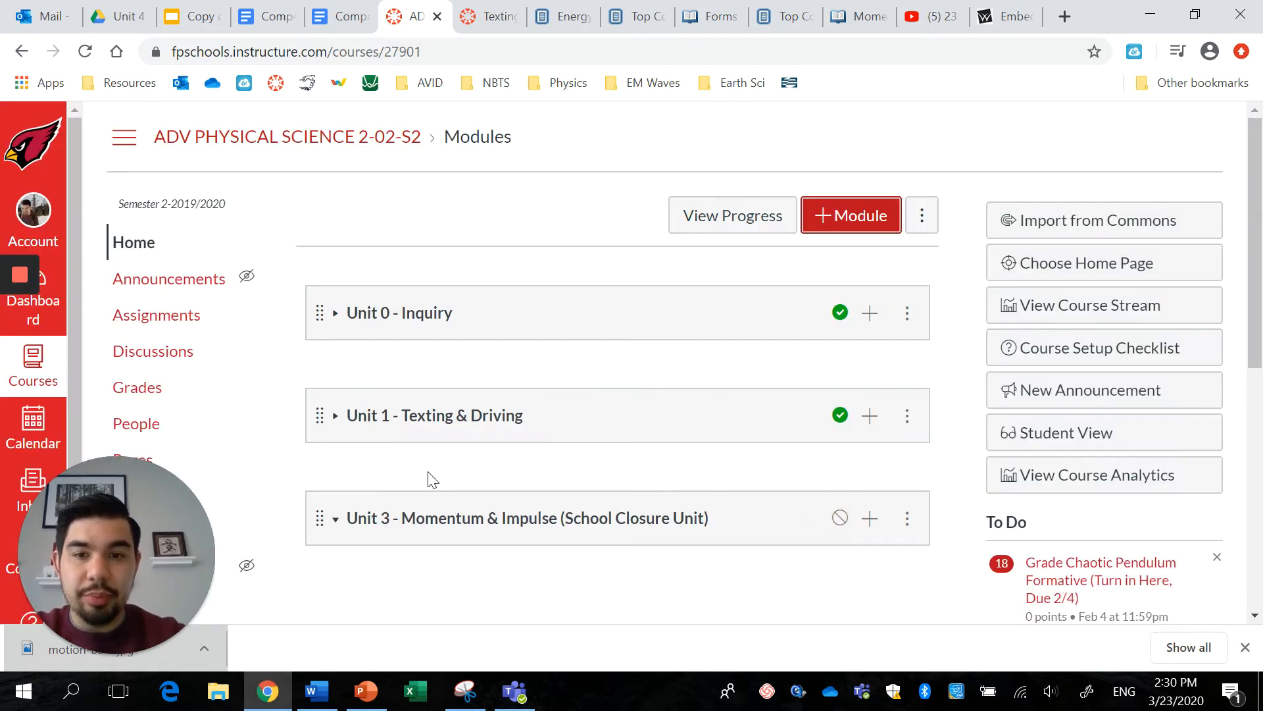
pyautogui.moveTo(455, 508)
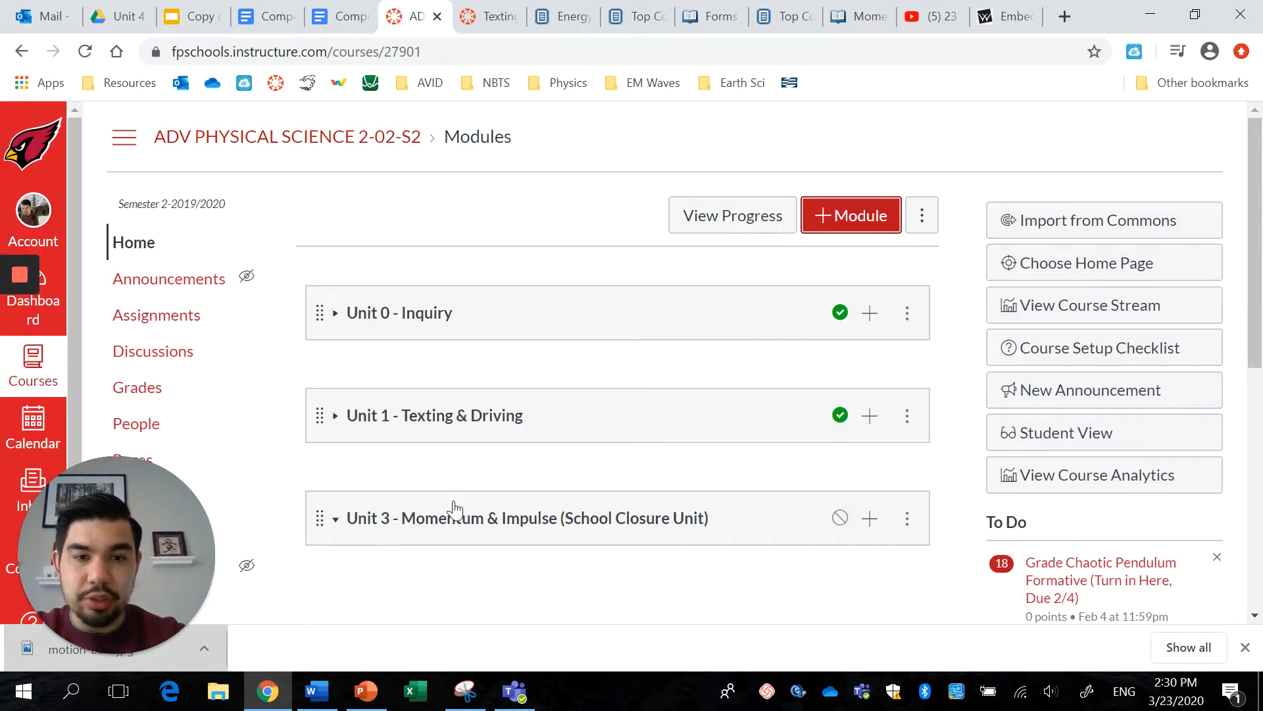
pyautogui.click(906, 518)
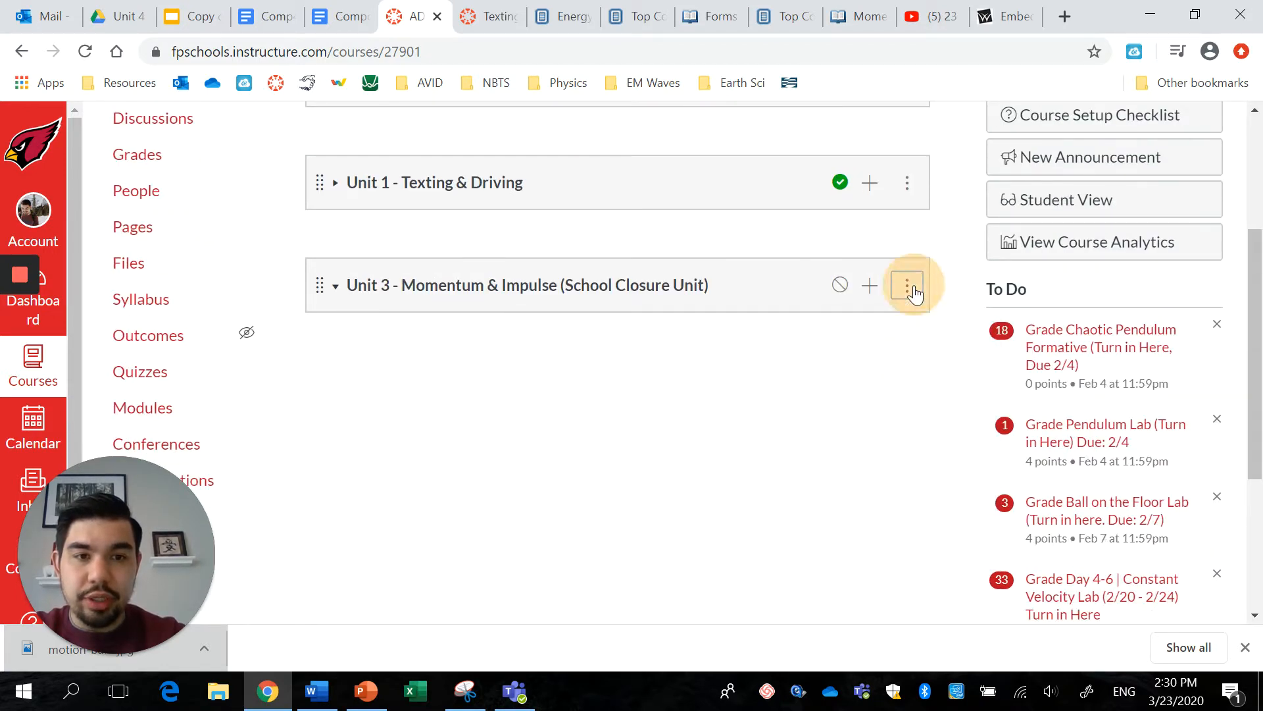
pyautogui.click(906, 284)
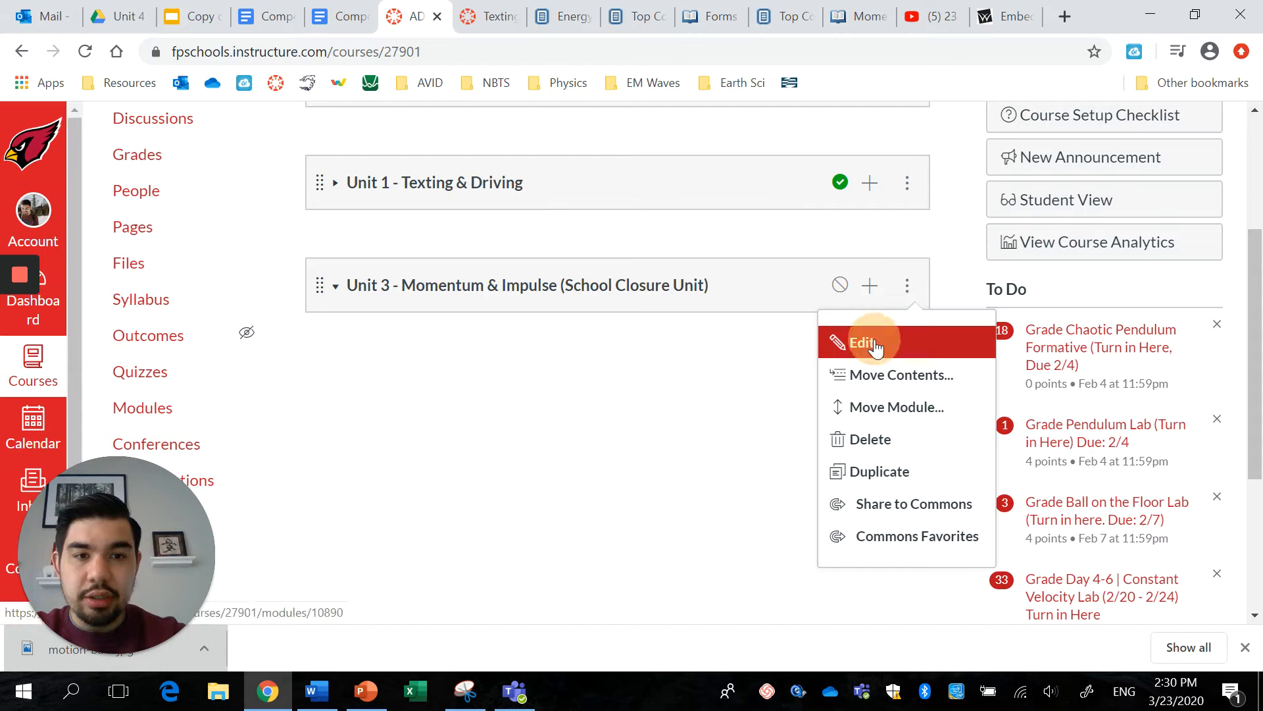
pyautogui.click(862, 342)
pyautogui.write('2')
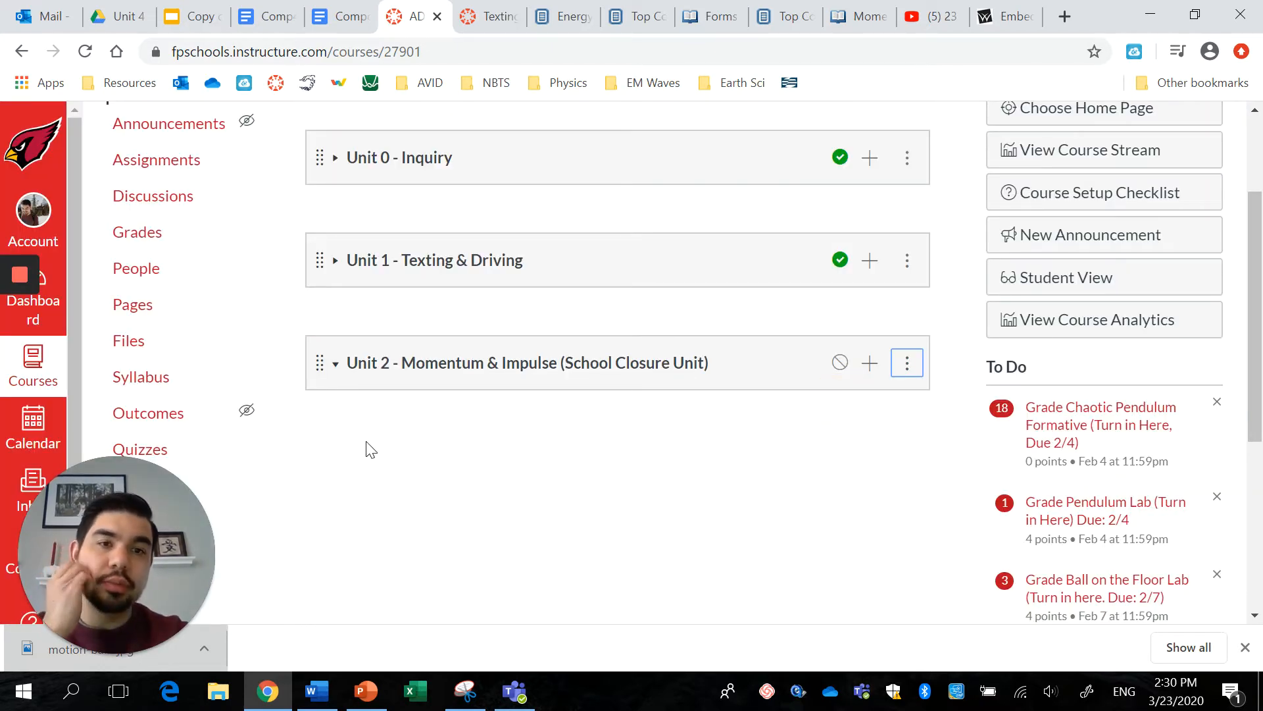
pyautogui.moveTo(878, 458)
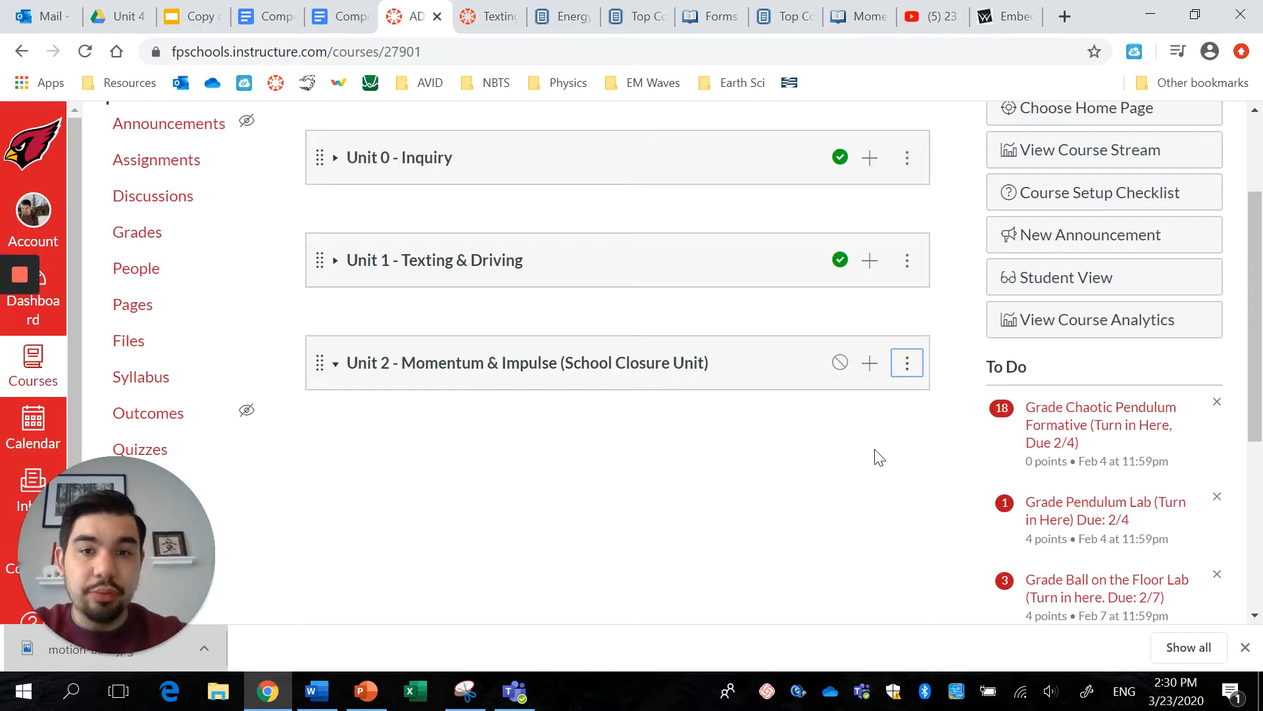
pyautogui.moveTo(587, 379)
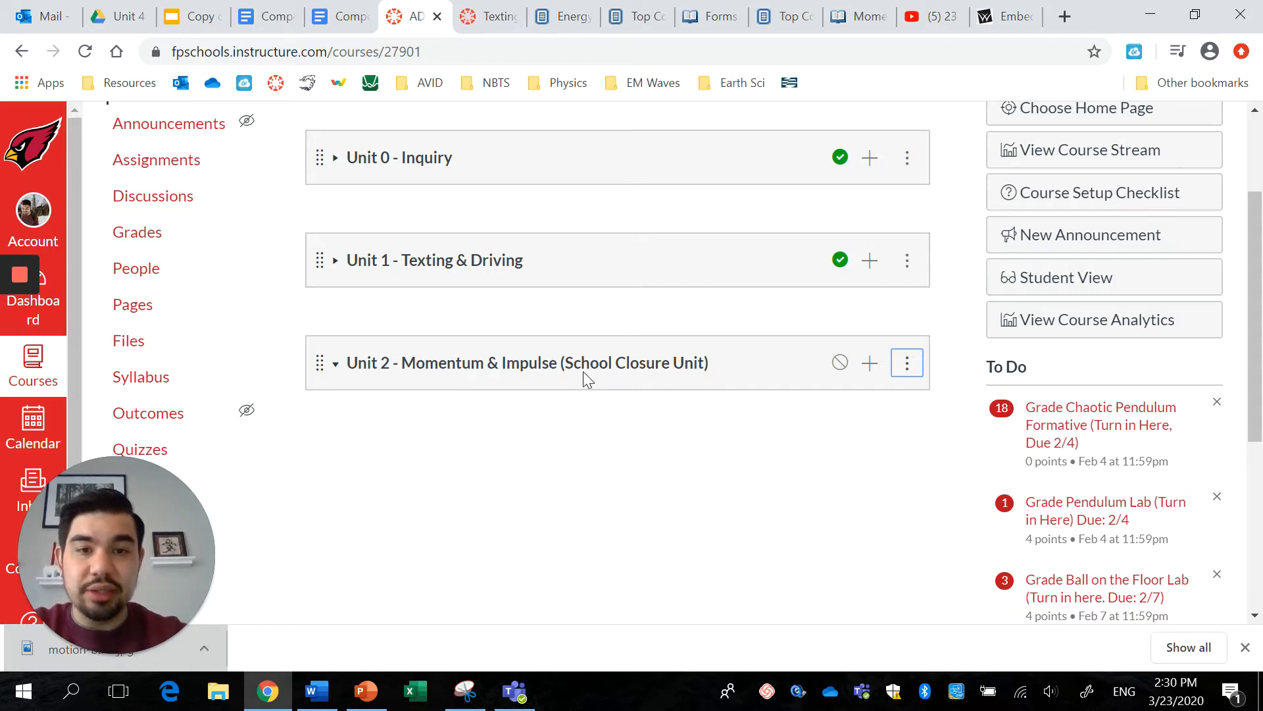
pyautogui.moveTo(840, 363)
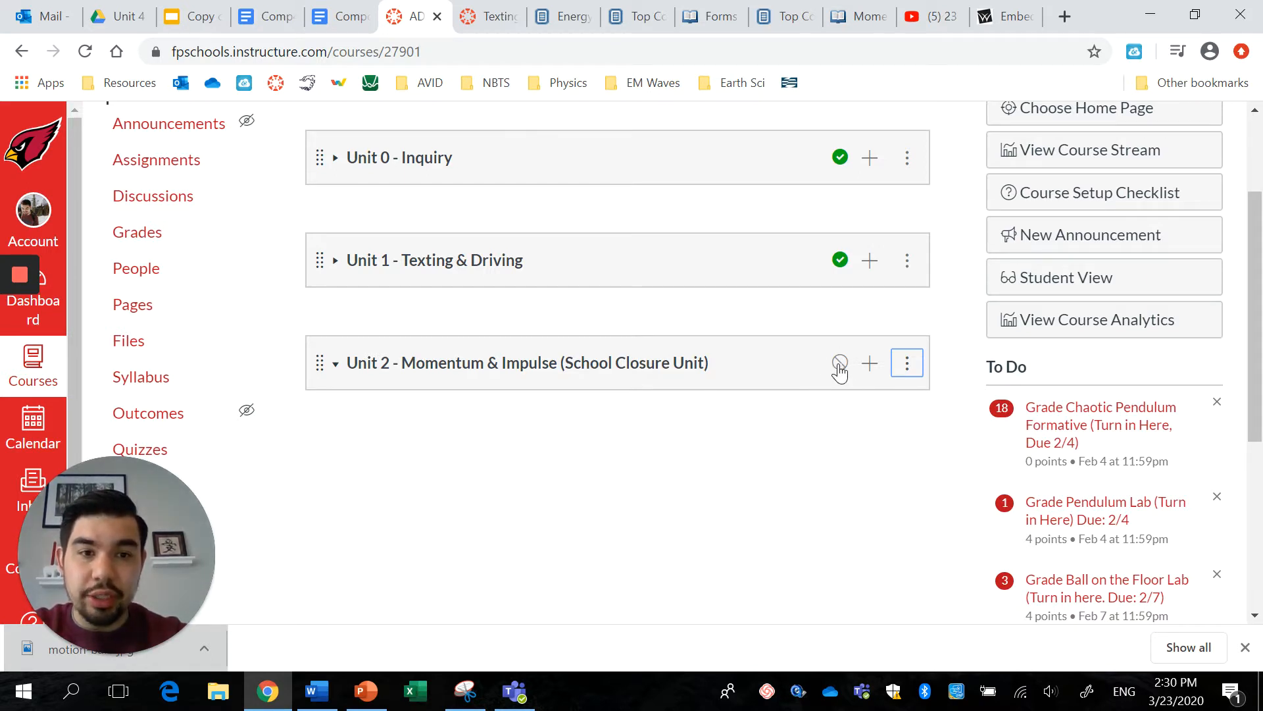
pyautogui.moveTo(840, 363)
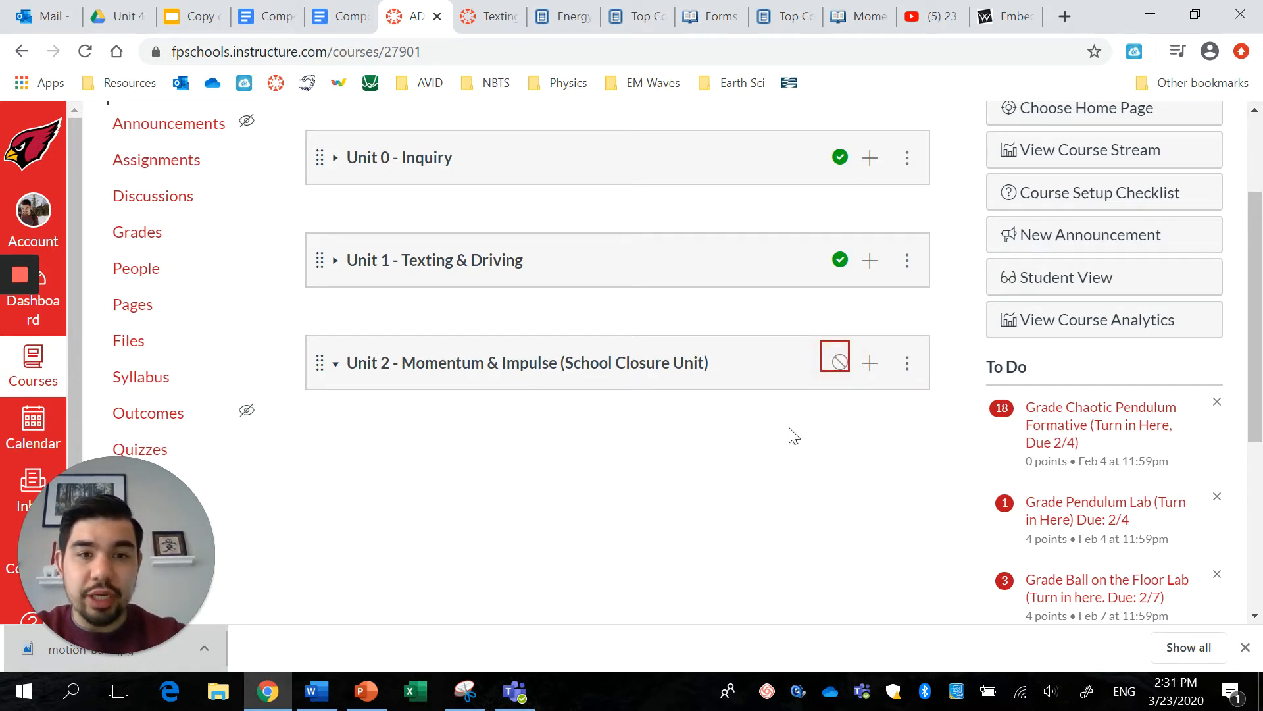
pyautogui.moveTo(476, 455)
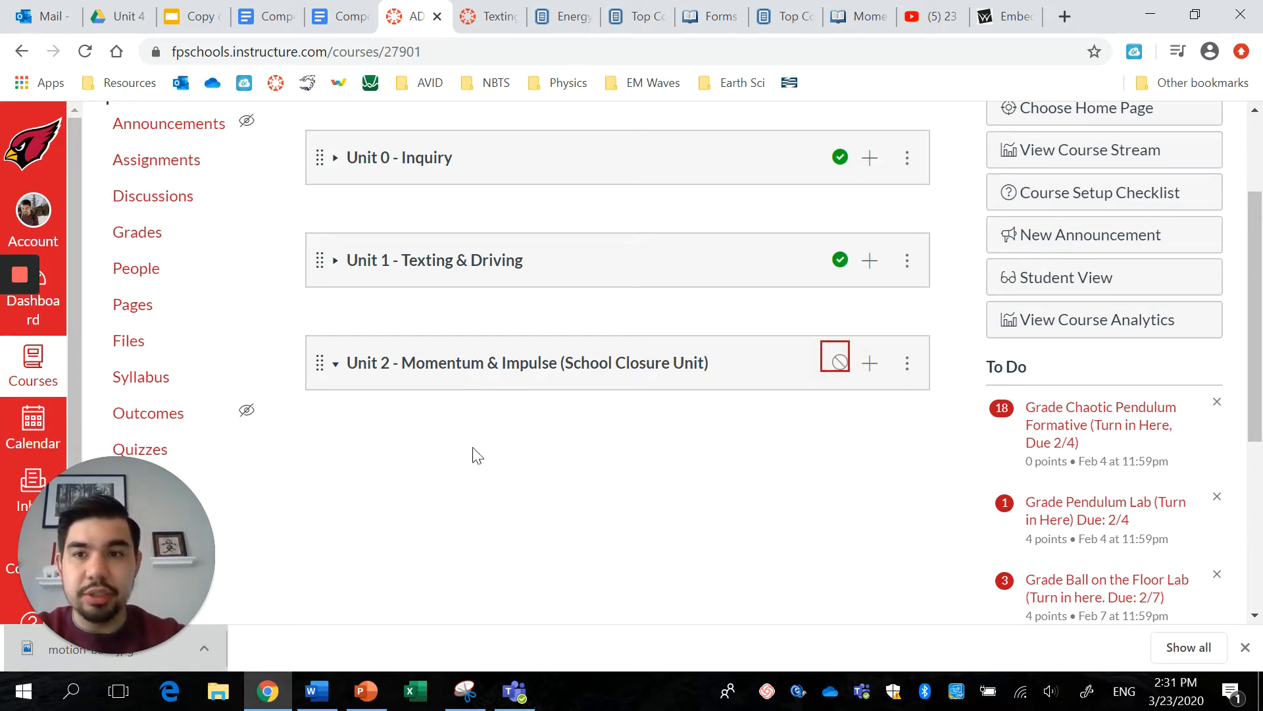
pyautogui.moveTo(339, 497)
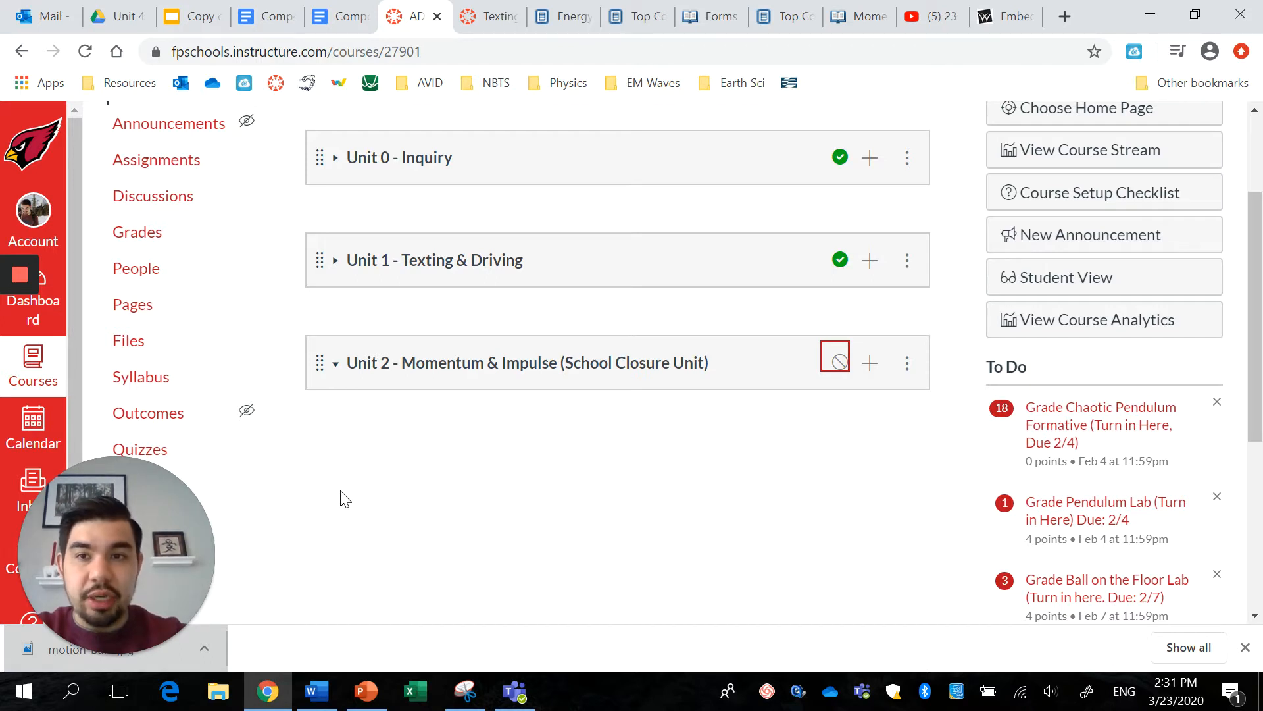
pyautogui.moveTo(493, 352)
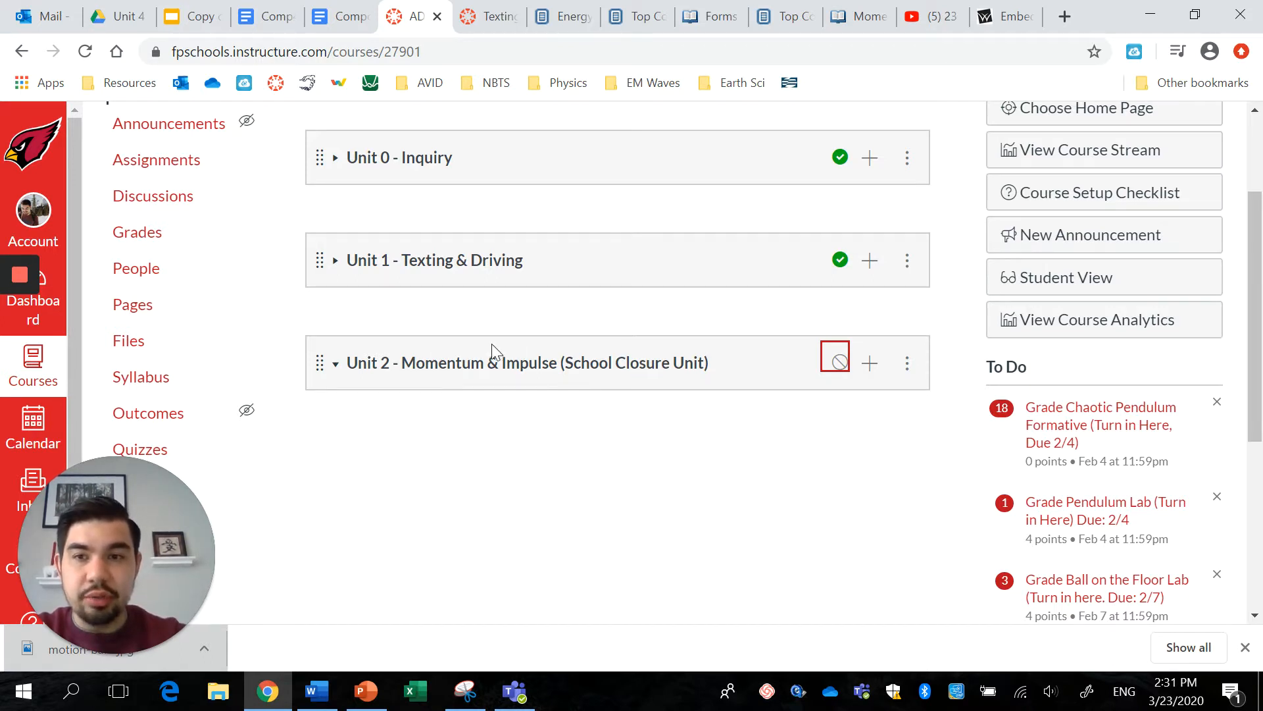
pyautogui.moveTo(411, 413)
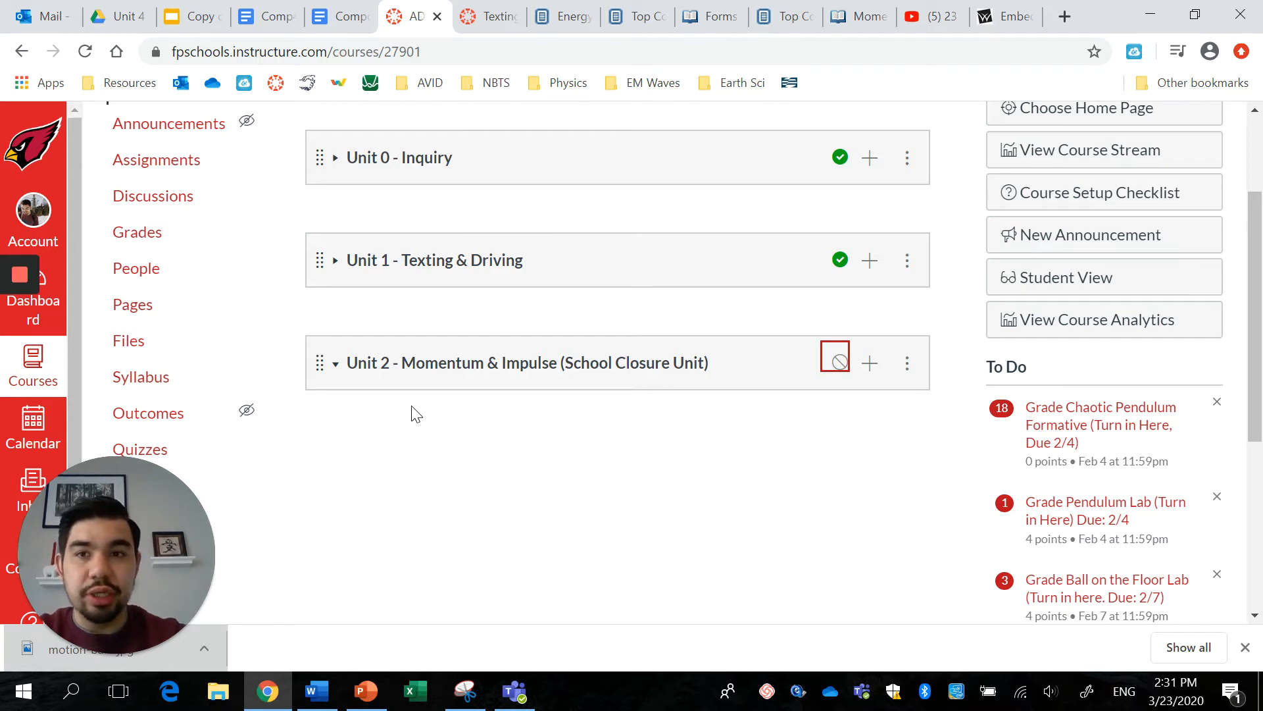
pyautogui.moveTo(156, 160)
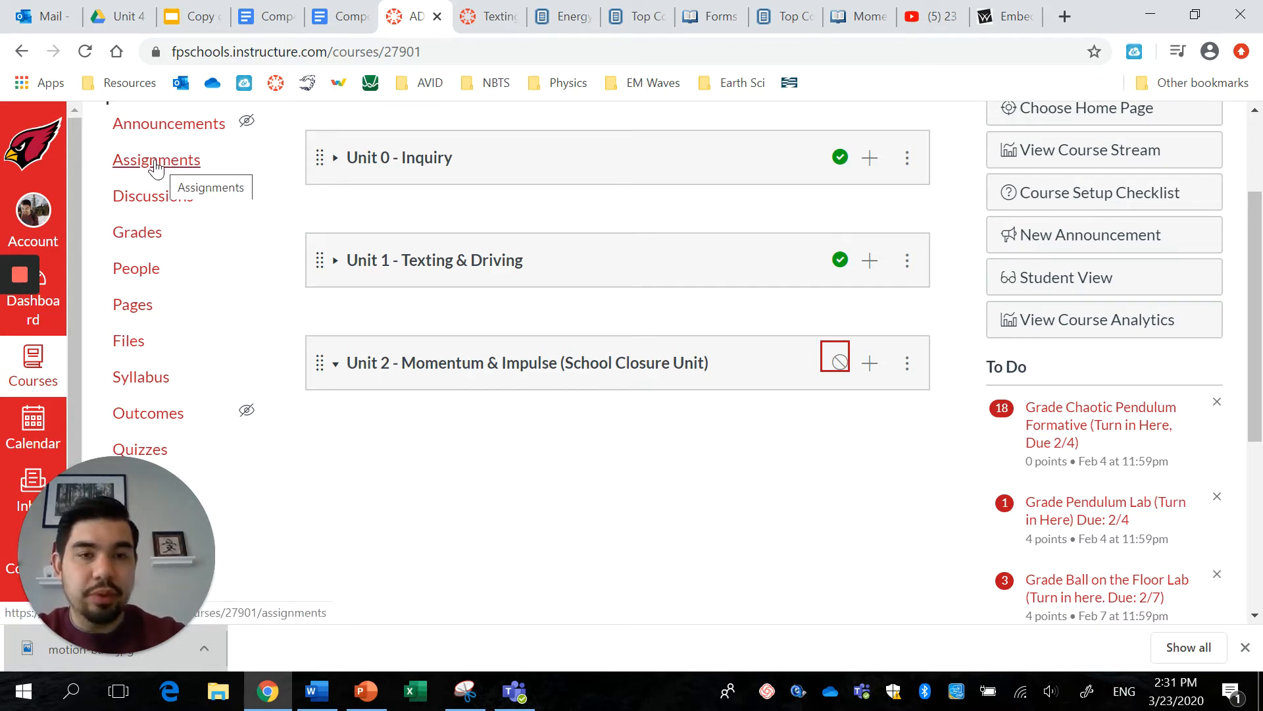
pyautogui.moveTo(455, 569)
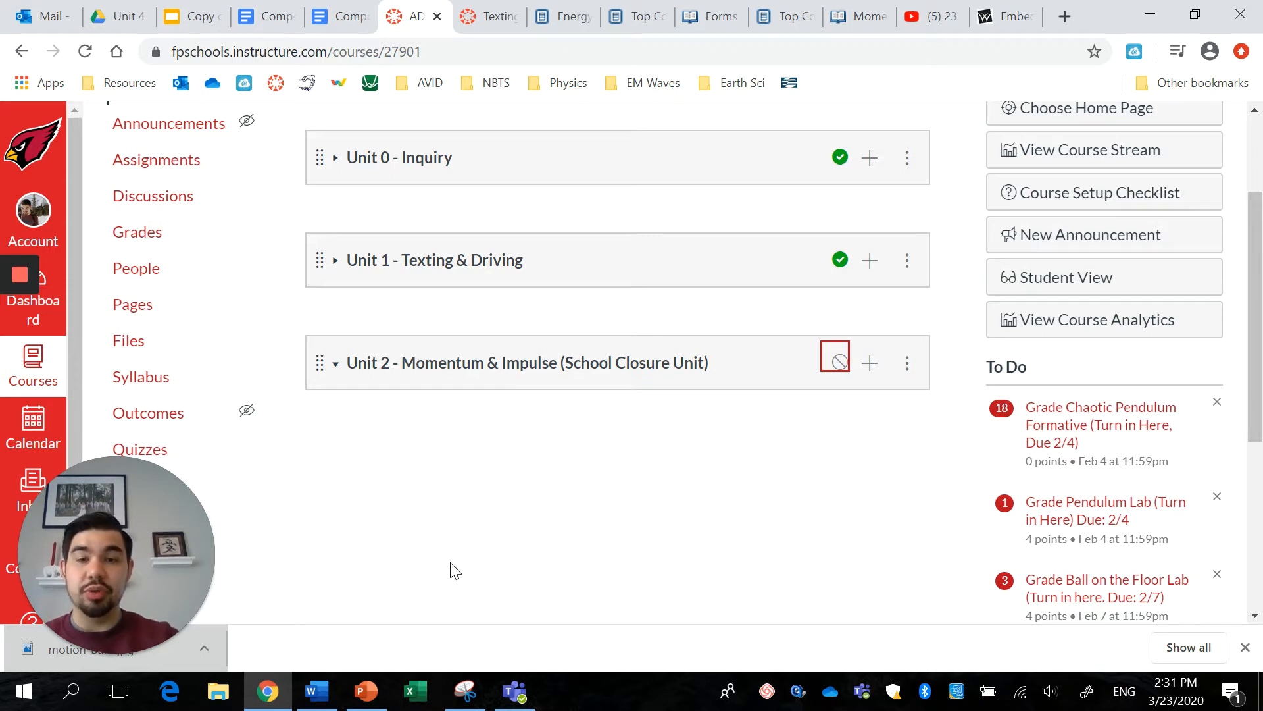
pyautogui.scroll(-3)
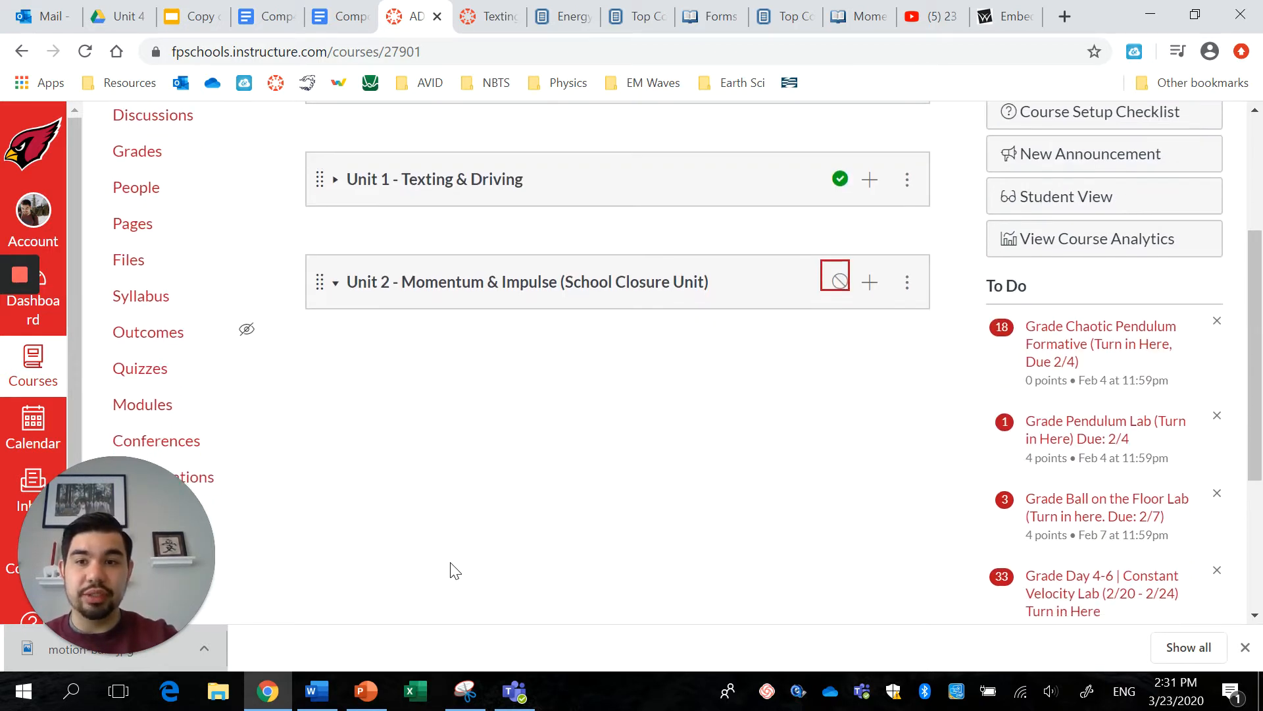
# From the course Quizzes page, create a new quiz using the Classic Quizzes engine.
pyautogui.click(140, 368)
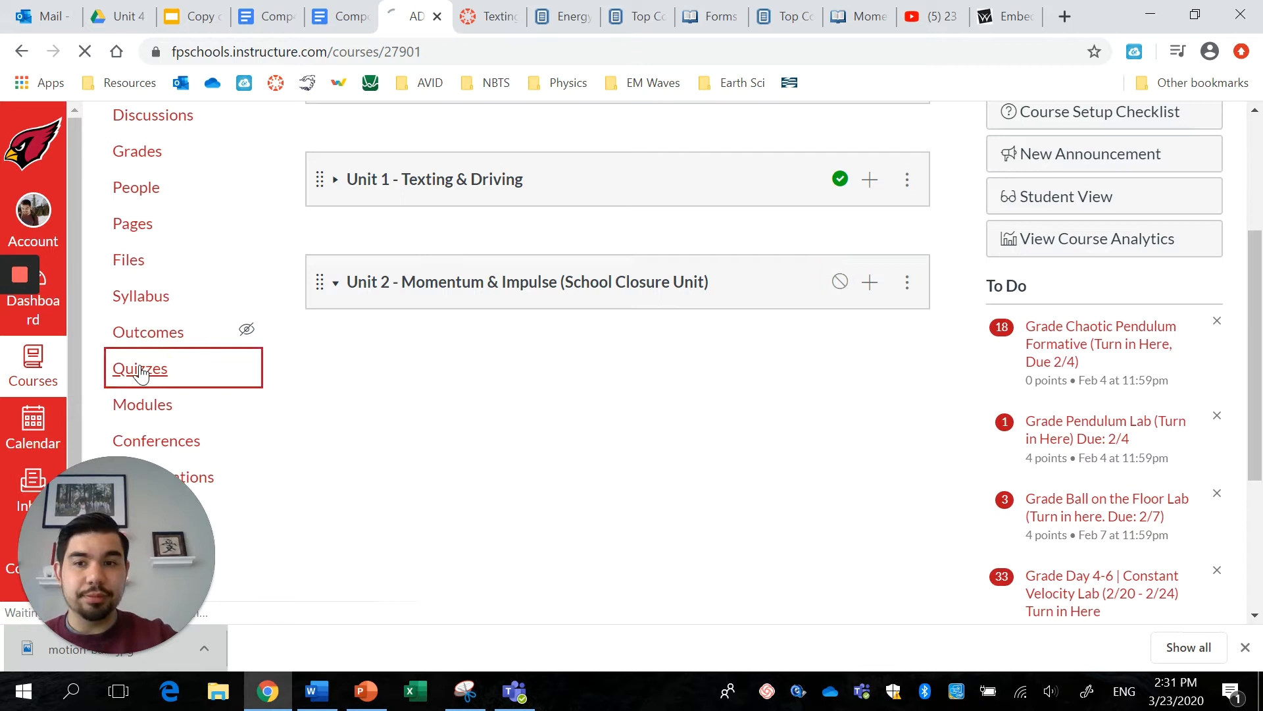
pyautogui.click(140, 368)
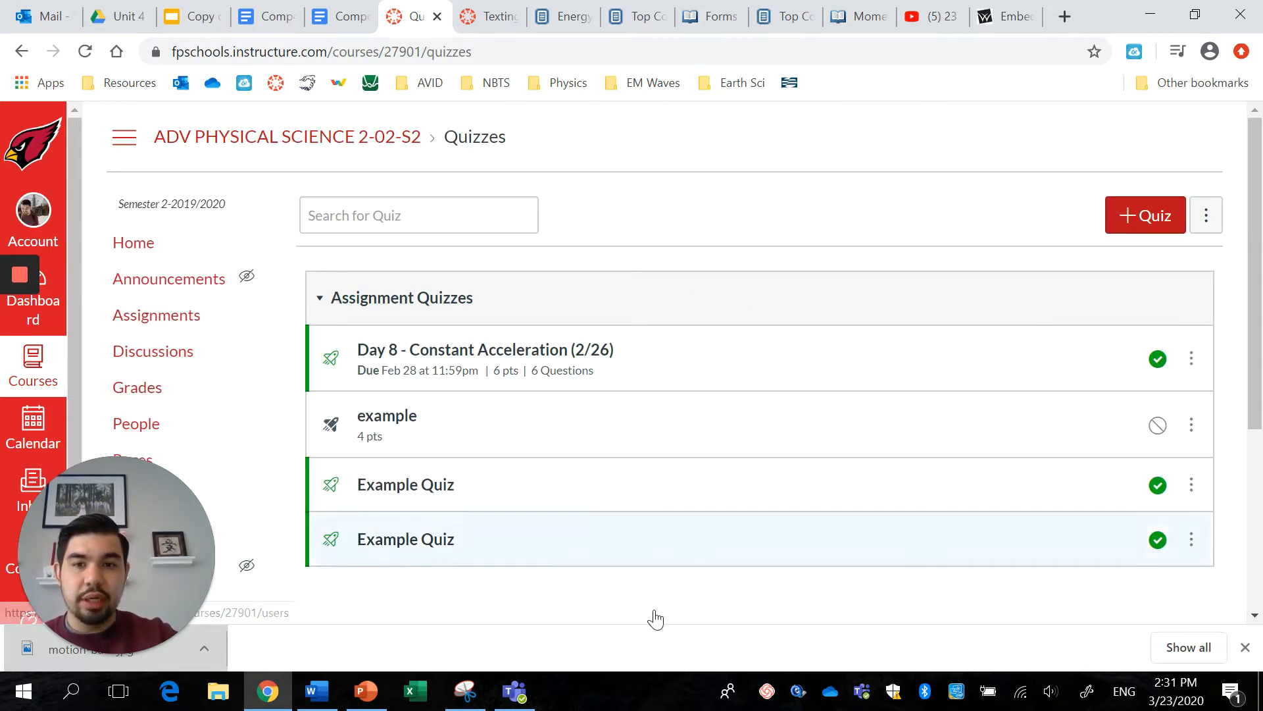
pyautogui.moveTo(813, 234)
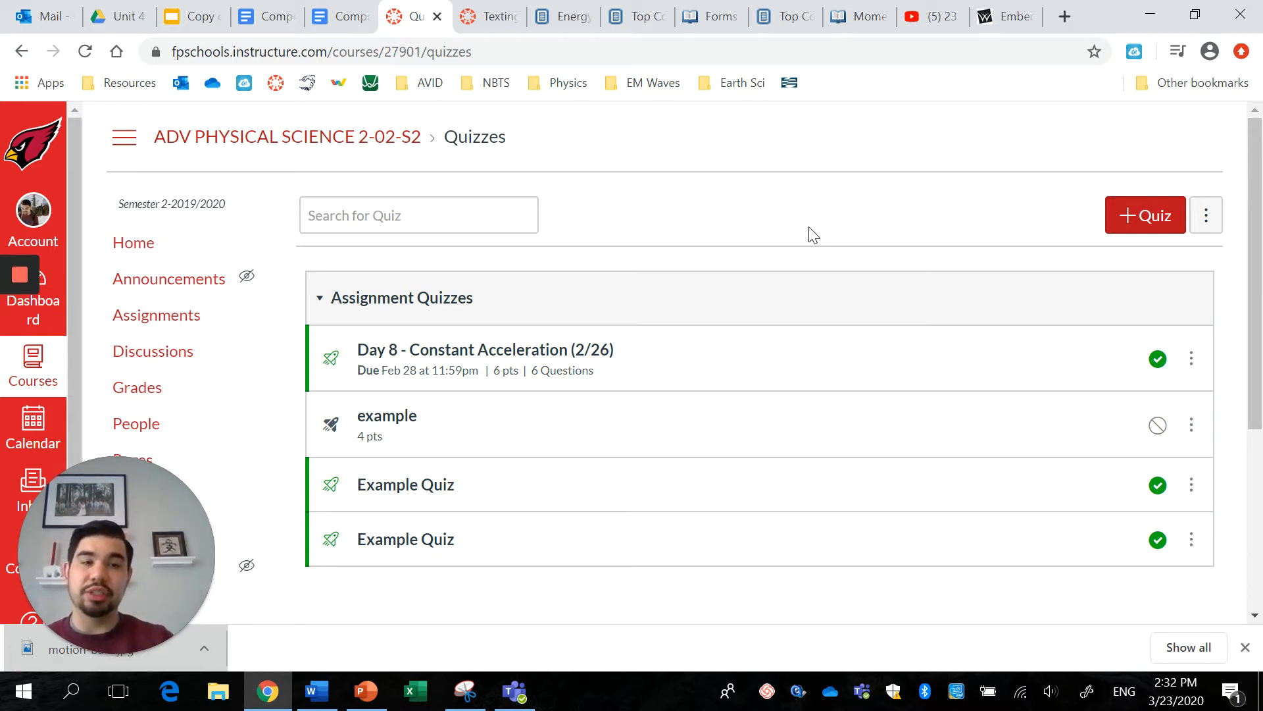
pyautogui.moveTo(1143, 225)
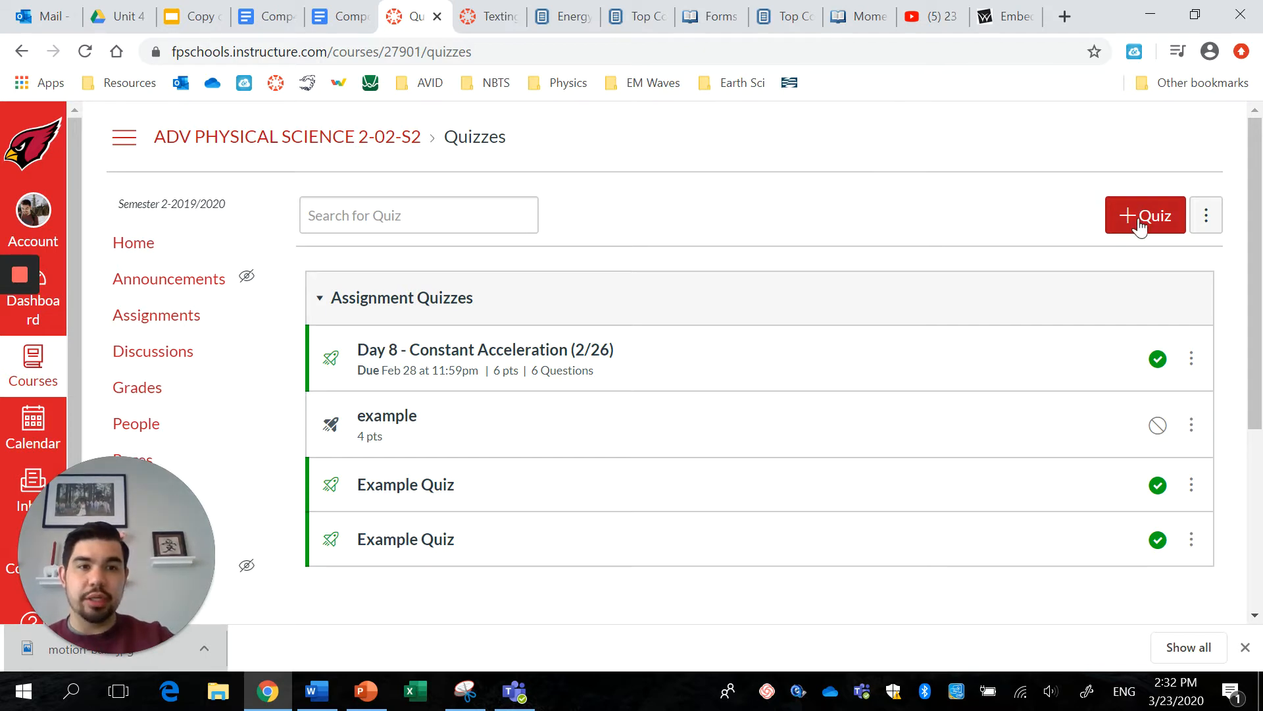
pyautogui.moveTo(1143, 215)
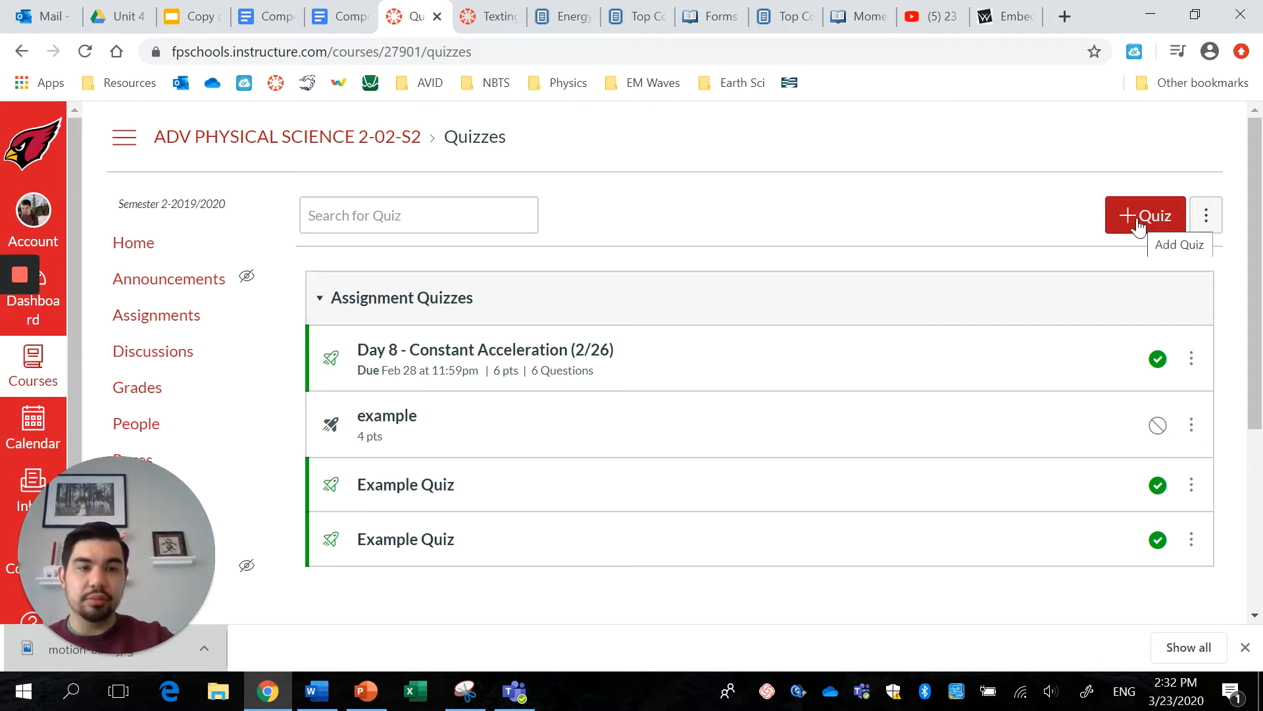
pyautogui.click(1145, 215)
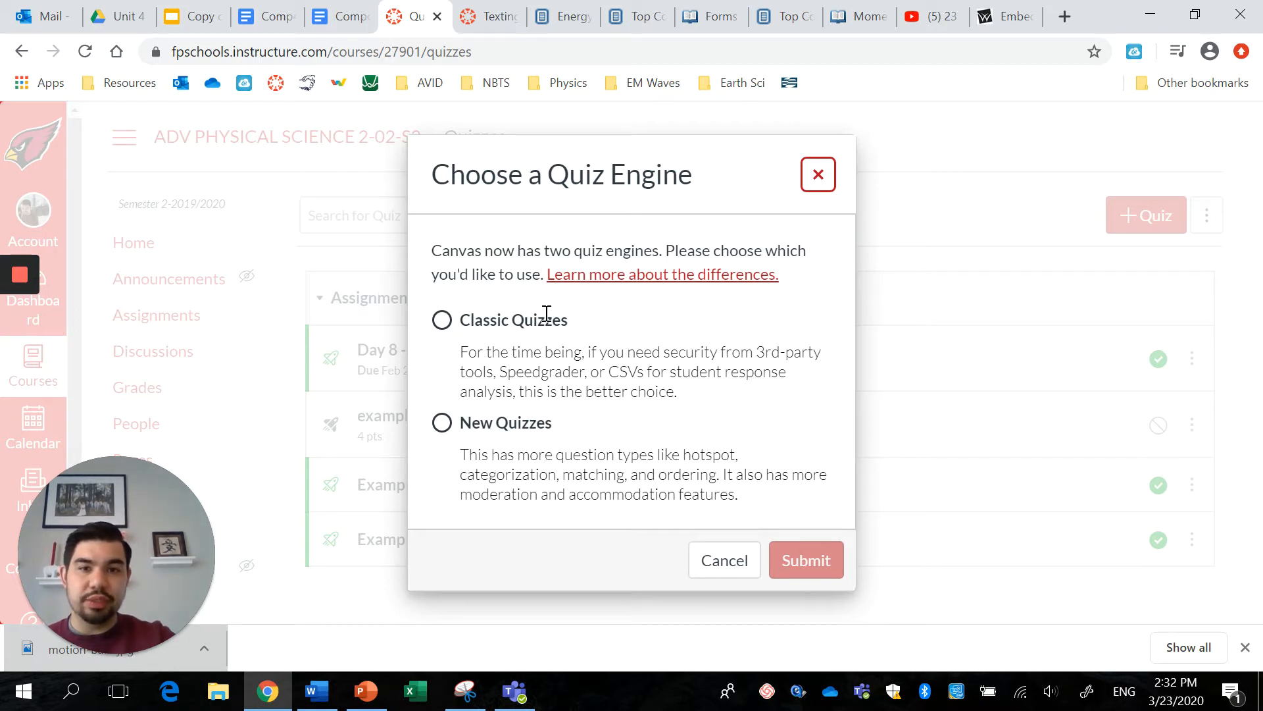
pyautogui.moveTo(586, 320)
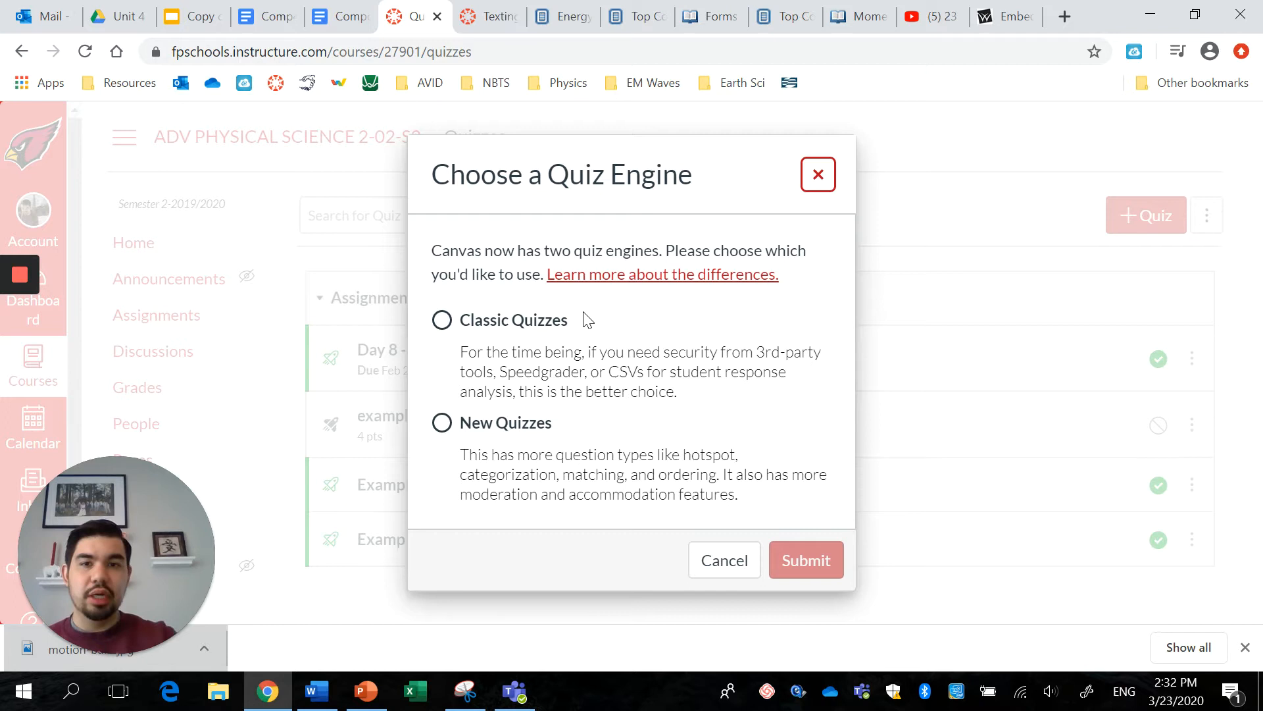
pyautogui.click(442, 319)
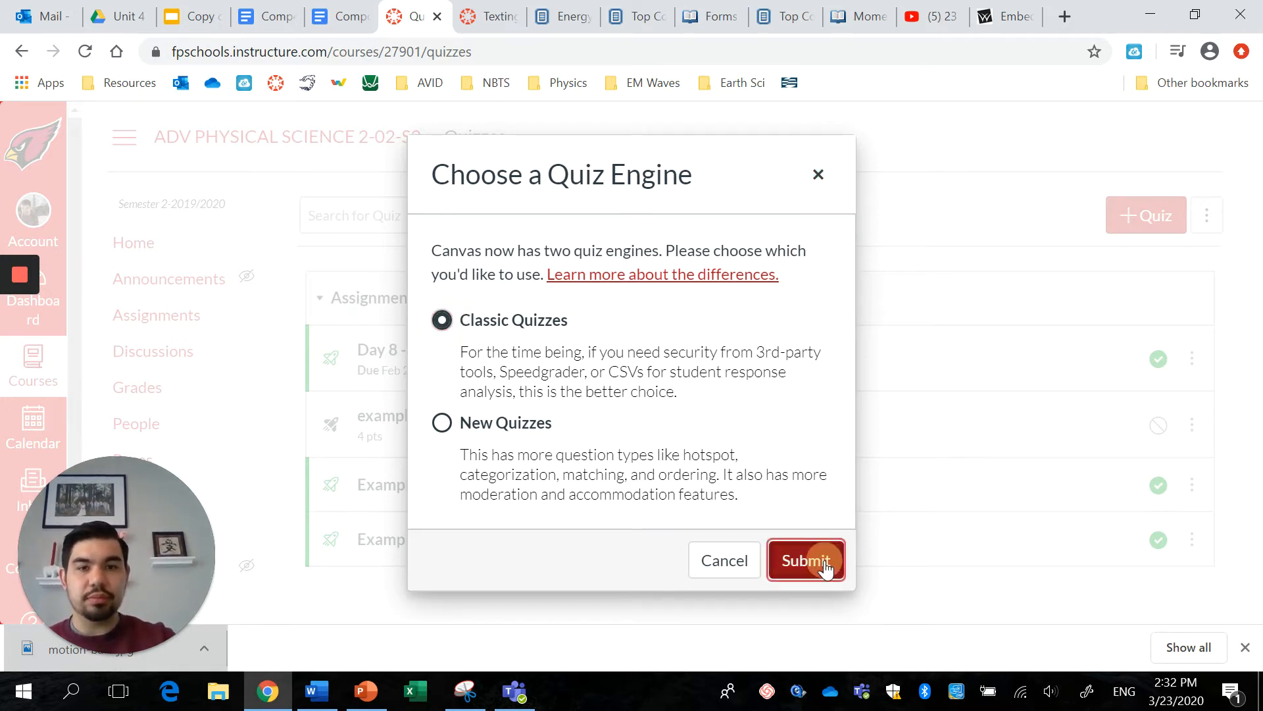
pyautogui.click(805, 561)
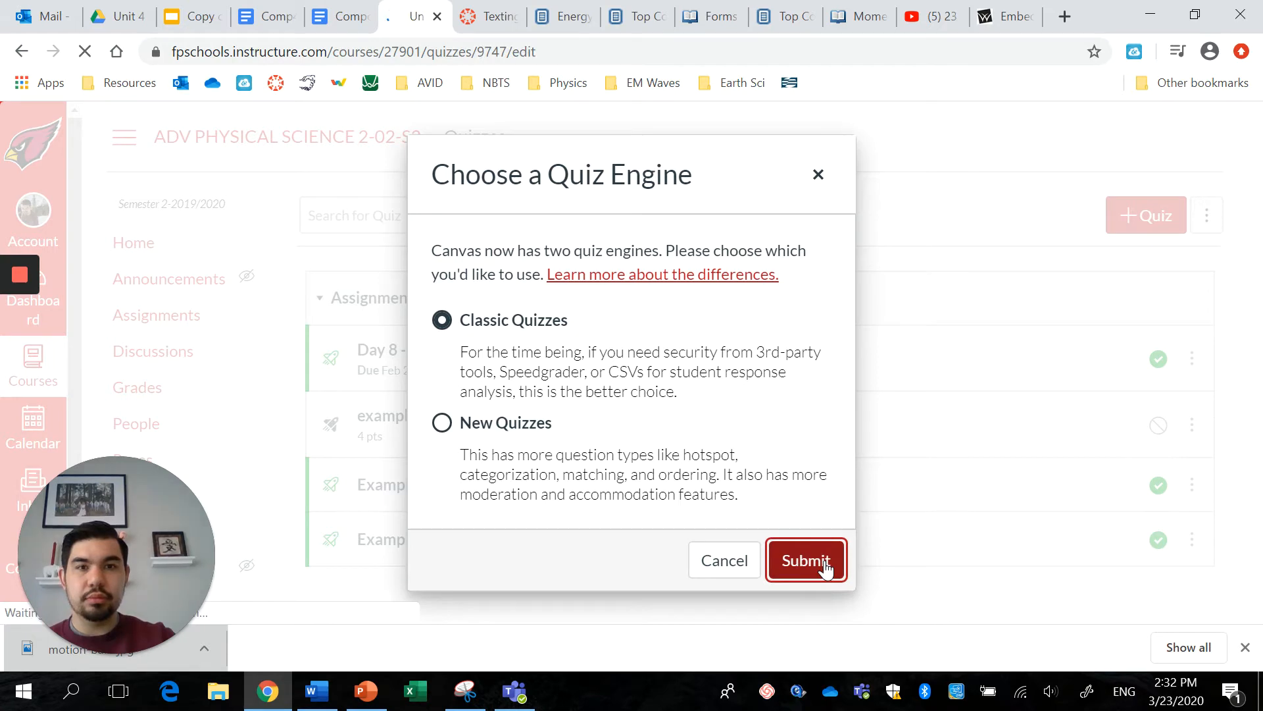
# Replace 'Unnamed Quiz' with the title 'Intro to Momentum' and move to the instructions editor.
pyautogui.click(805, 561)
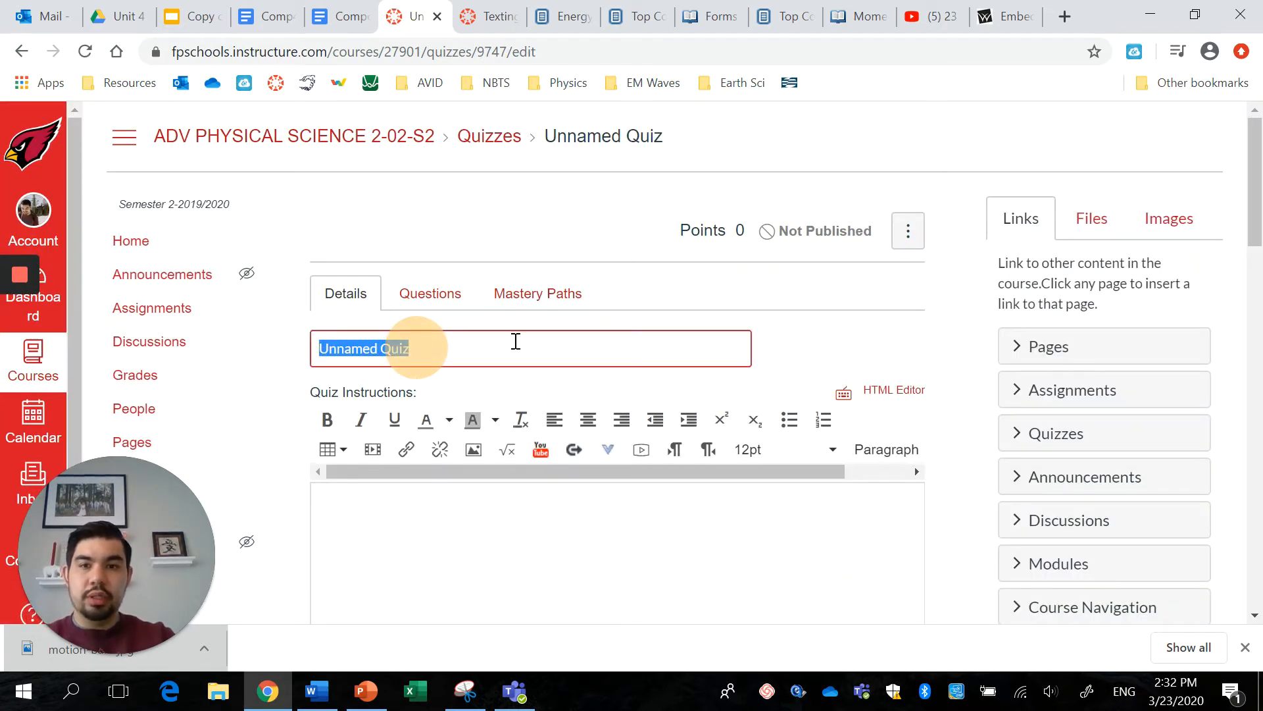
pyautogui.write('Intro')
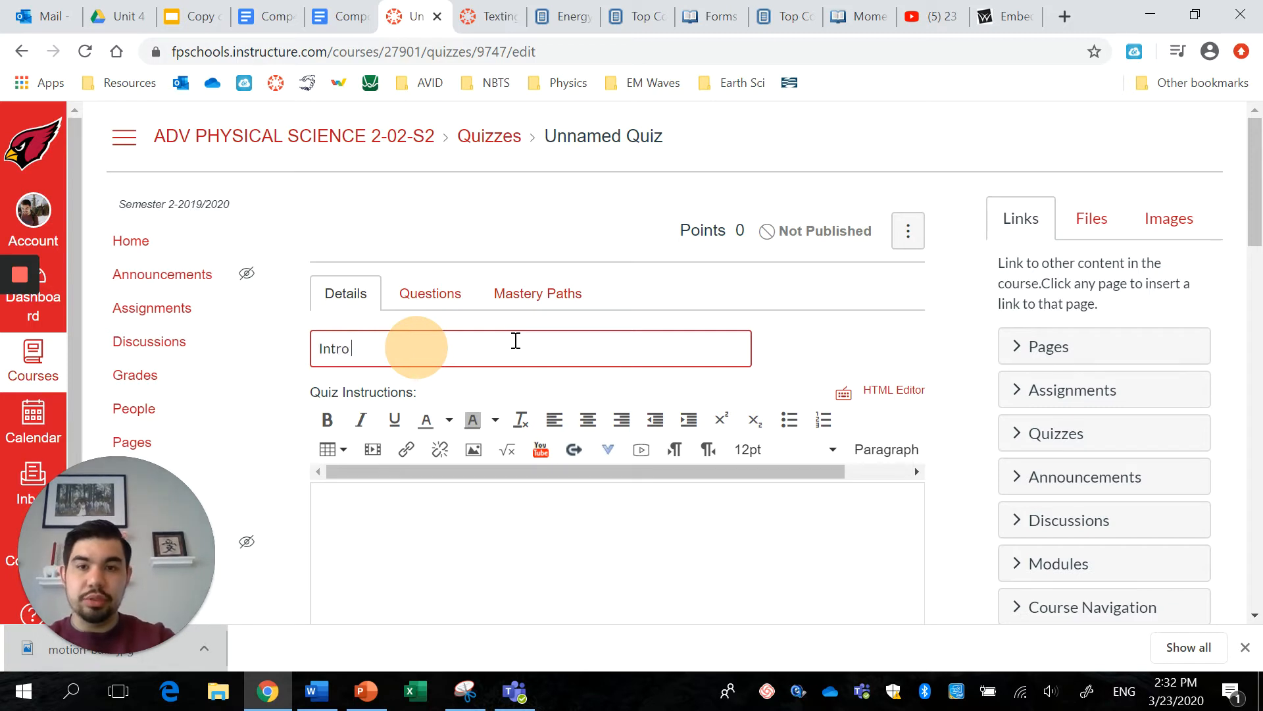
pyautogui.write('to Momen')
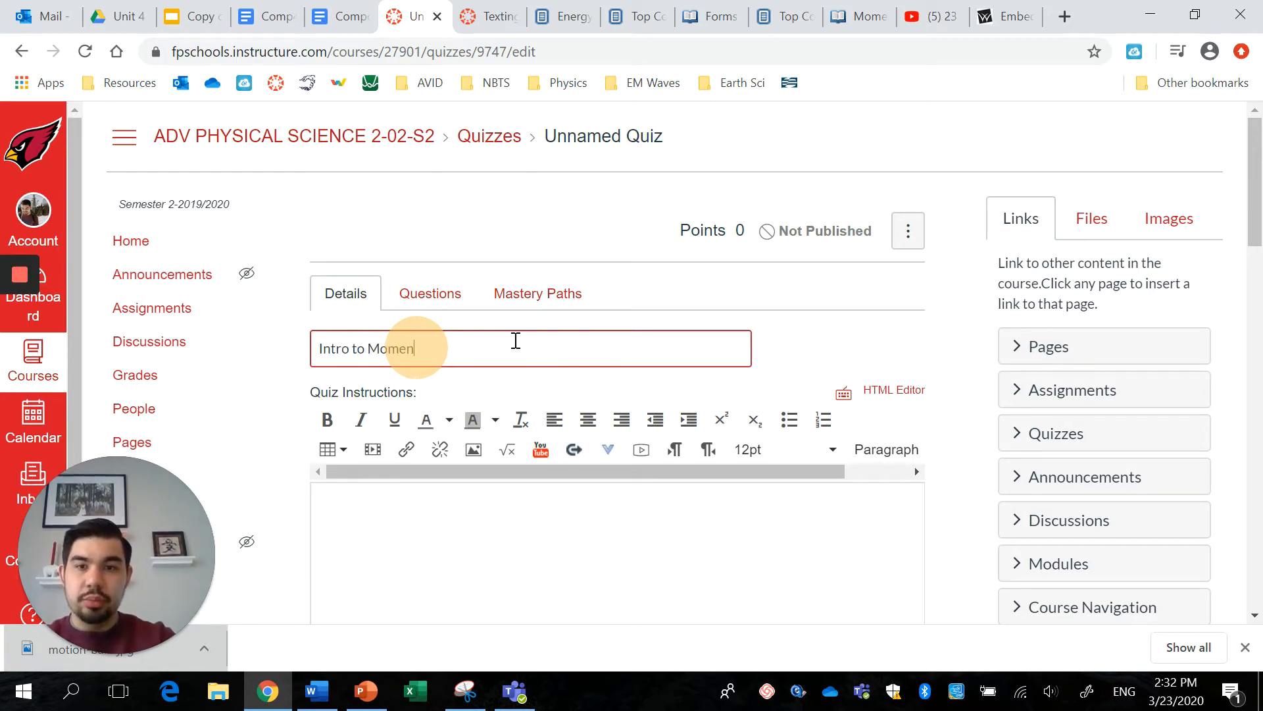
pyautogui.write('tum')
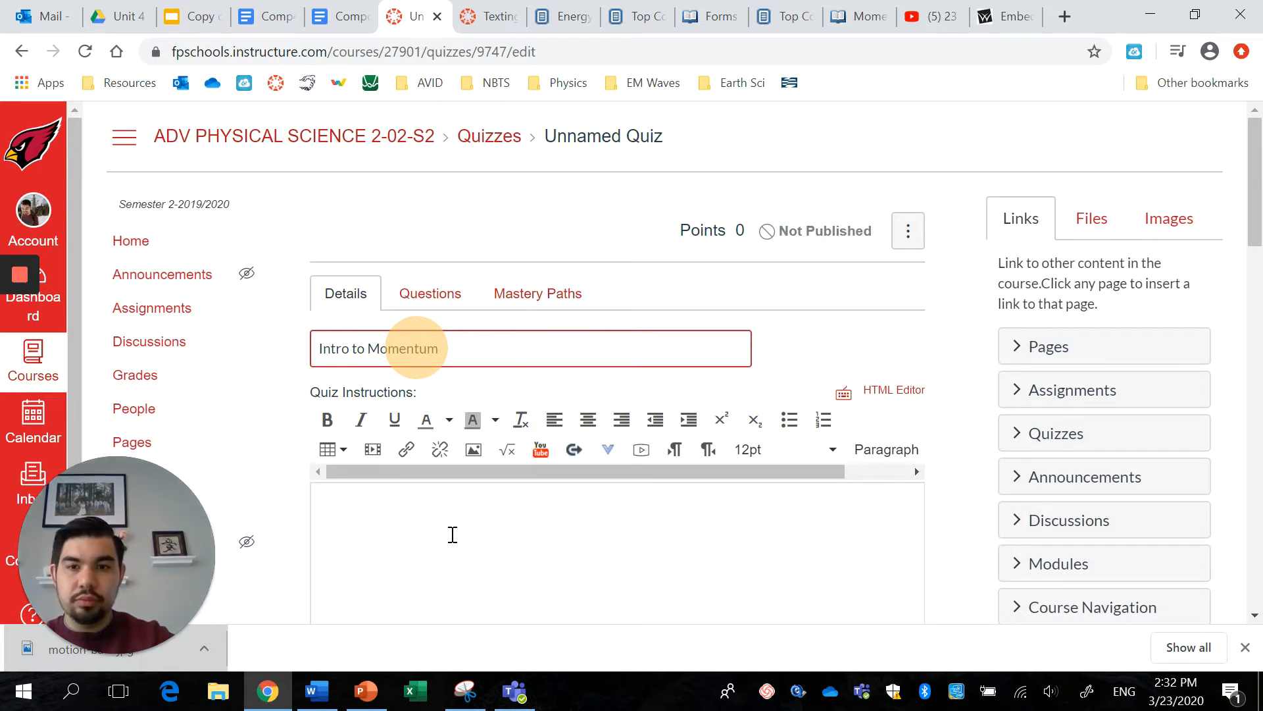
pyautogui.scroll(-3)
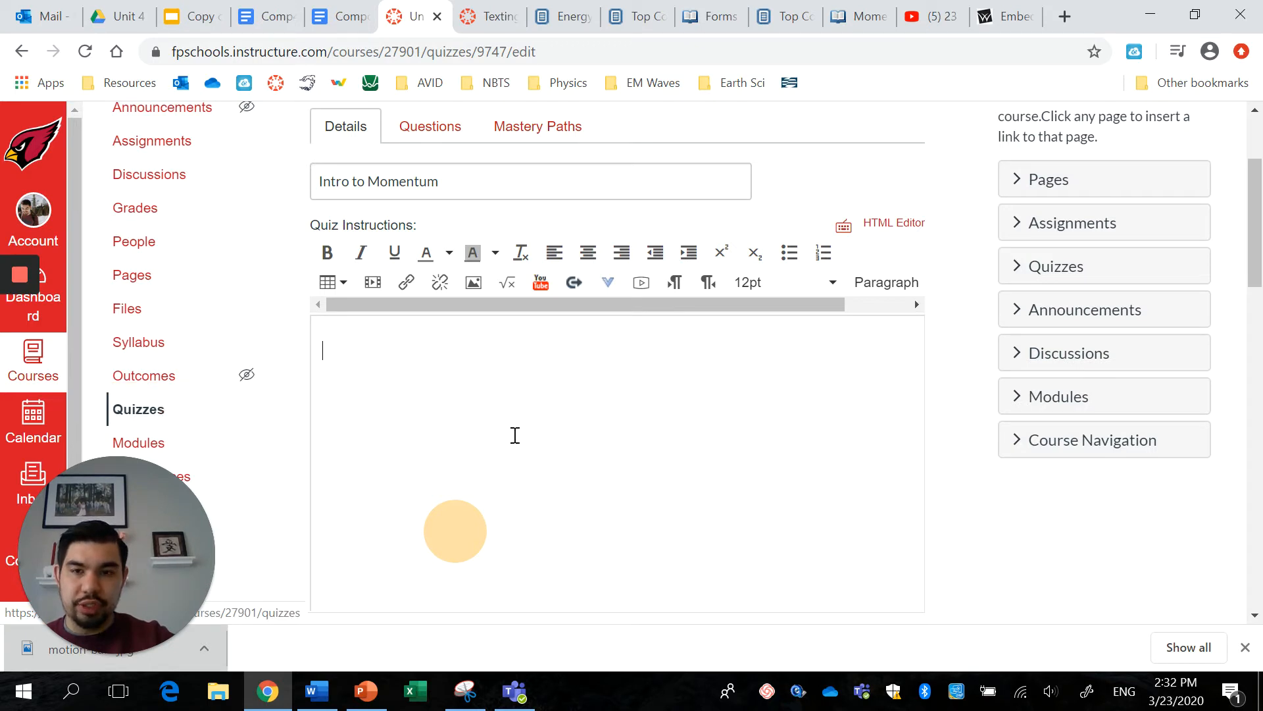
pyautogui.moveTo(645, 329)
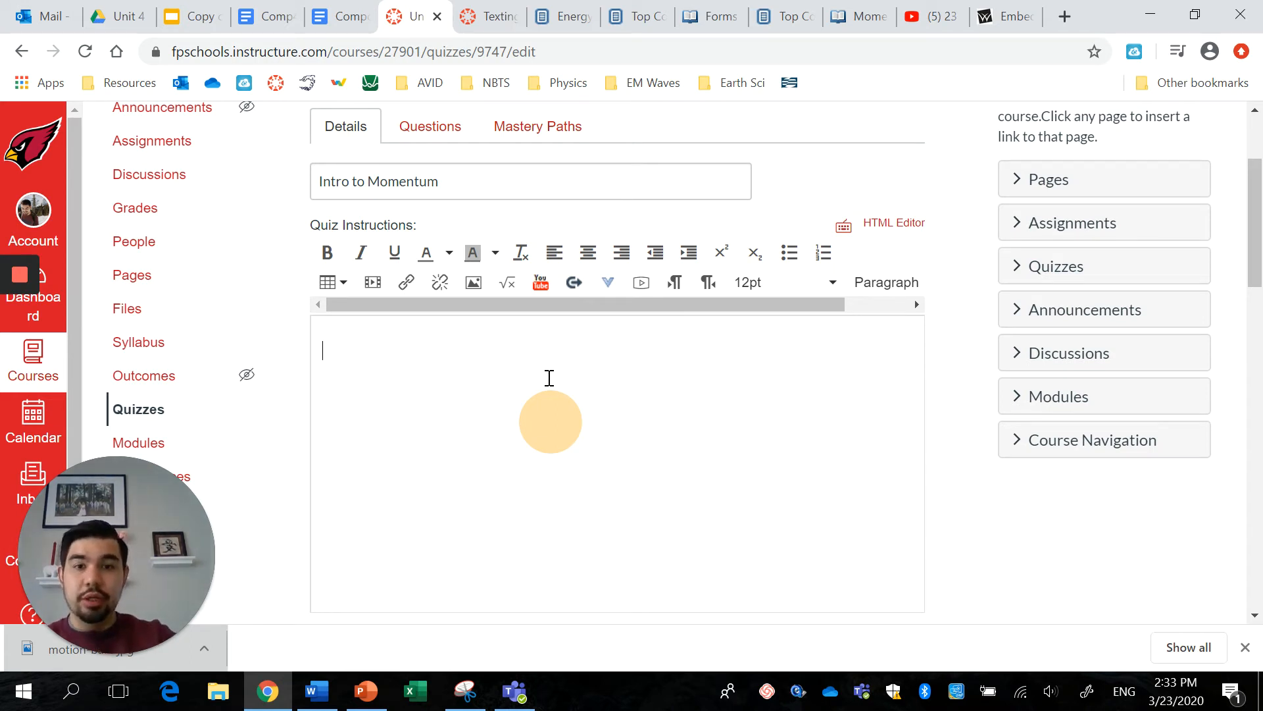
pyautogui.moveTo(539, 282)
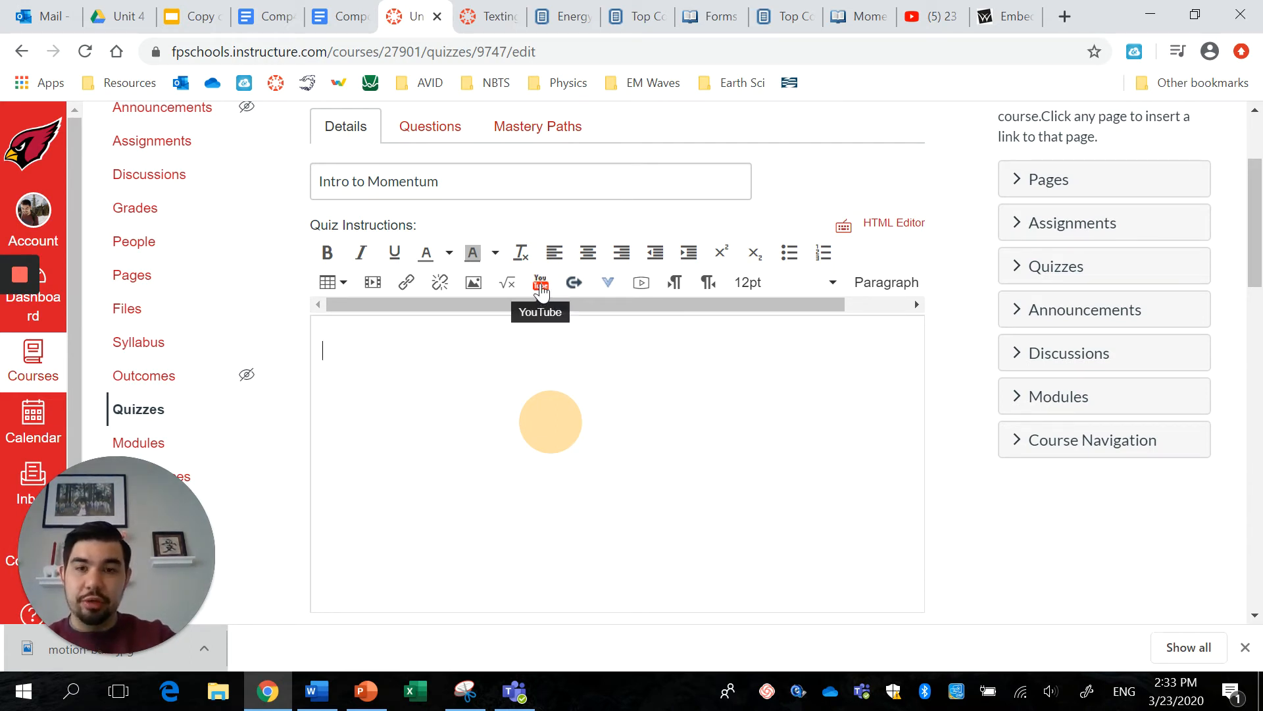
pyautogui.moveTo(537, 380)
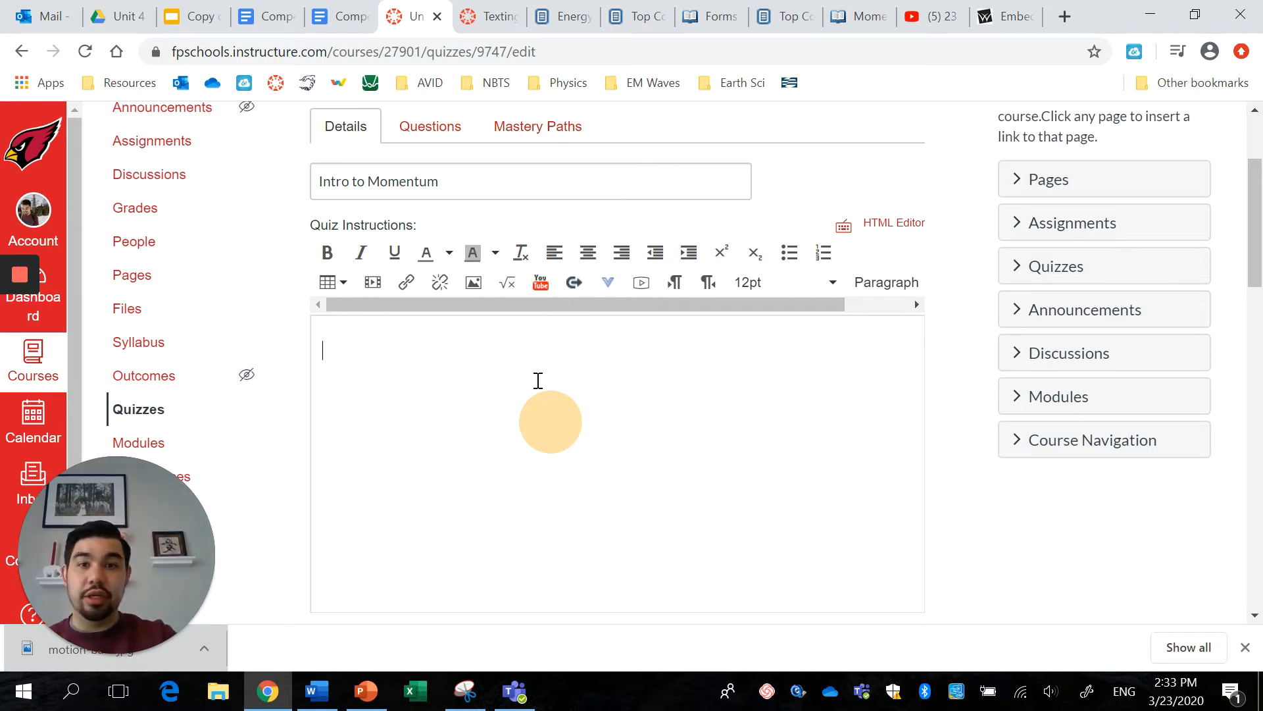
pyautogui.moveTo(540, 282)
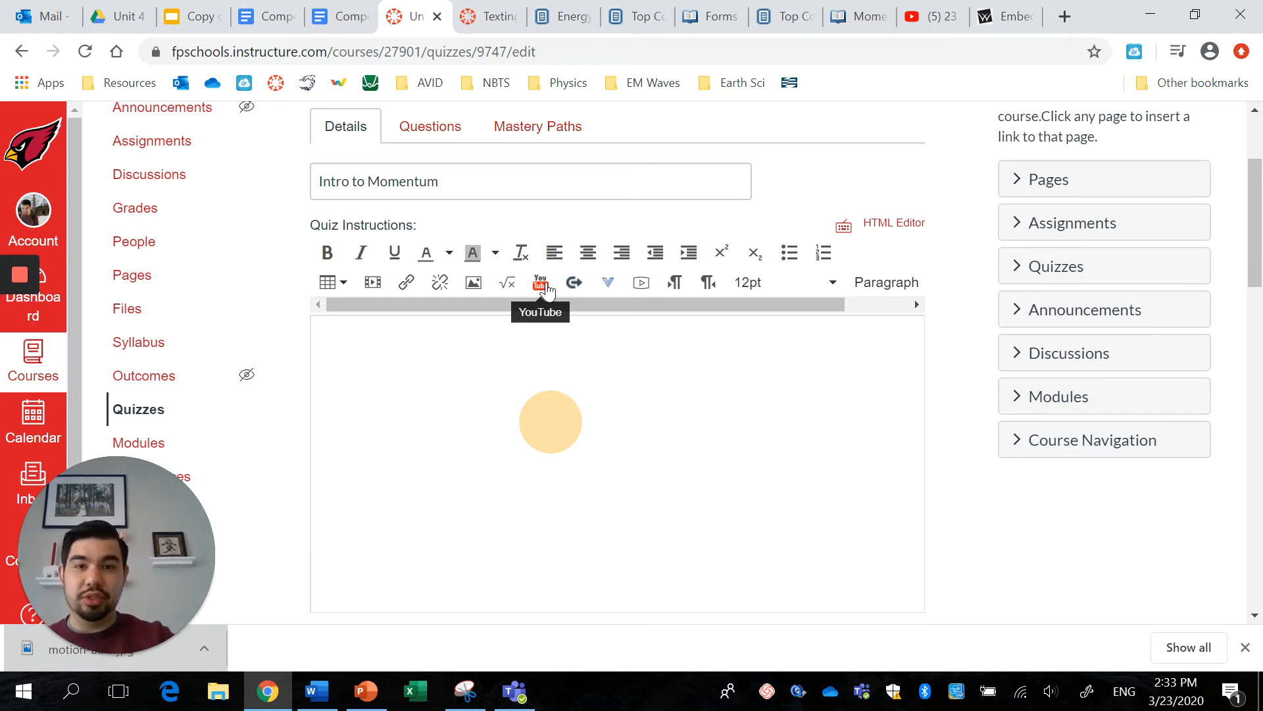
# Start a YouTube video embed, then cancel it, leaving the quiz instructions empty.
pyautogui.click(539, 282)
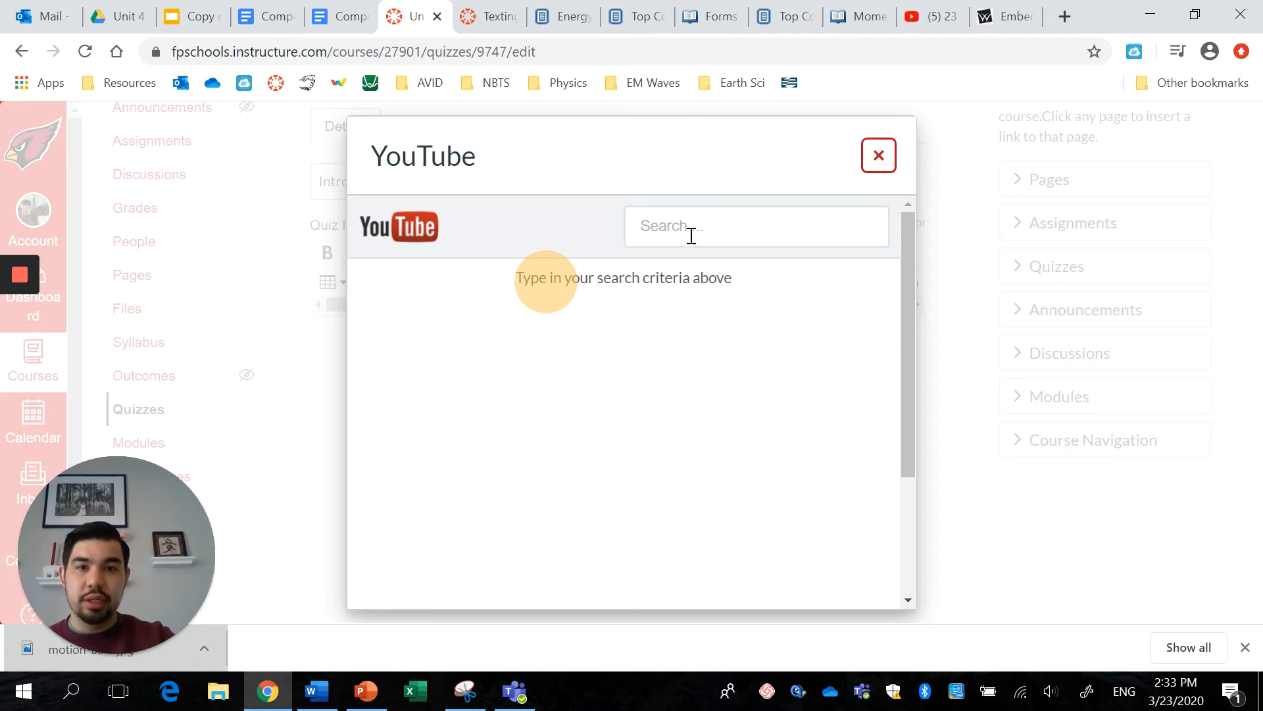
pyautogui.click(755, 227)
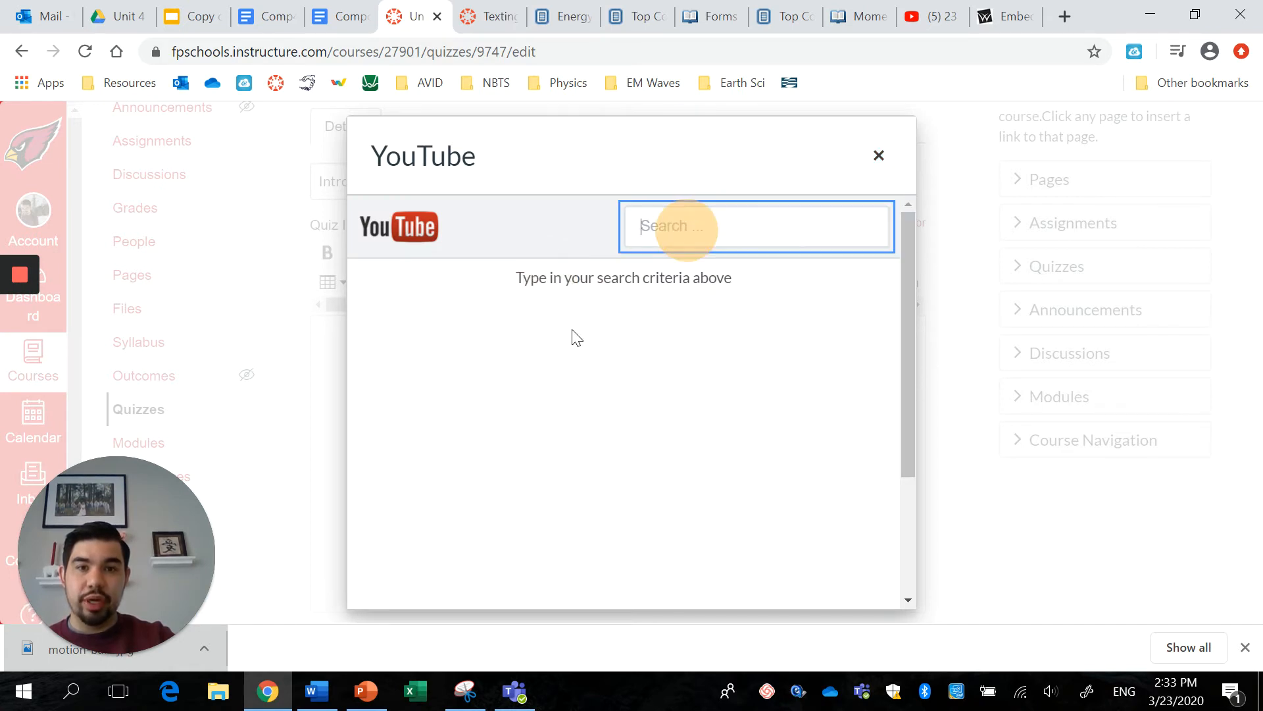
pyautogui.moveTo(777, 227)
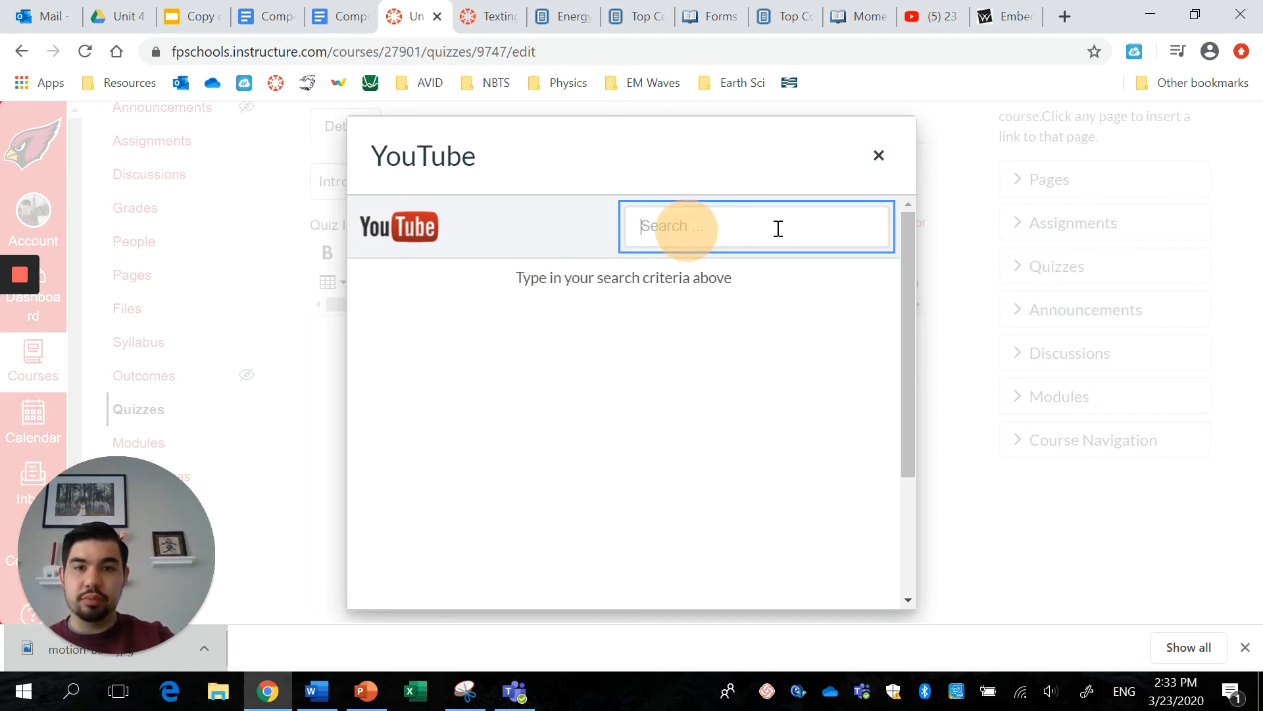
pyautogui.click(878, 155)
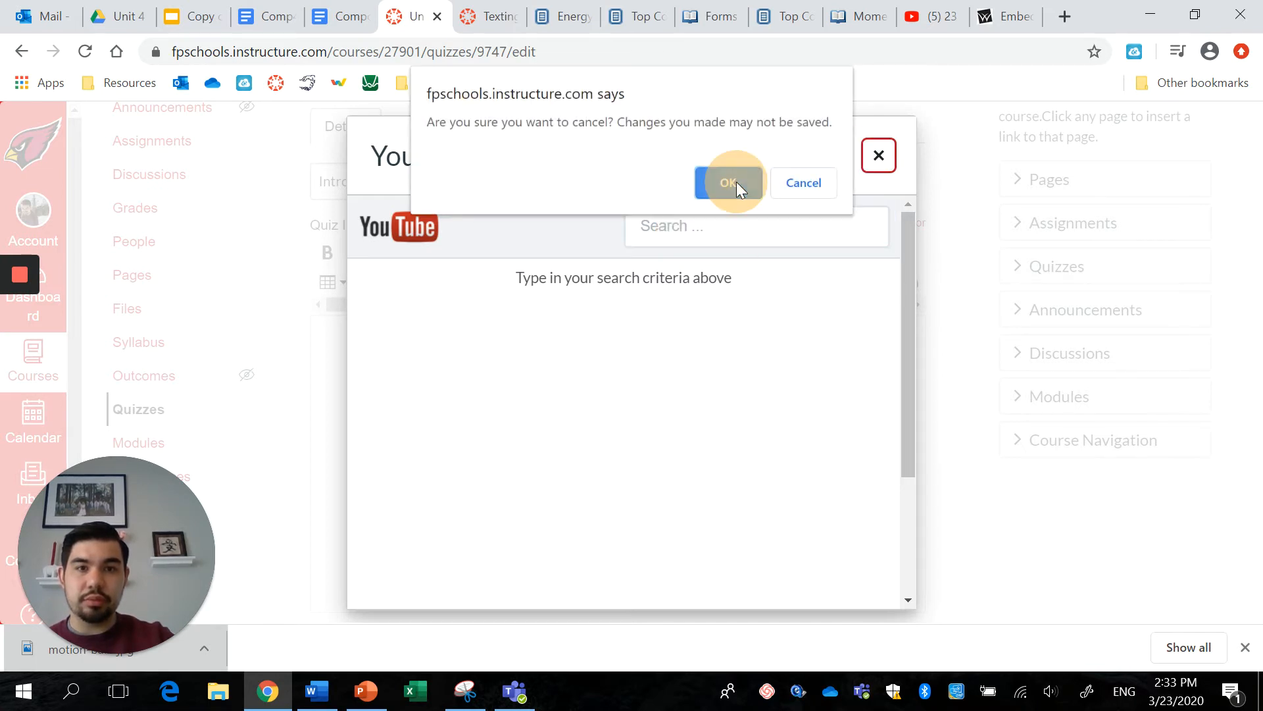
pyautogui.click(727, 182)
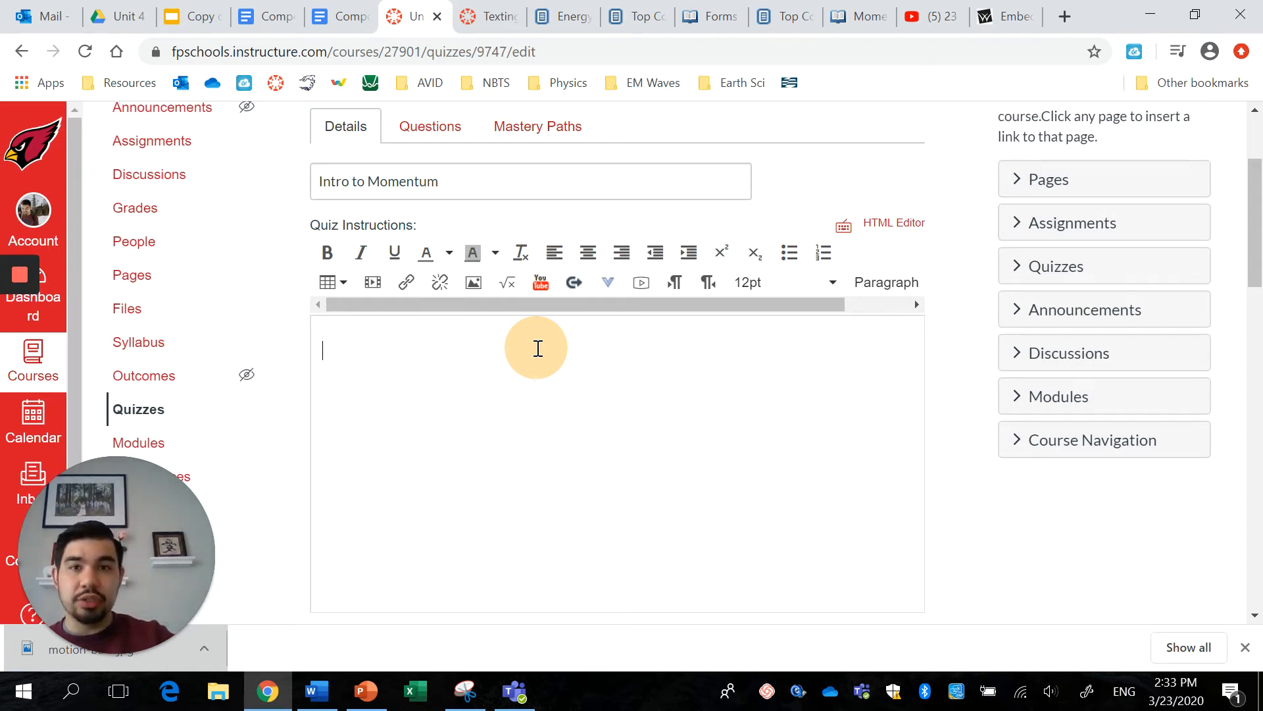
pyautogui.moveTo(405, 284)
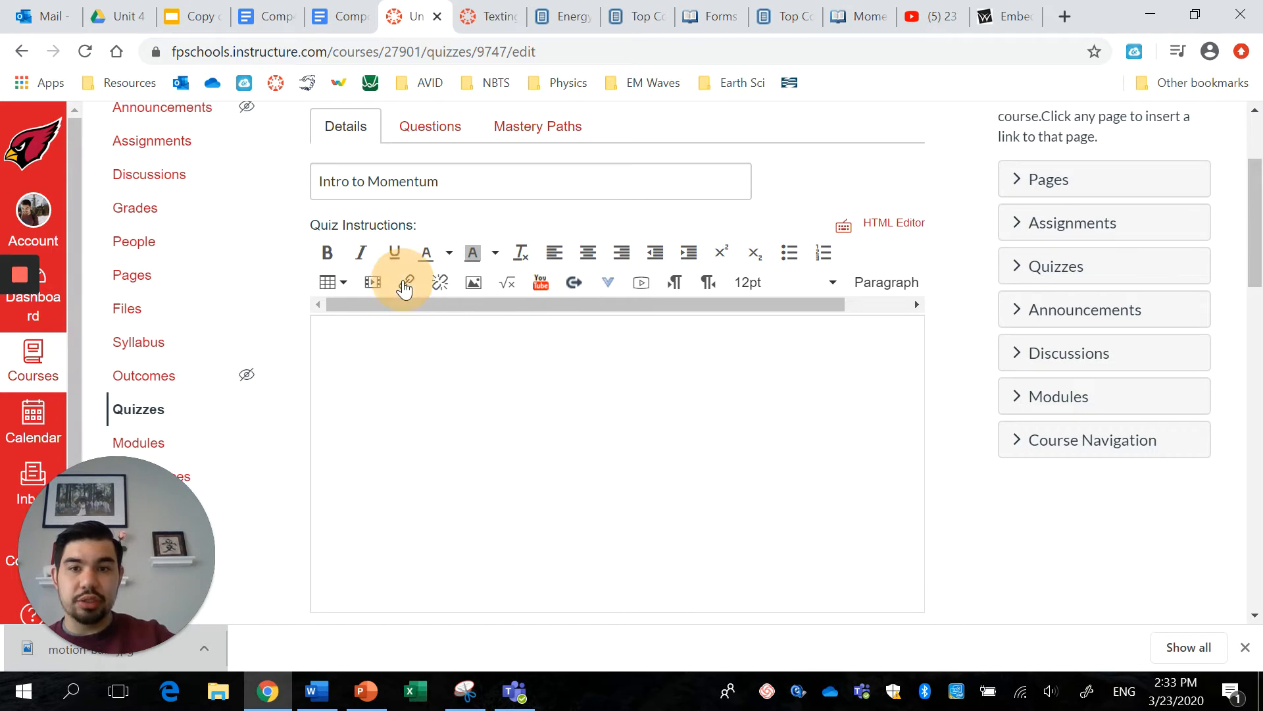
pyautogui.click(405, 282)
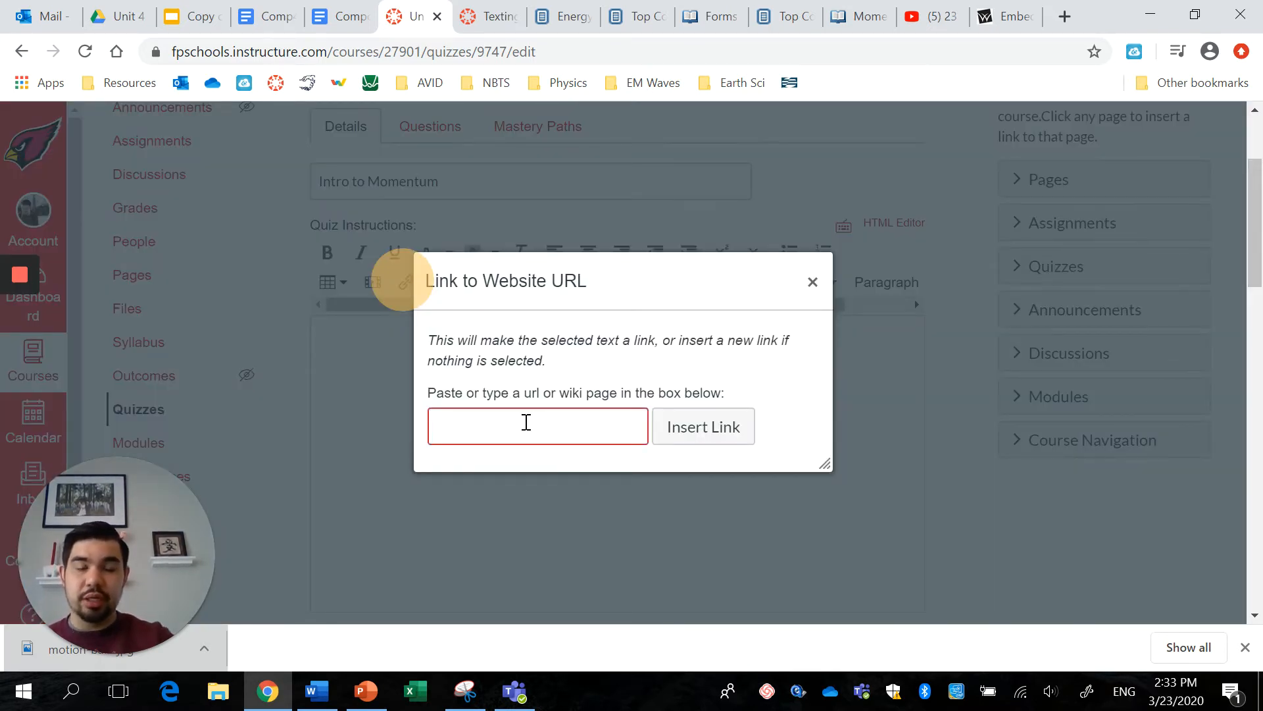
pyautogui.moveTo(812, 282)
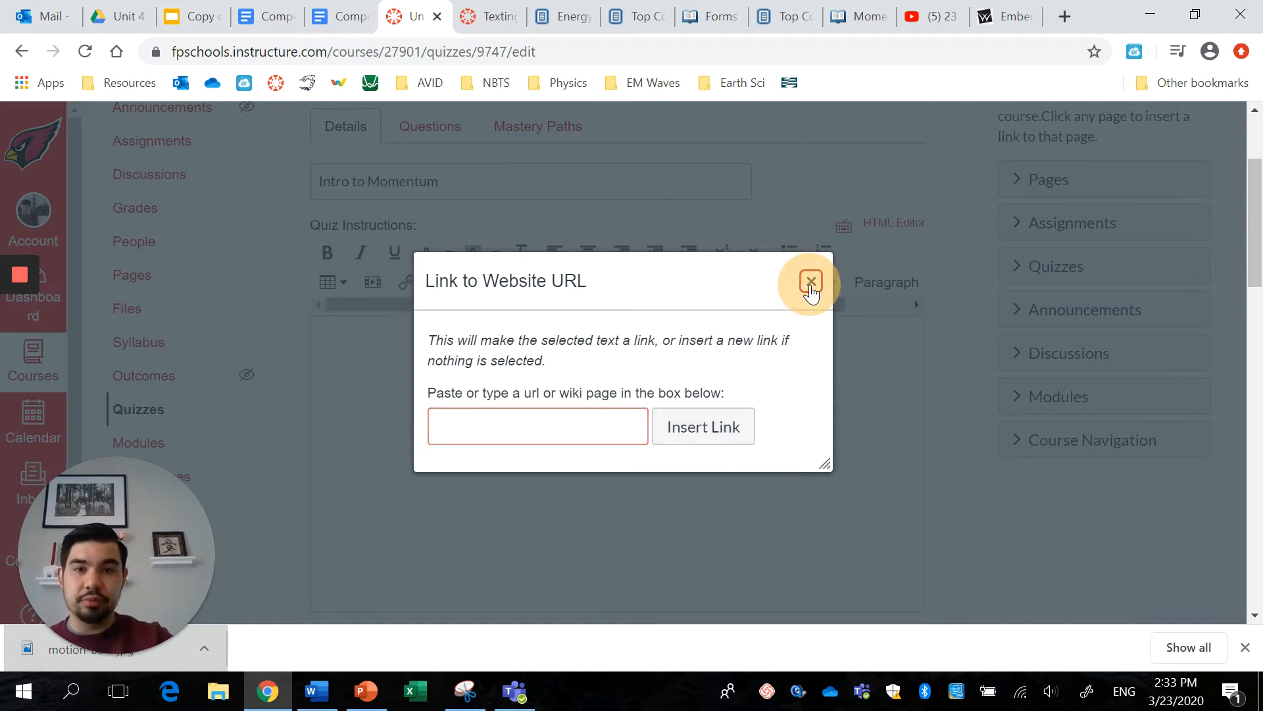
pyautogui.click(809, 283)
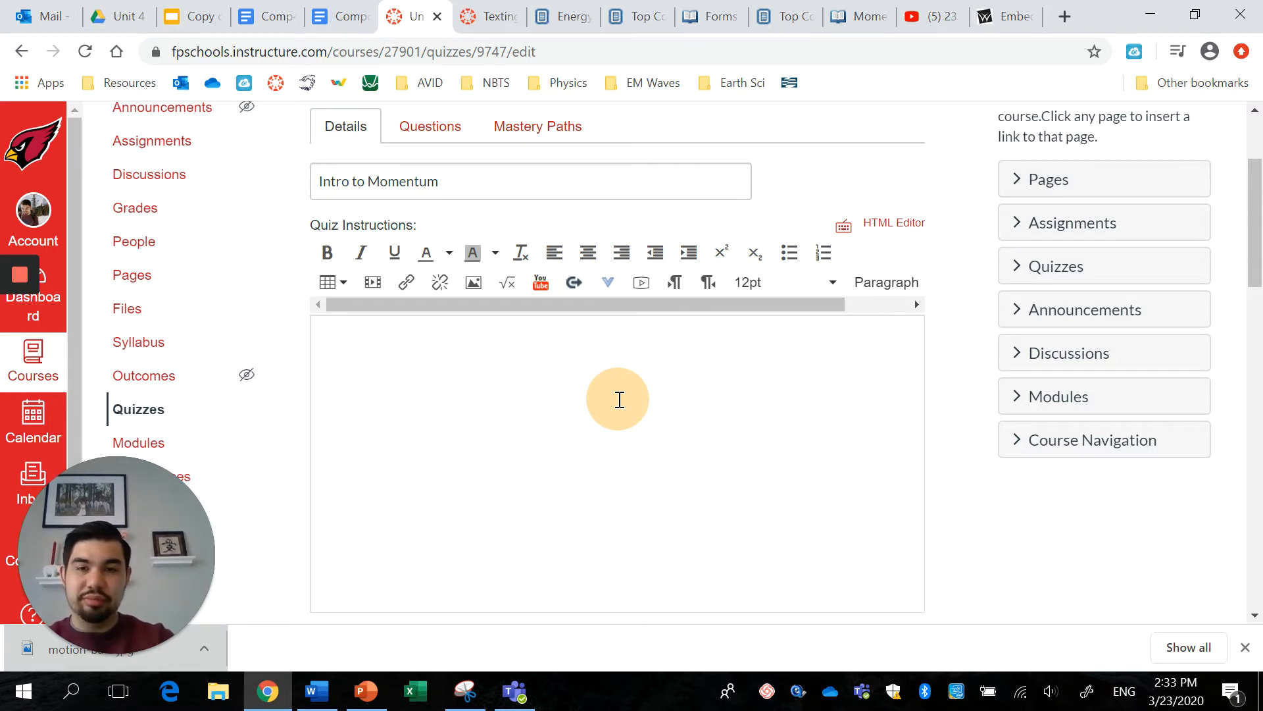
# Write instructions 'Read the following article and answer the multiple choice questions below:'.
pyautogui.click(618, 399)
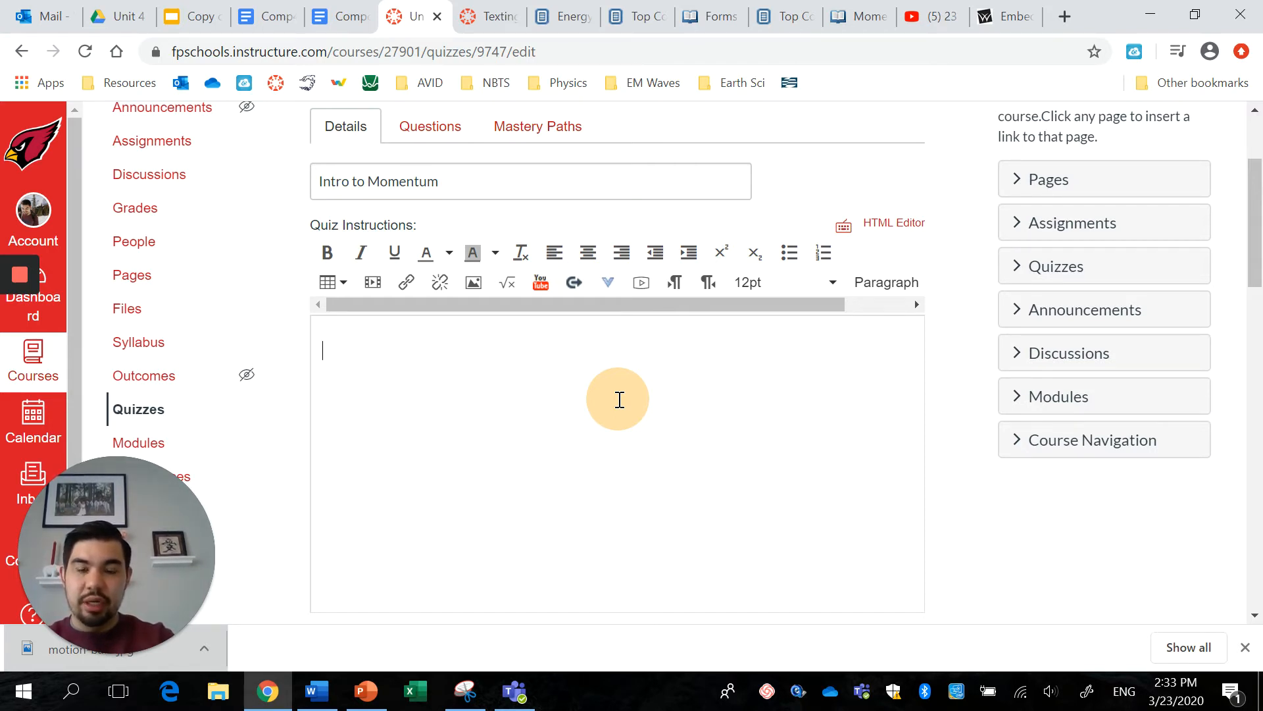
pyautogui.write('Read the follow')
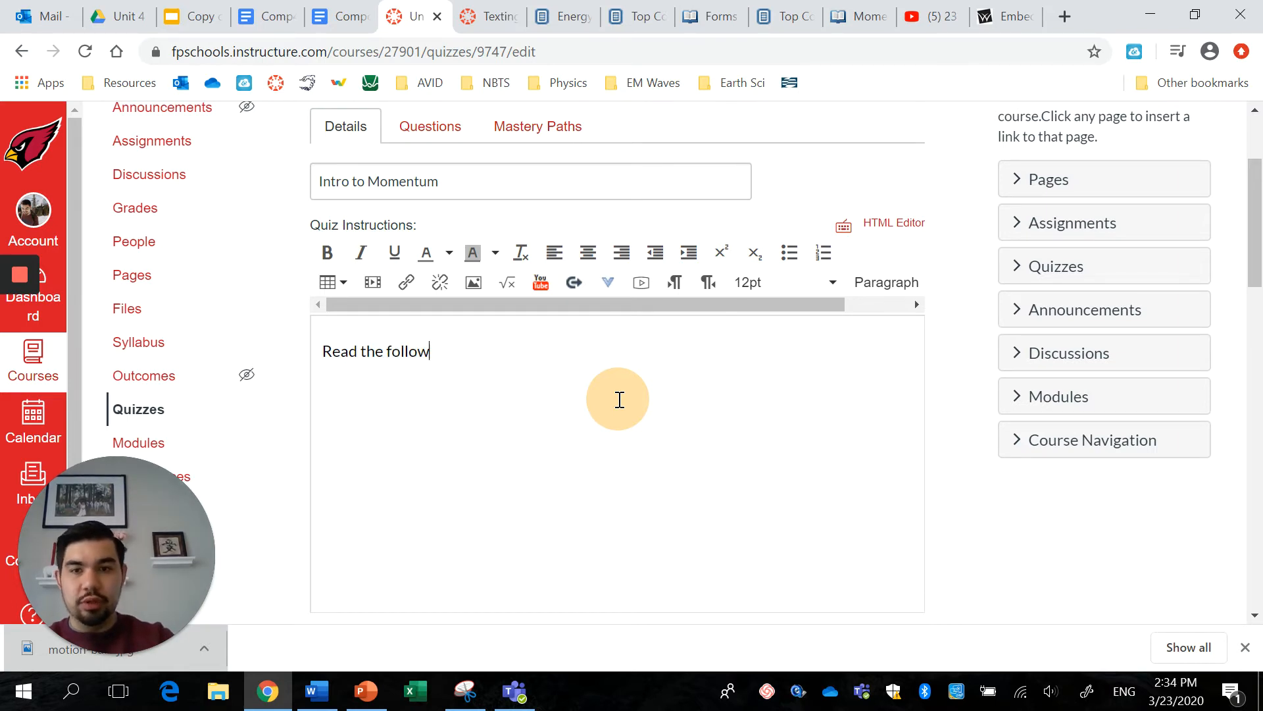
pyautogui.write('ing article and')
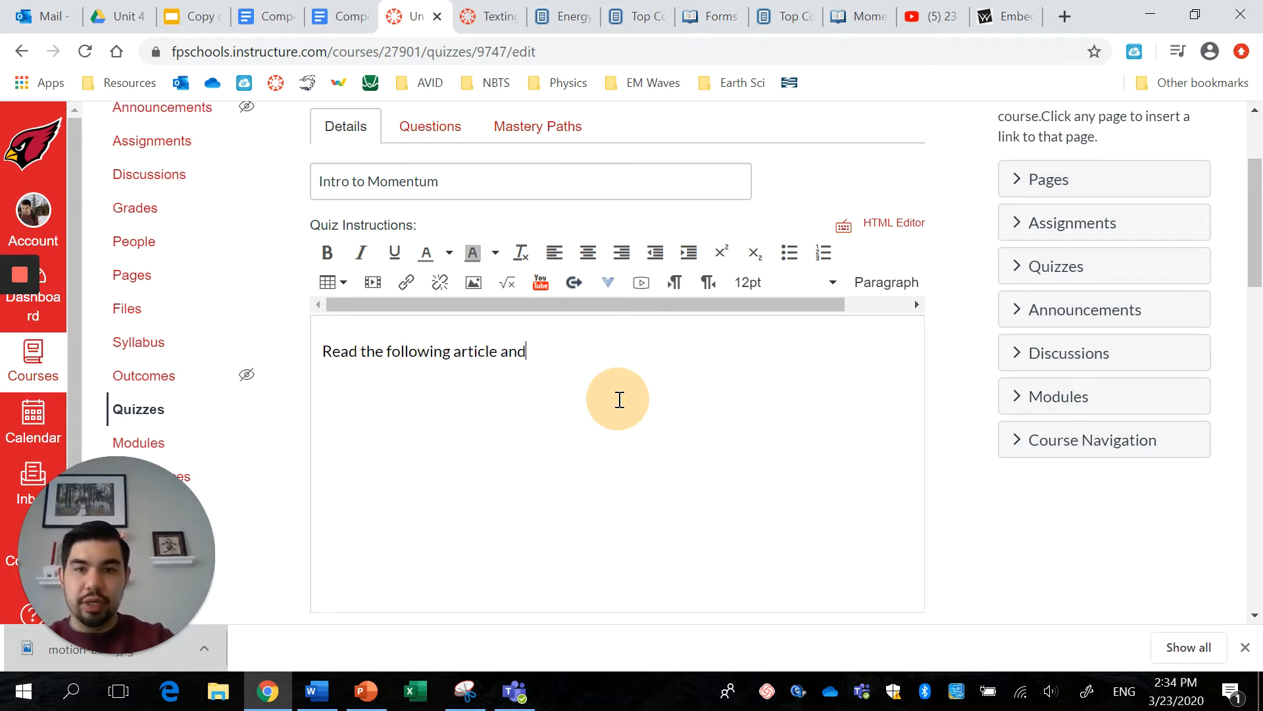
pyautogui.write('answ')
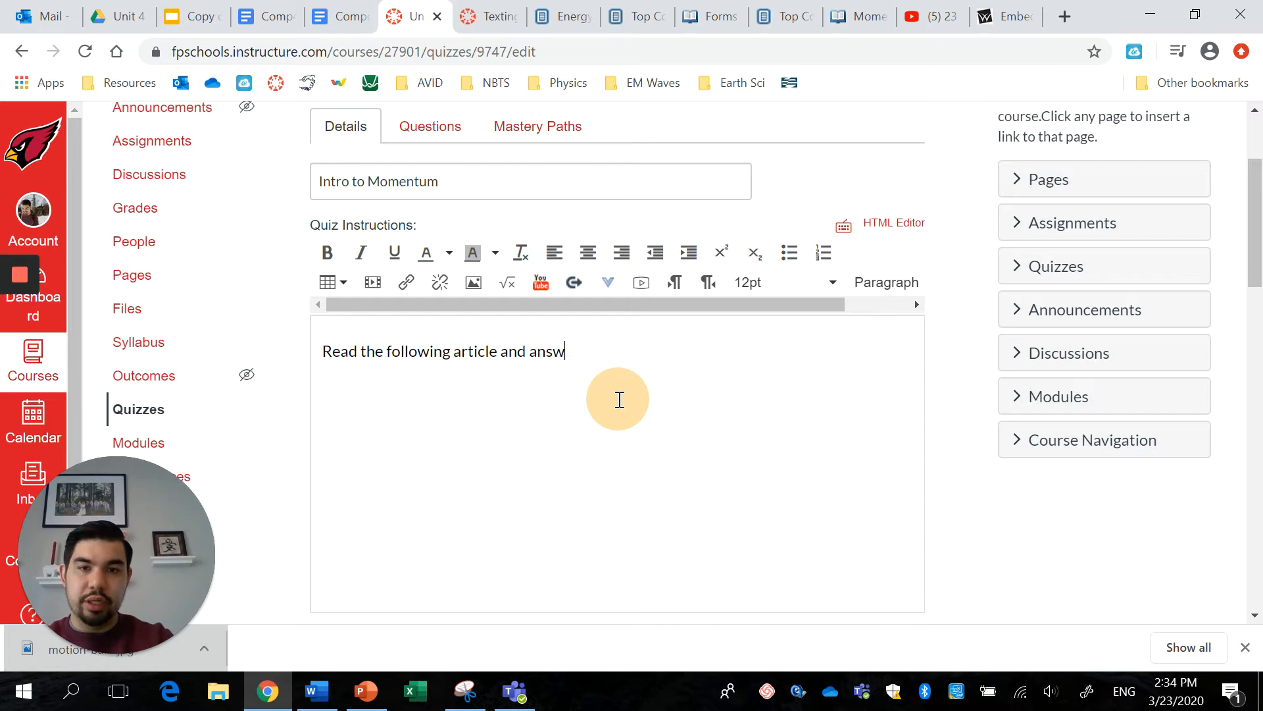
pyautogui.write('er the multiple')
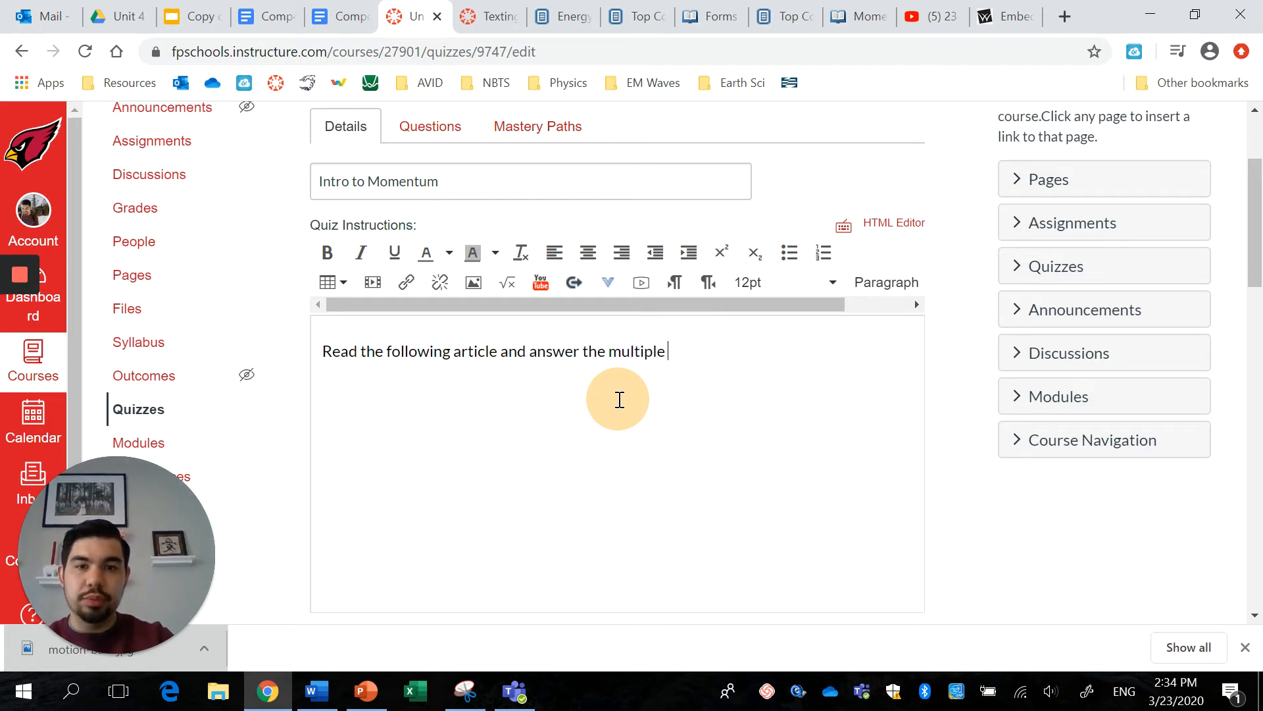
pyautogui.write('choice questions be')
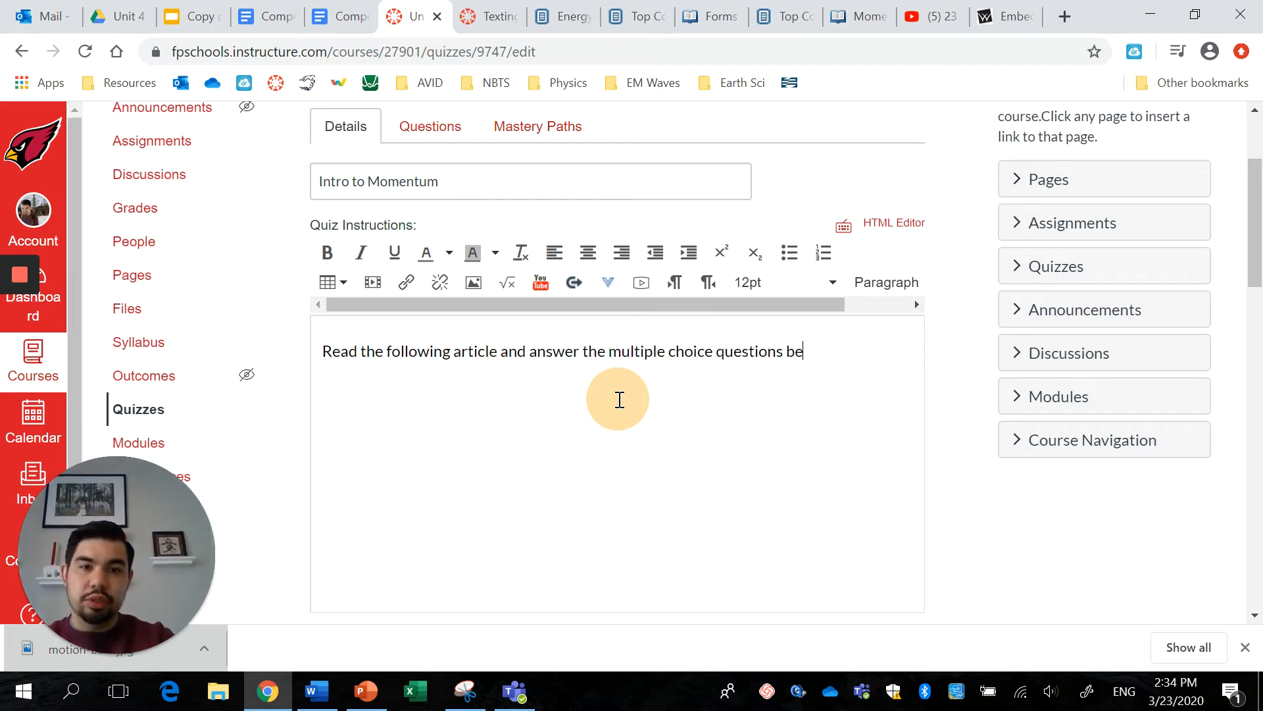
pyautogui.write('low:')
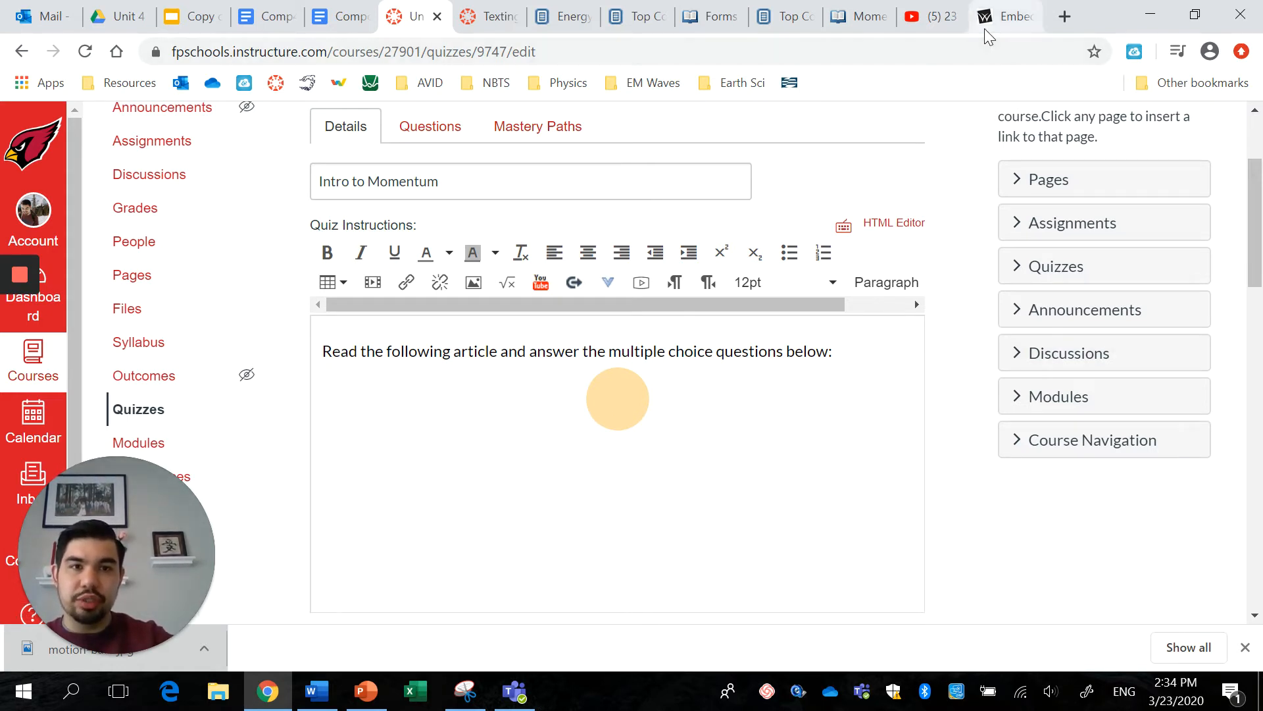
# Review the CK-12 6.1 Momentum and Impulse lesson and select its web address to copy.
pyautogui.click(857, 16)
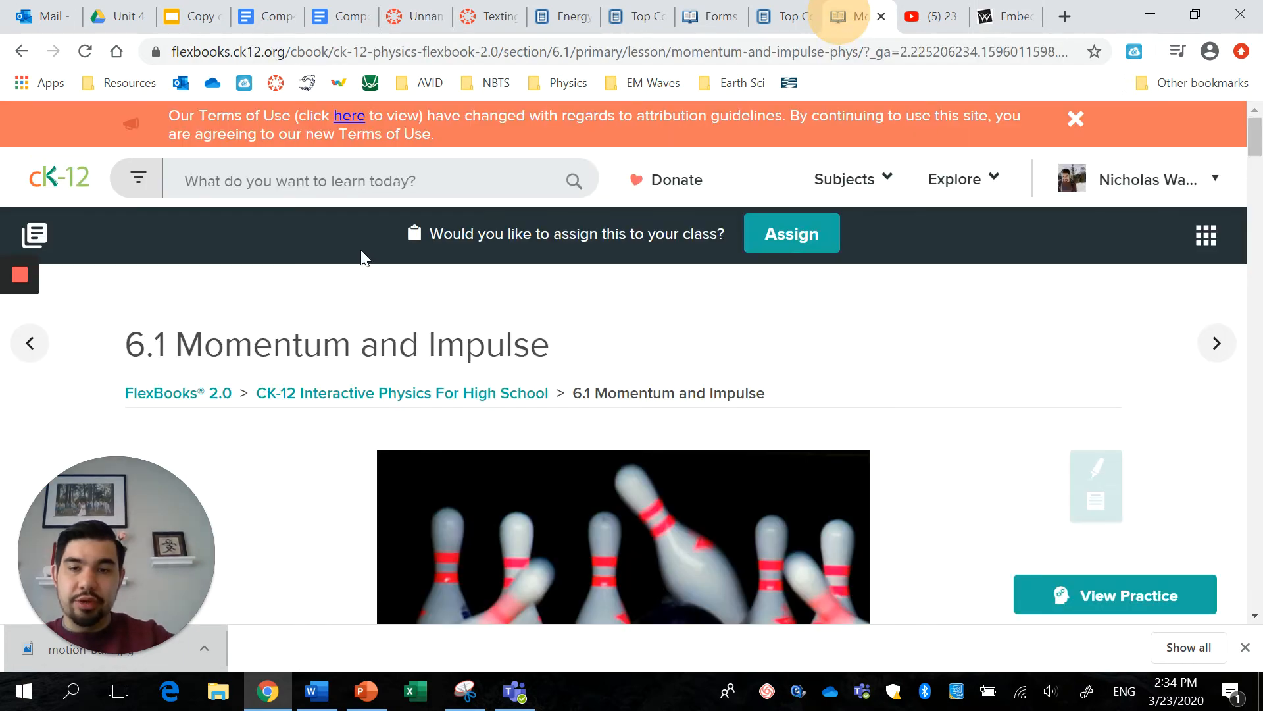
pyautogui.scroll(-3)
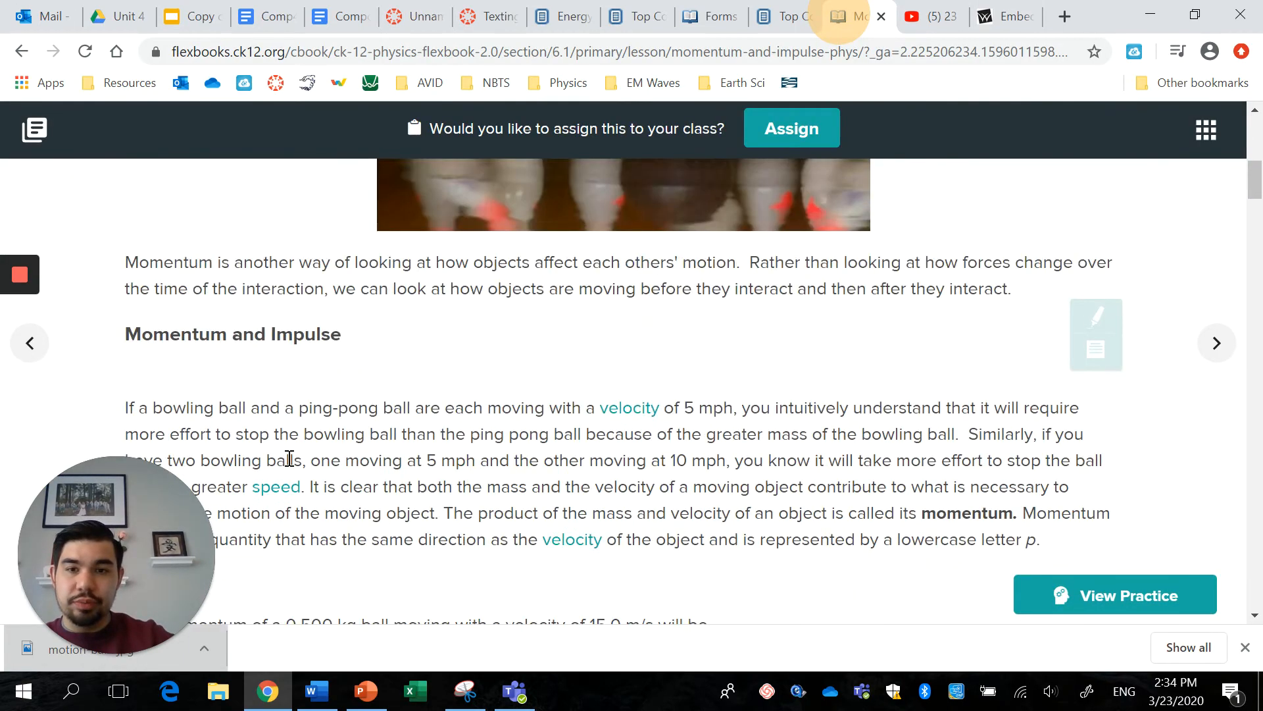
pyautogui.scroll(-3)
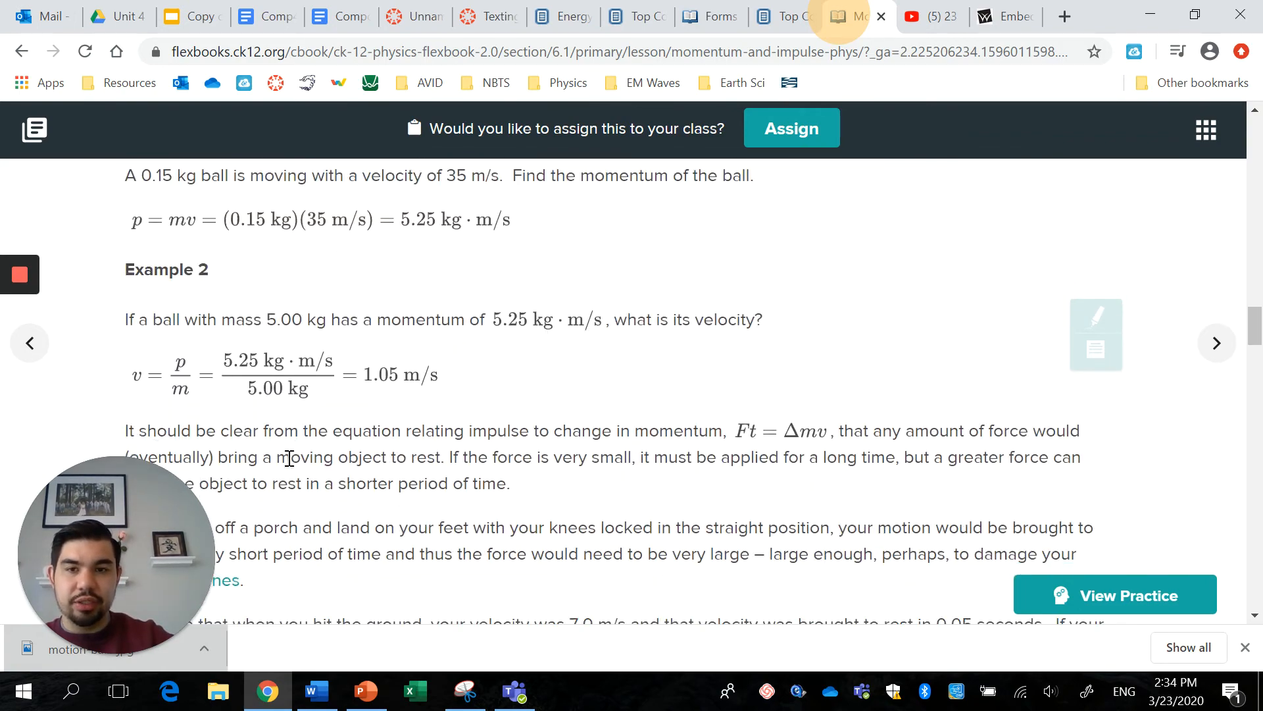
pyautogui.scroll(-3)
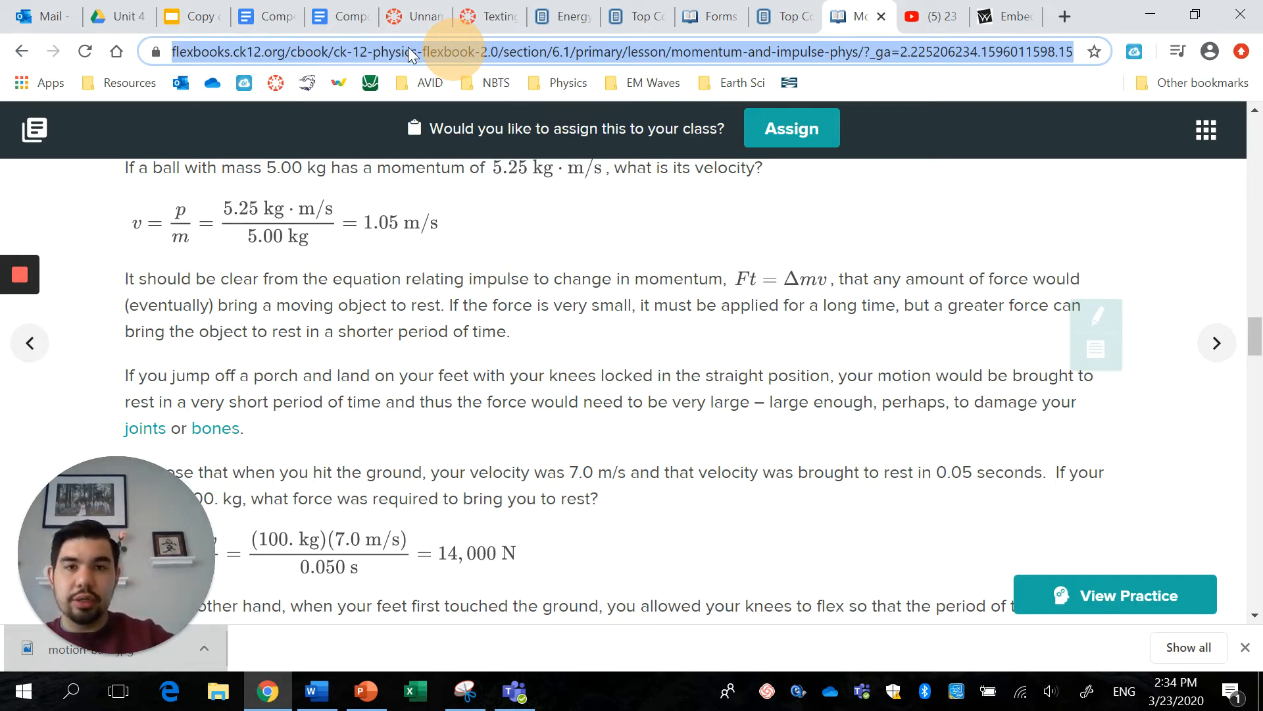
pyautogui.click(410, 16)
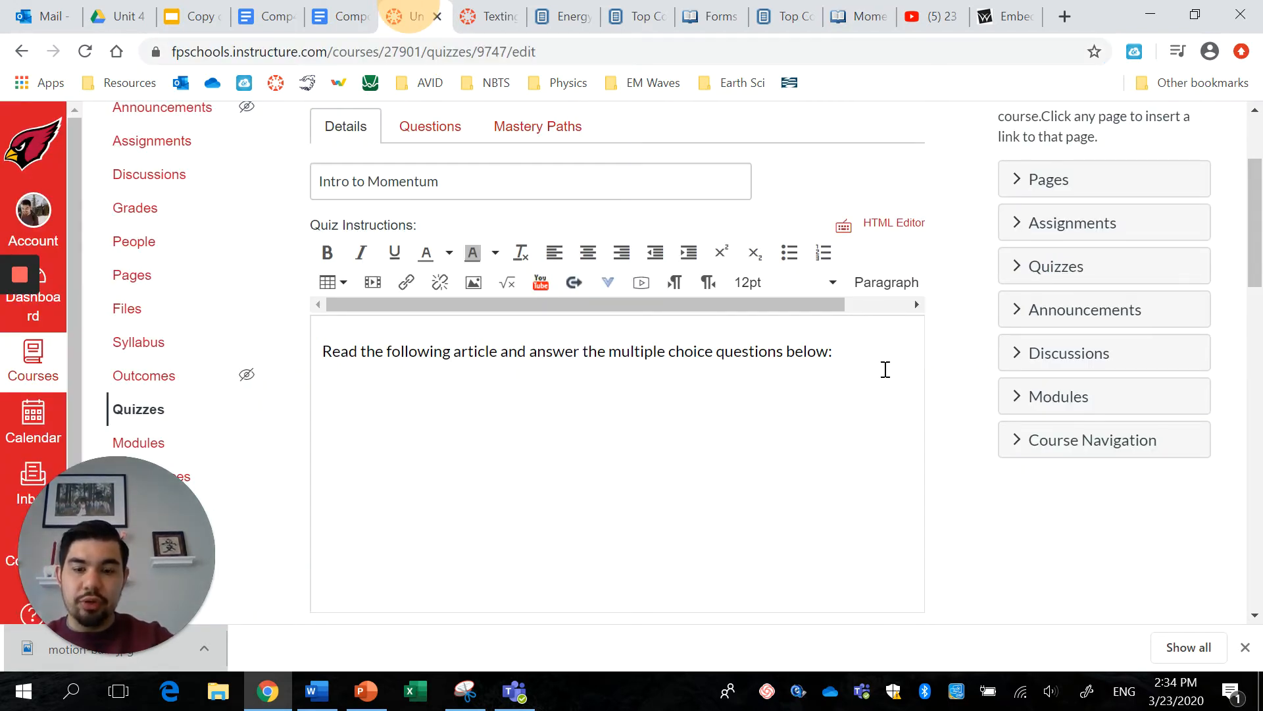
# Paste the CK-12 6.1 lesson URL beneath the instructions and move to its end to remove it.
pyautogui.write('https://flexbooks.ck12.org/cbook/ck-12-physics-flexbook-2.0/section/6.1/primary/lesson/momentum-and-impulse-phys/?_ga=2.225206234.1596011598.1584990000-105028355.1567348514')
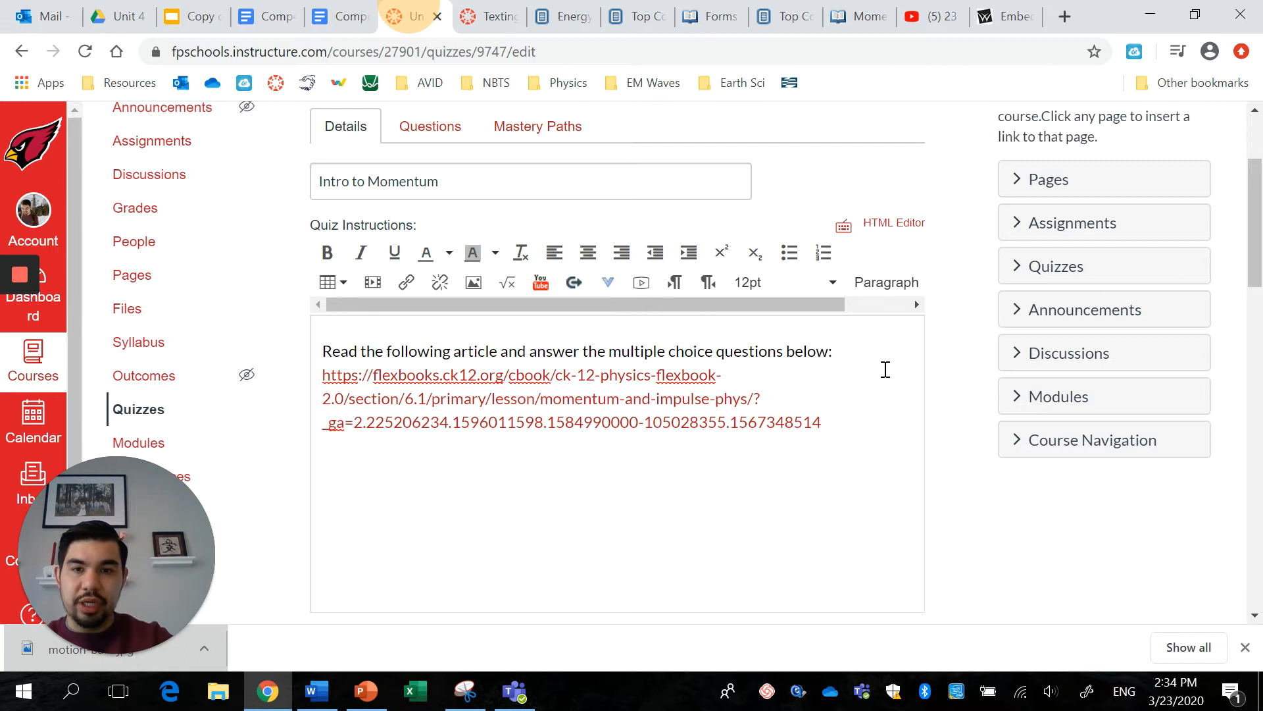
pyautogui.click(819, 421)
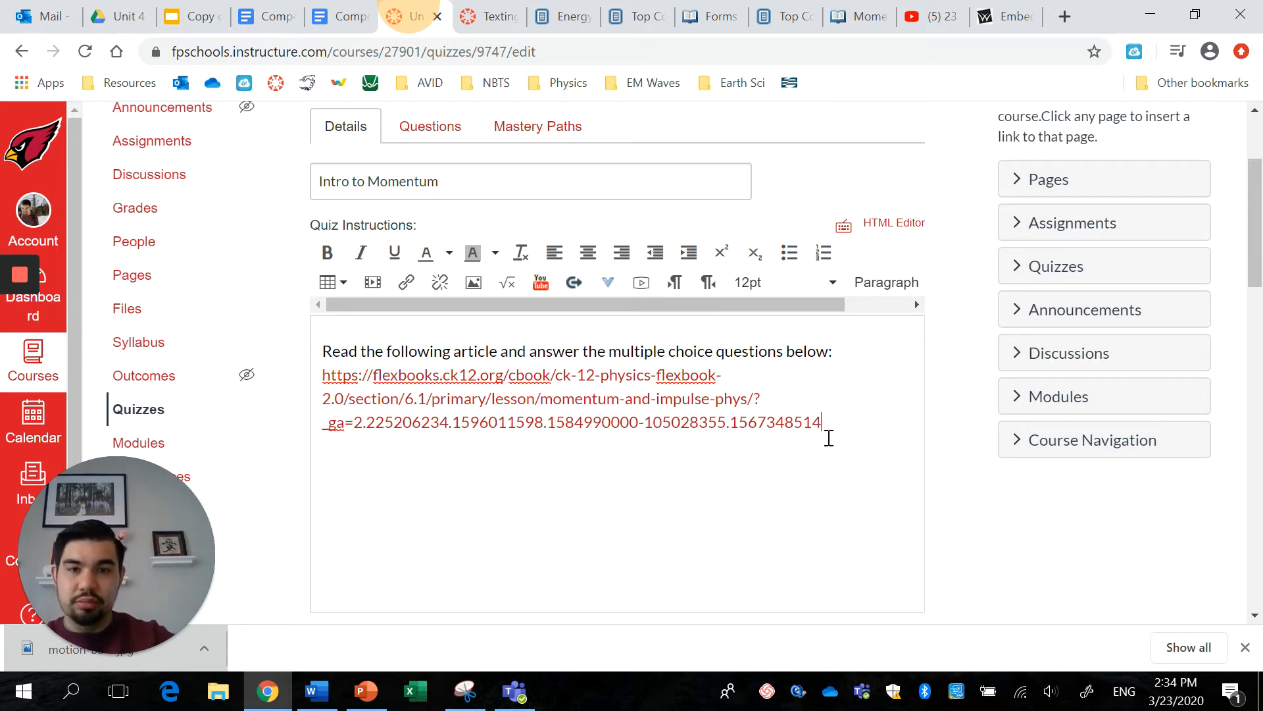
pyautogui.moveTo(553, 554)
pyautogui.write('.')
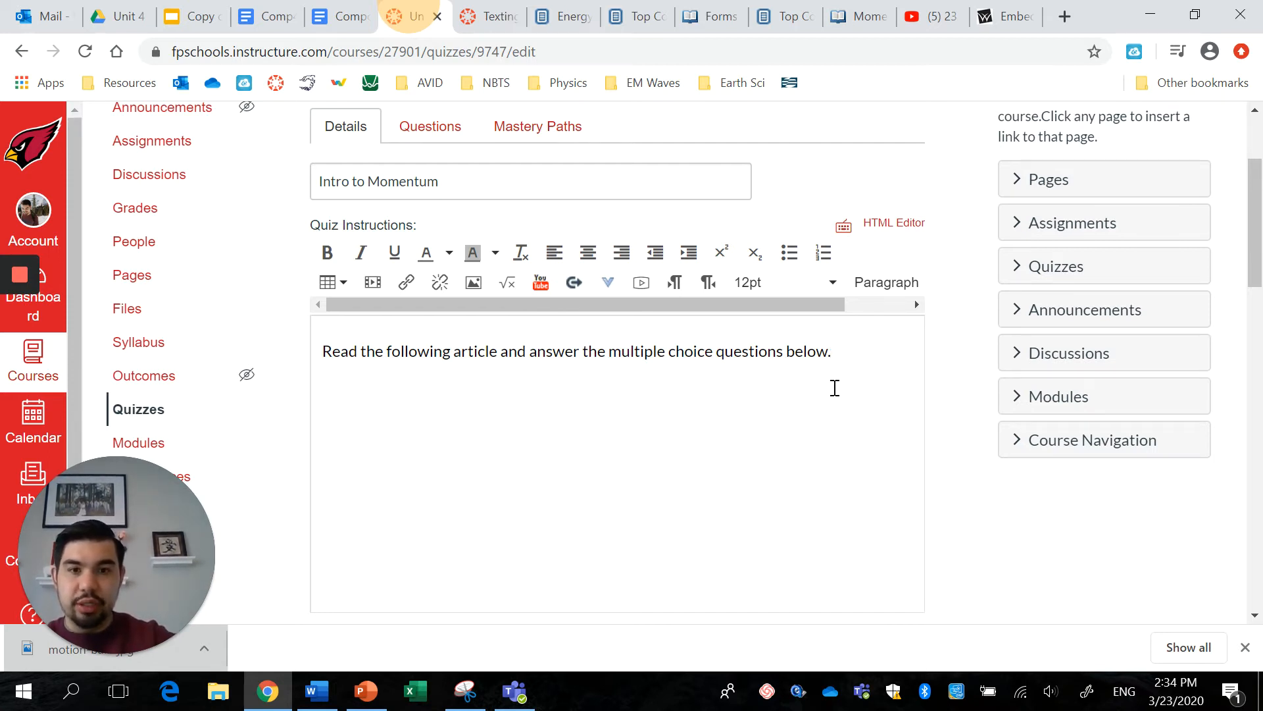
# Link the word 'article' to the CK-12 Momentum and Impulse lesson URL.
pyautogui.doubleClick(475, 350)
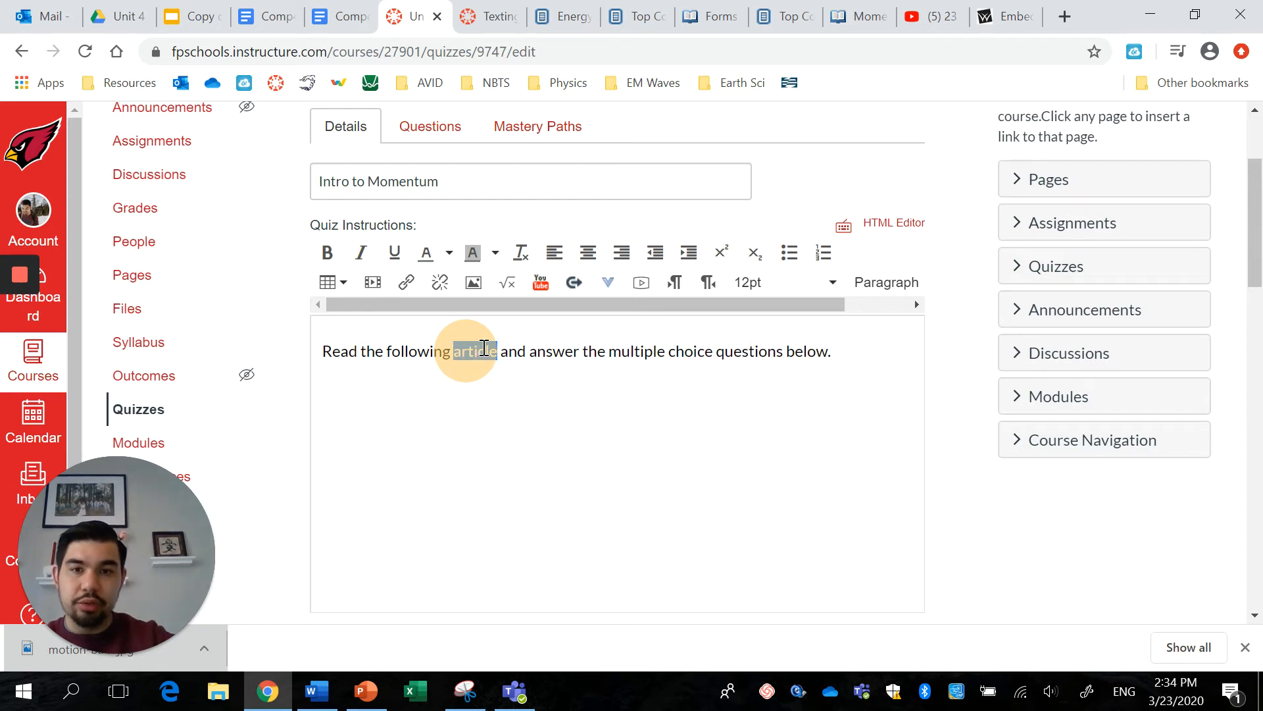
pyautogui.moveTo(406, 282)
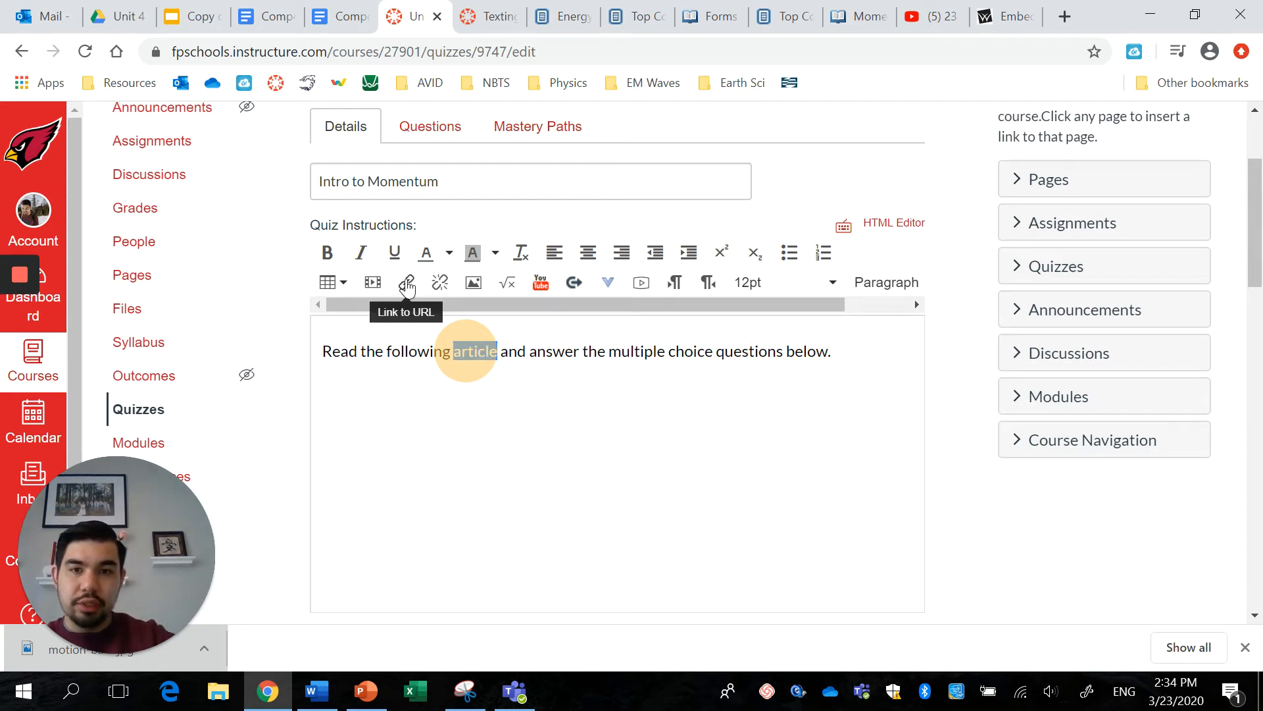
pyautogui.click(408, 282)
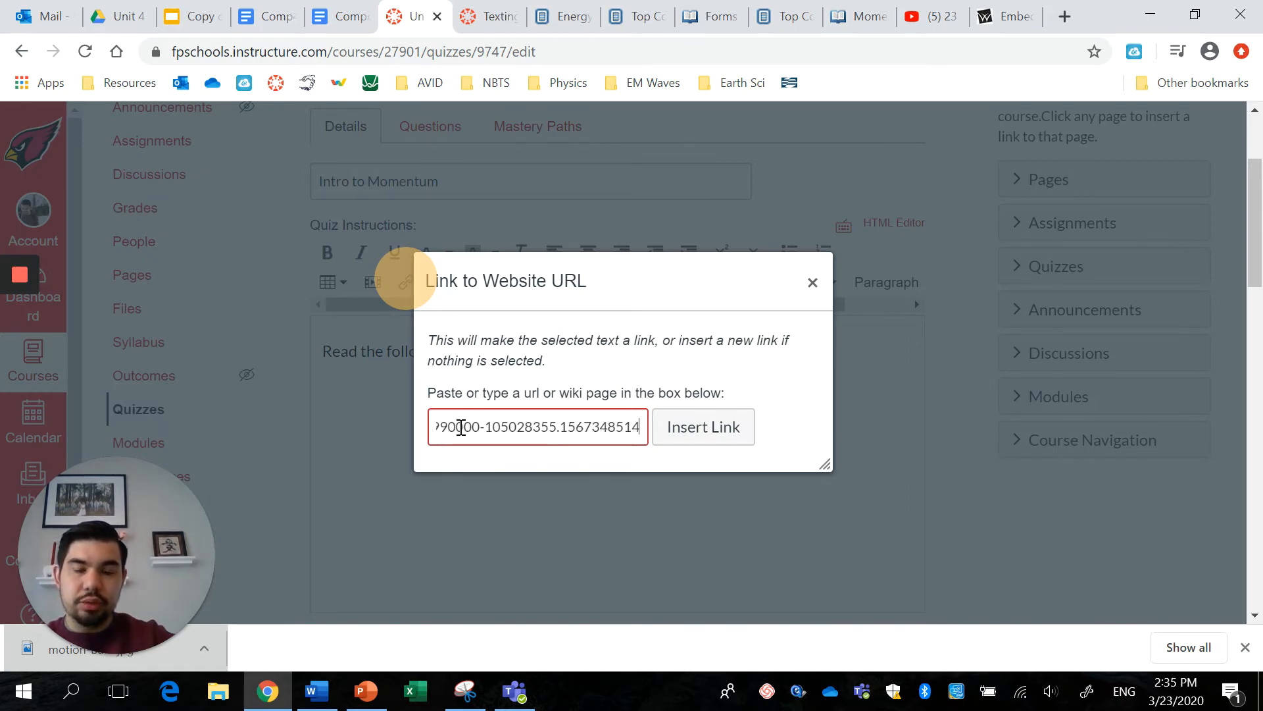
pyautogui.click(702, 426)
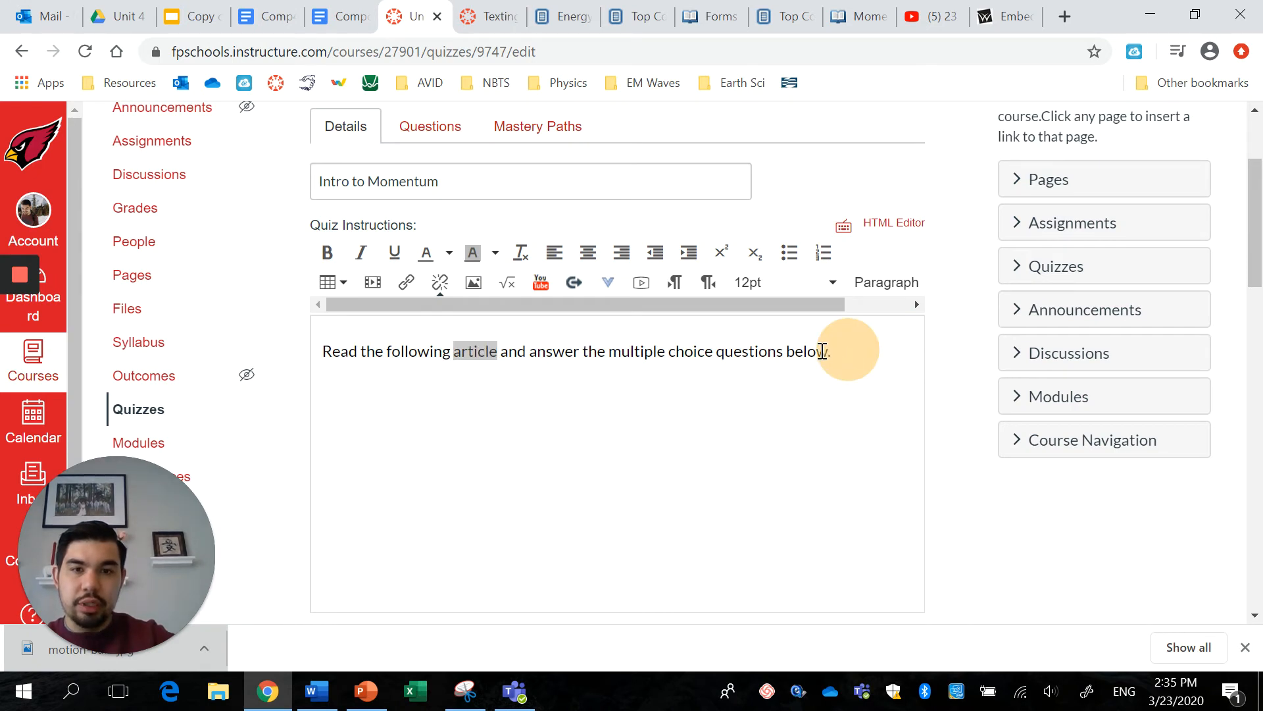
pyautogui.click(475, 350)
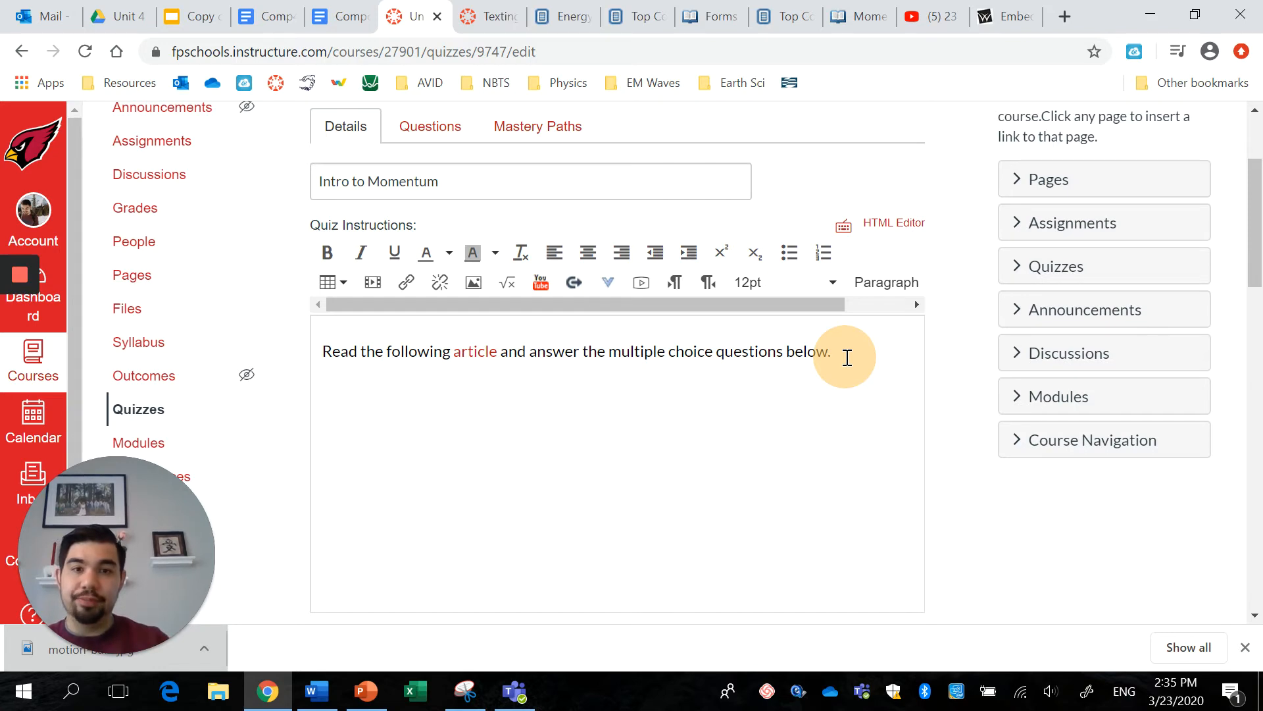
# Show the course's Files list in the content sidebar beside the quiz instructions.
pyautogui.scroll(3)
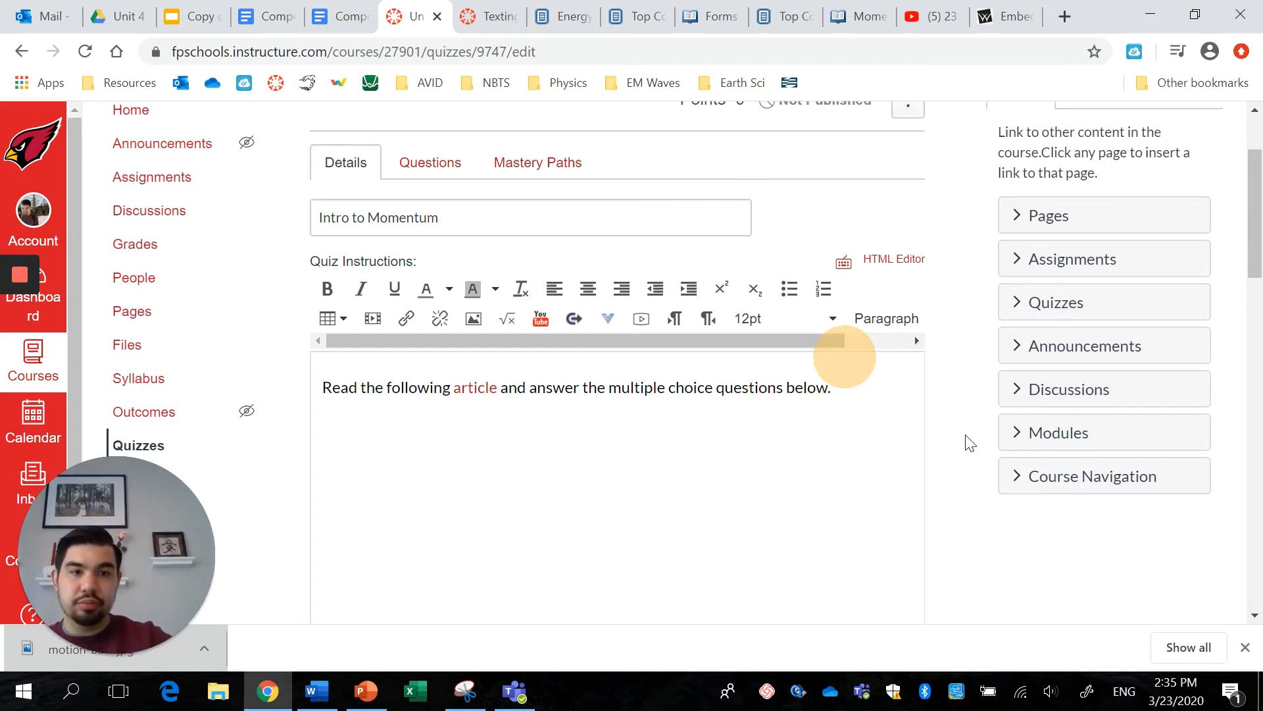
pyautogui.click(1094, 219)
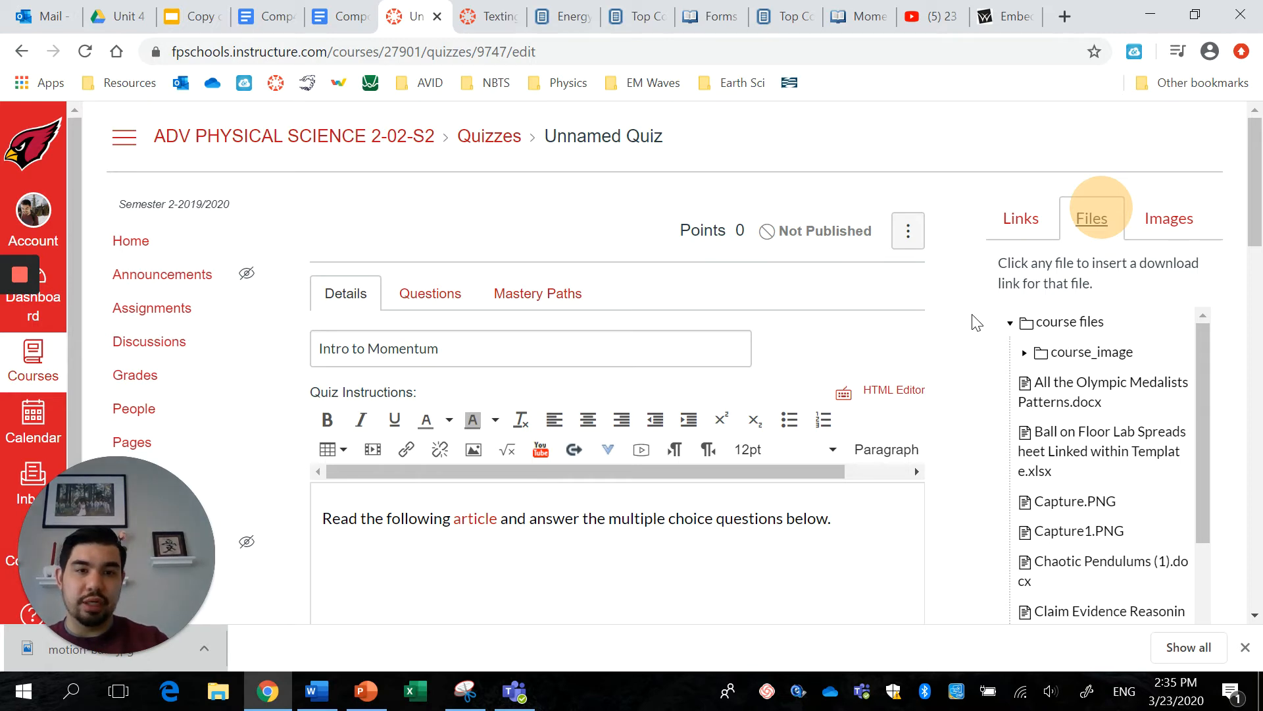
pyautogui.scroll(-3)
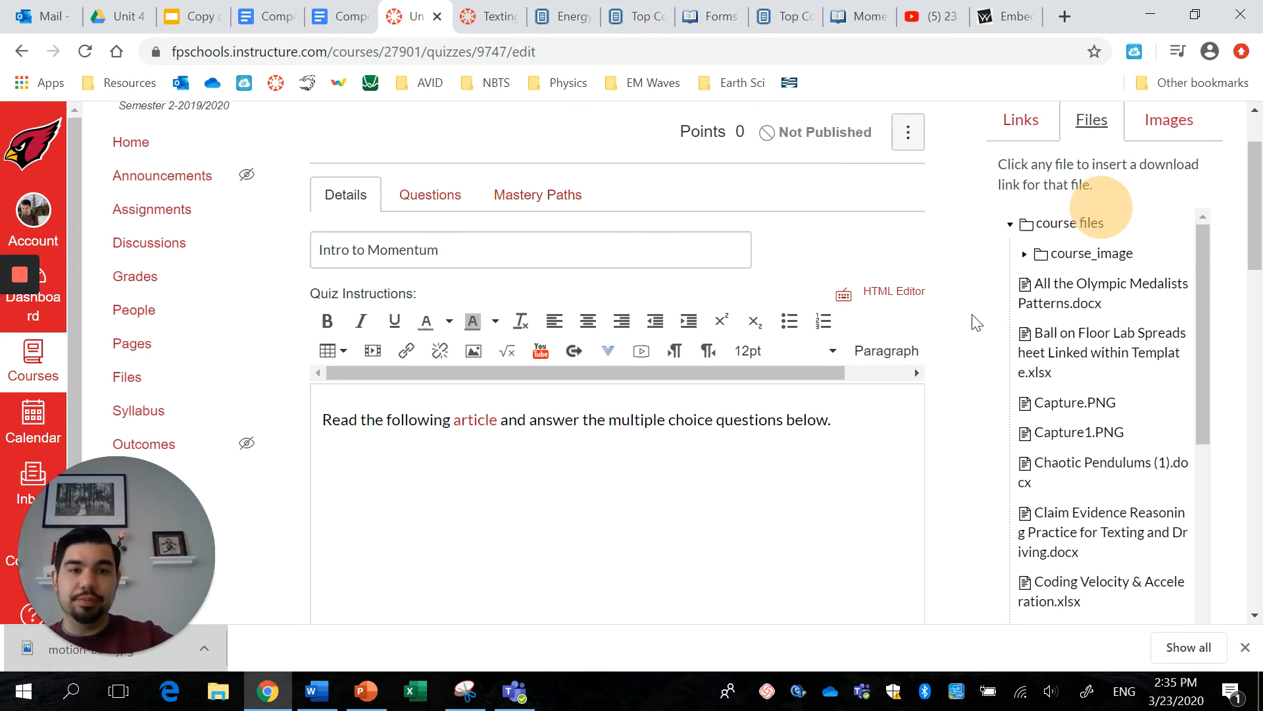
pyautogui.scroll(-3)
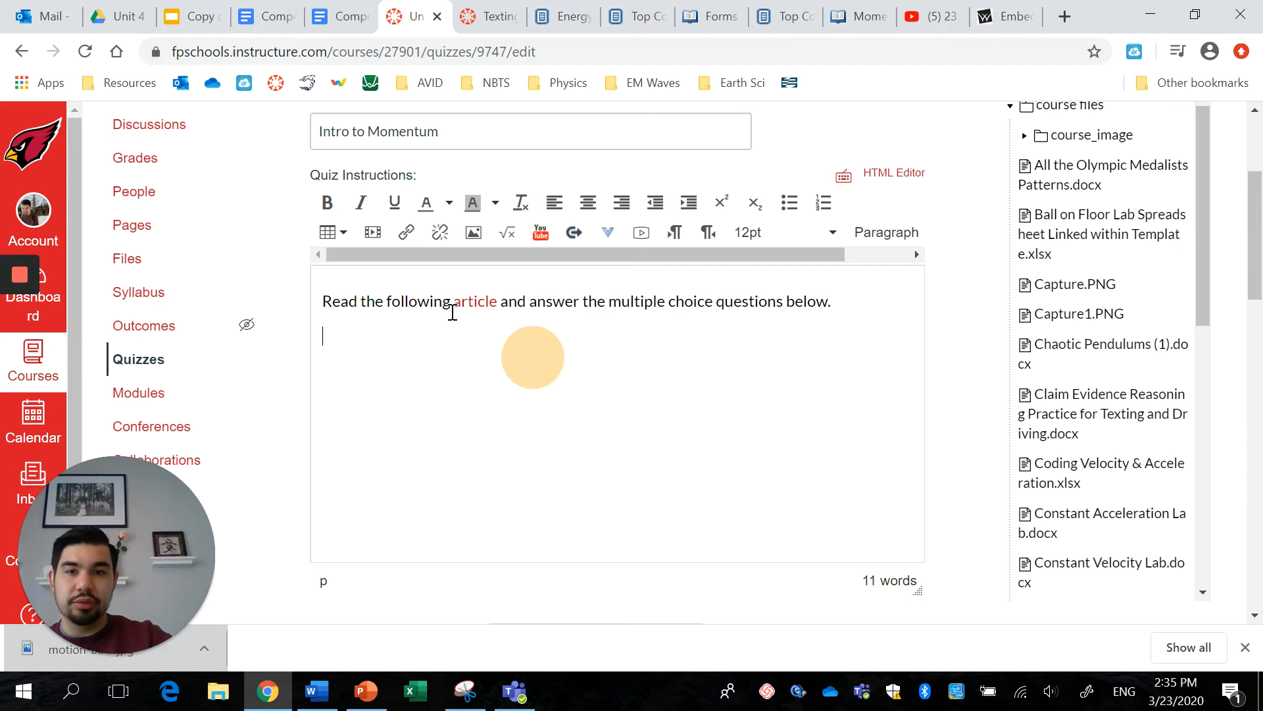
pyautogui.moveTo(755, 462)
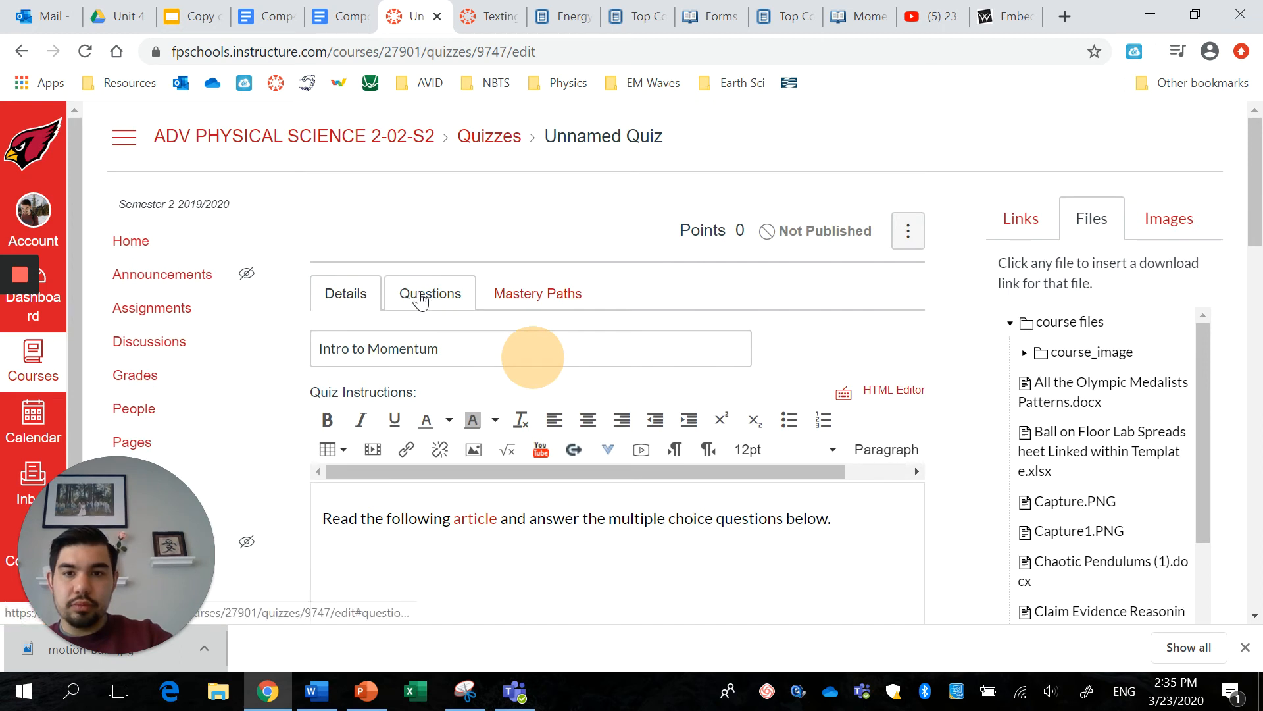
# Create a new 1-point Multiple Choice question named 'Question 1' in the quiz.
pyautogui.click(429, 292)
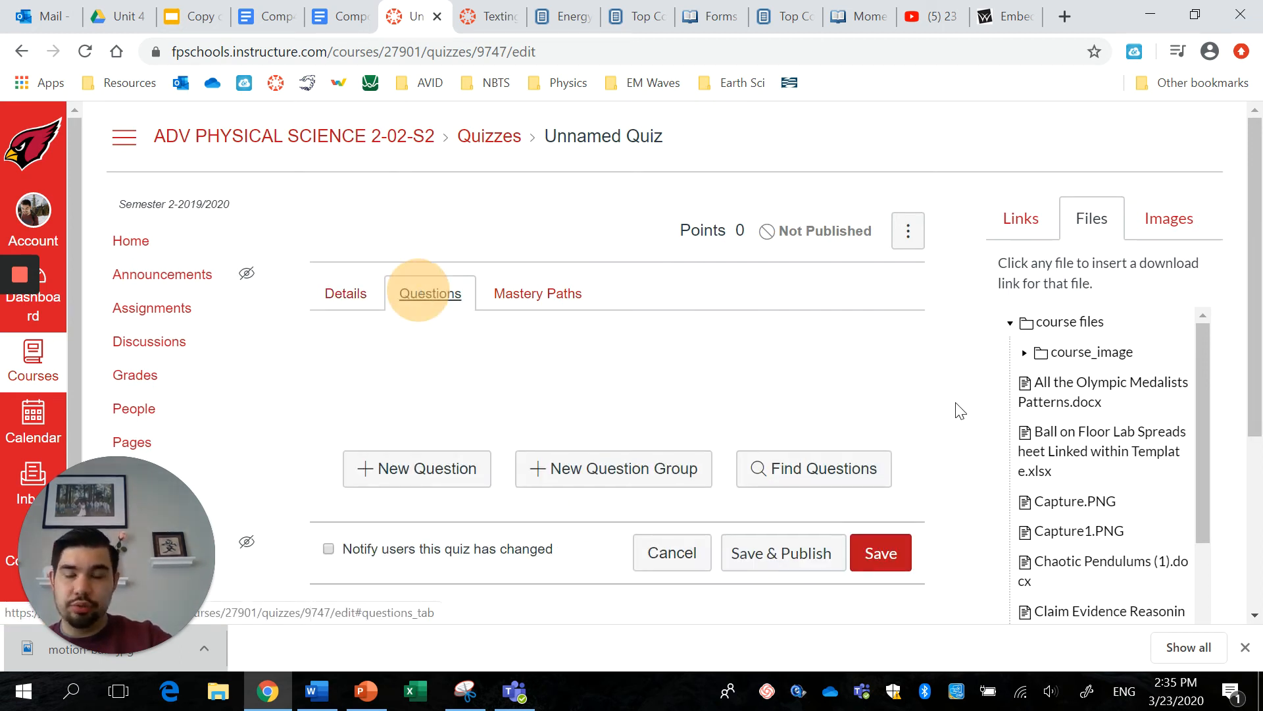
pyautogui.moveTo(417, 468)
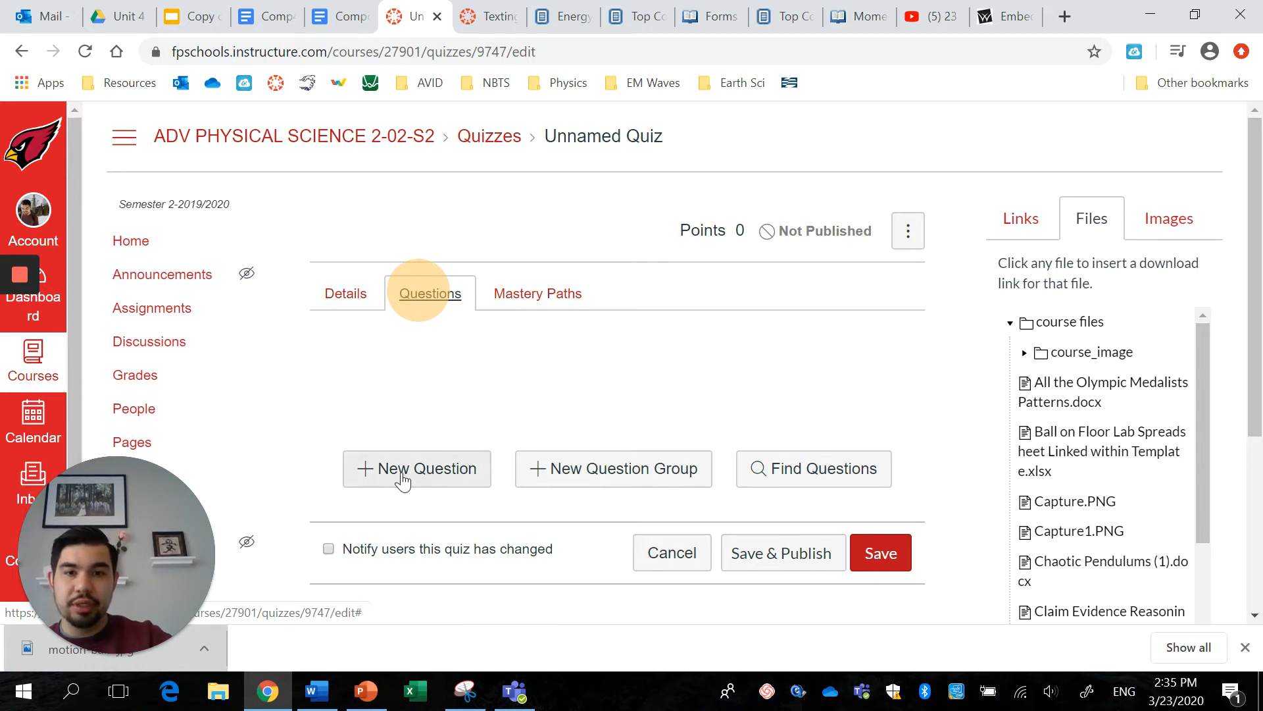
pyautogui.click(417, 468)
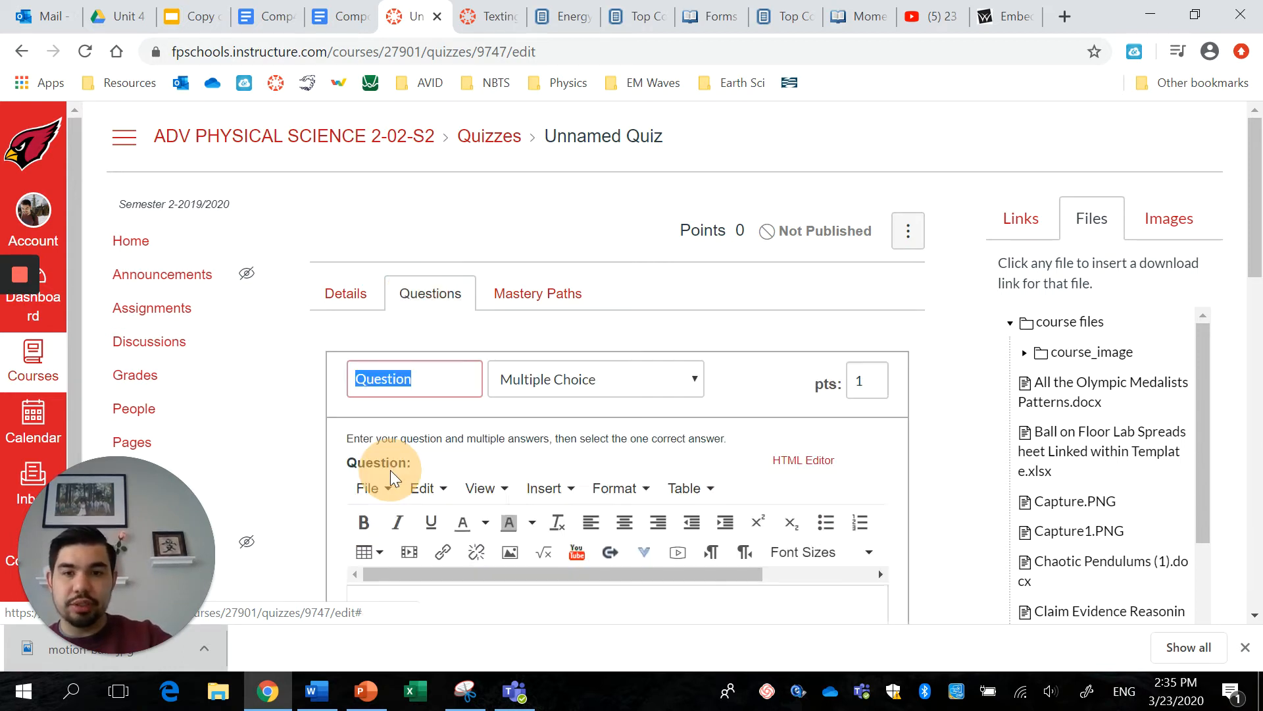
pyautogui.click(413, 379)
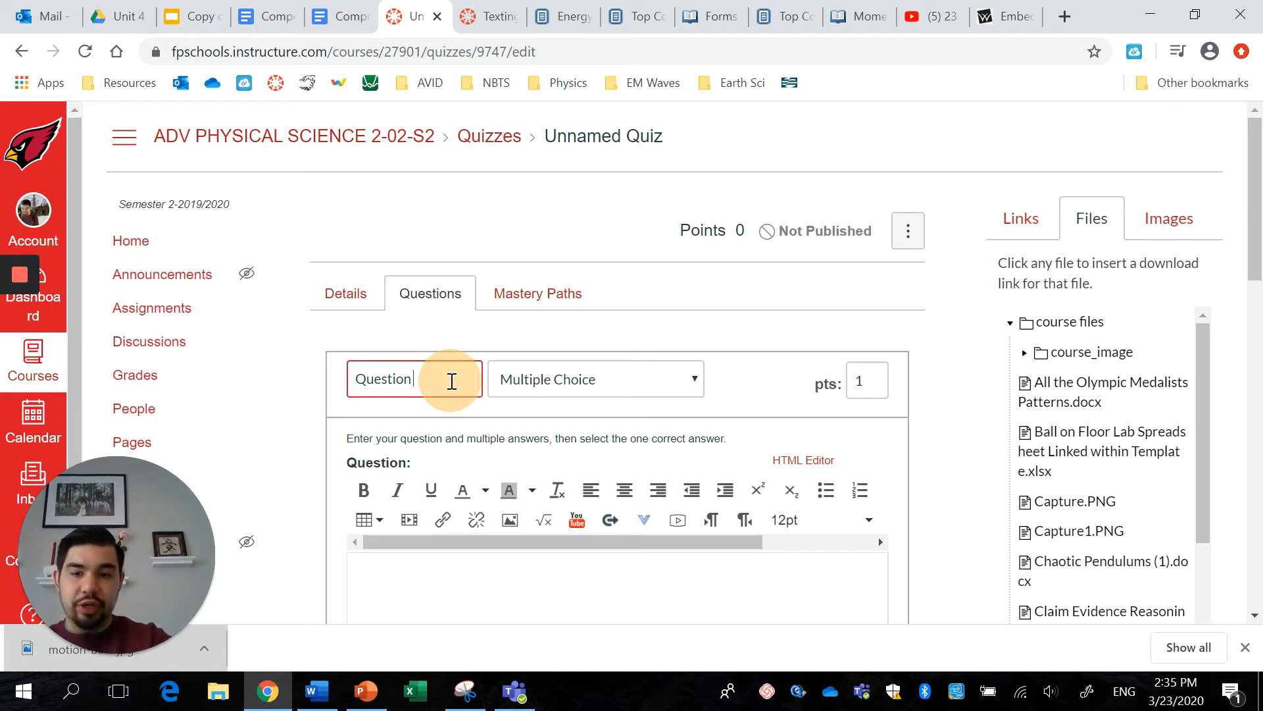
pyautogui.write('1')
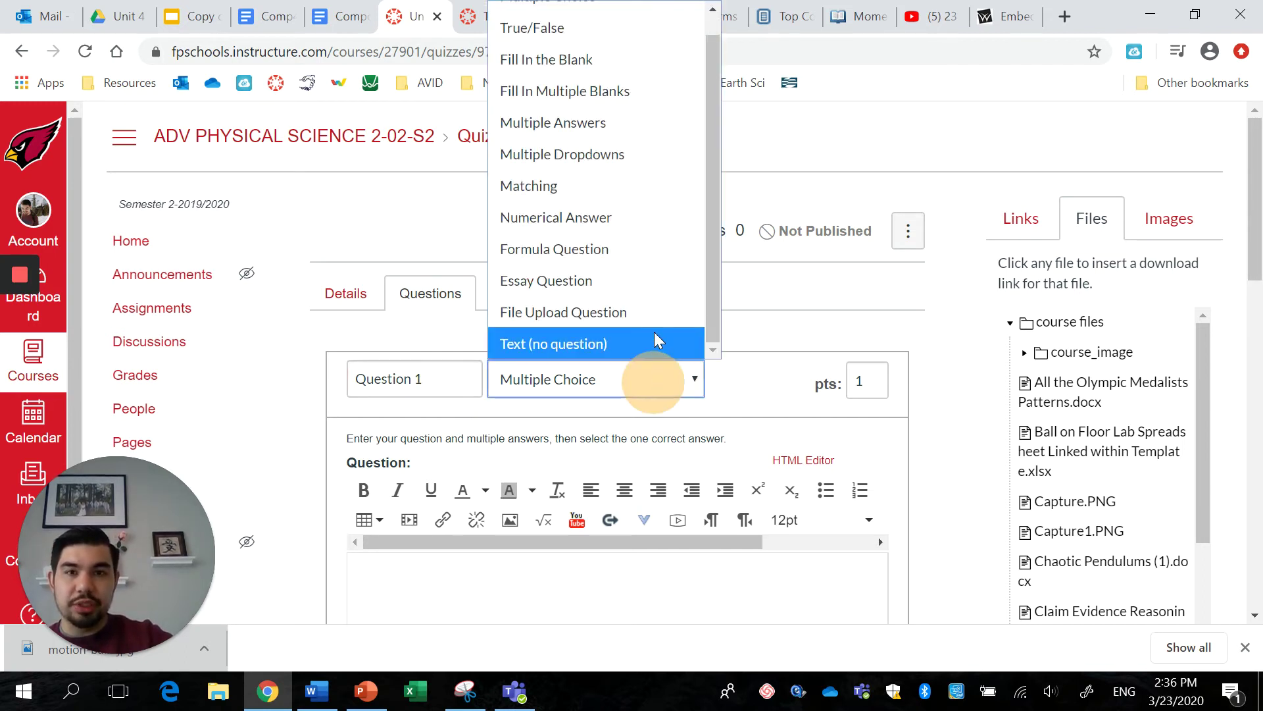
pyautogui.scroll(3)
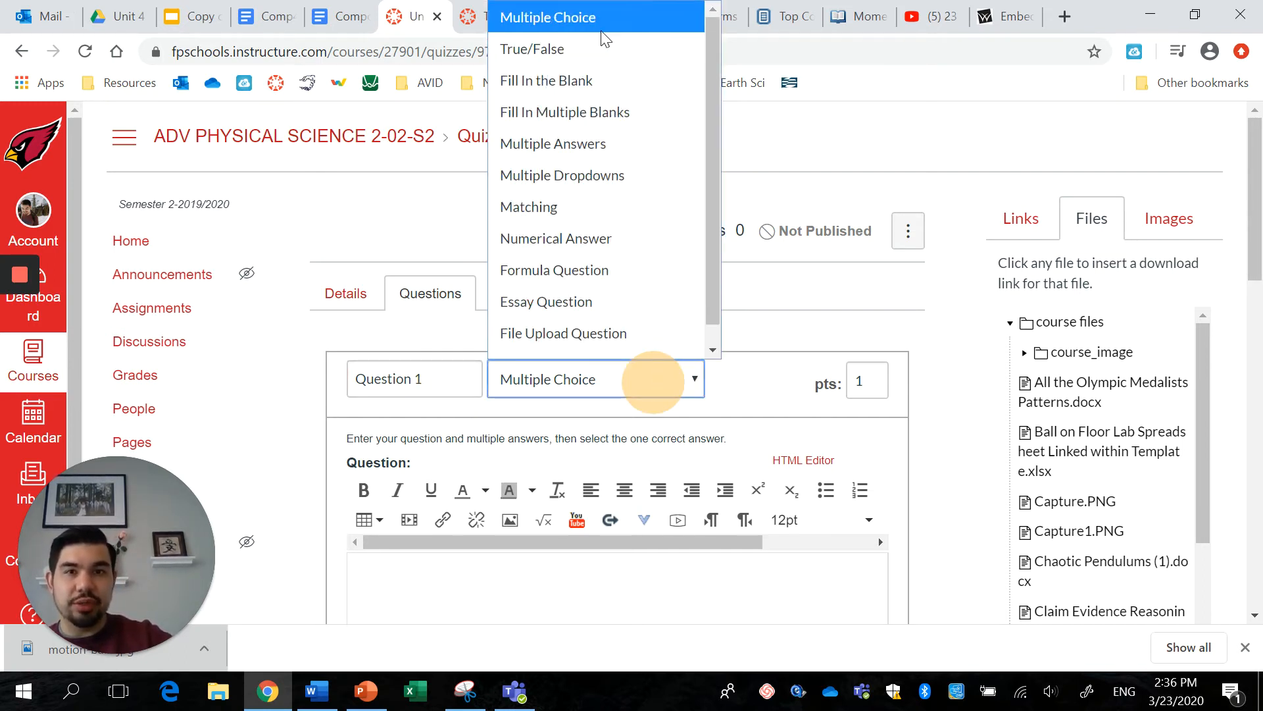
pyautogui.moveTo(592, 81)
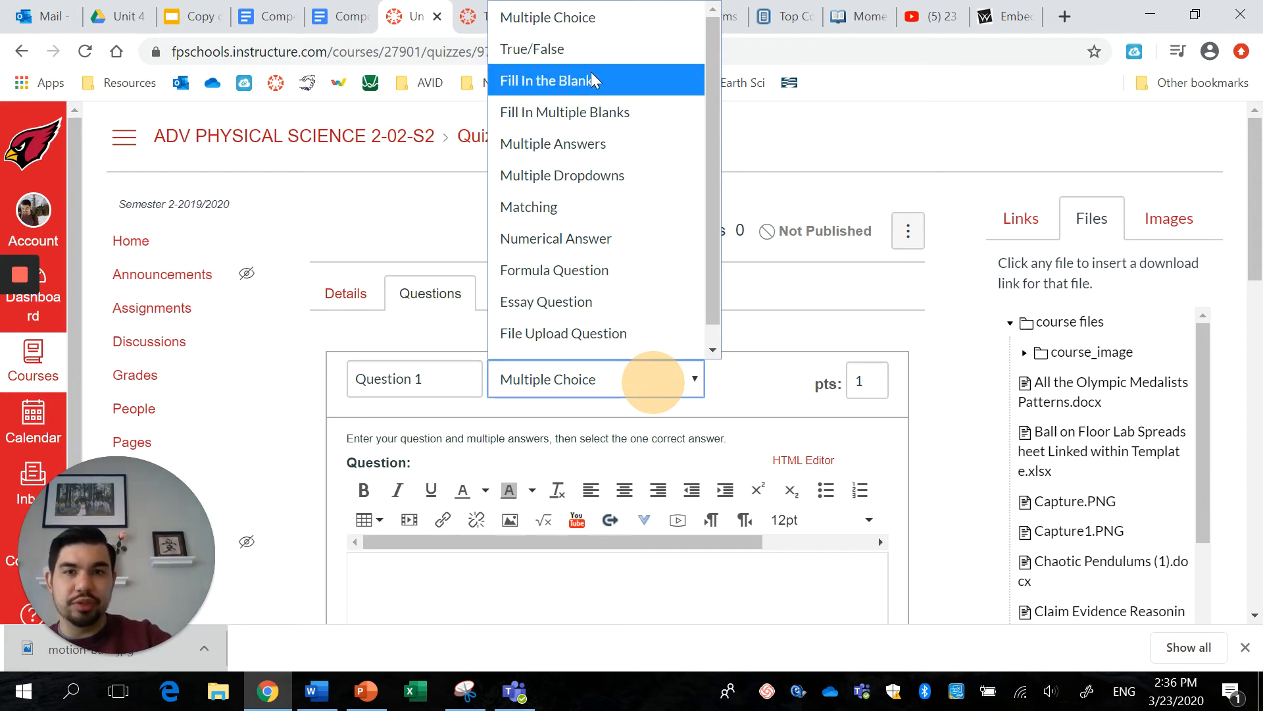
pyautogui.moveTo(652, 268)
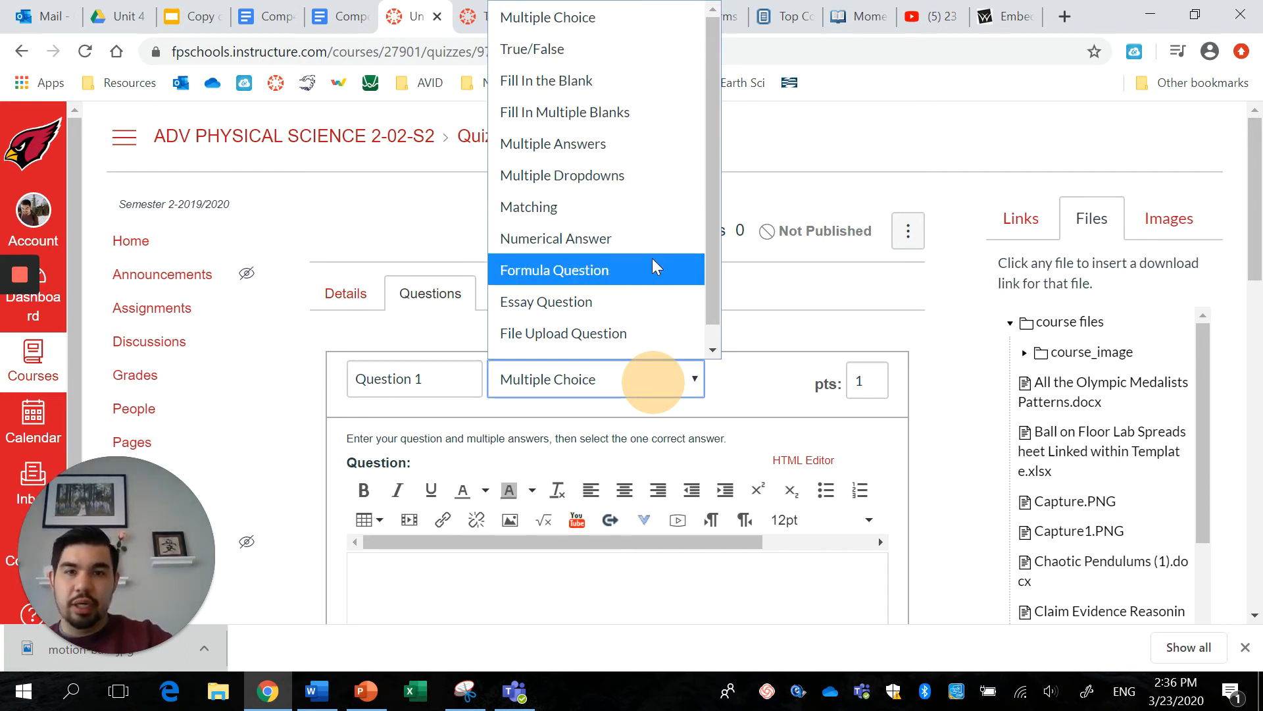
pyautogui.scroll(-3)
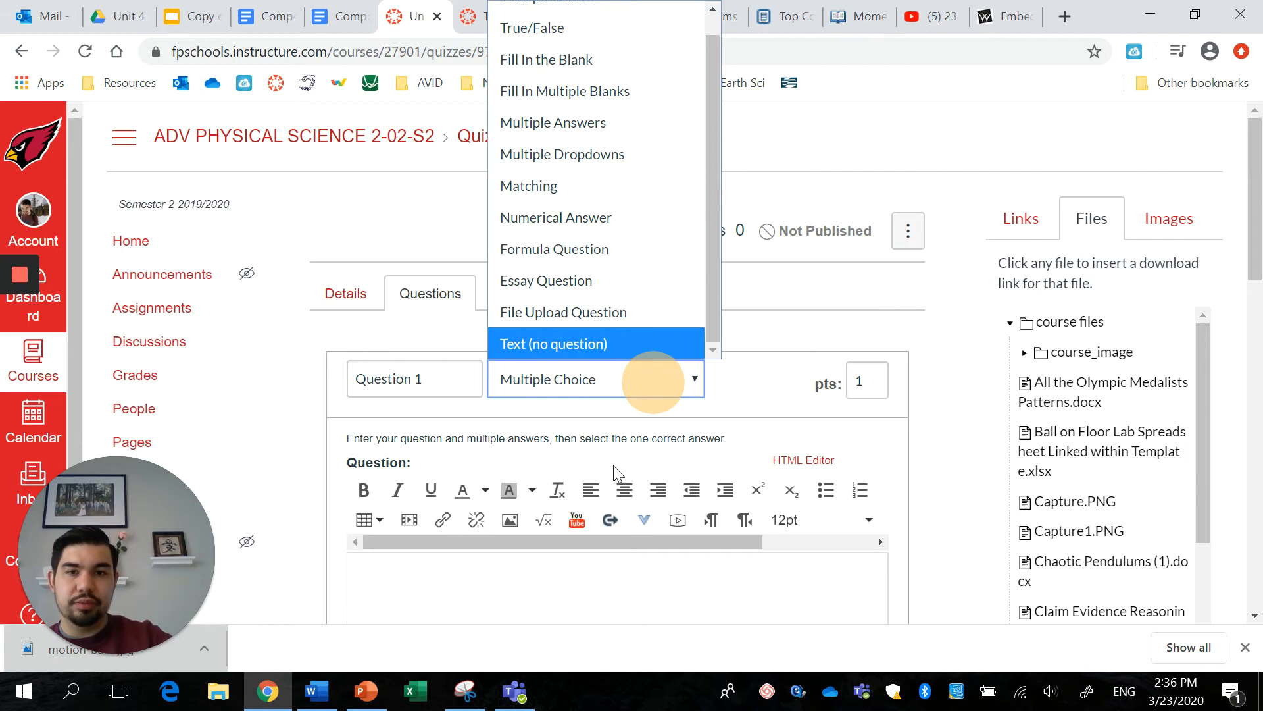
pyautogui.moveTo(592, 28)
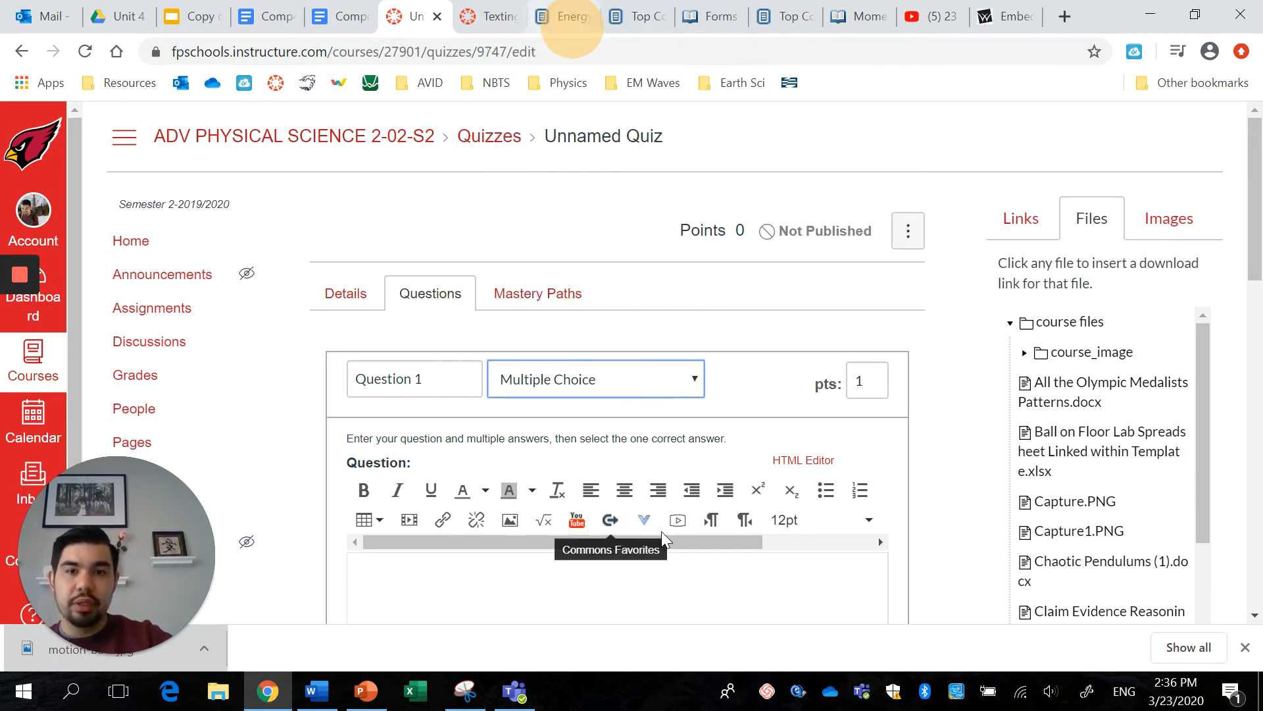
pyautogui.scroll(-3)
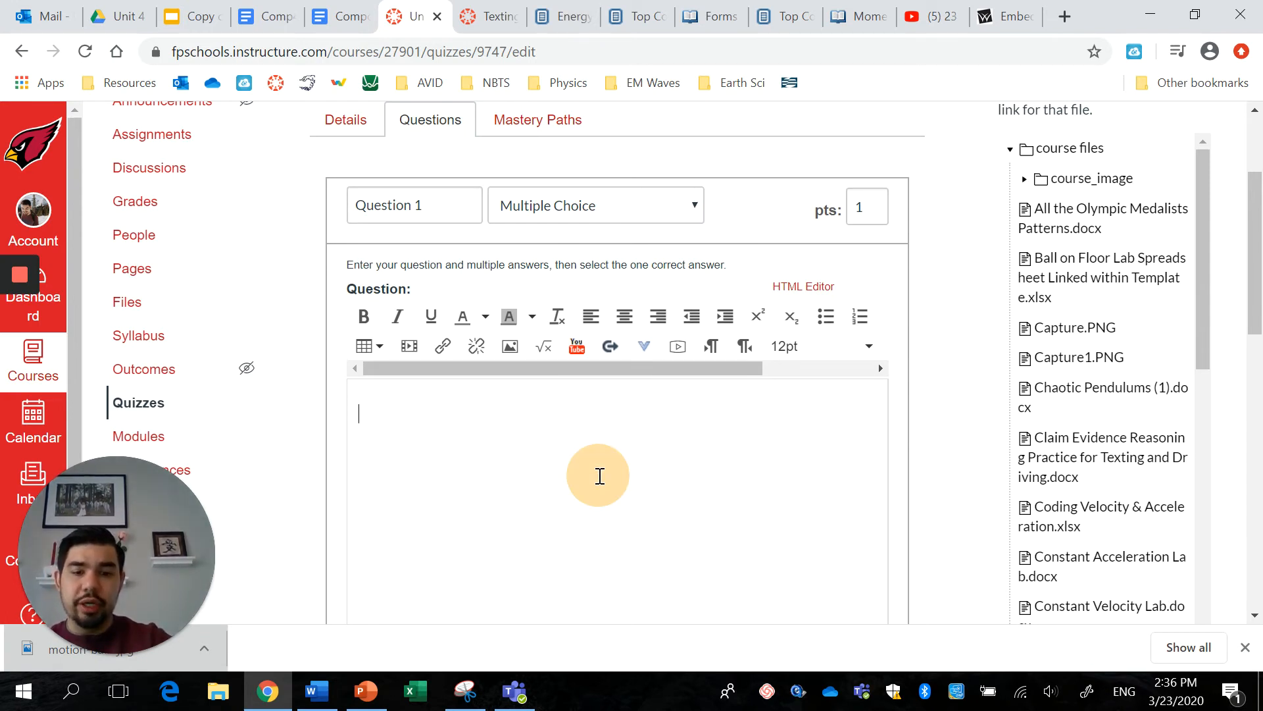
# Enter the question text 'What is the formula for momentum?'.
pyautogui.write('What')
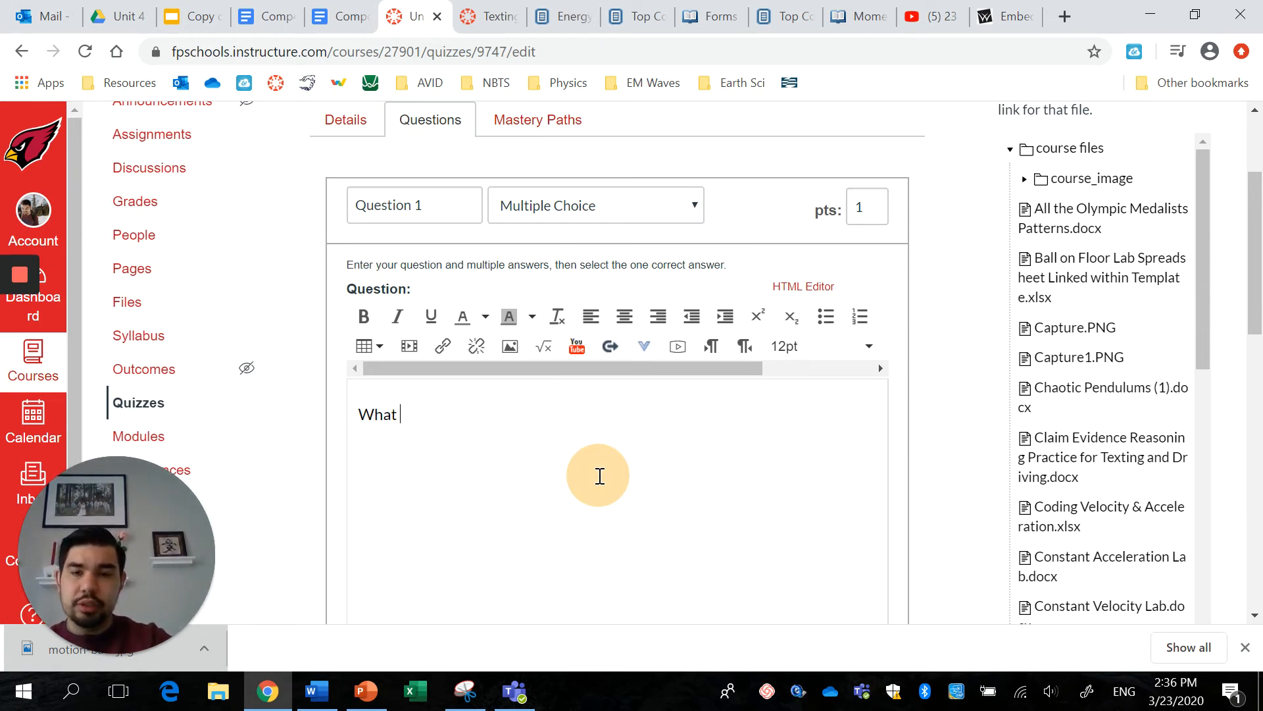
pyautogui.write('is the')
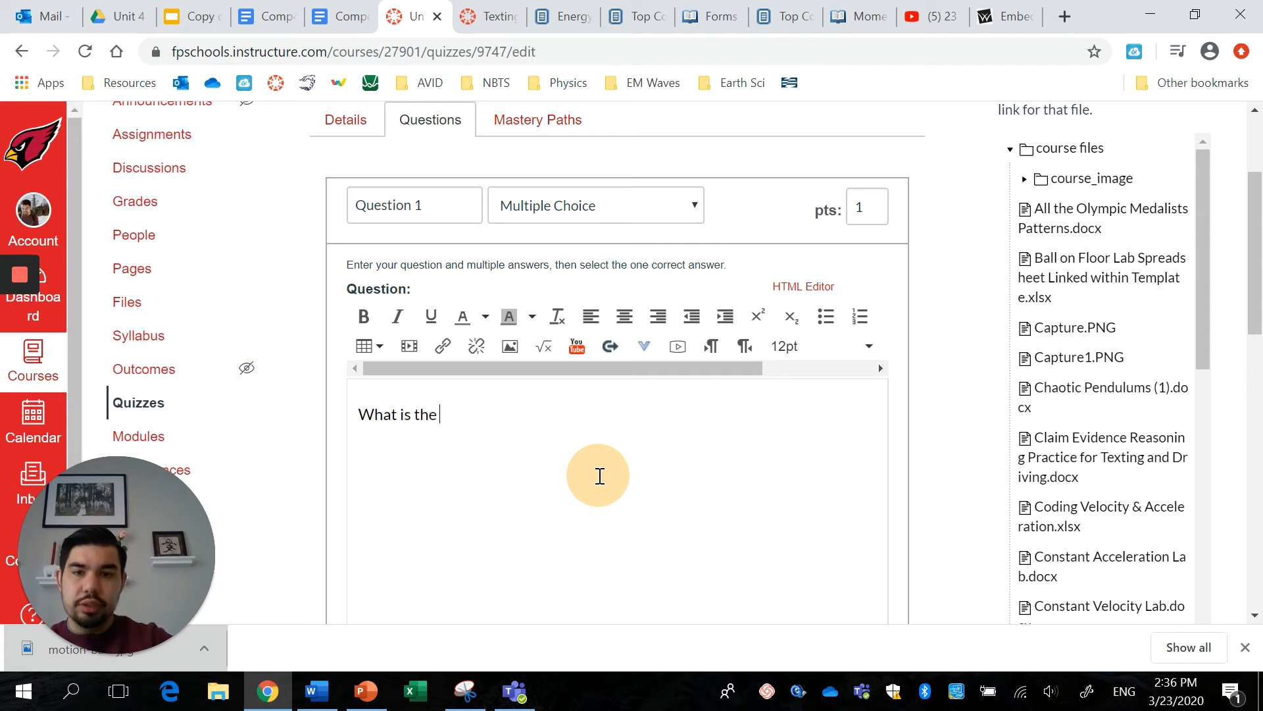
pyautogui.write('formula for m')
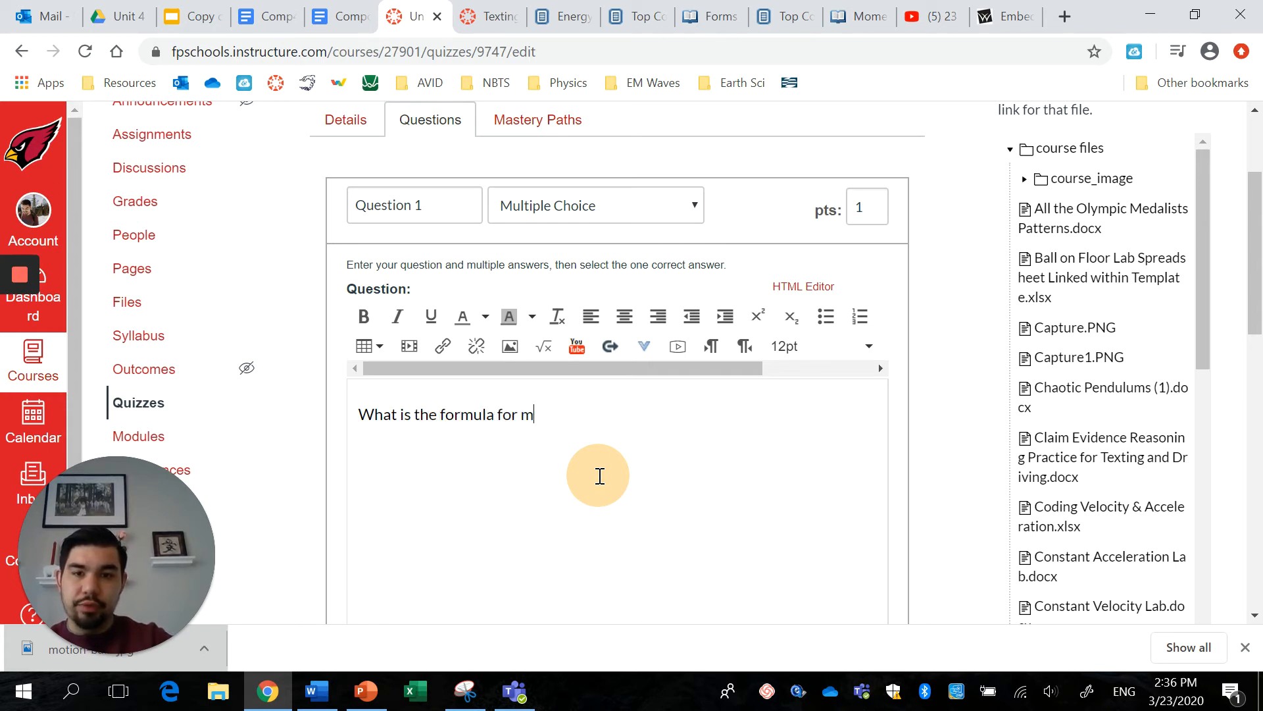
pyautogui.write('omentum?')
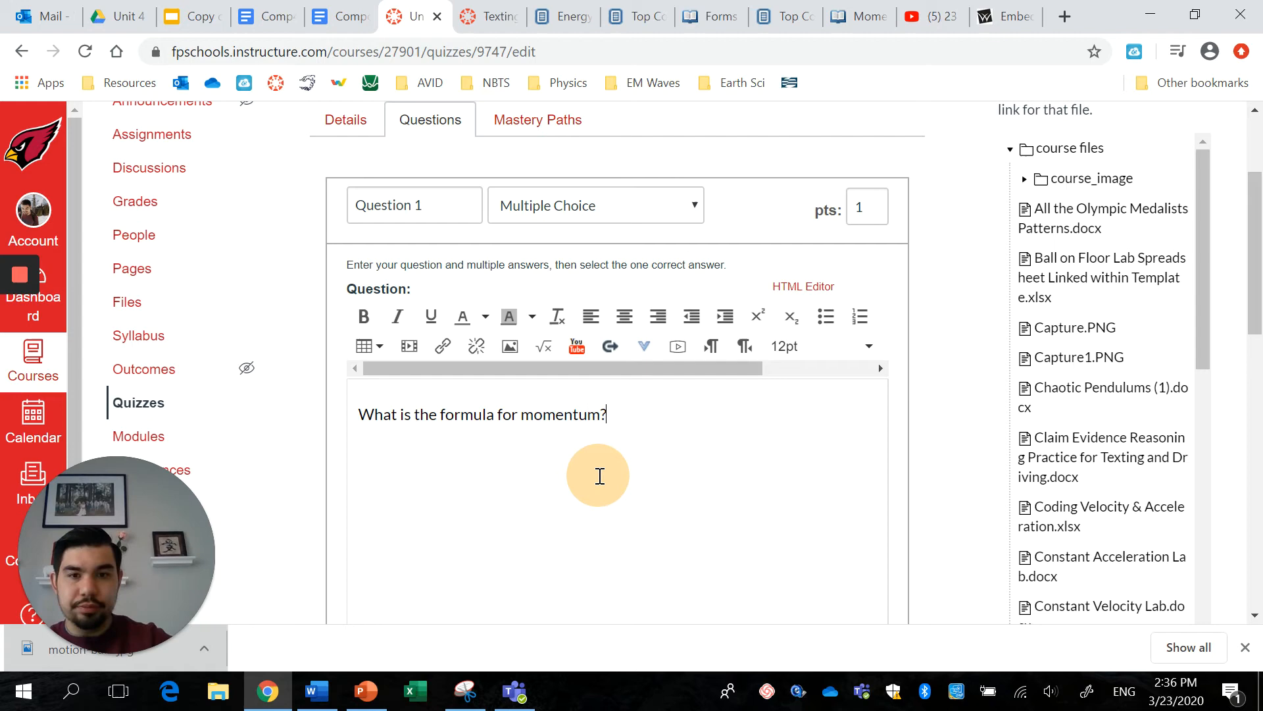
pyautogui.scroll(-3)
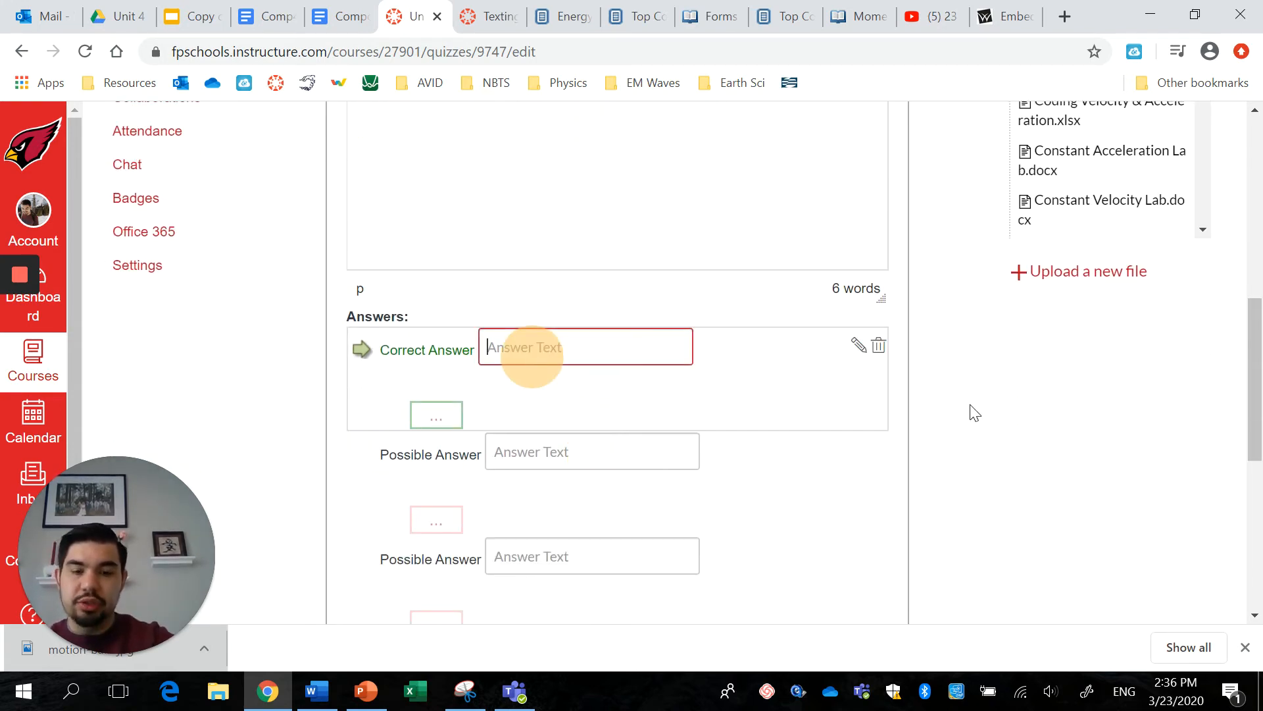
# Enter answer choices p = mv, m = pv and v = pm.
pyautogui.write('p')
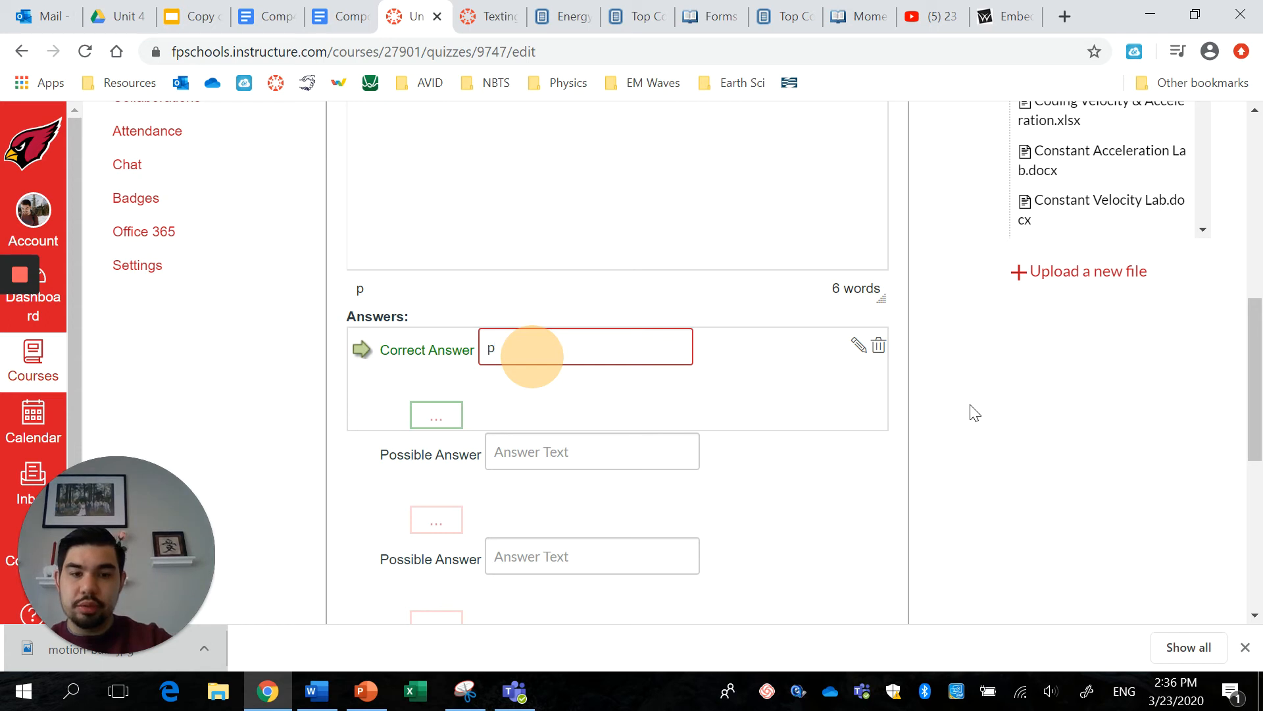
pyautogui.write('= mv')
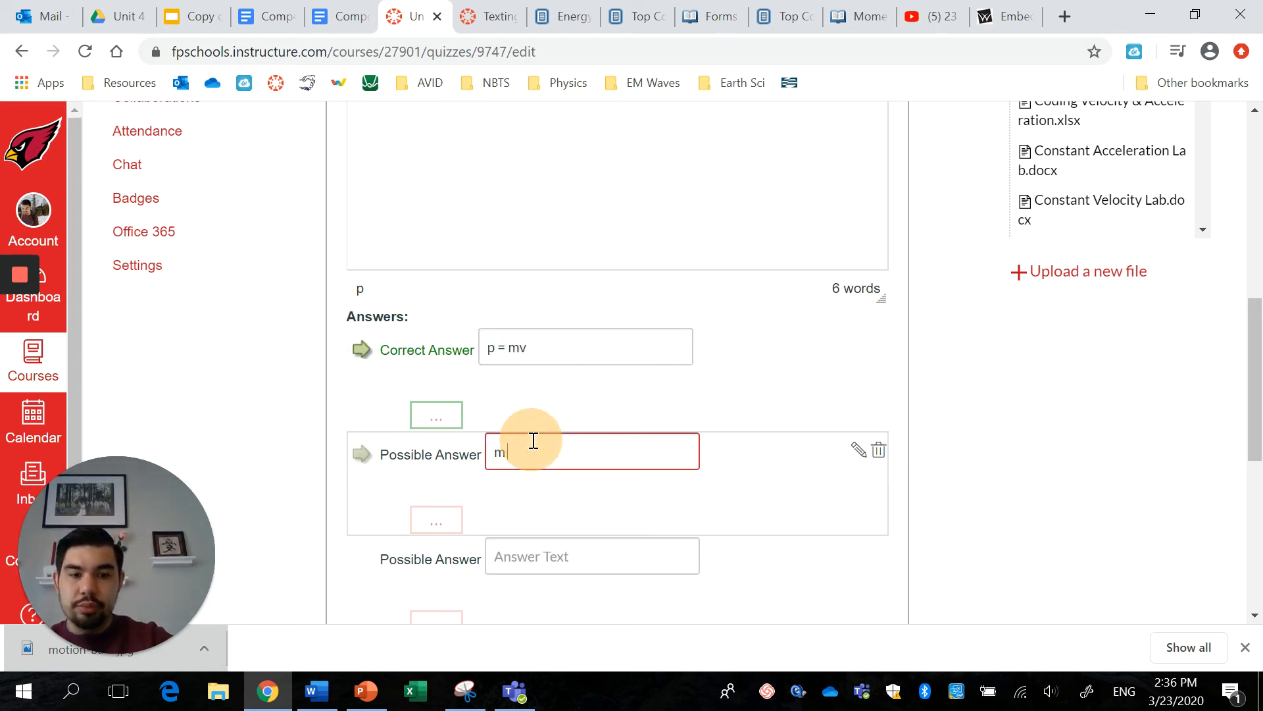
pyautogui.write('= pv')
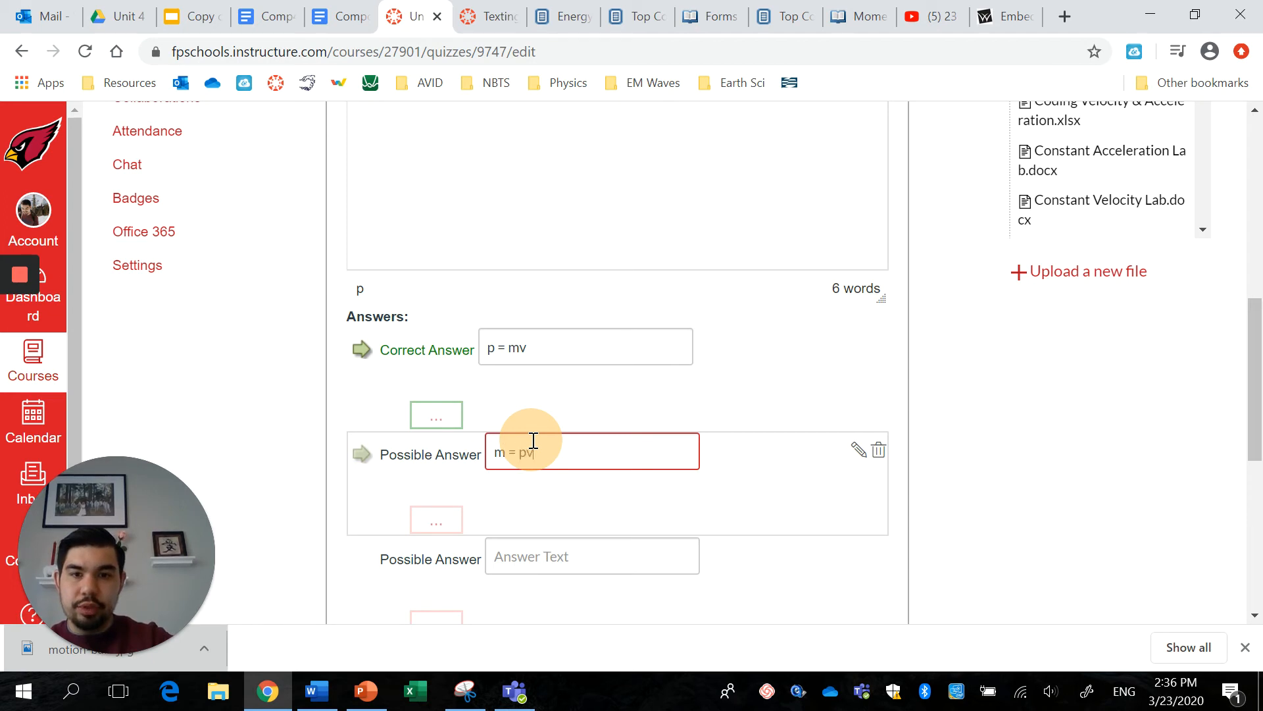
pyautogui.click(591, 555)
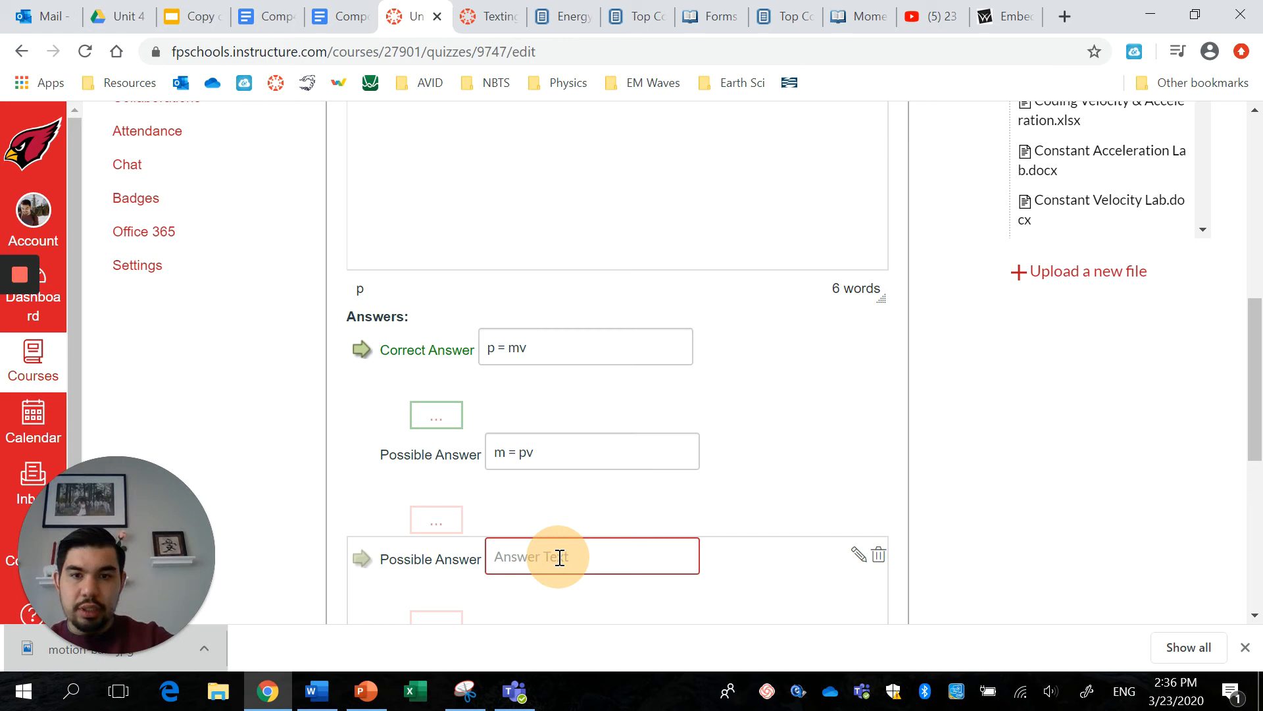
pyautogui.write('v = pm')
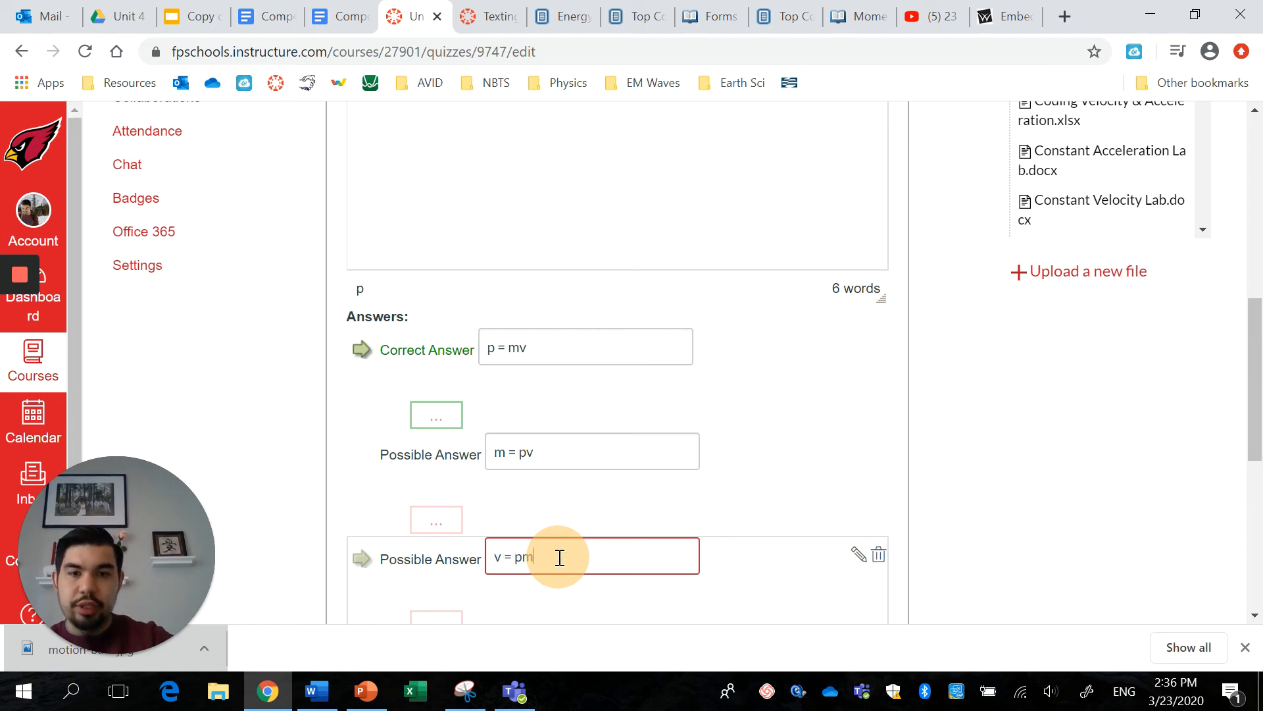
pyautogui.moveTo(1125, 446)
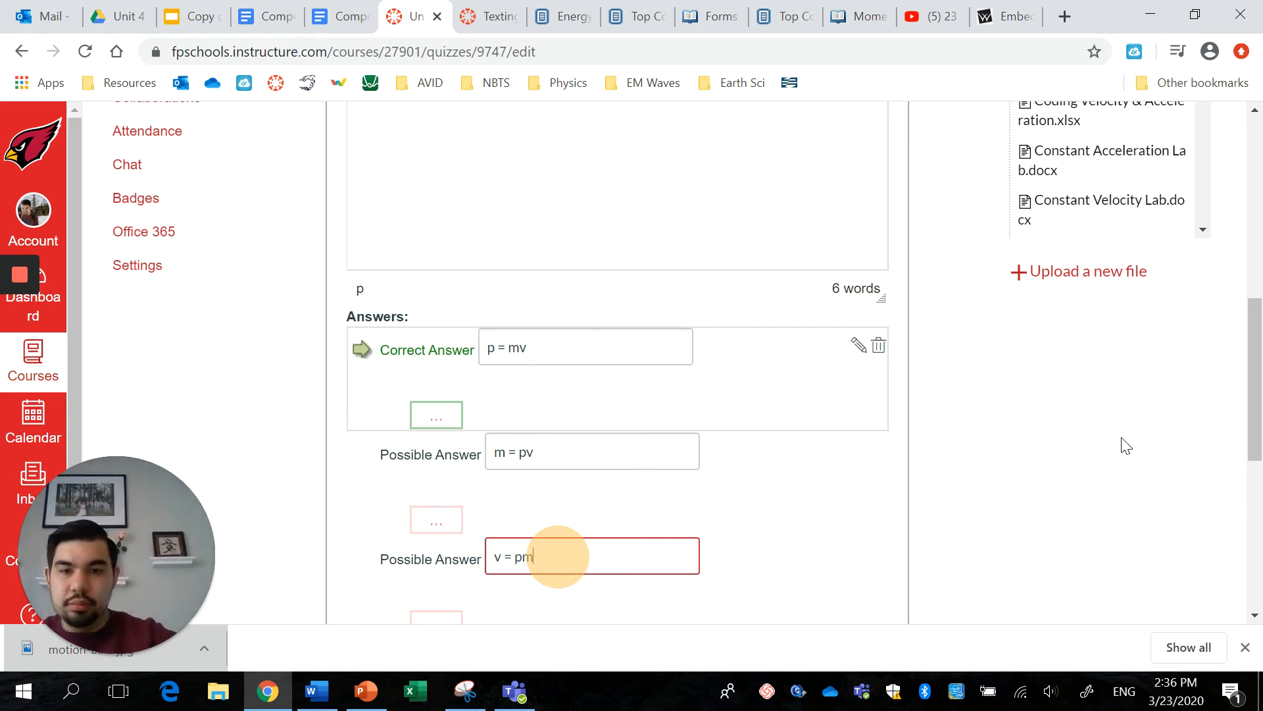
# Settle on p = mv as the correct answer after trying m = pv.
pyautogui.click(360, 455)
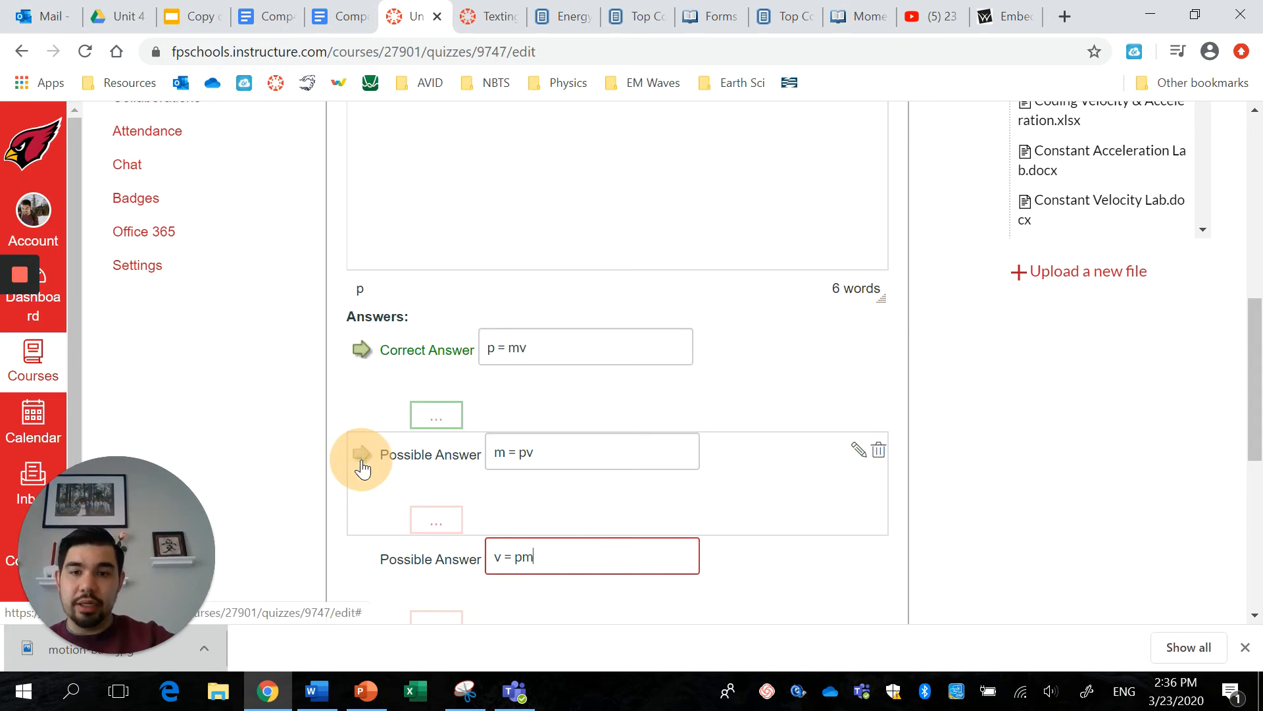
pyautogui.click(361, 556)
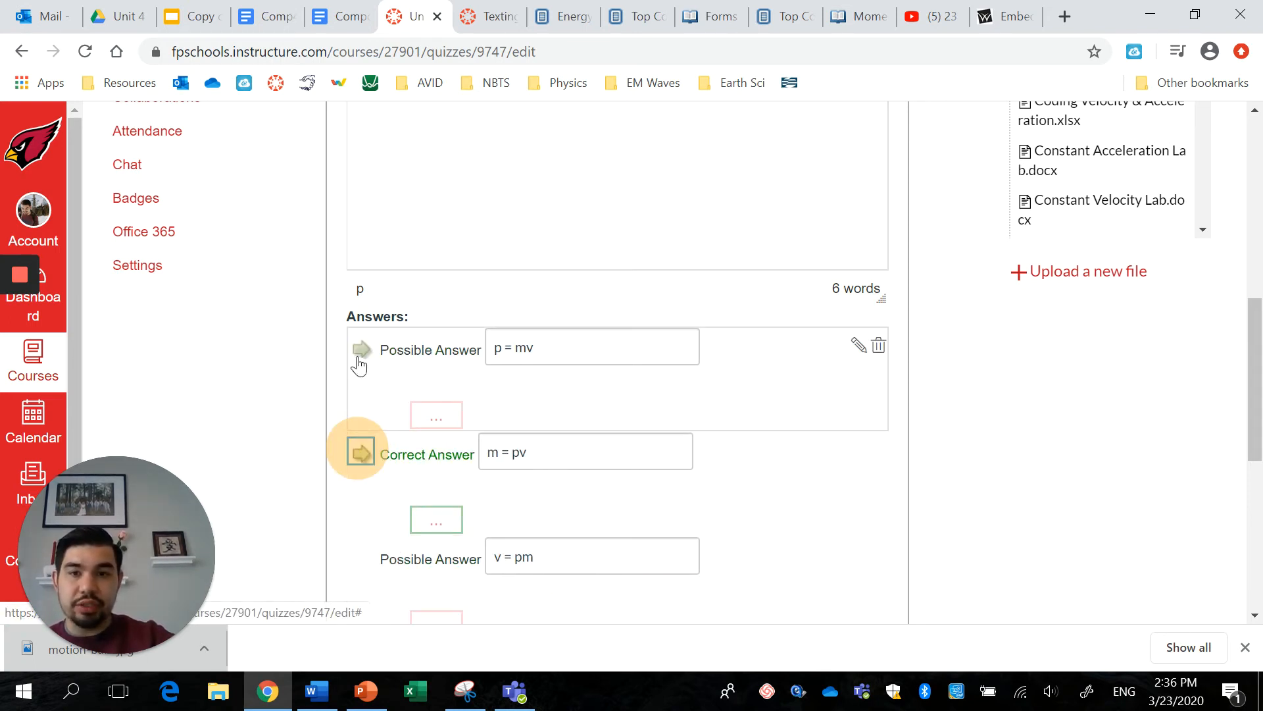
pyautogui.click(360, 349)
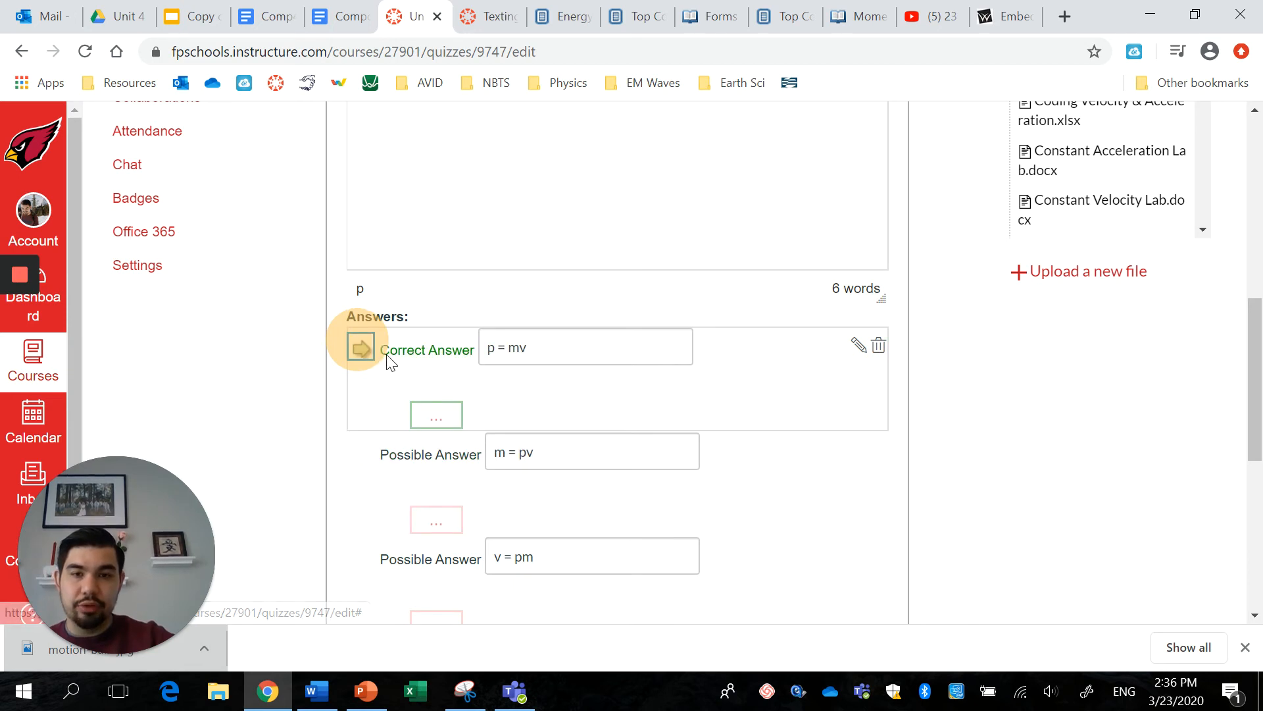
pyautogui.scroll(-3)
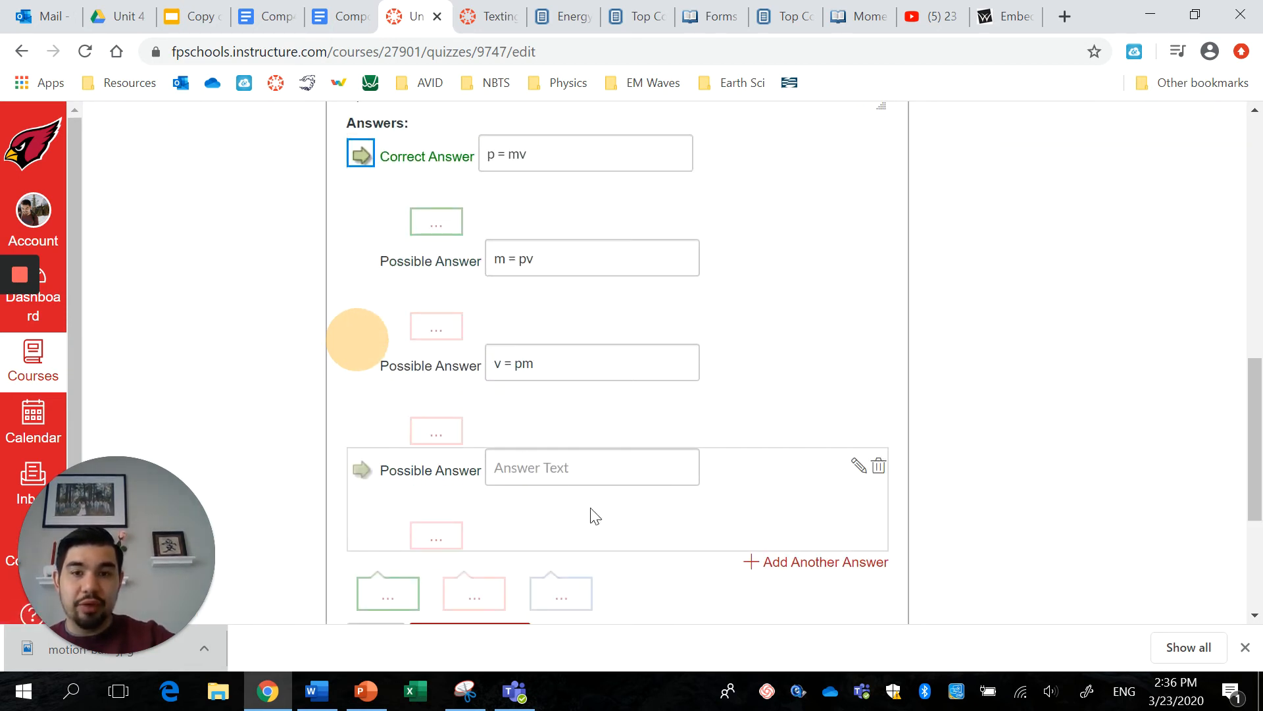
pyautogui.moveTo(878, 466)
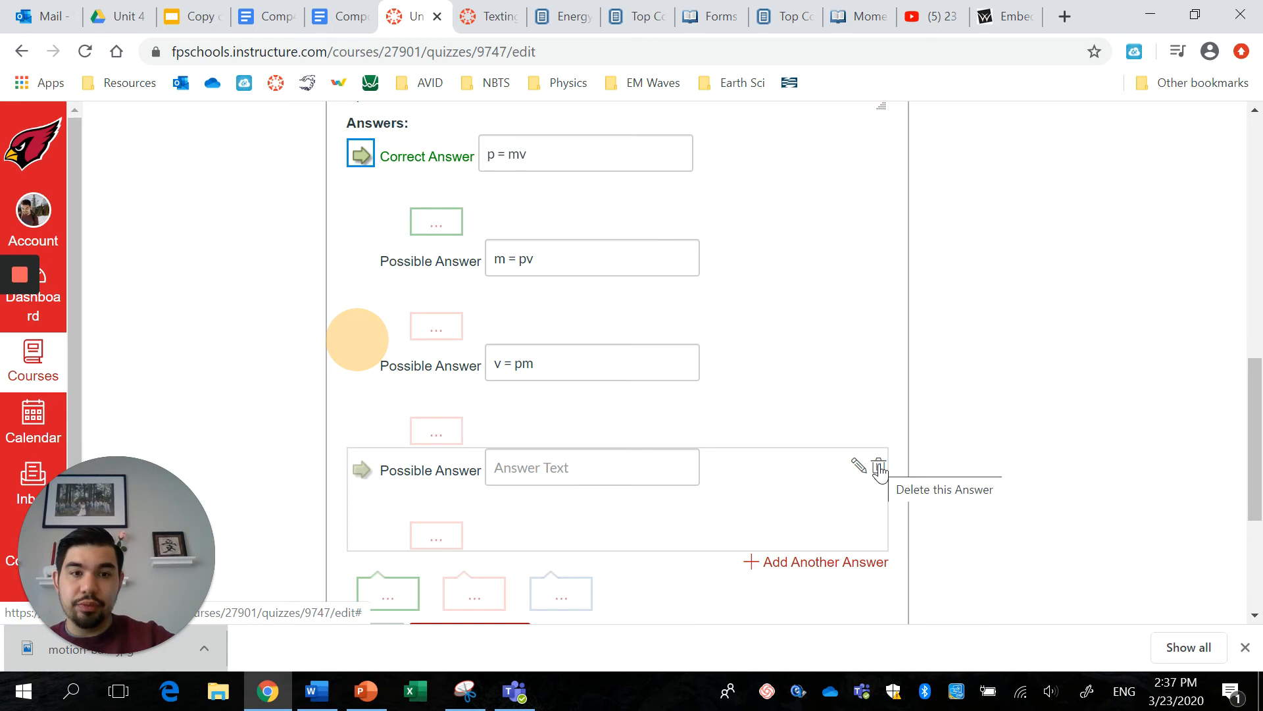
# Remove the blank fourth answer, save Question 1, and return to the quiz Details settings.
pyautogui.click(878, 467)
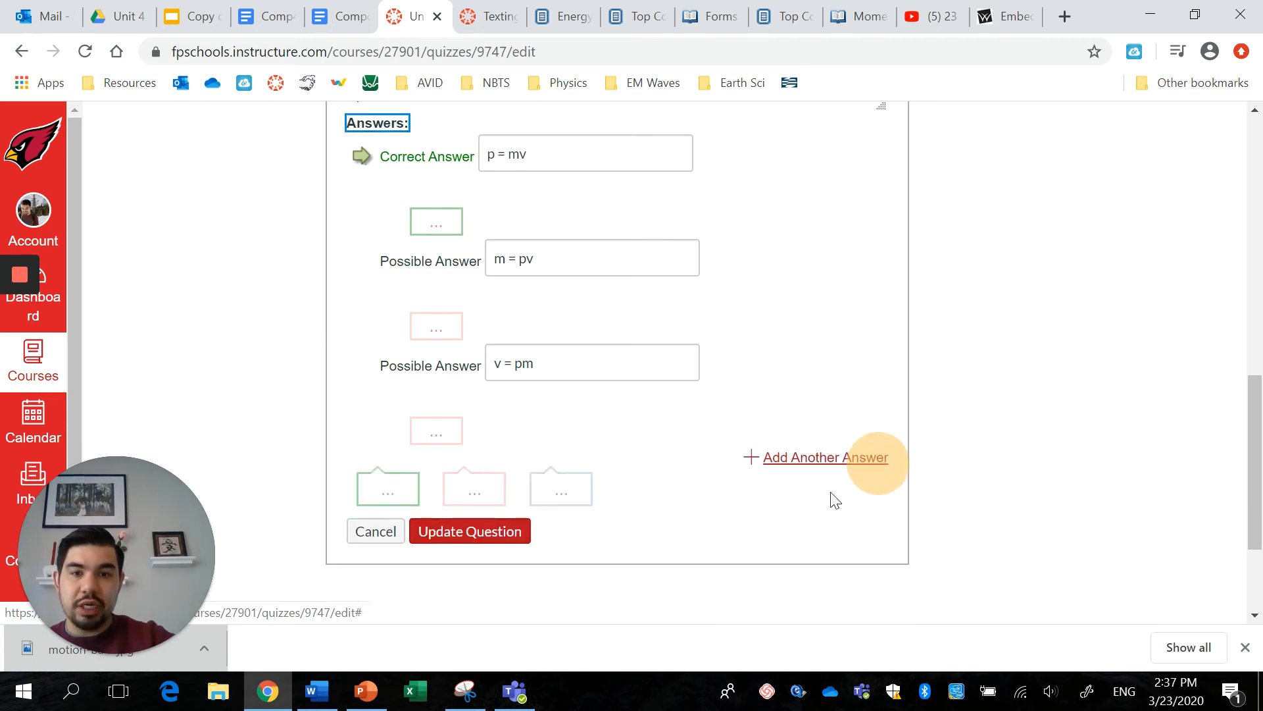
pyautogui.moveTo(806, 460)
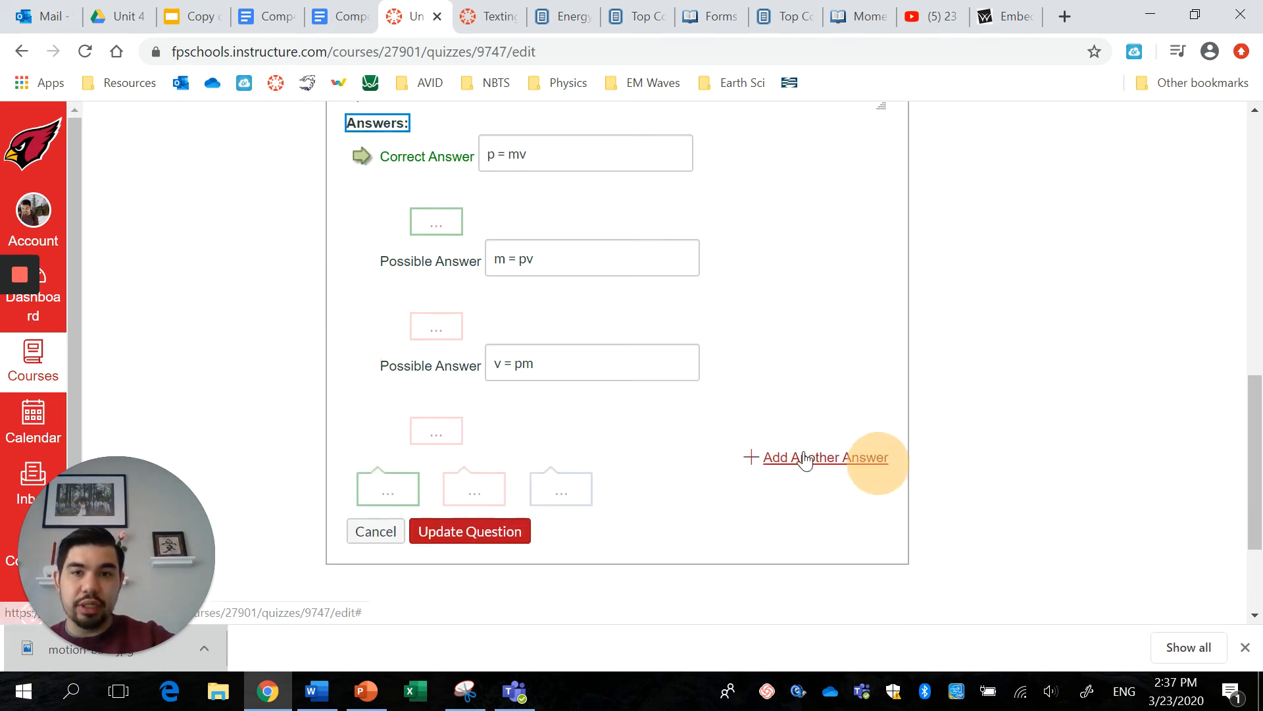
pyautogui.moveTo(468, 530)
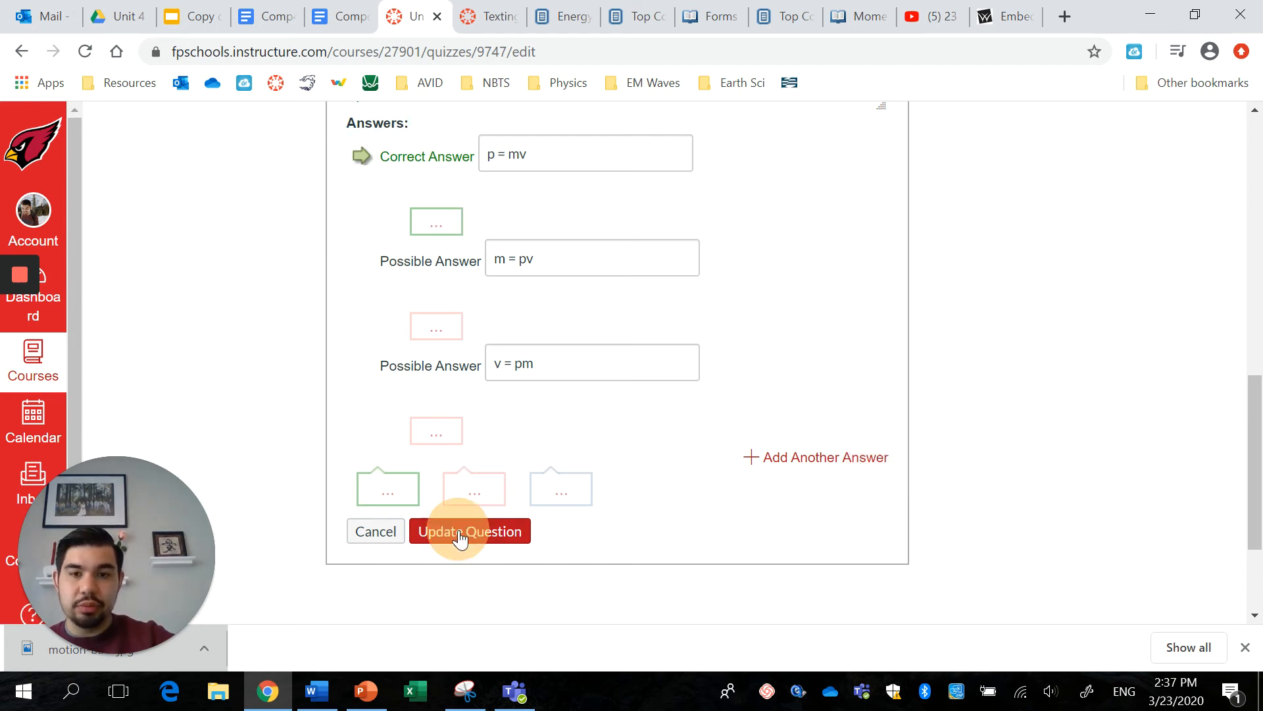
pyautogui.click(470, 530)
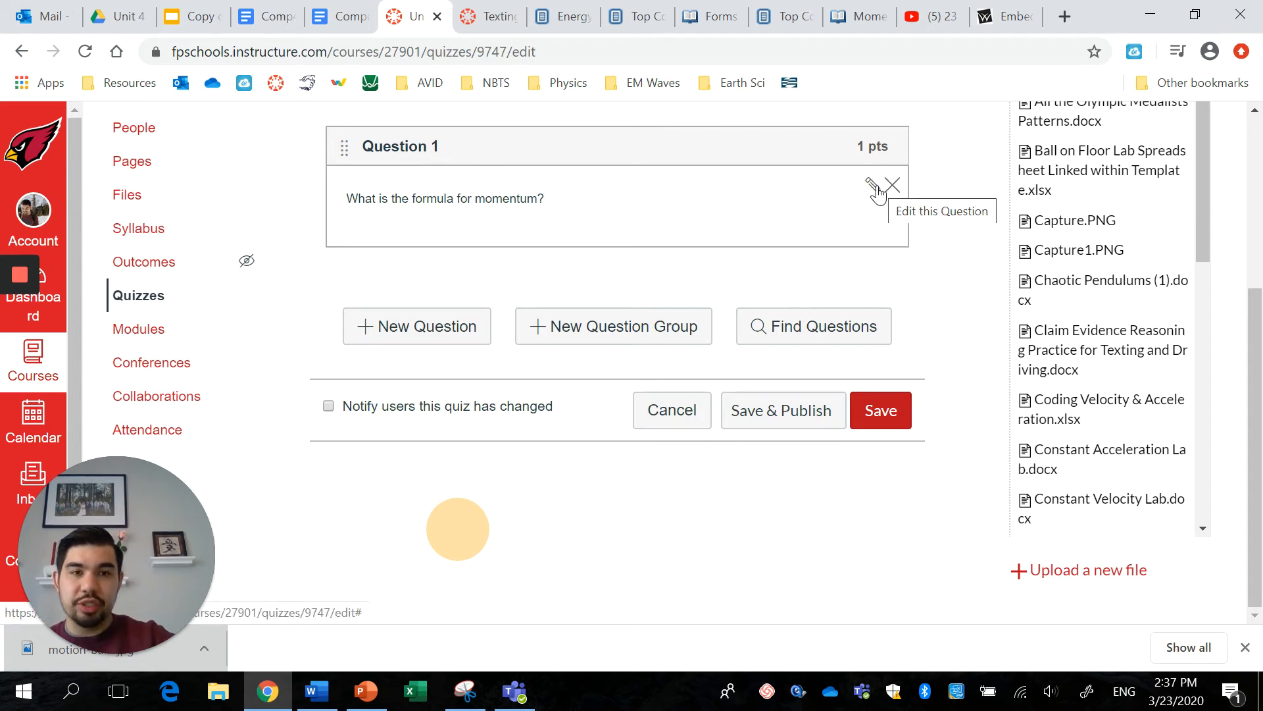
pyautogui.click(868, 185)
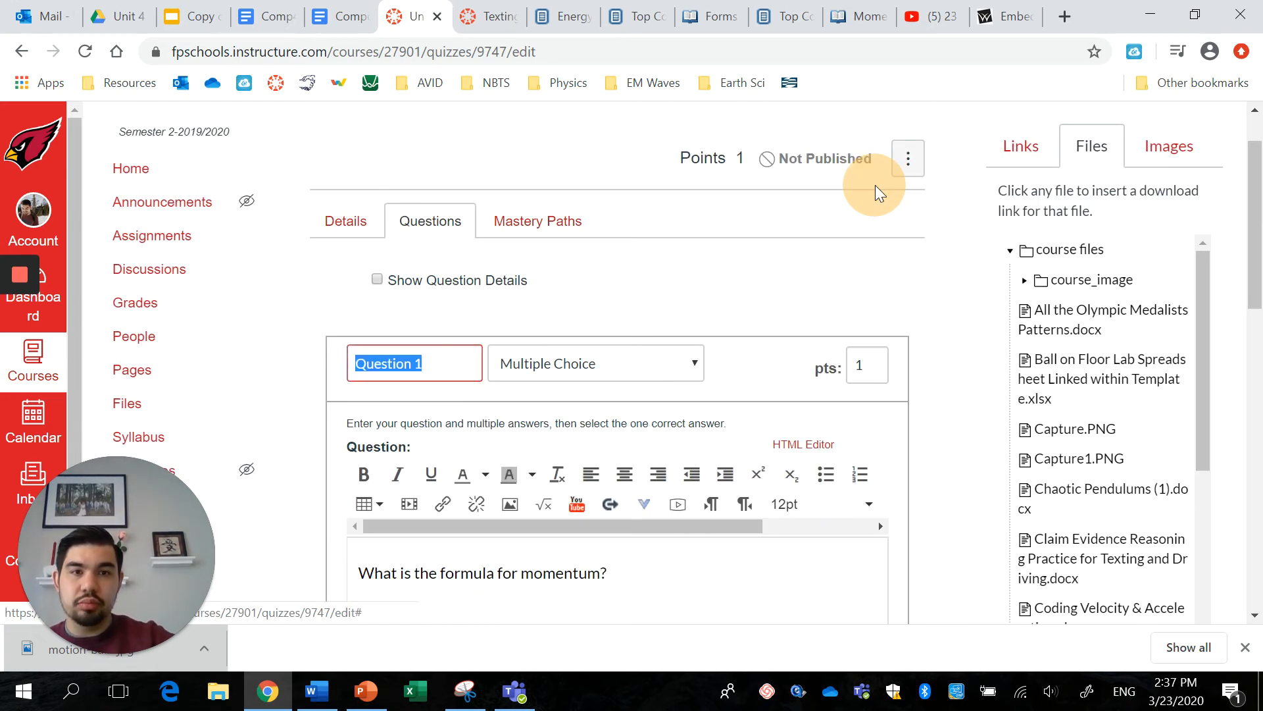
pyautogui.scroll(-3)
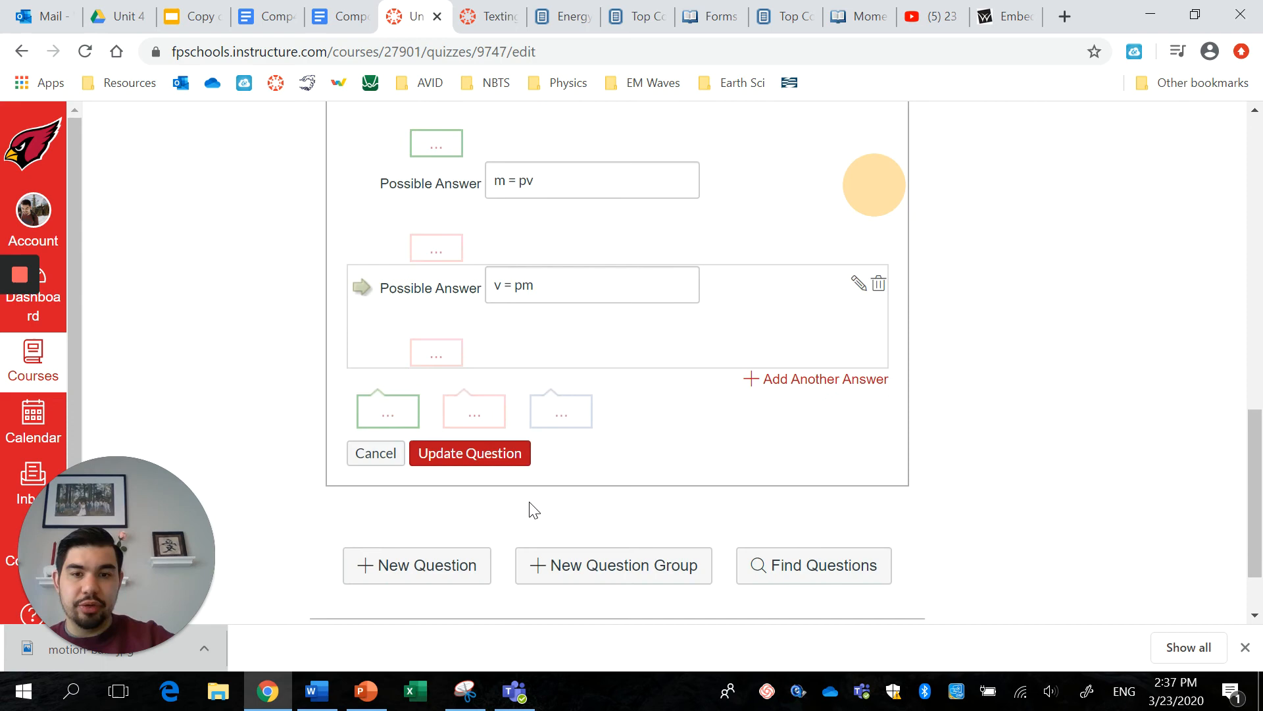
pyautogui.click(469, 453)
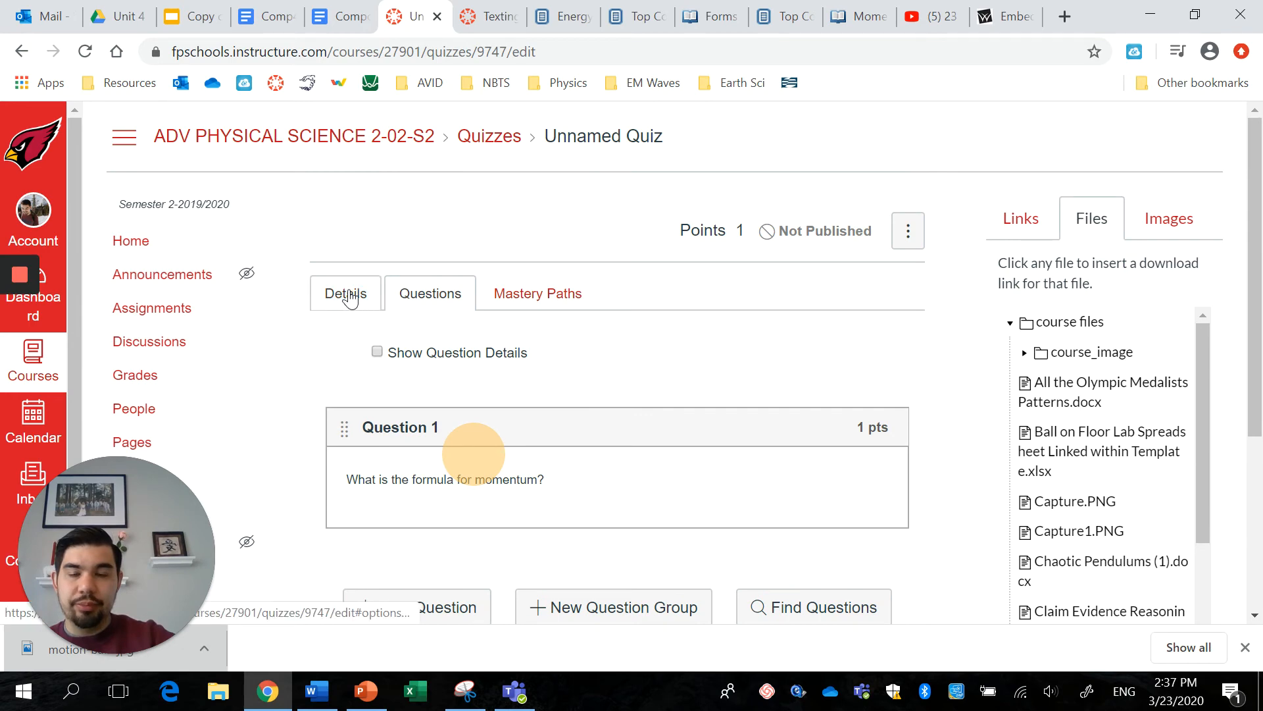
pyautogui.click(344, 292)
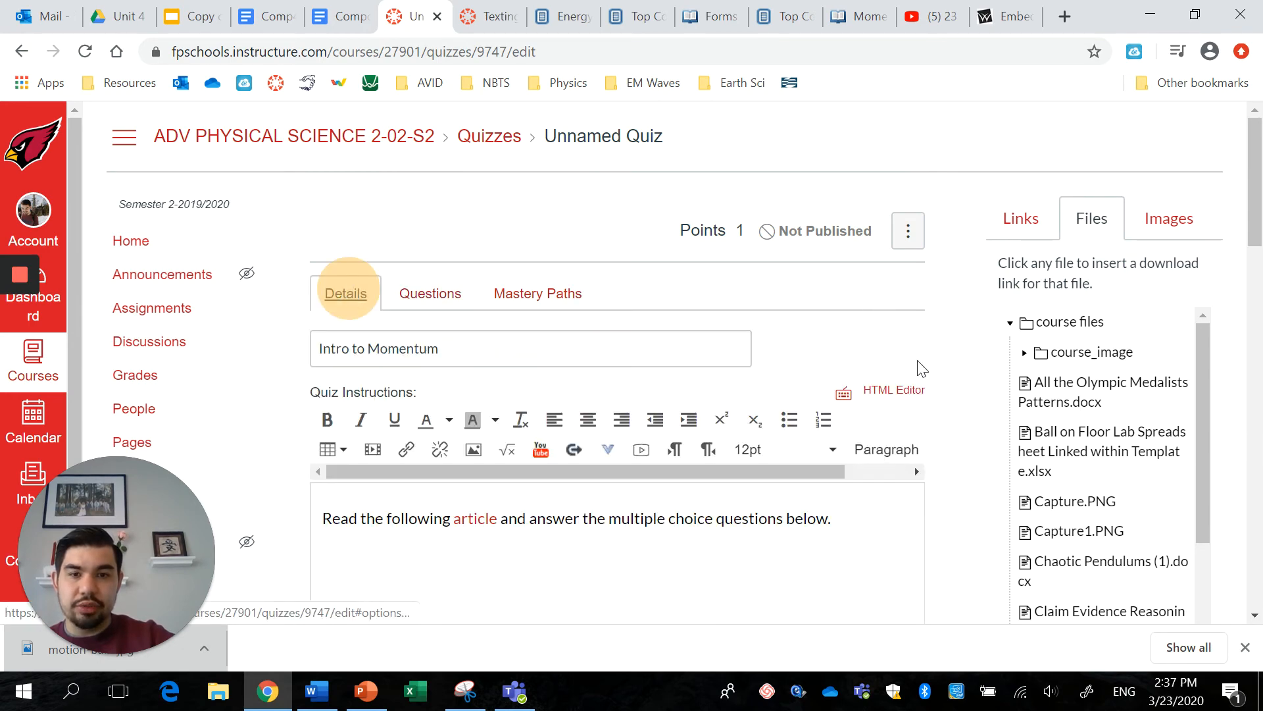
# Enable Allow Multiple Attempts and disable Let Students See The Correct Answers.
pyautogui.scroll(-3)
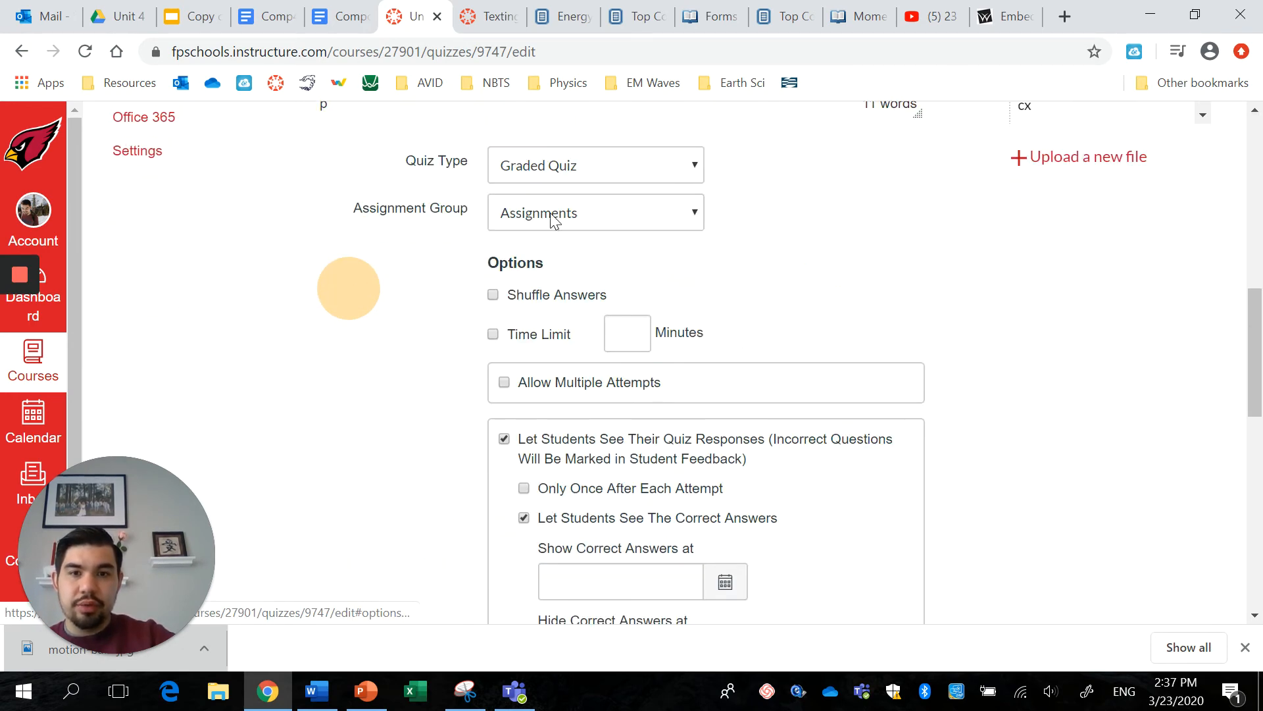
pyautogui.moveTo(514, 306)
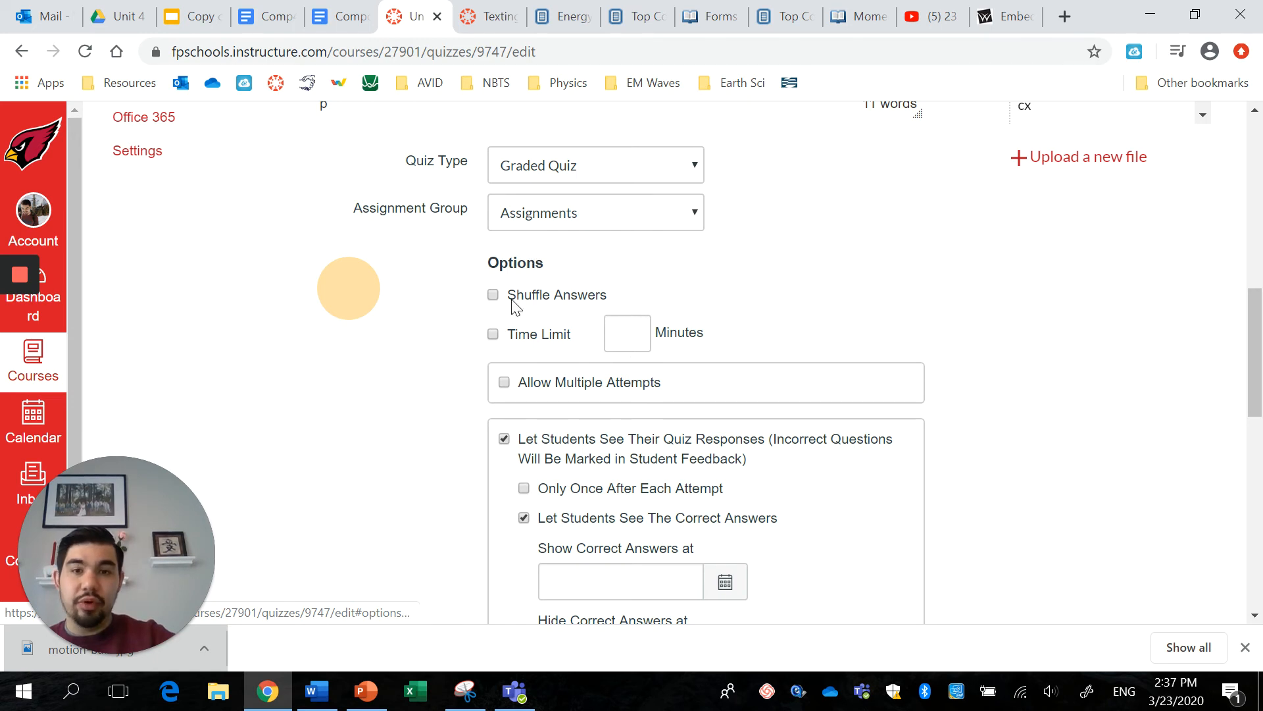
pyautogui.moveTo(547, 304)
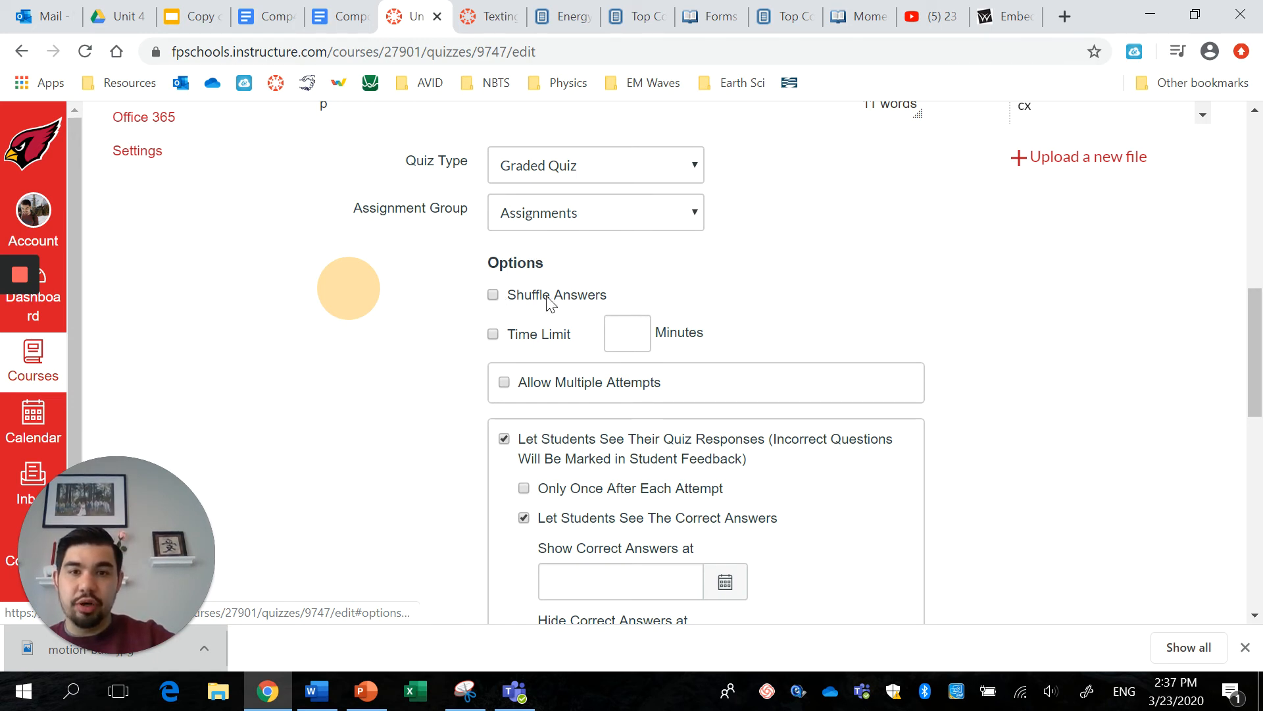
pyautogui.moveTo(497, 351)
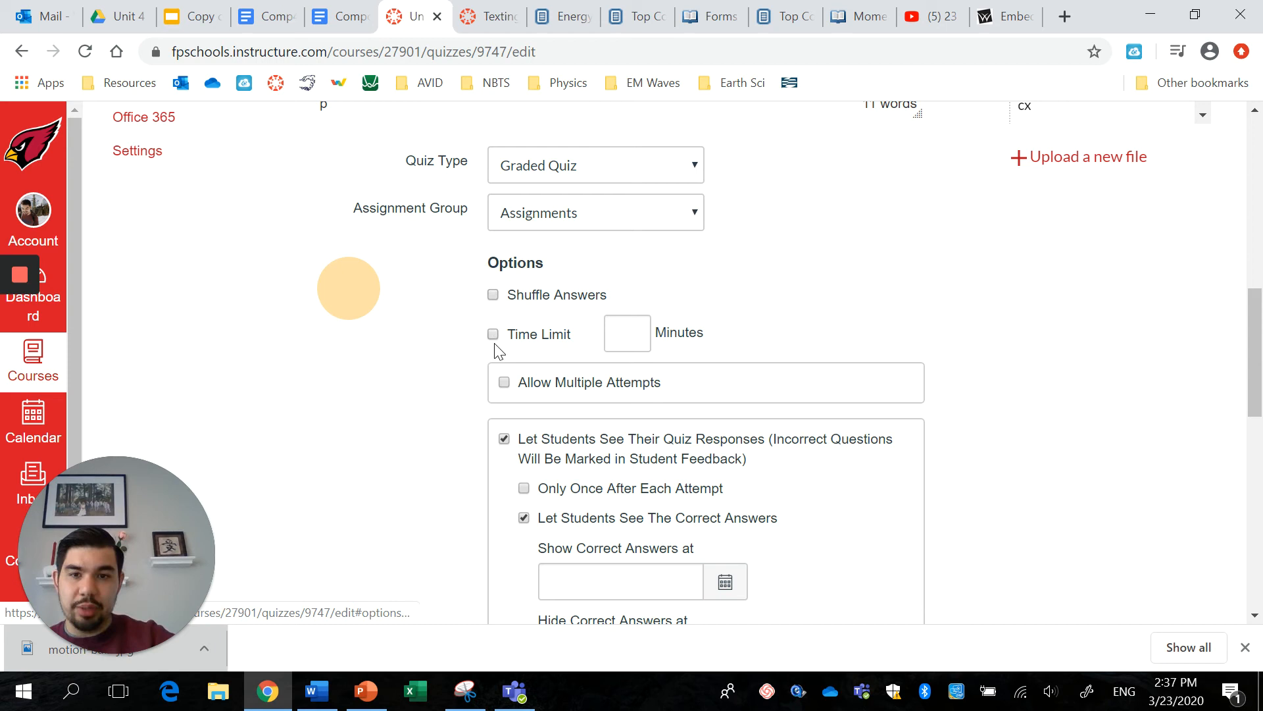
pyautogui.click(504, 382)
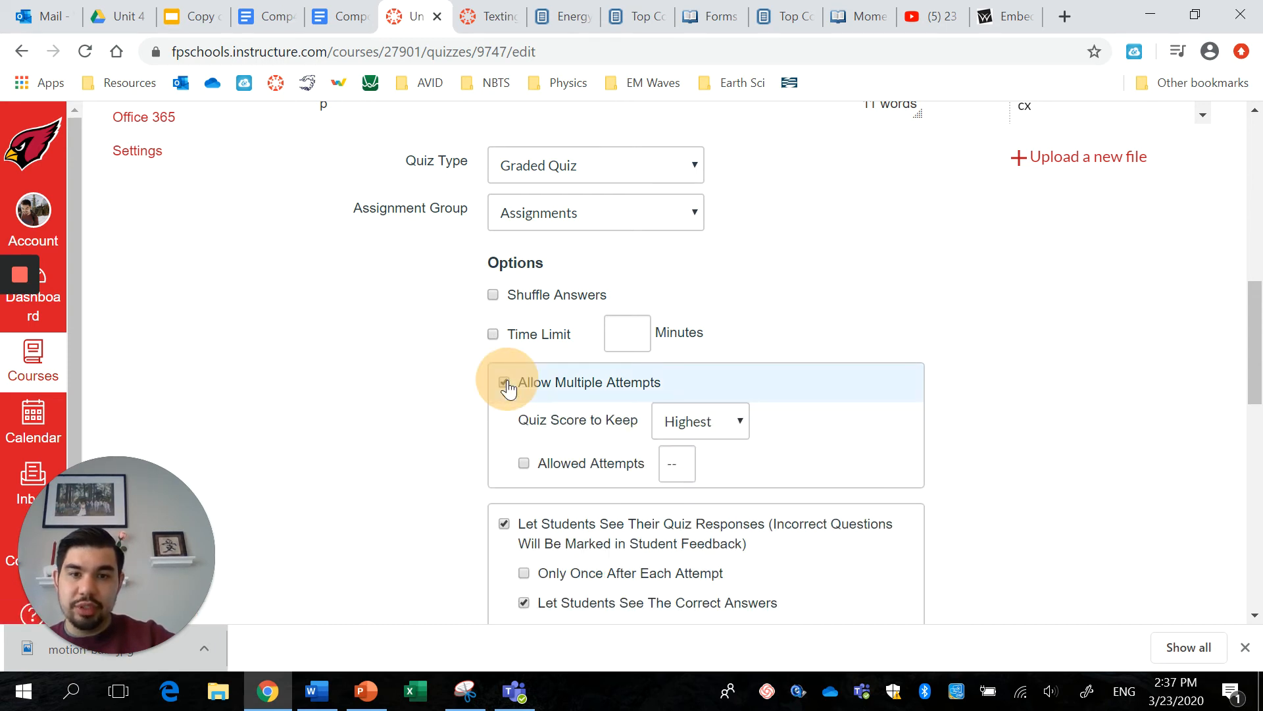
pyautogui.click(504, 382)
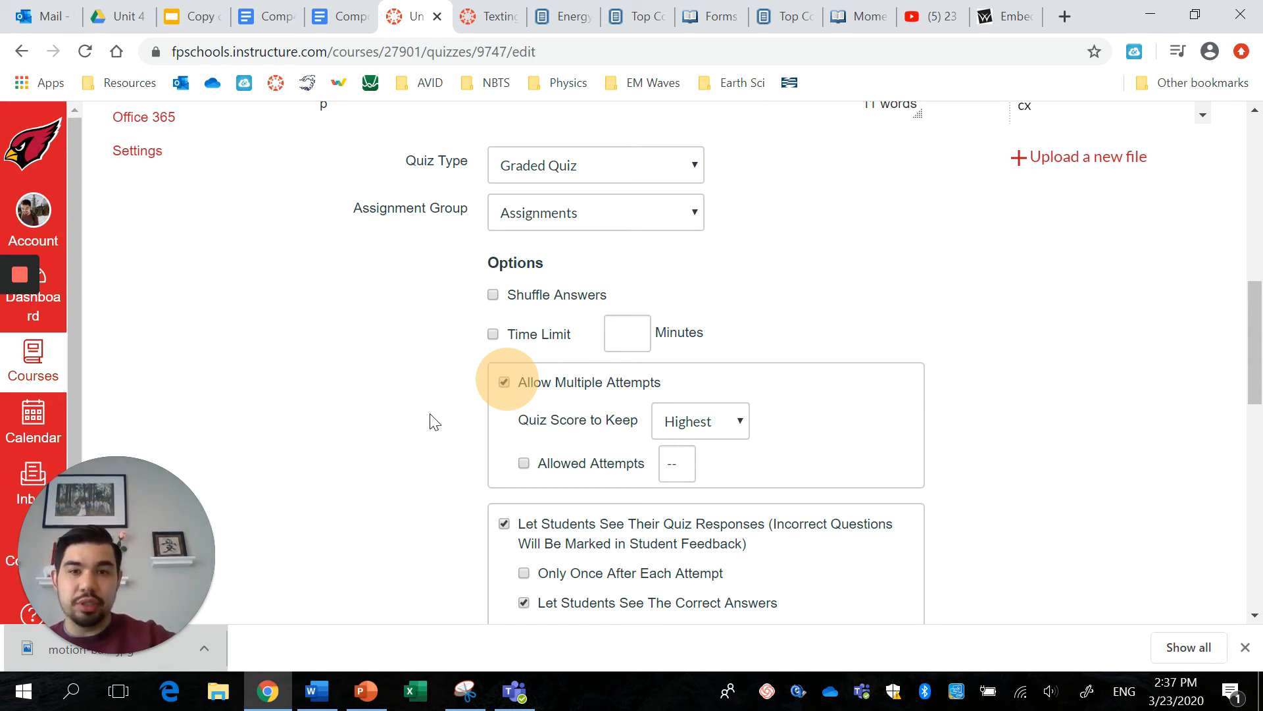
pyautogui.scroll(-3)
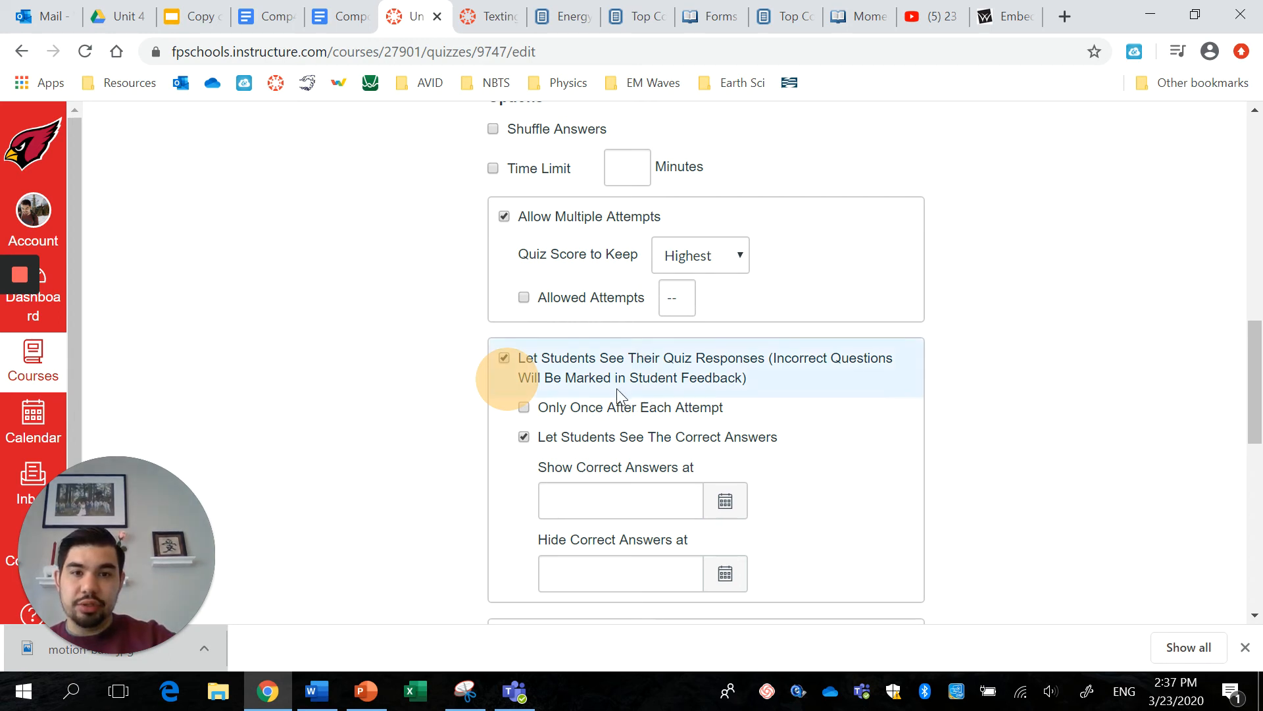
pyautogui.moveTo(528, 371)
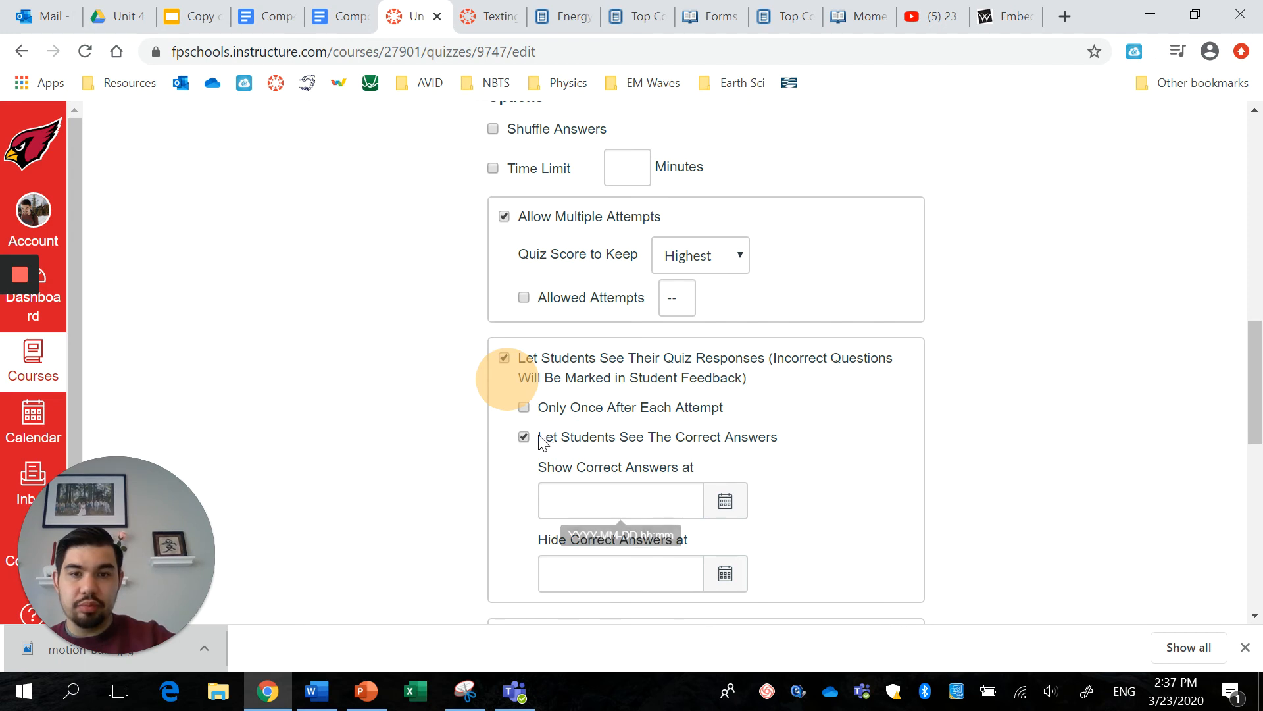
pyautogui.click(524, 436)
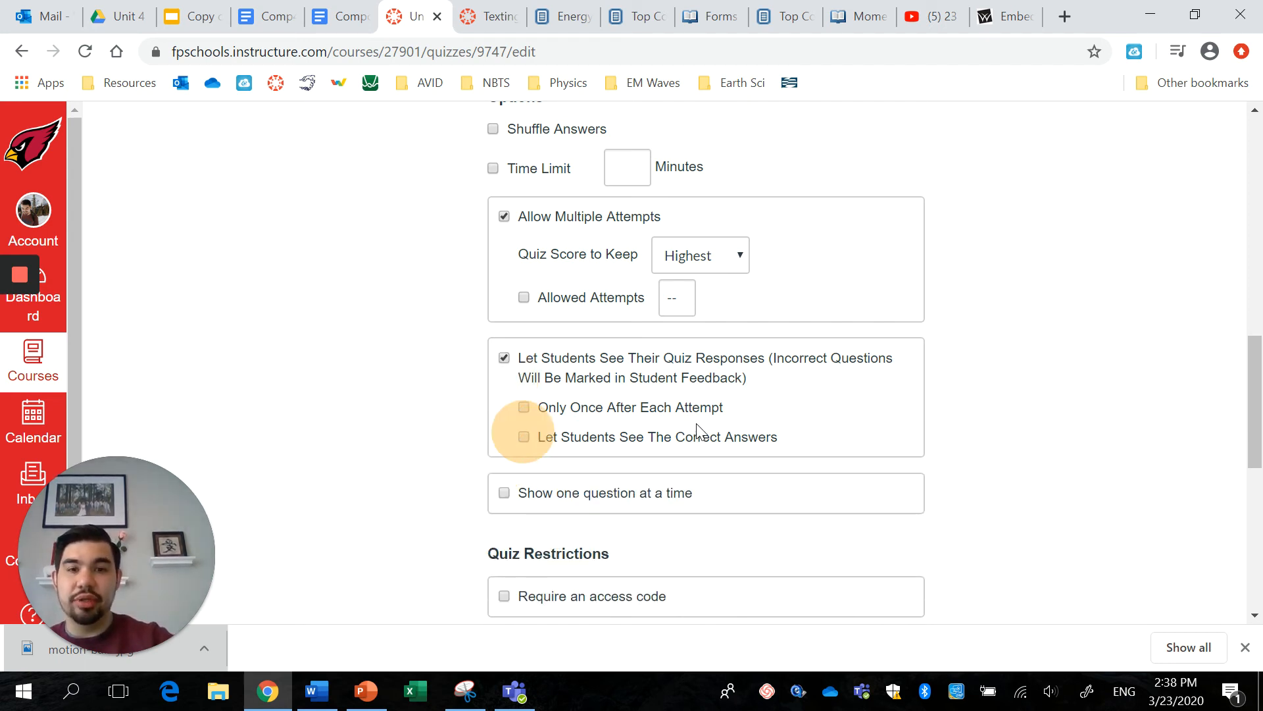
pyautogui.moveTo(637, 431)
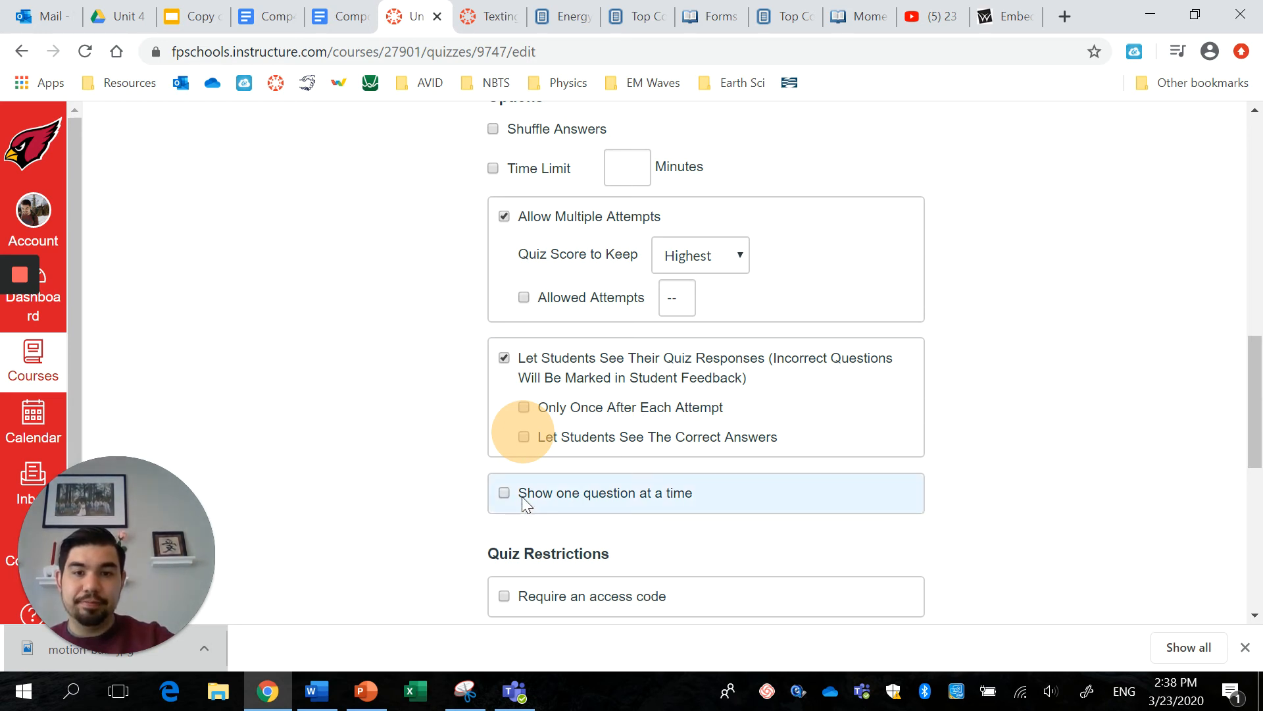
pyautogui.scroll(-3)
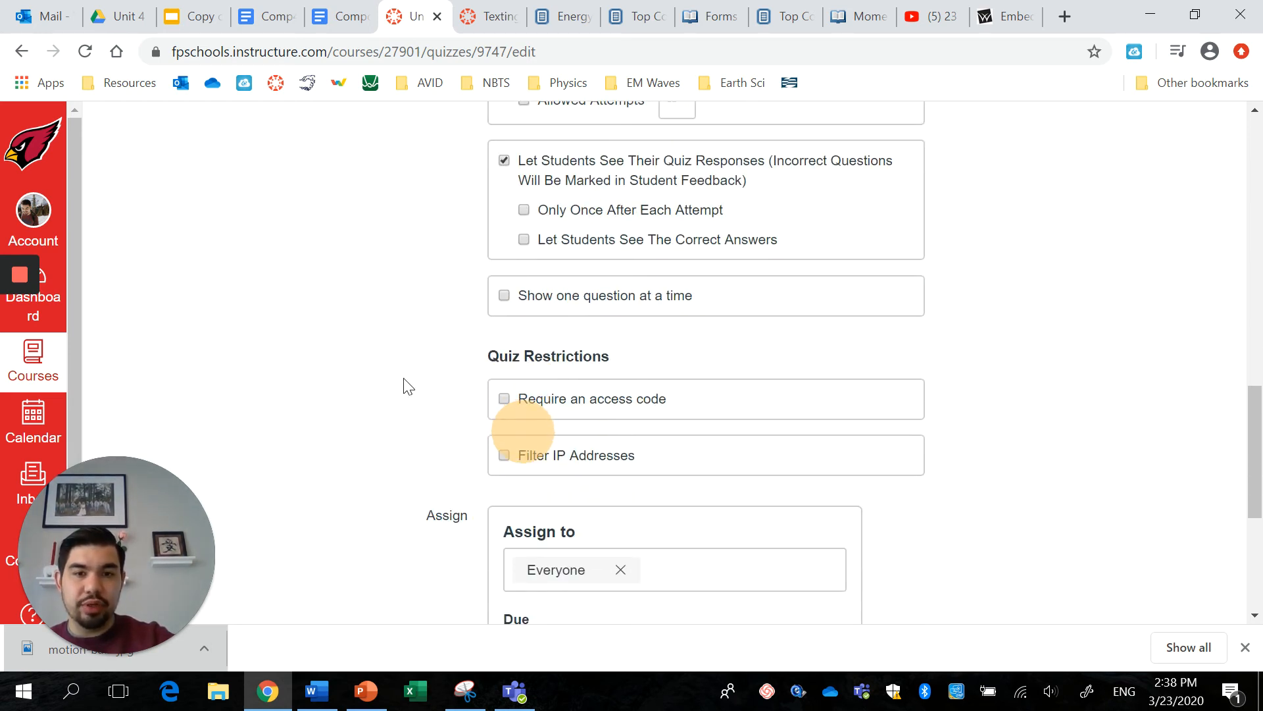
pyautogui.scroll(-3)
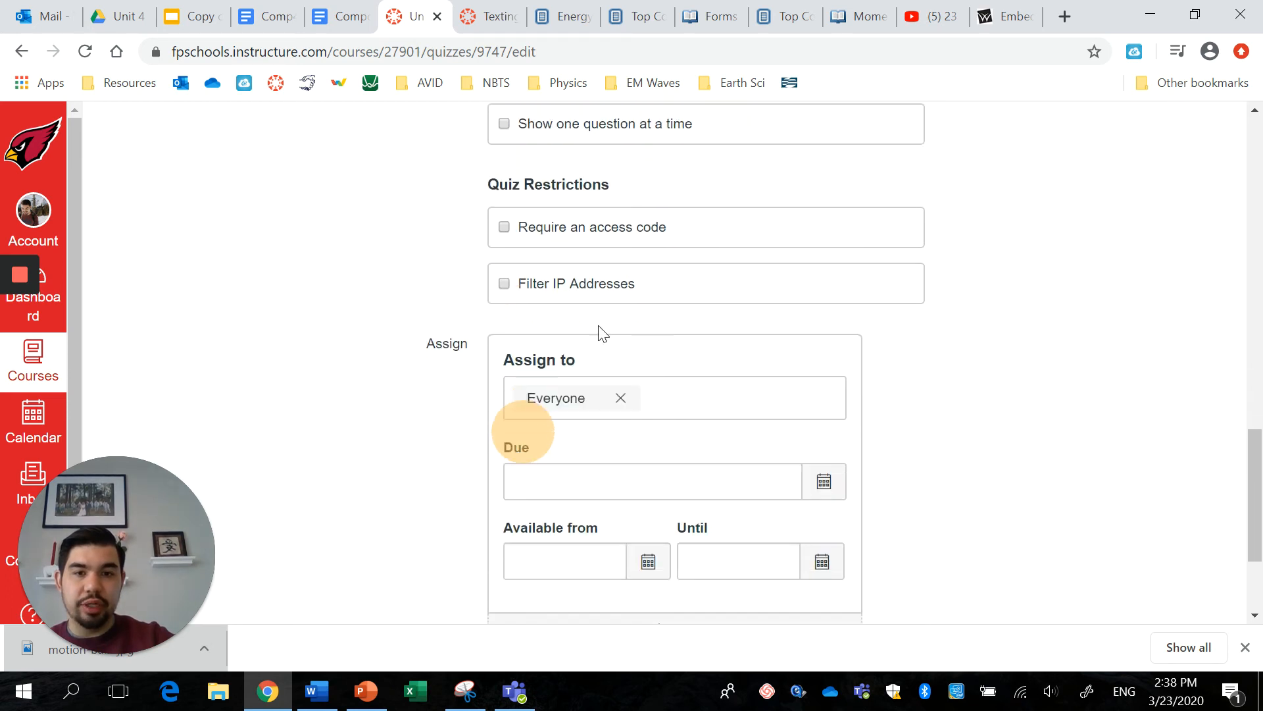
pyautogui.moveTo(285, 340)
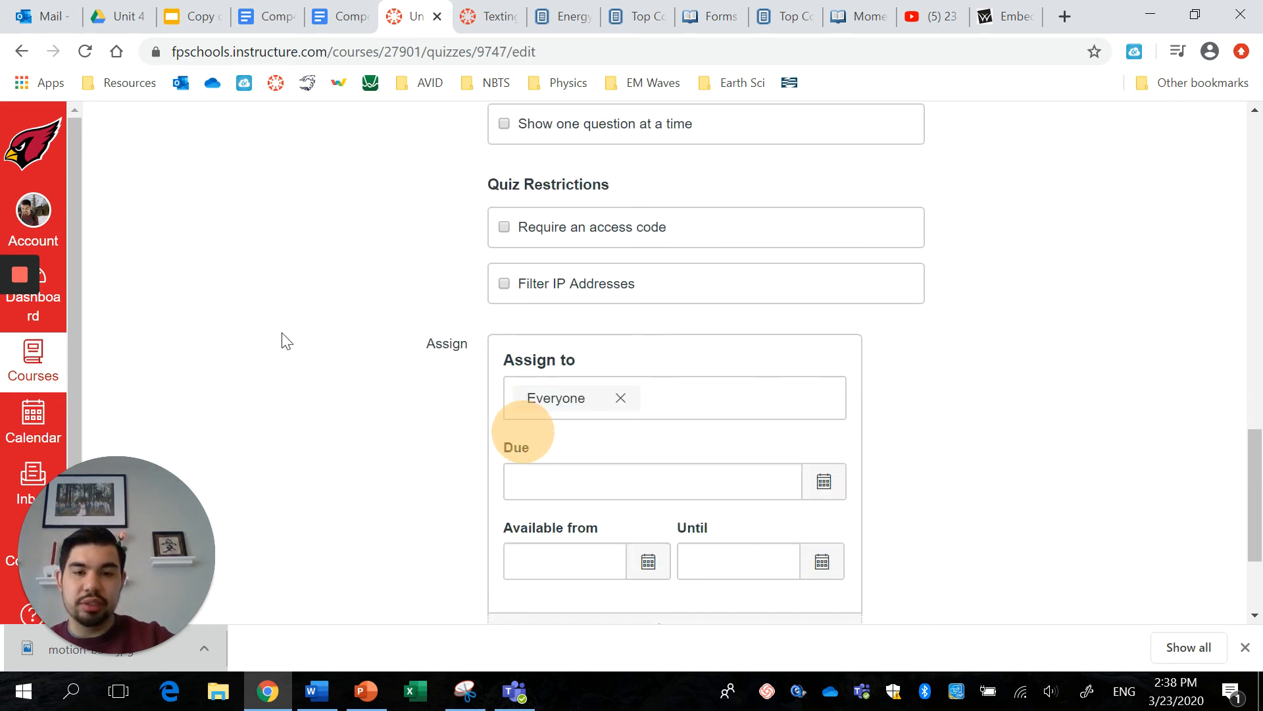
pyautogui.scroll(3)
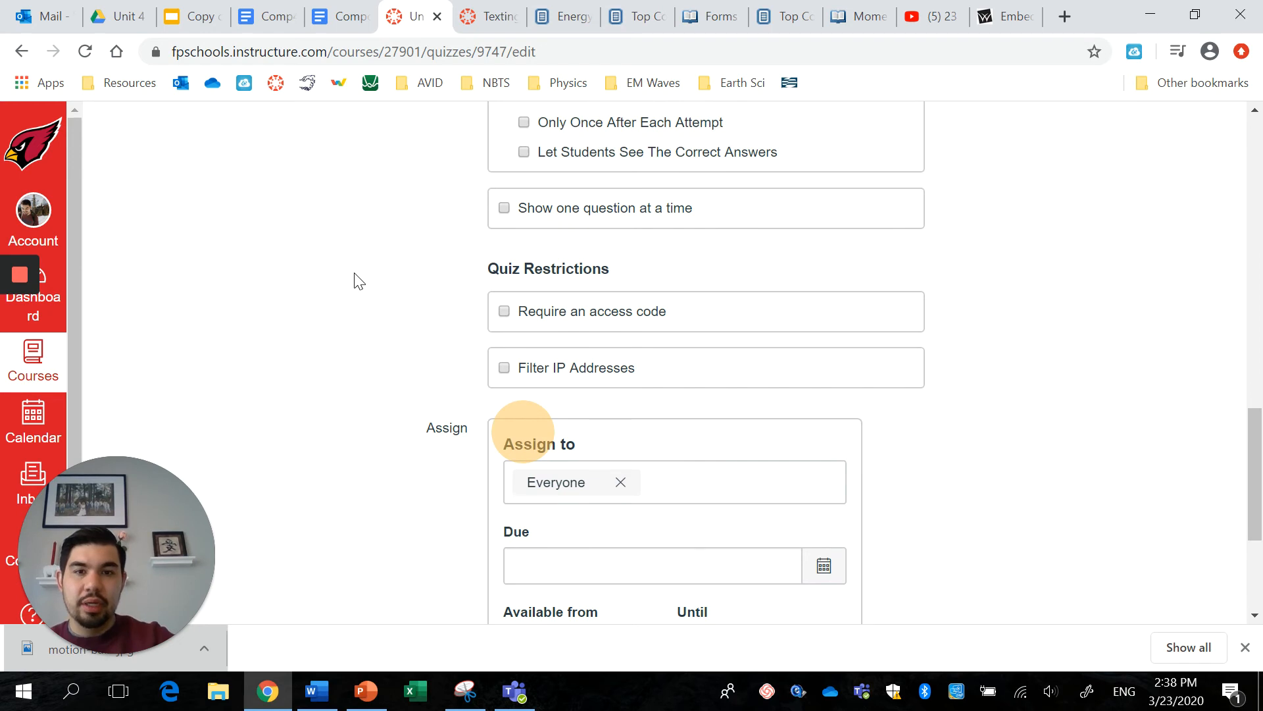
pyautogui.moveTo(720, 313)
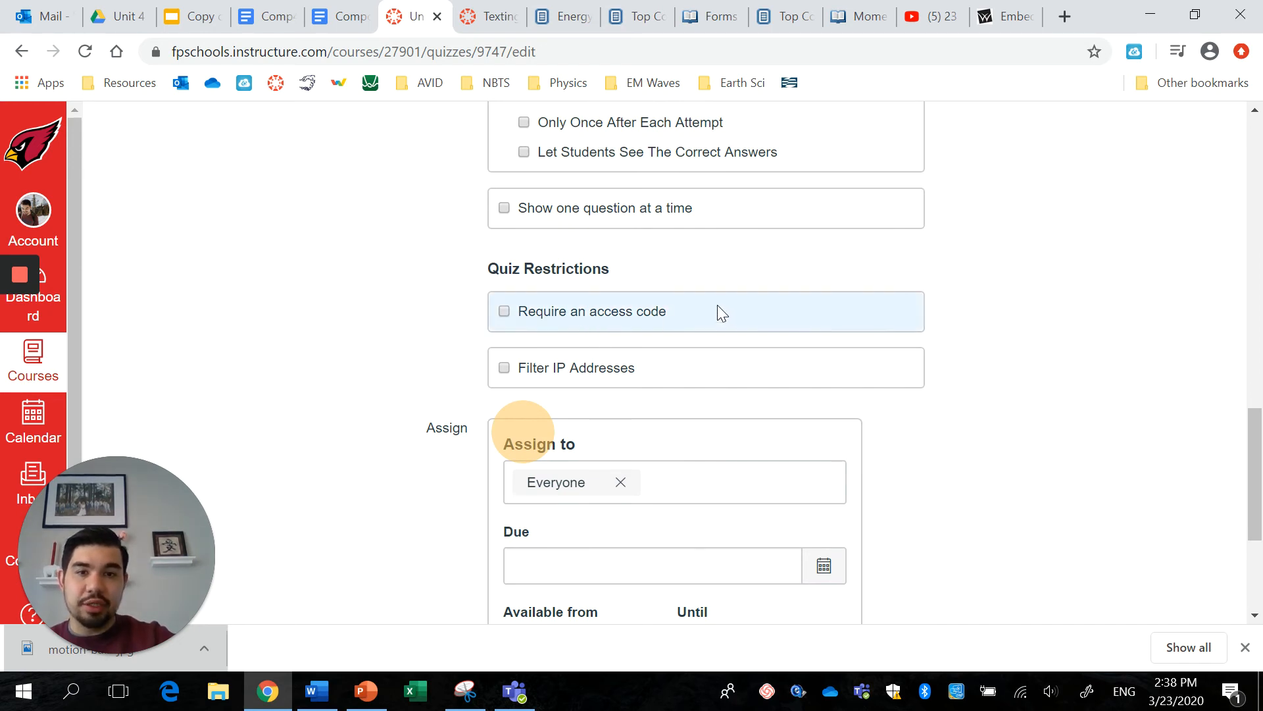
pyautogui.moveTo(451, 282)
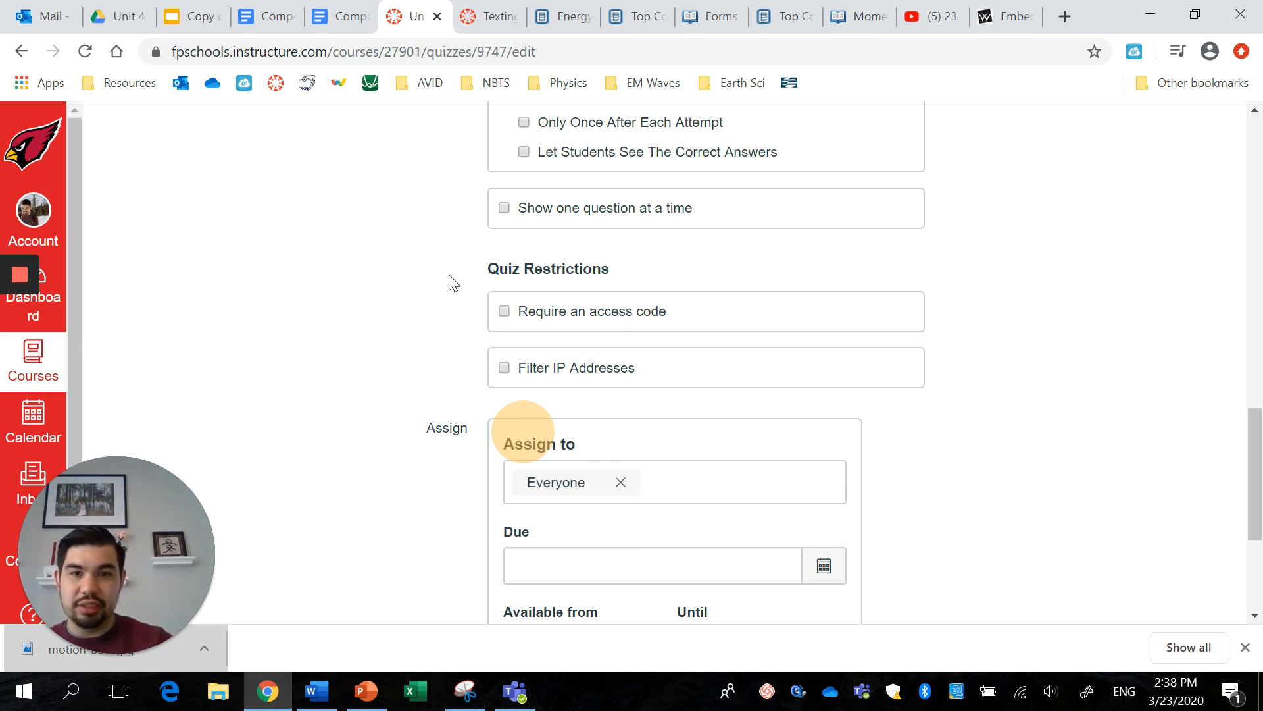
pyautogui.scroll(-3)
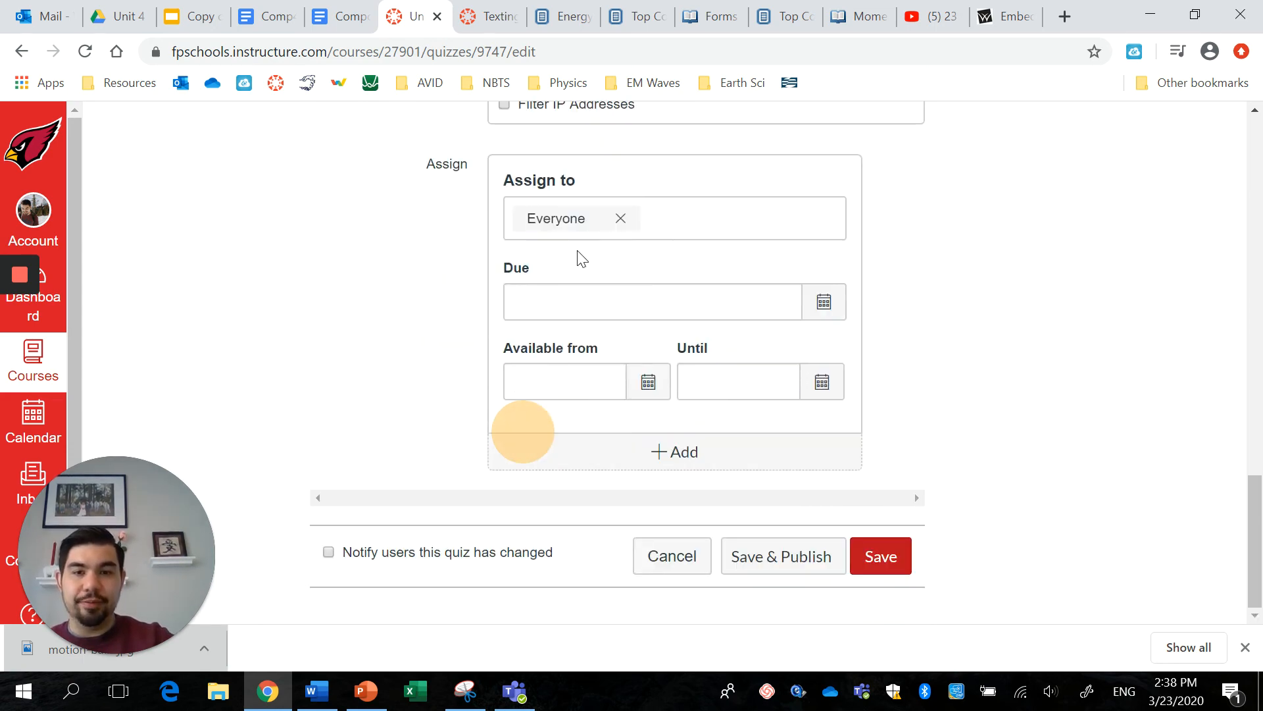
pyautogui.scroll(3)
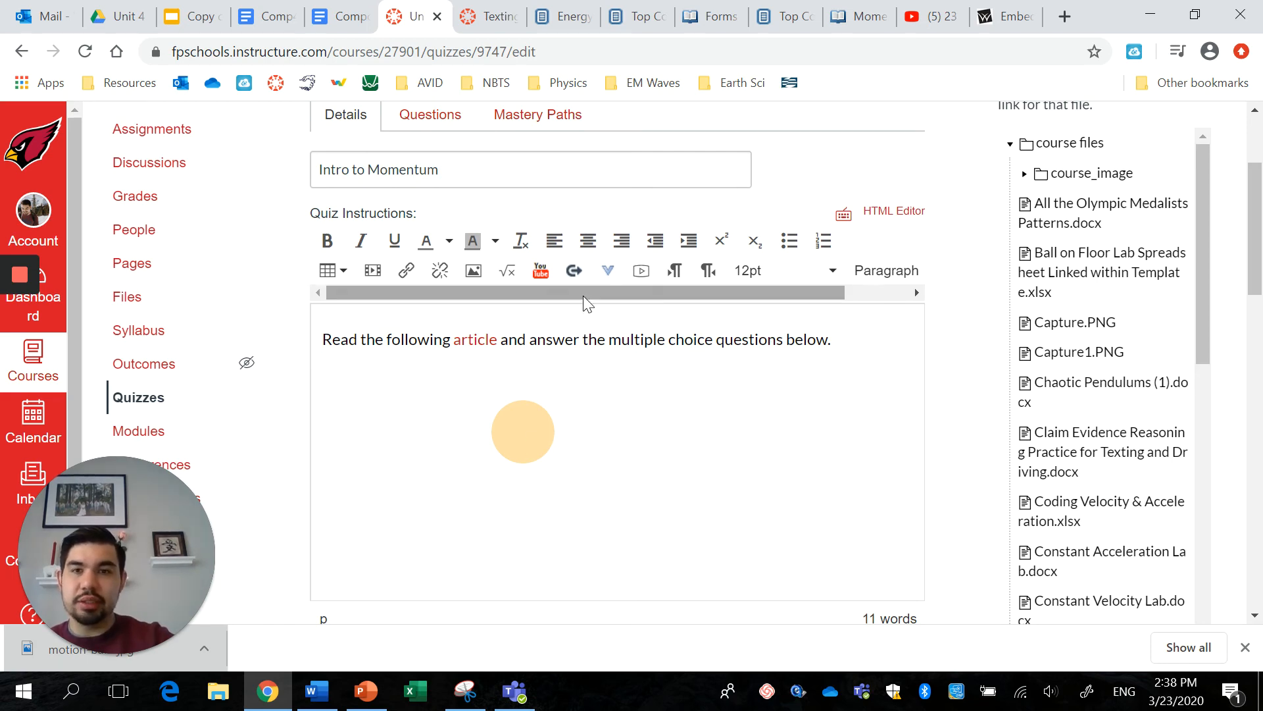
pyautogui.moveTo(969, 417)
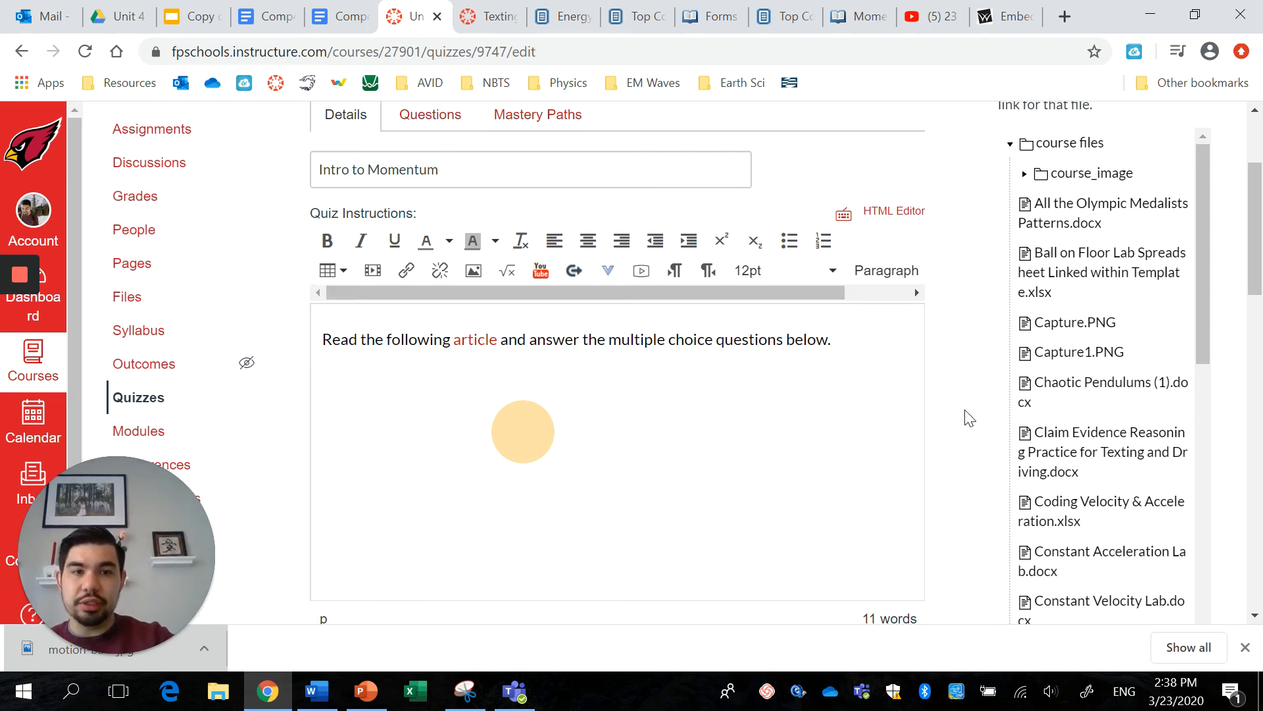
# Save & Publish the Intro to Momentum quiz with unlimited attempts for Everyone.
pyautogui.scroll(-3)
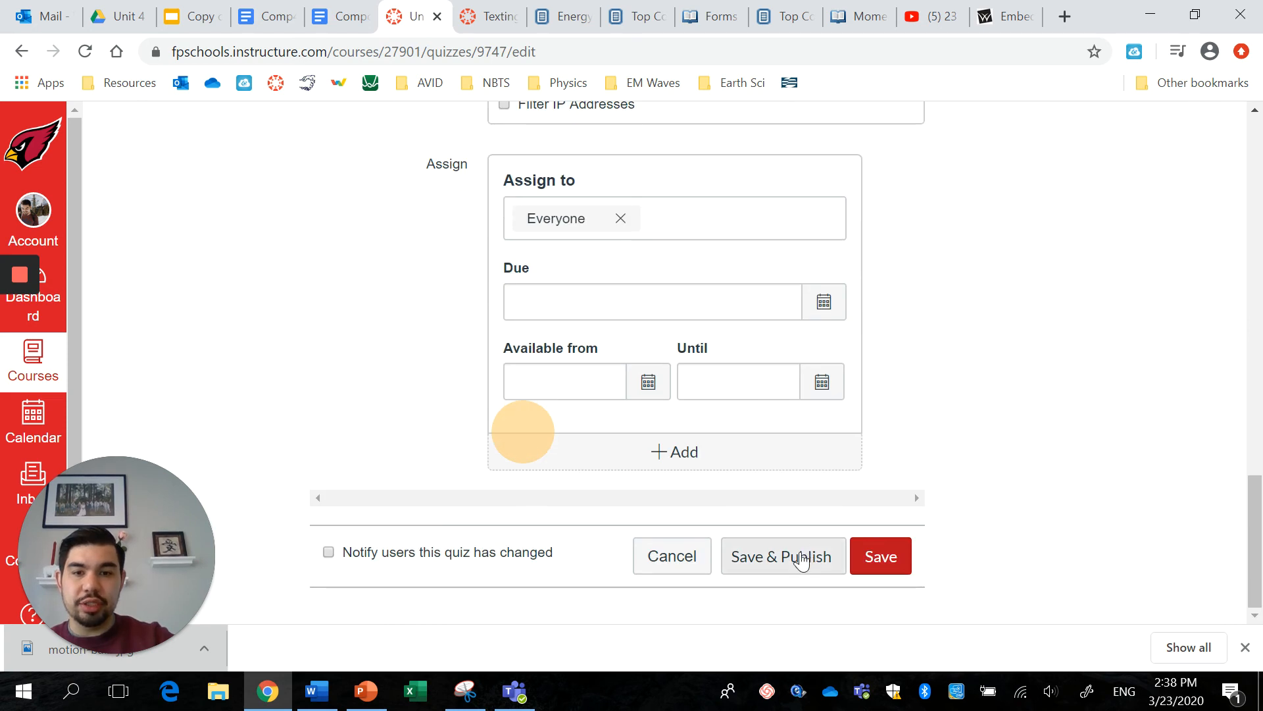
pyautogui.click(781, 556)
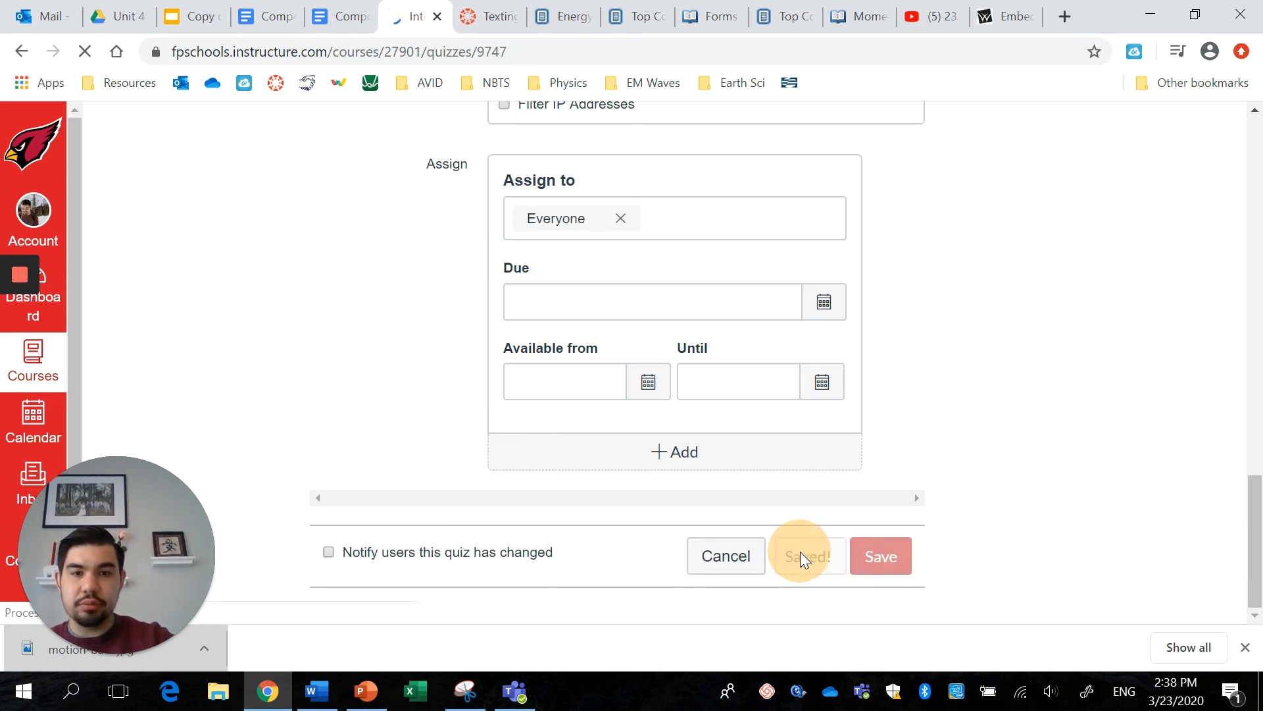
pyautogui.click(880, 555)
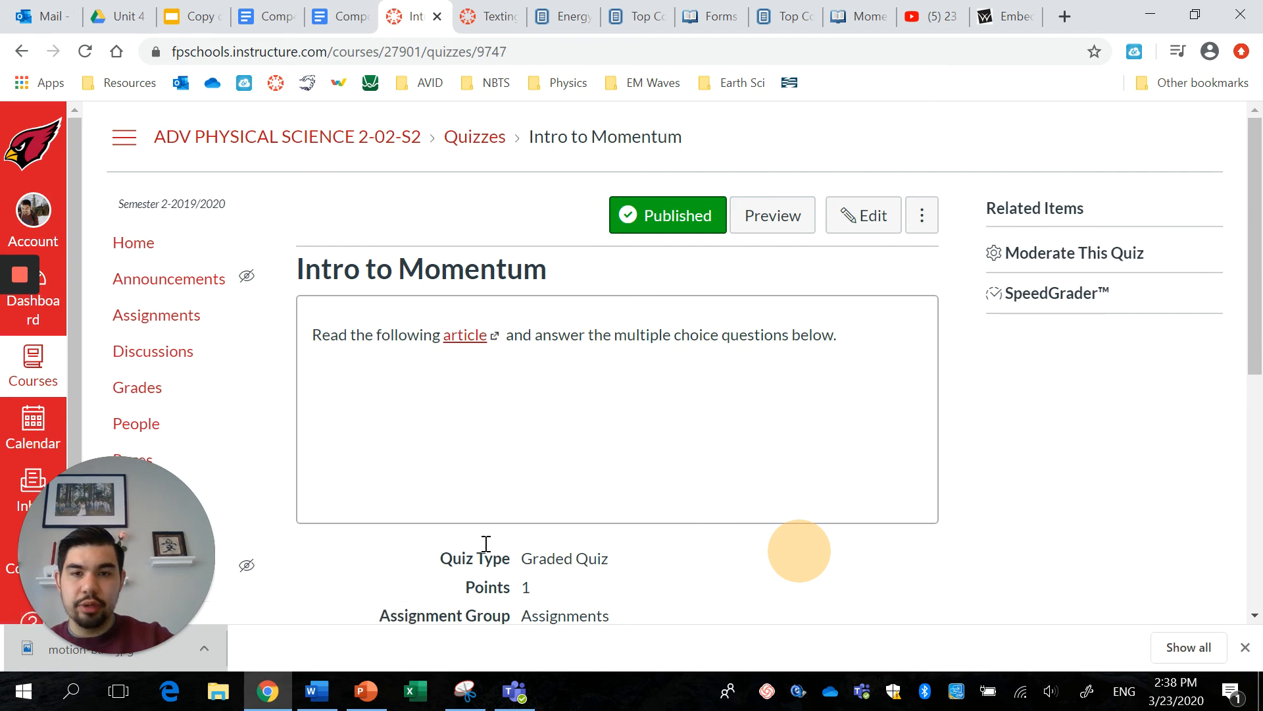
pyautogui.moveTo(417, 379)
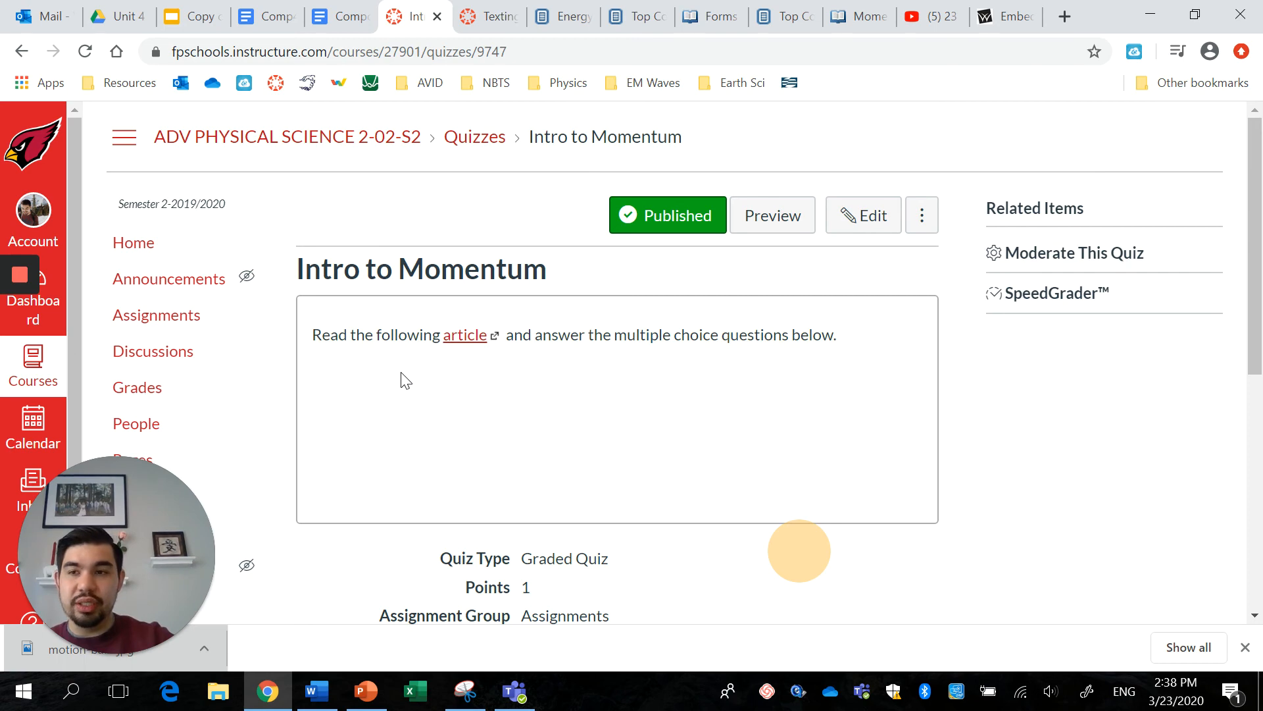
pyautogui.scroll(-3)
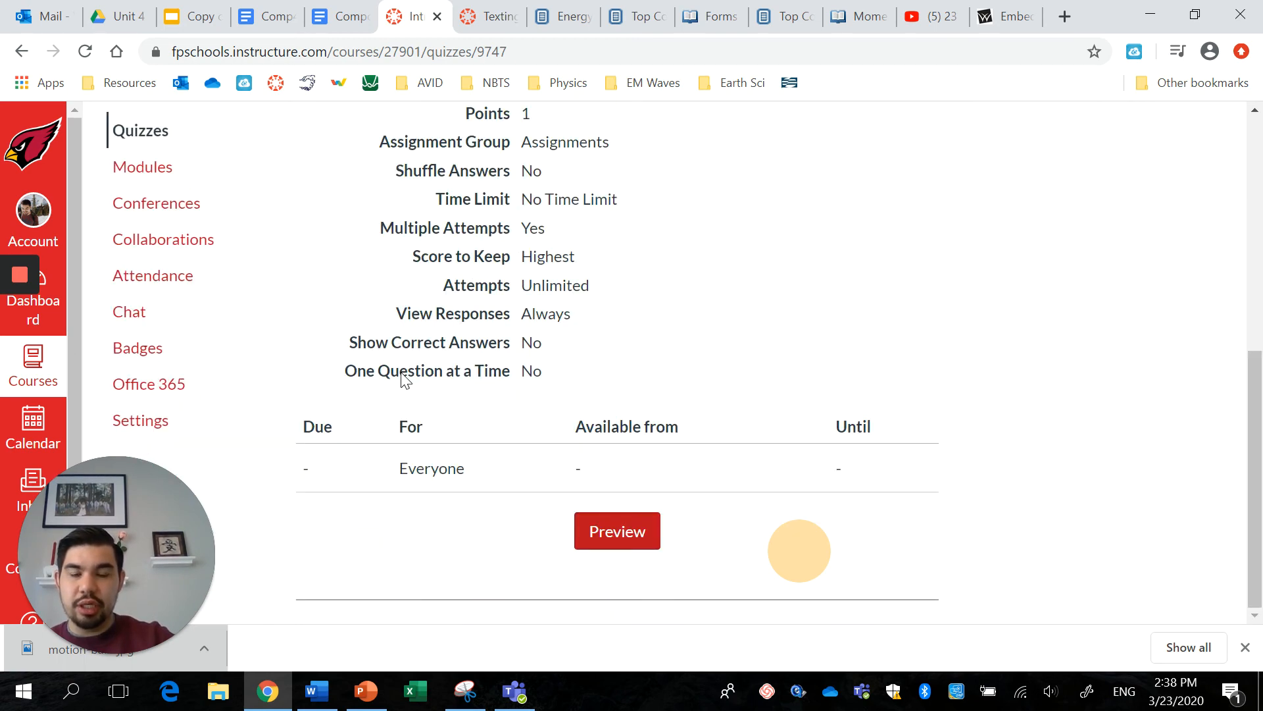
pyautogui.scroll(3)
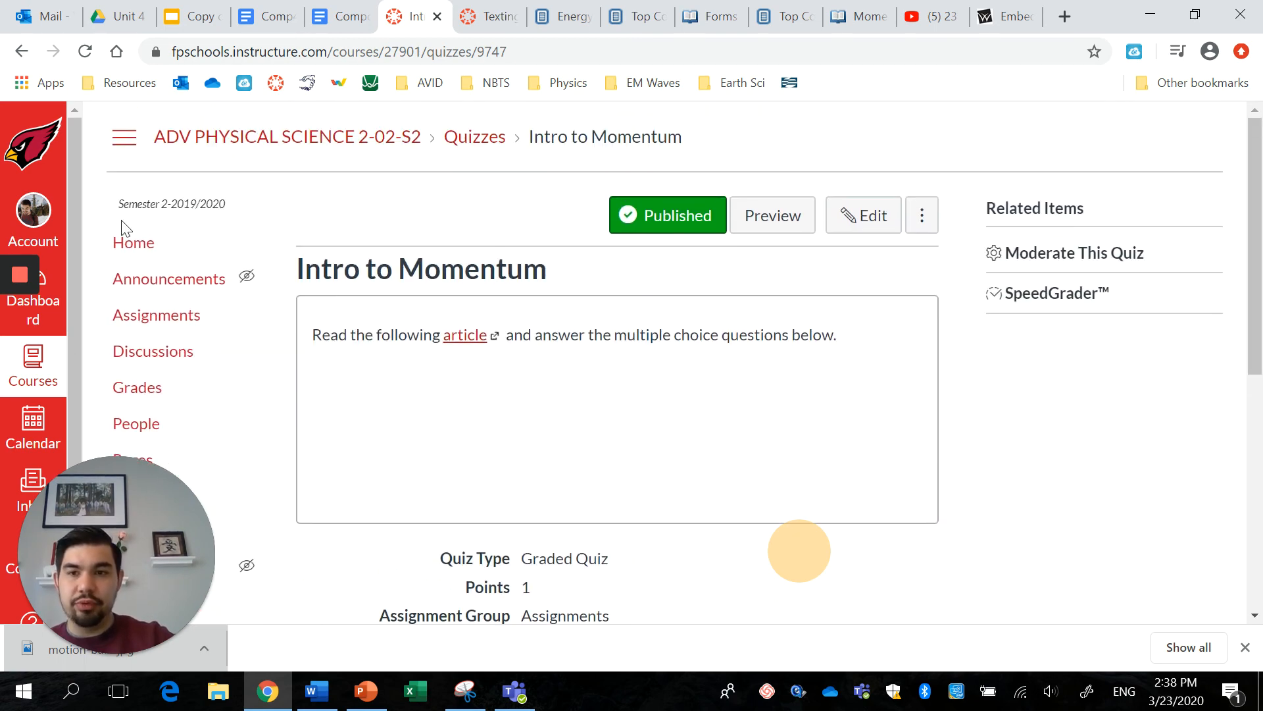
# Return to the course home page listing Unit 0, Unit 1 and Unit 2 modules.
pyautogui.click(134, 242)
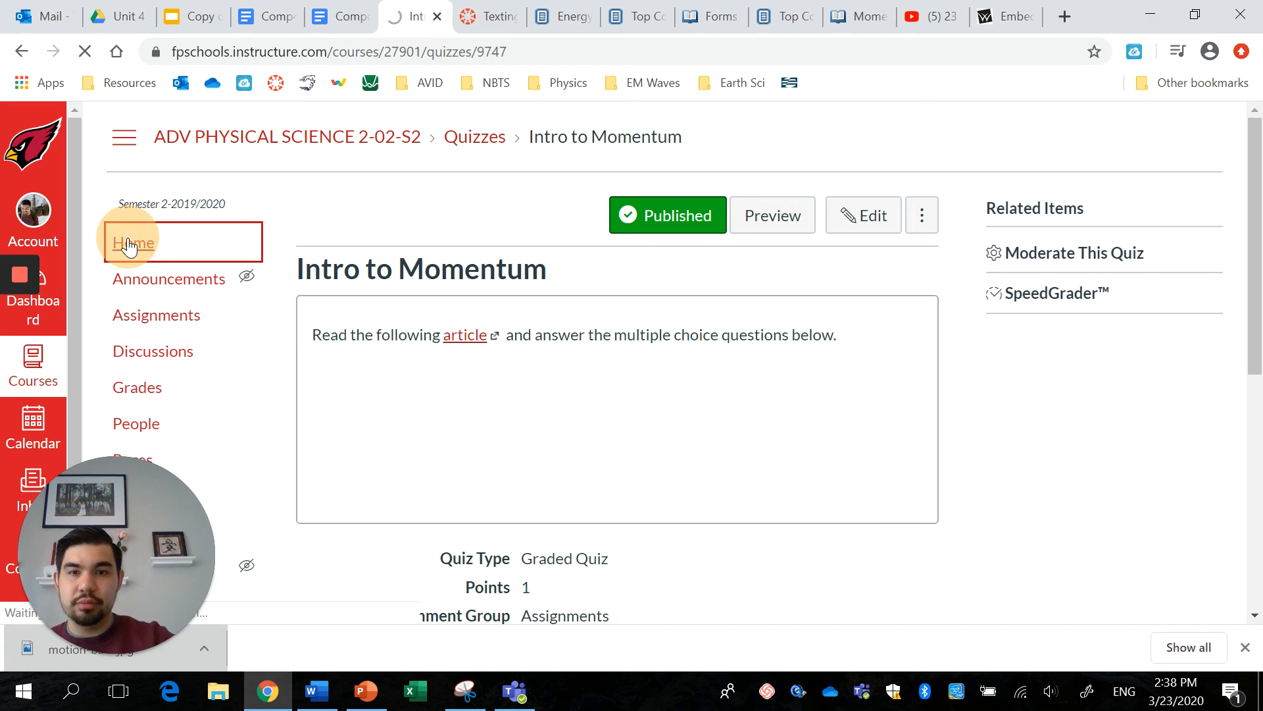
pyautogui.click(133, 242)
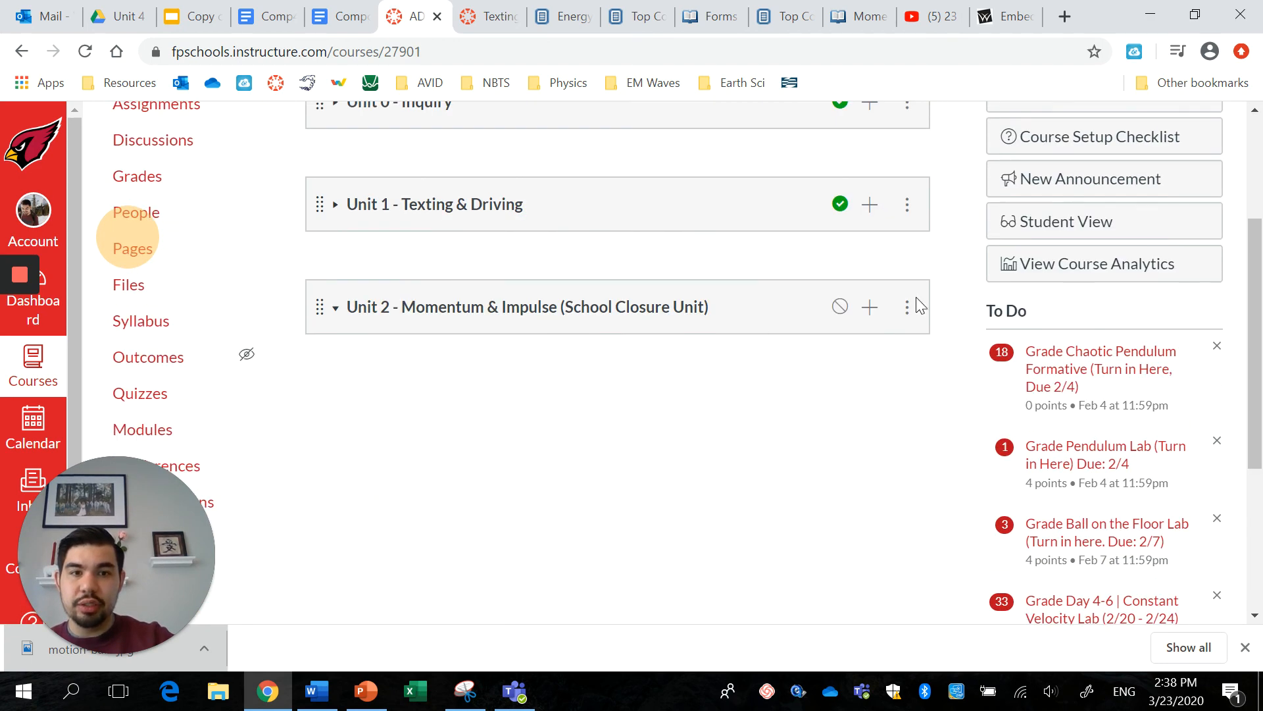
pyautogui.scroll(3)
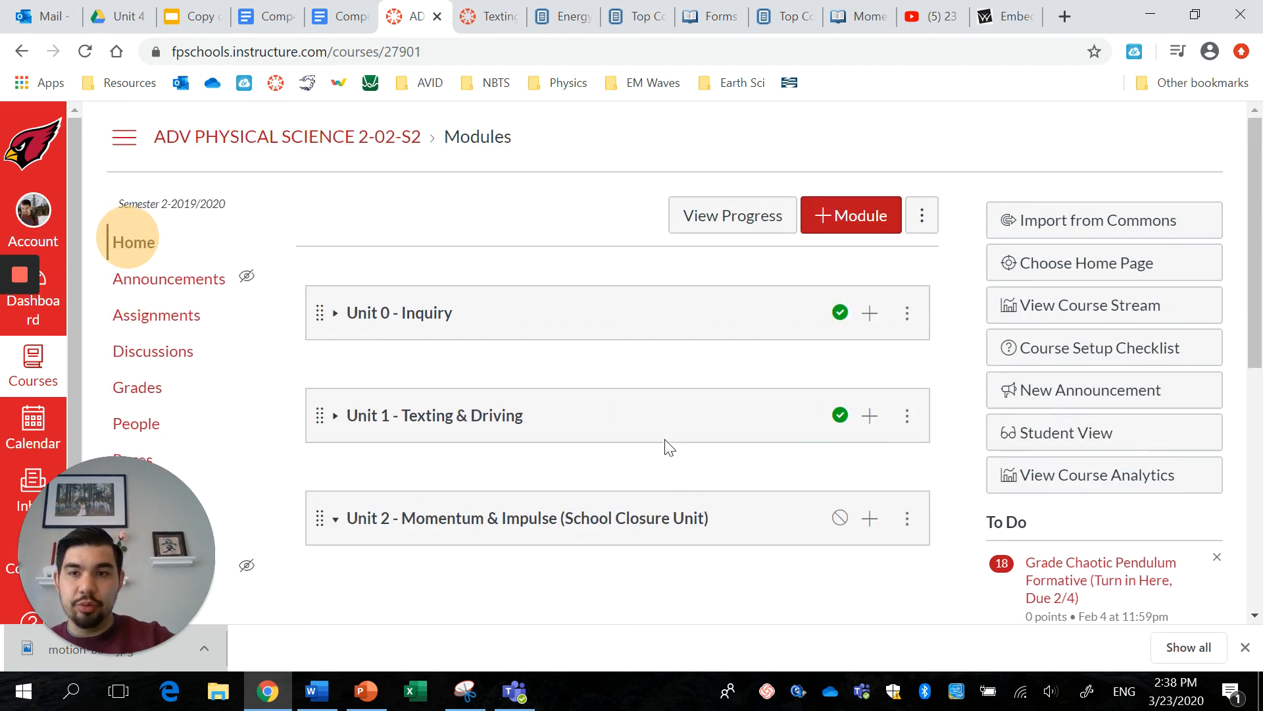
pyautogui.scroll(-3)
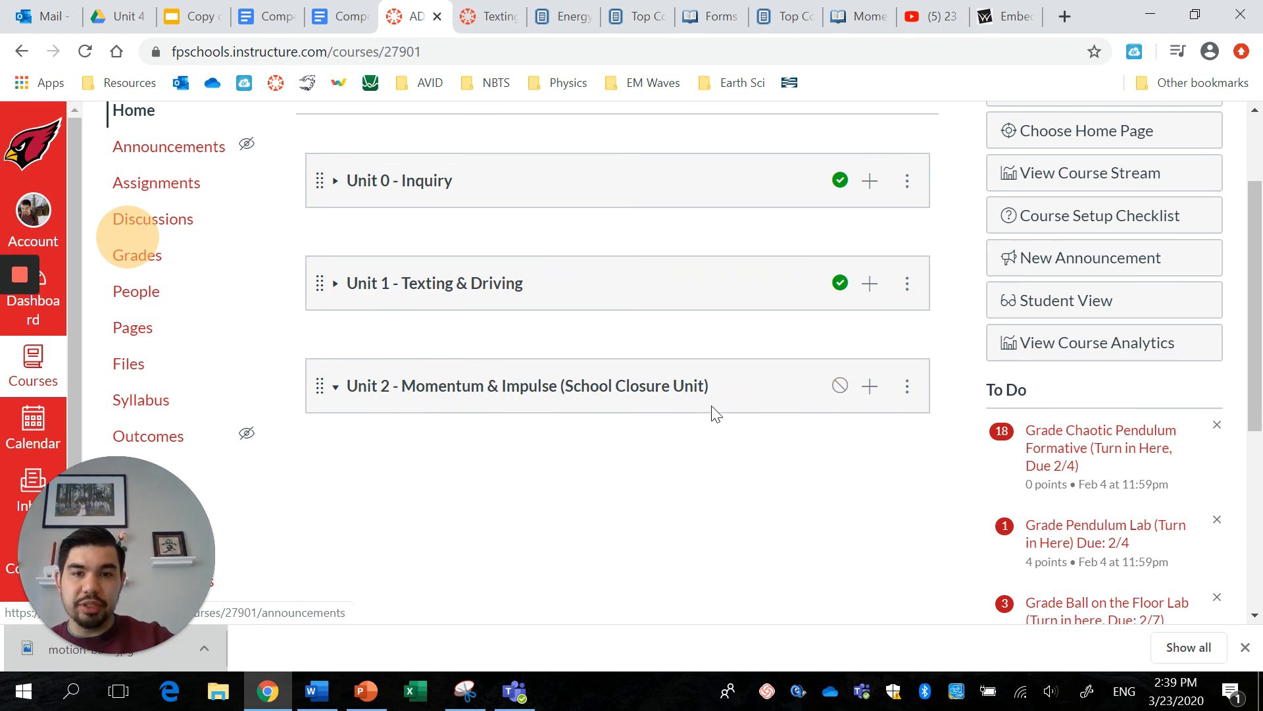
pyautogui.moveTo(871, 395)
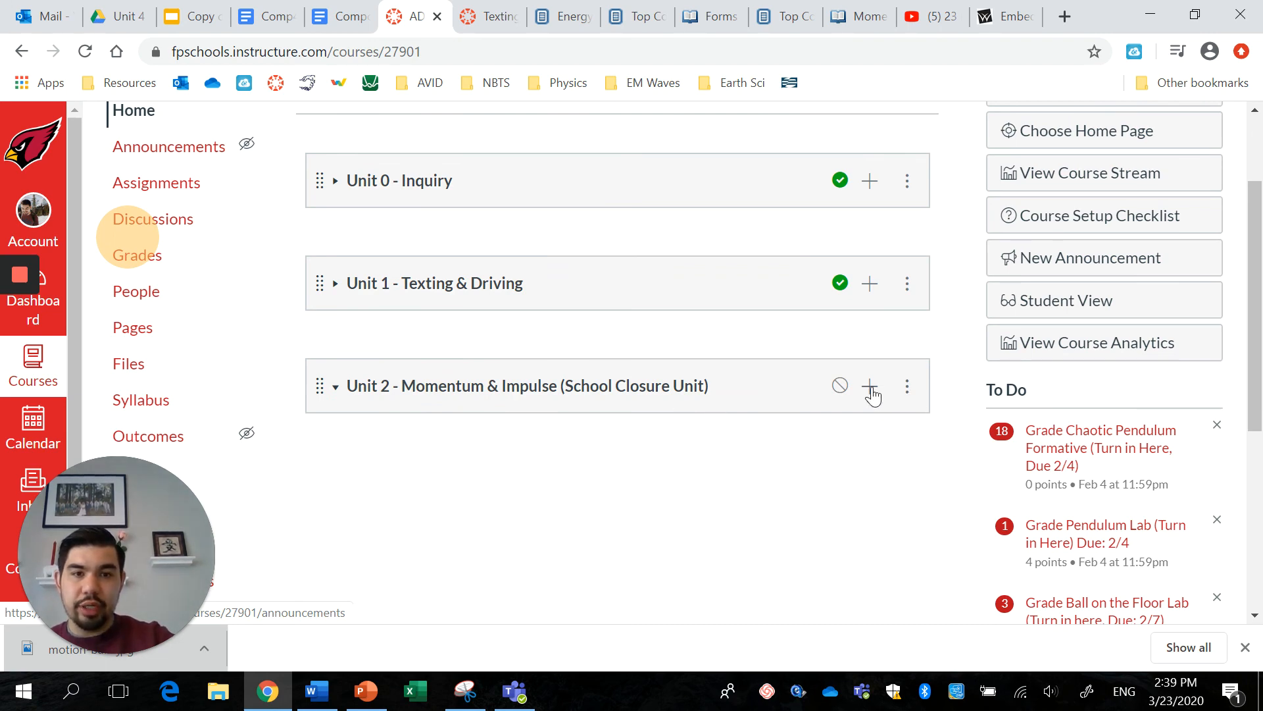
# In Unit 2's add-item form, choose the Intro to Momentum quiz indented 1 level.
pyautogui.click(870, 386)
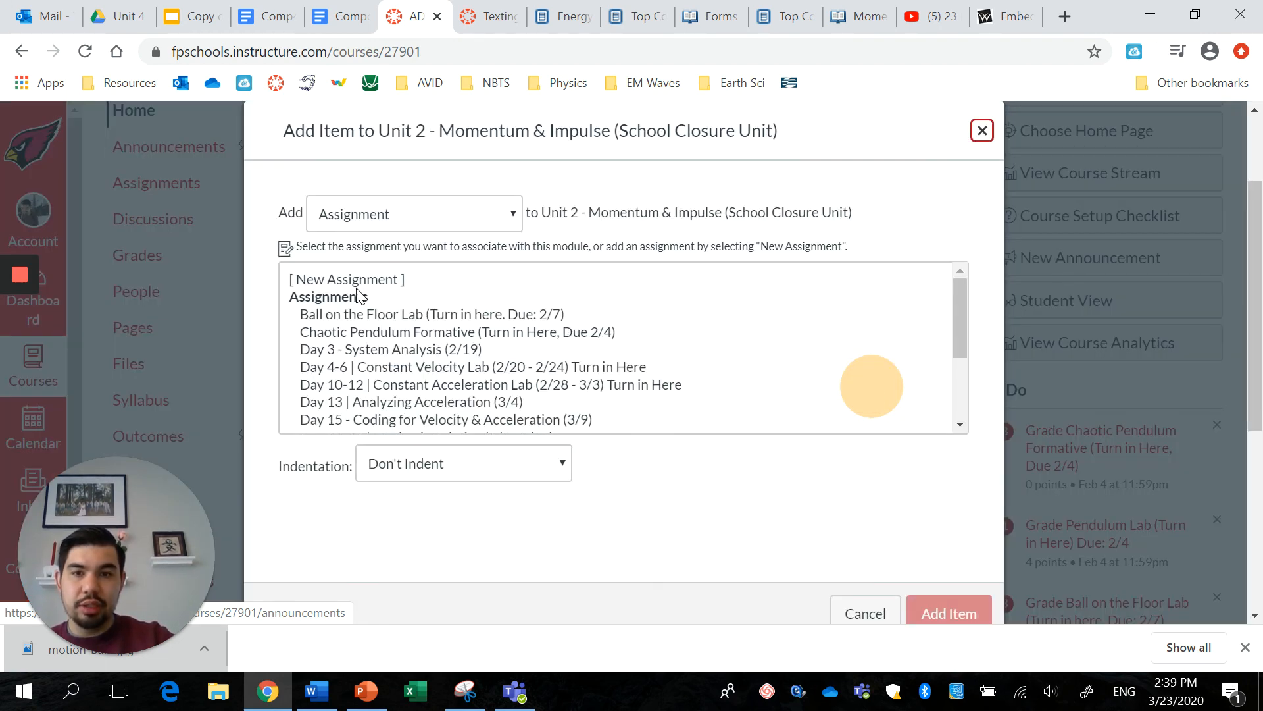
pyautogui.scroll(-3)
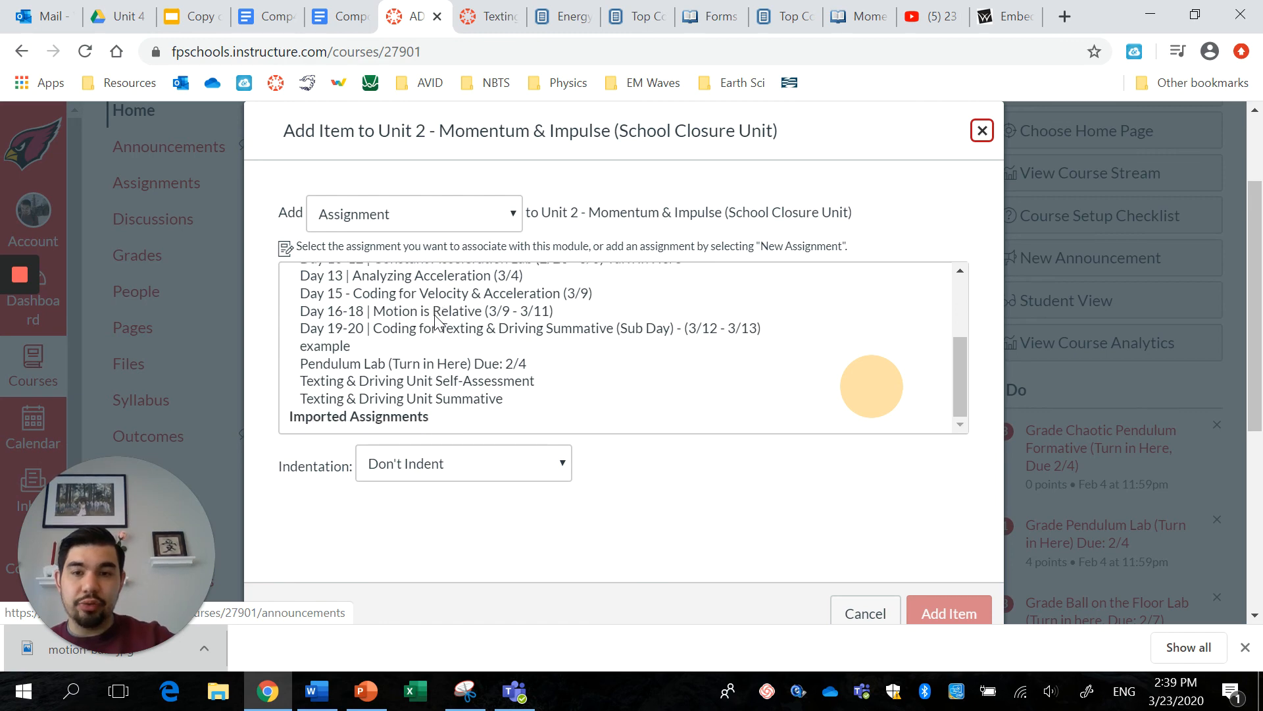
pyautogui.click(413, 213)
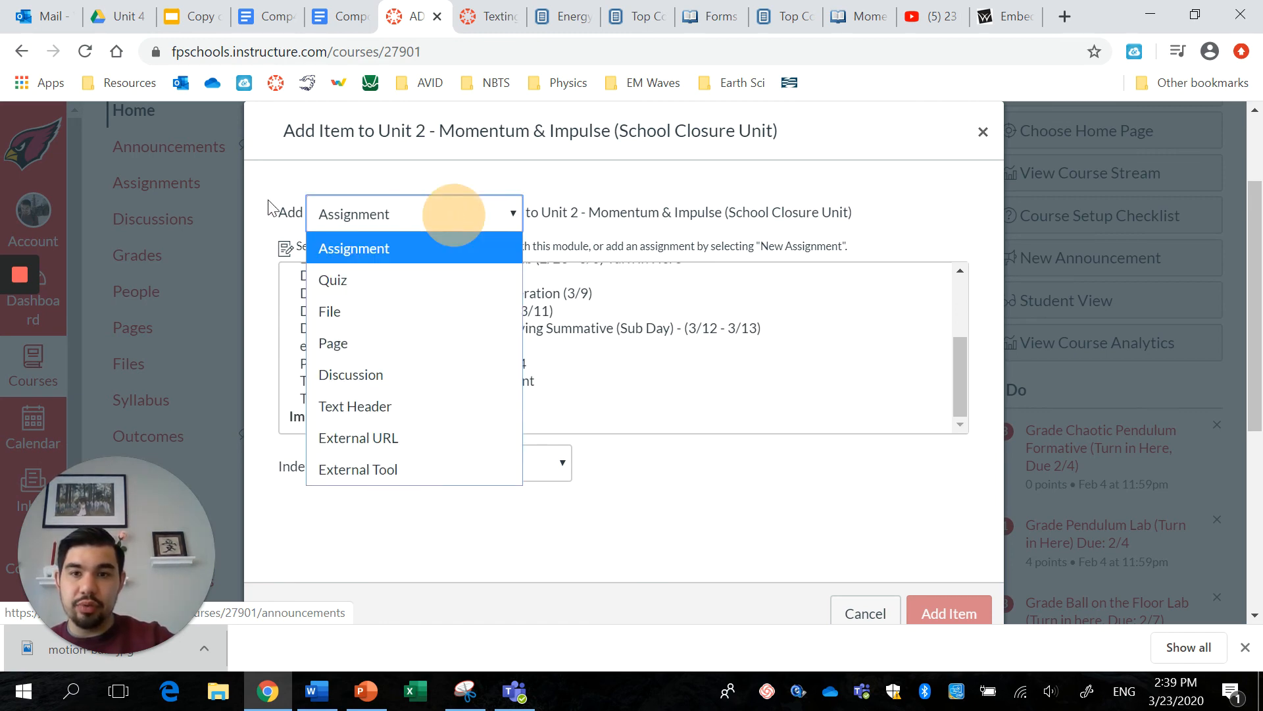
pyautogui.moveTo(332, 279)
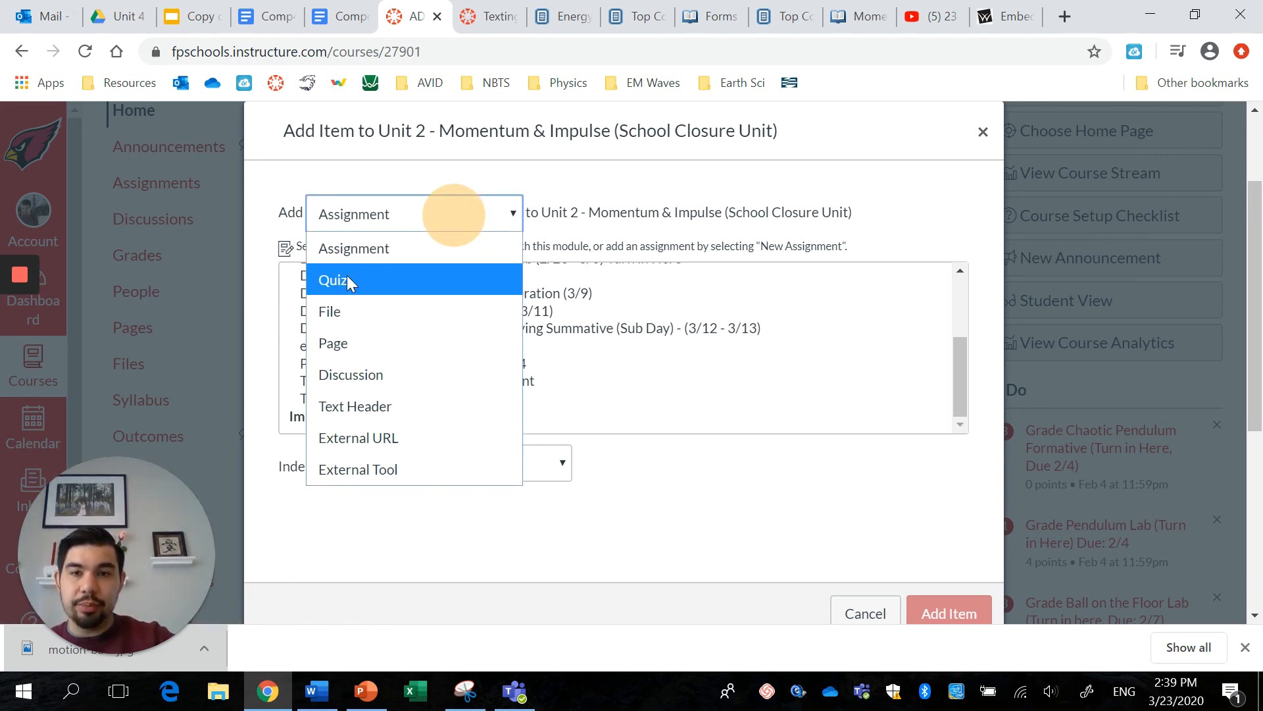
pyautogui.click(333, 279)
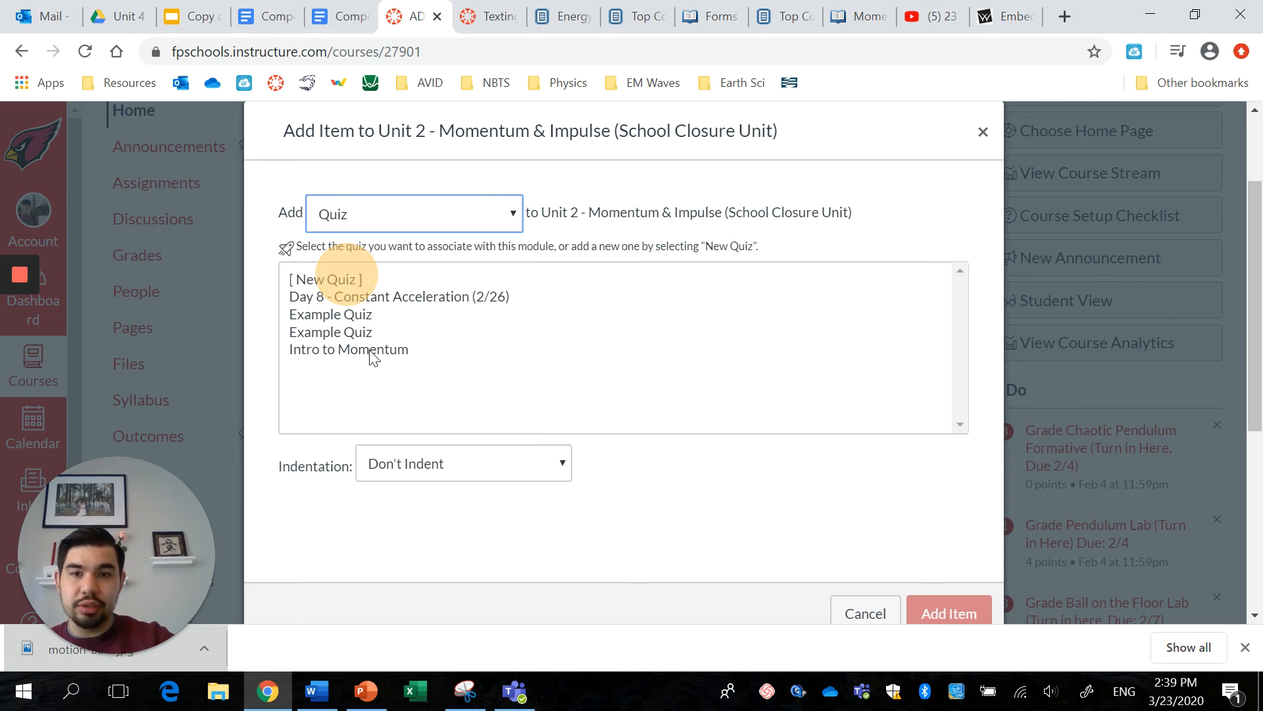
pyautogui.click(349, 349)
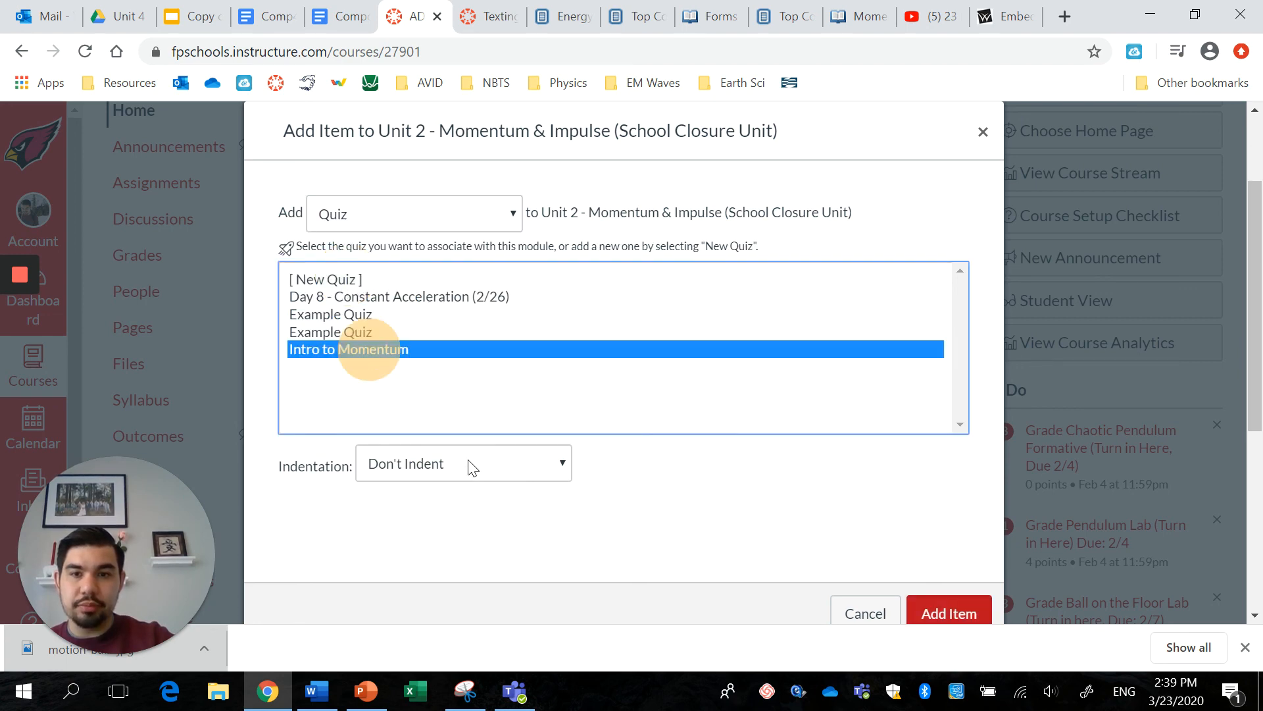
pyautogui.click(463, 463)
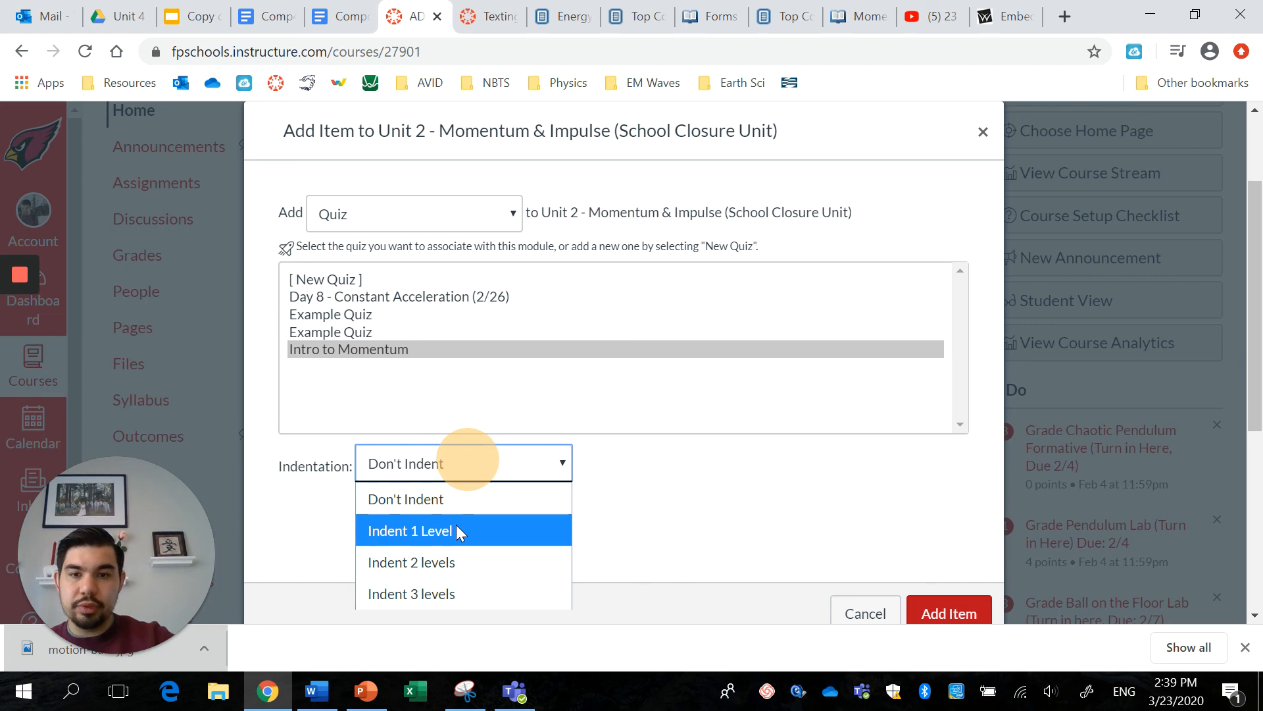
pyautogui.click(409, 530)
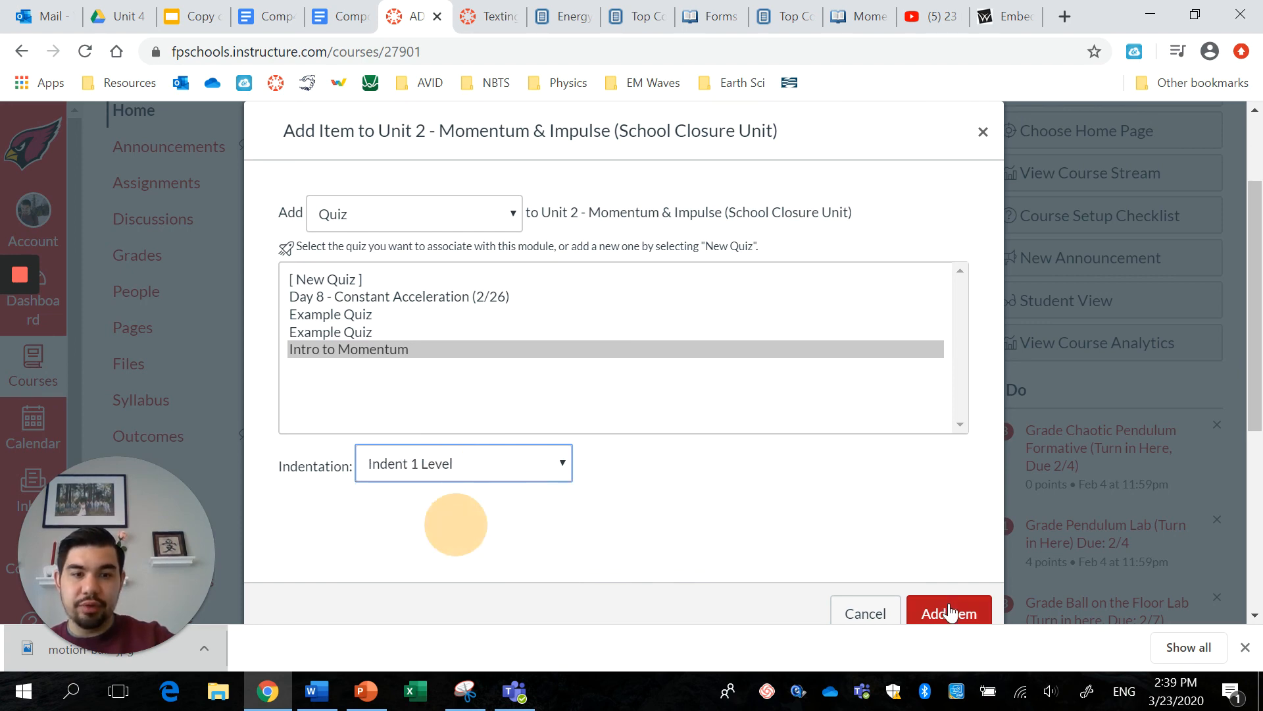
# Add the Intro to Momentum quiz as an item in the Unit 2 - Momentum & Impulse module.
pyautogui.click(948, 614)
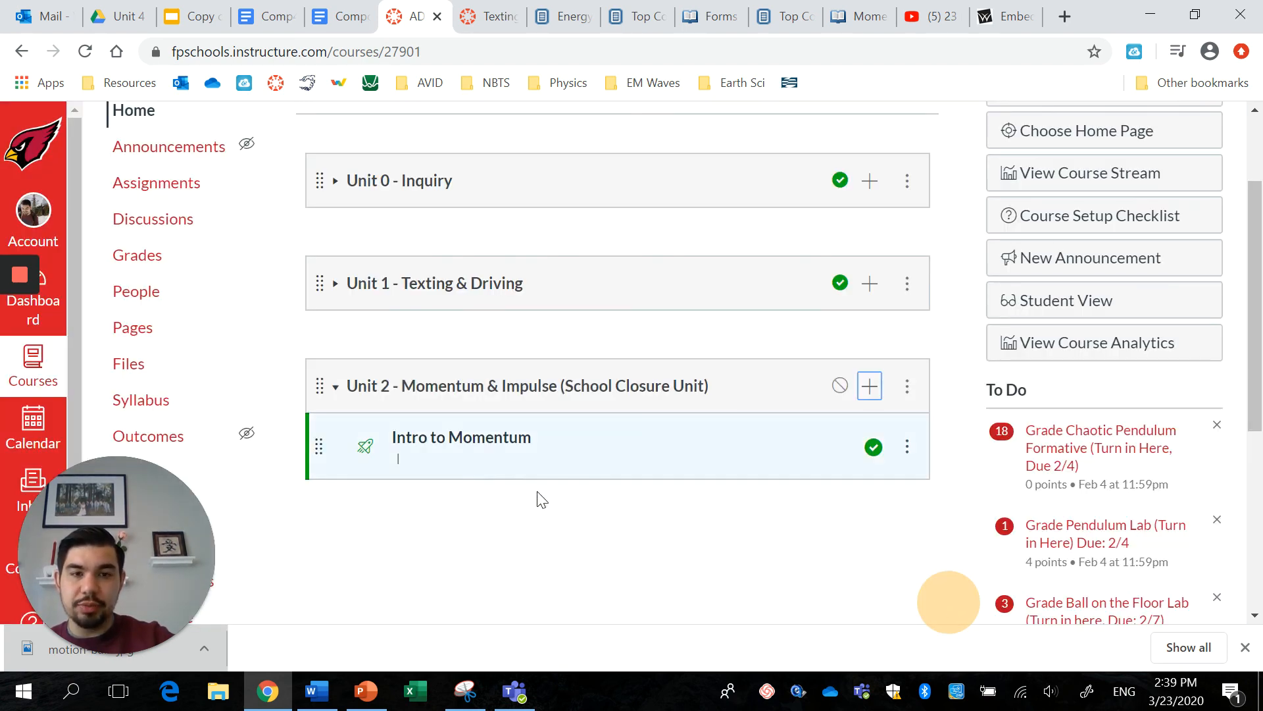
pyautogui.moveTo(884, 475)
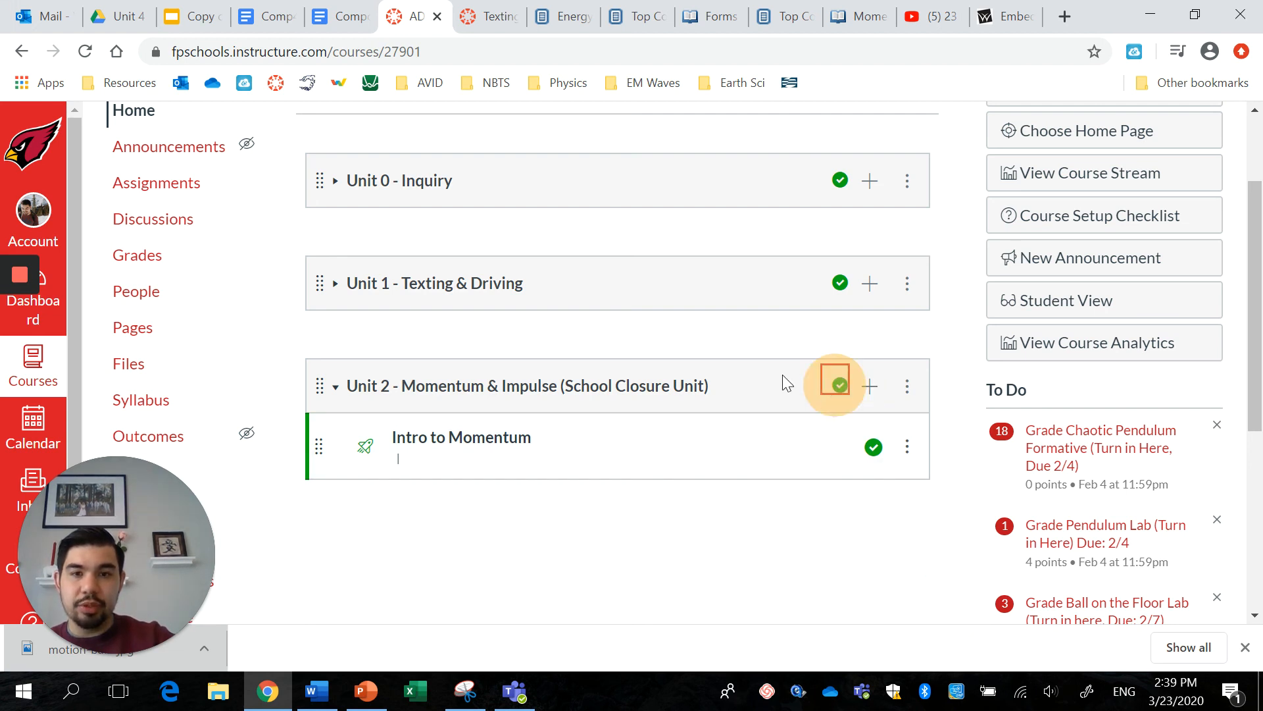
pyautogui.moveTo(560, 569)
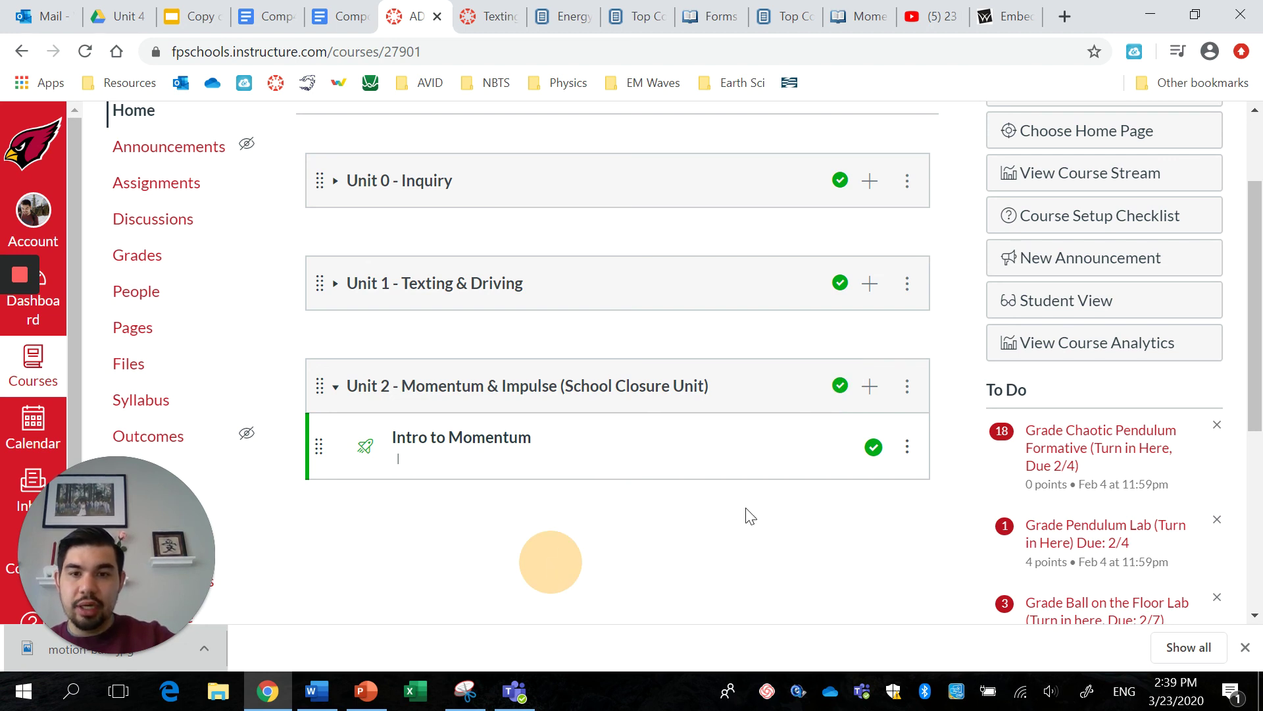
pyautogui.moveTo(796, 450)
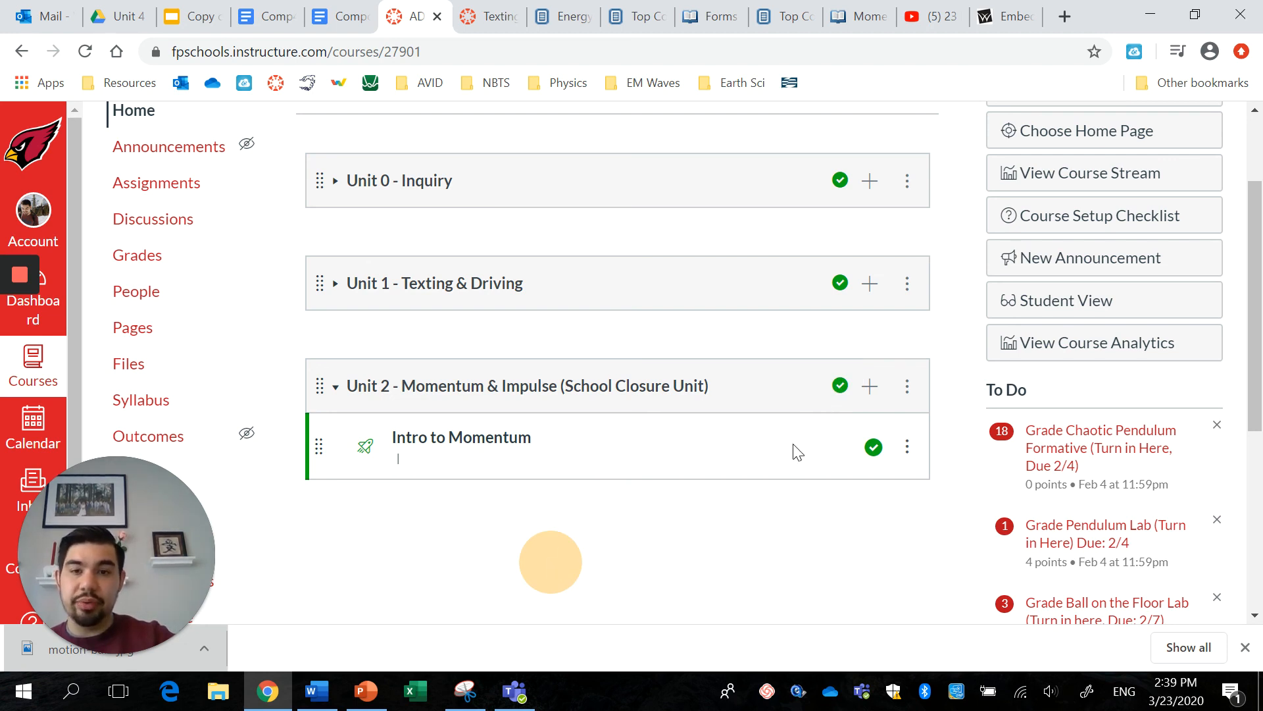